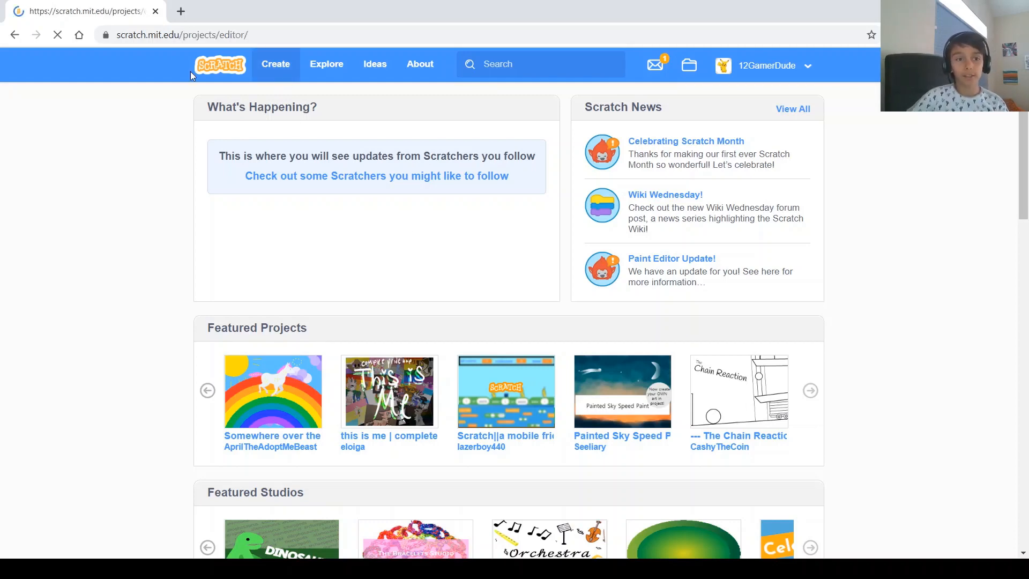
# - Start a new, untitled Scratch project
pyautogui.click(274, 64)
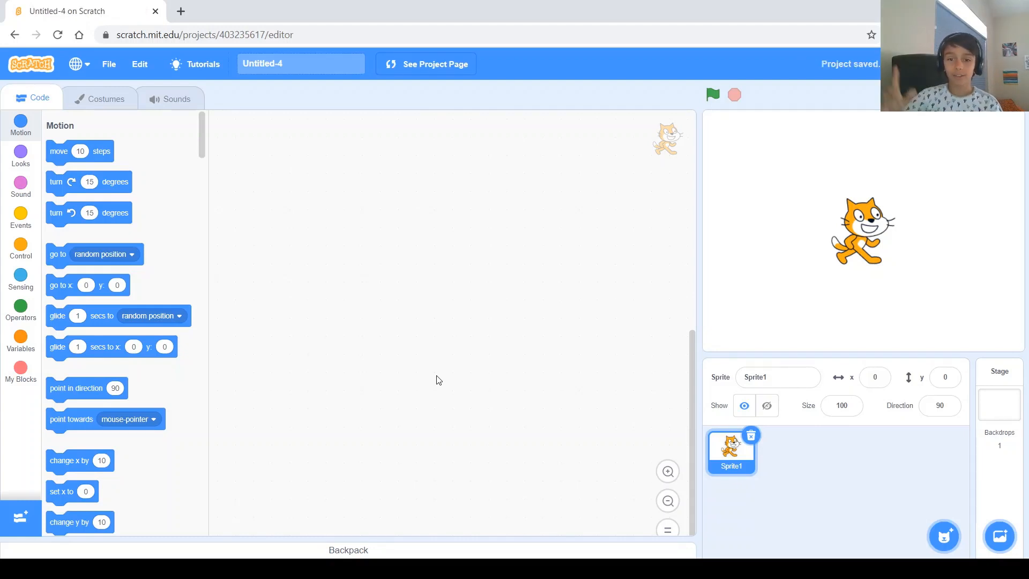
pyautogui.moveTo(792, 163)
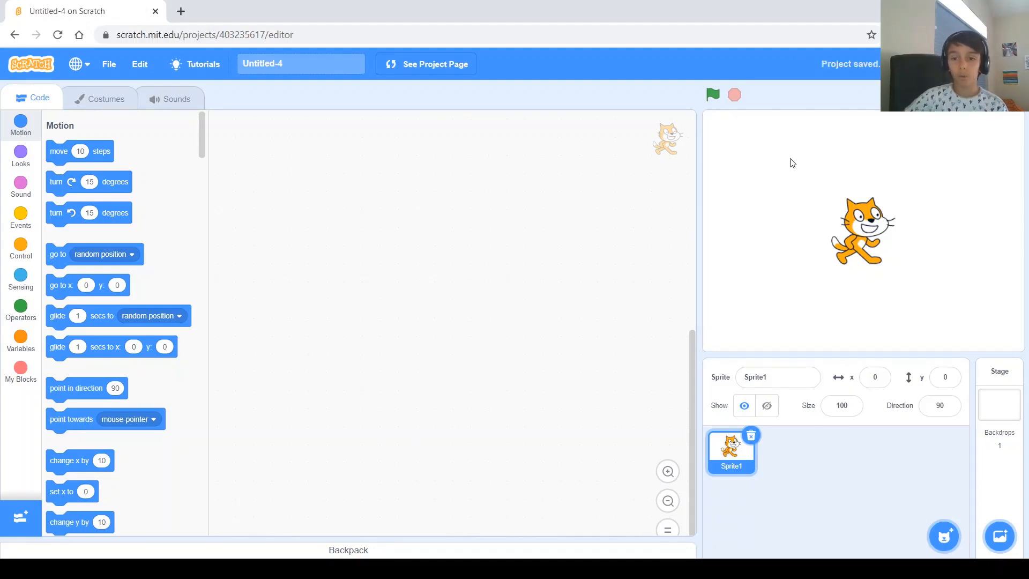
pyautogui.moveTo(828, 137)
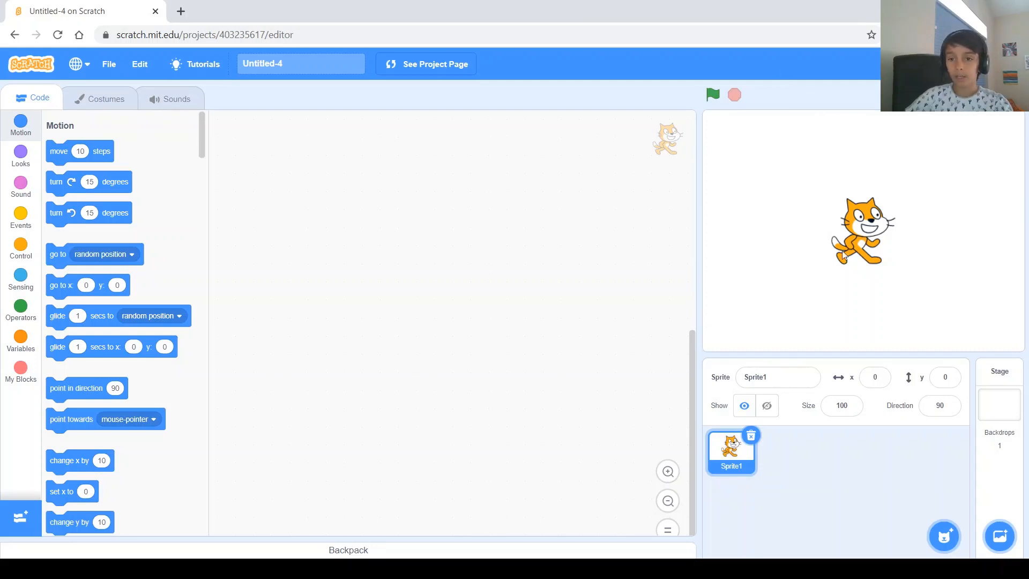
pyautogui.moveTo(745, 237)
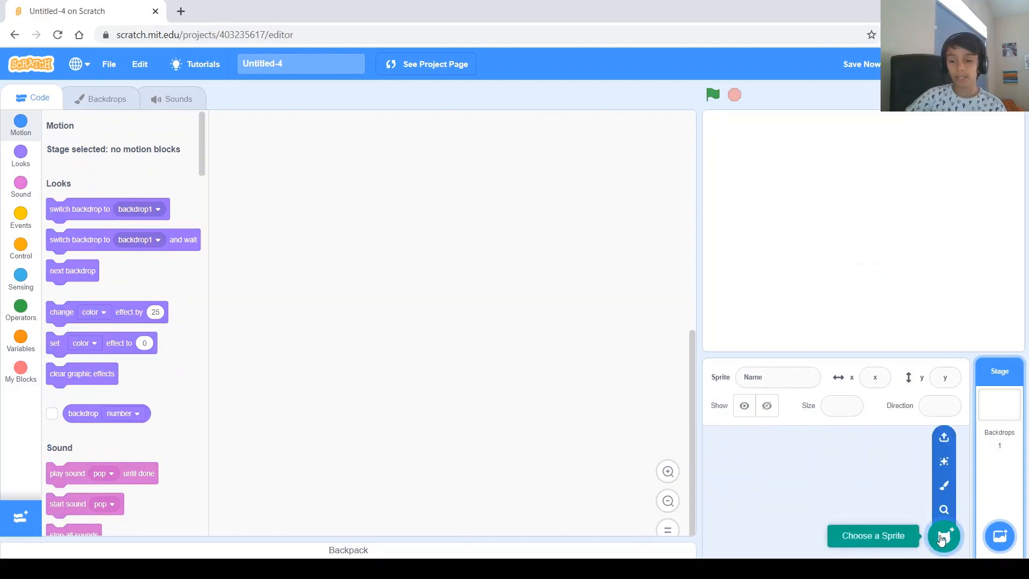
# - Add the purple Diver1 sprite from the sprite library
pyautogui.click(944, 535)
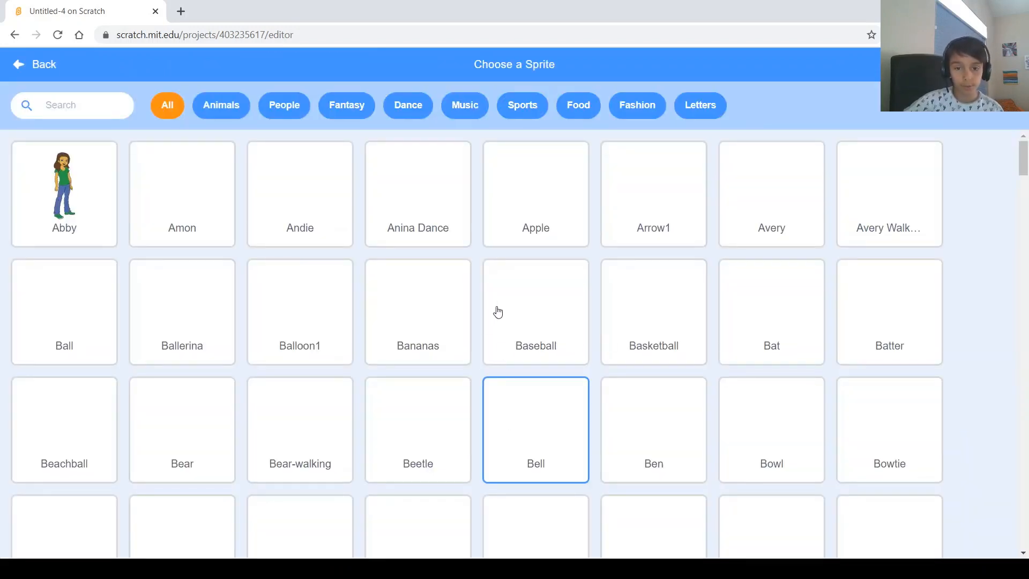
pyautogui.scroll(-3)
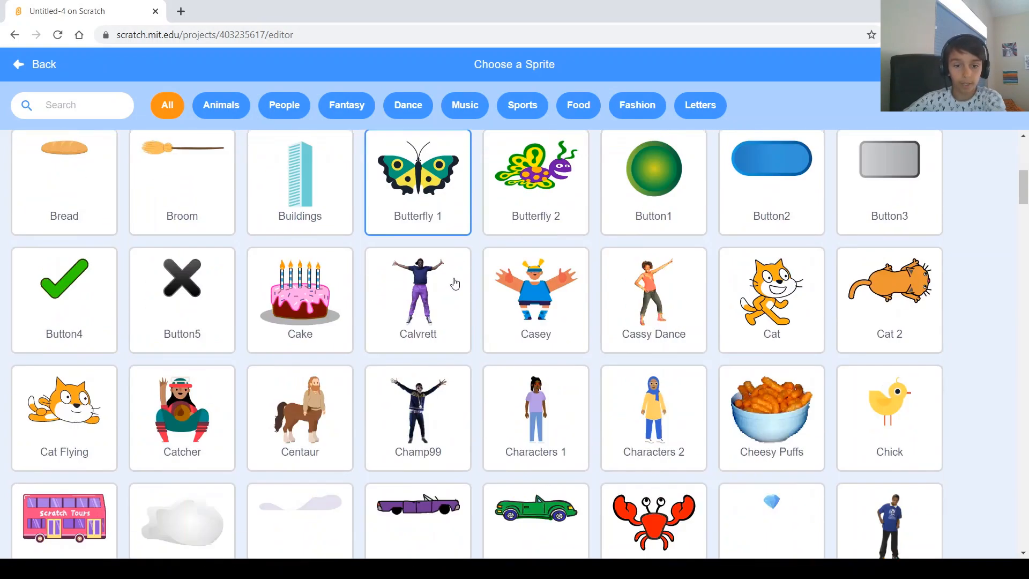
pyautogui.scroll(-3)
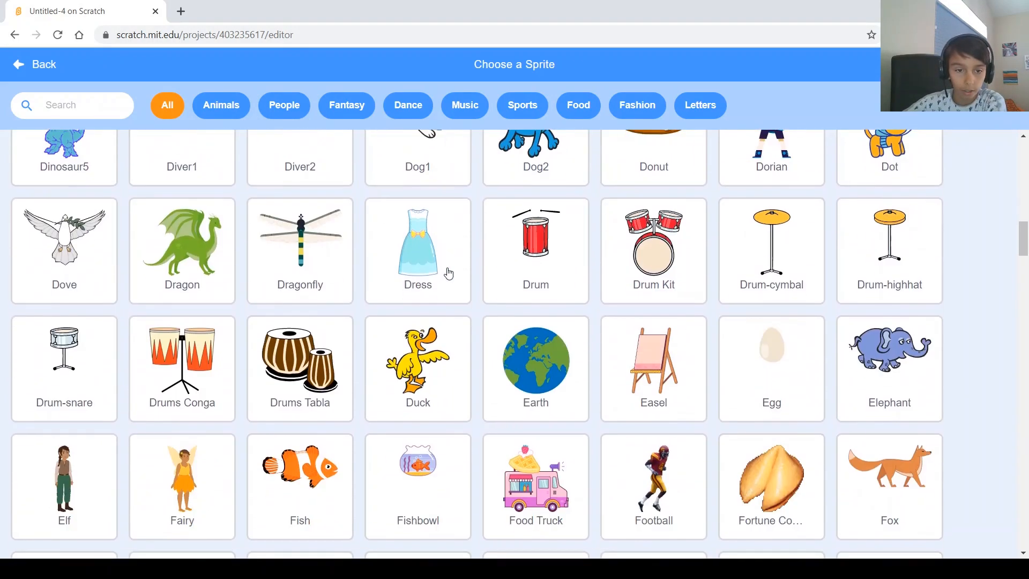
pyautogui.scroll(3)
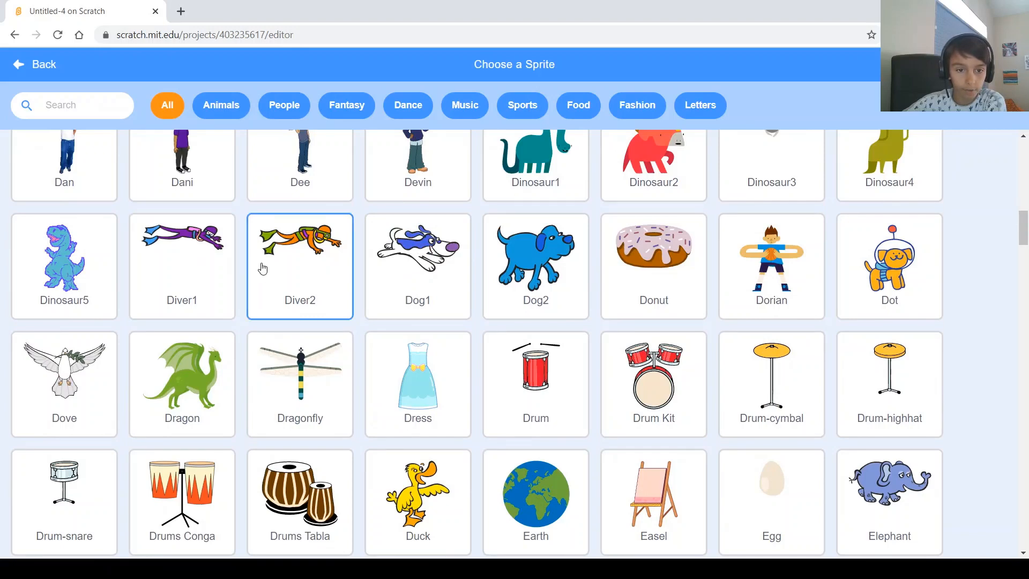
pyautogui.click(181, 266)
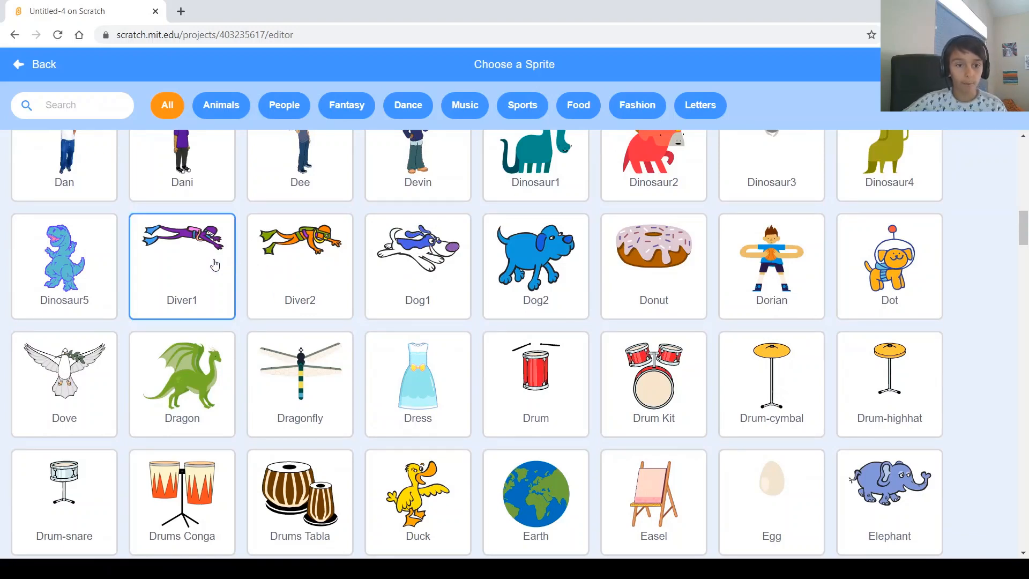
pyautogui.click(181, 266)
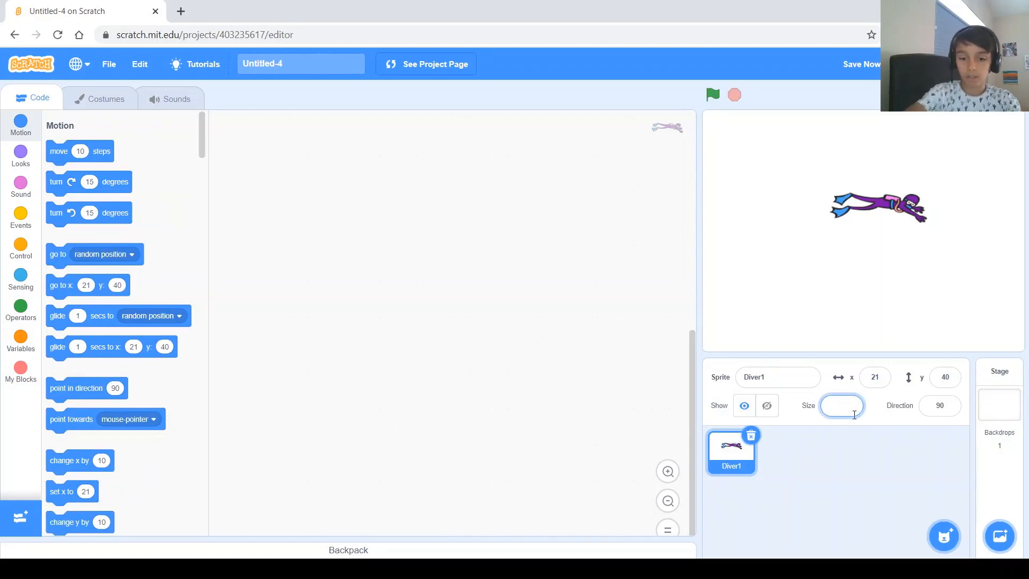
# - Set Diver1's size to 75 and begin adding a second diver sprite
pyautogui.write('50')
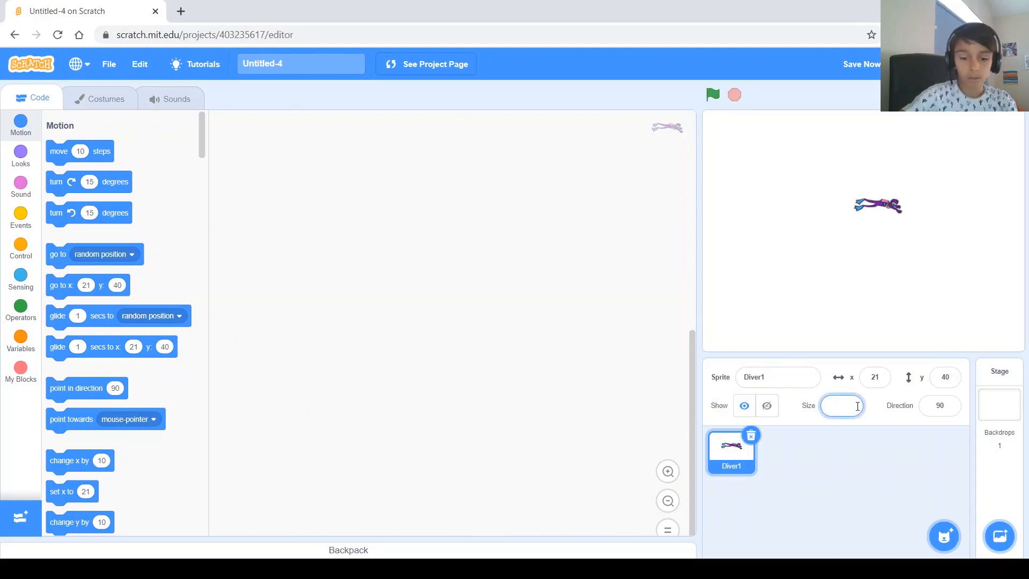
pyautogui.write('75')
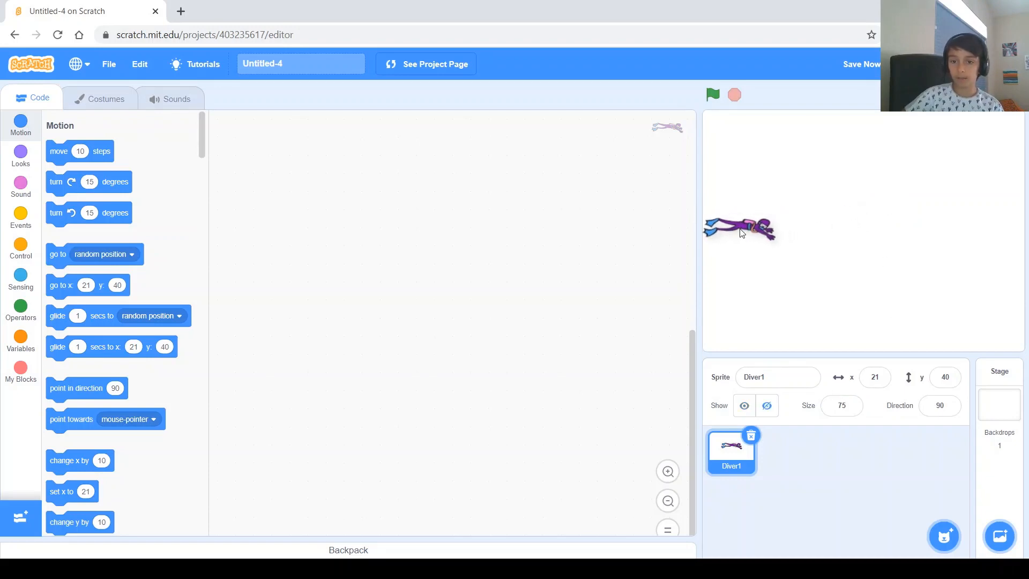
pyautogui.click(943, 535)
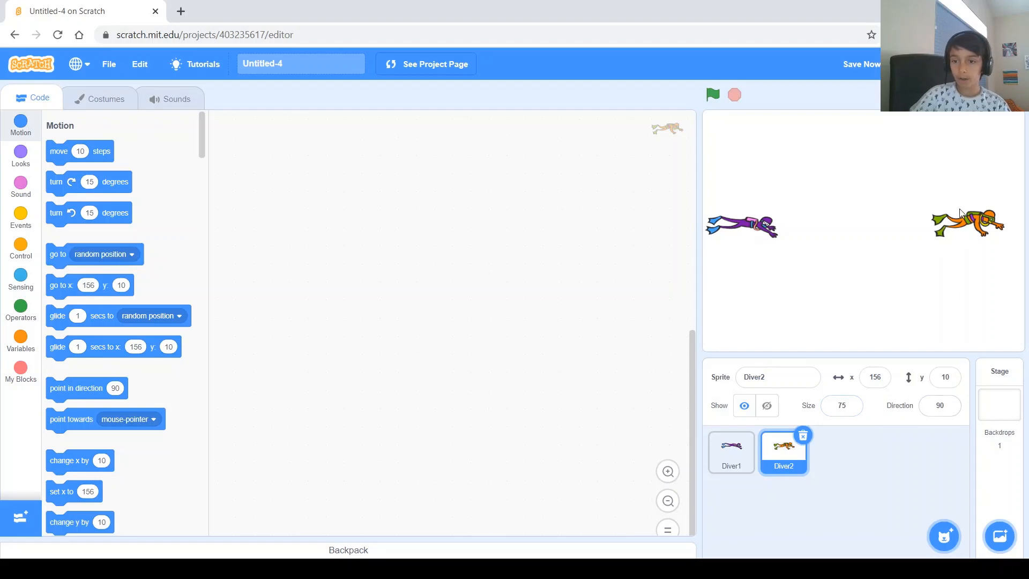
pyautogui.moveTo(995, 230)
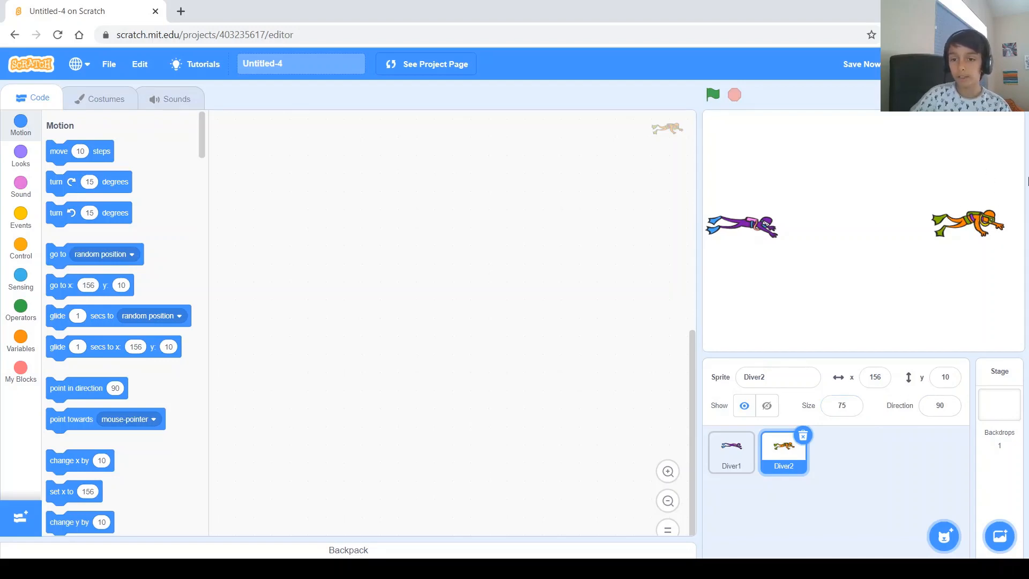
pyautogui.moveTo(812, 216)
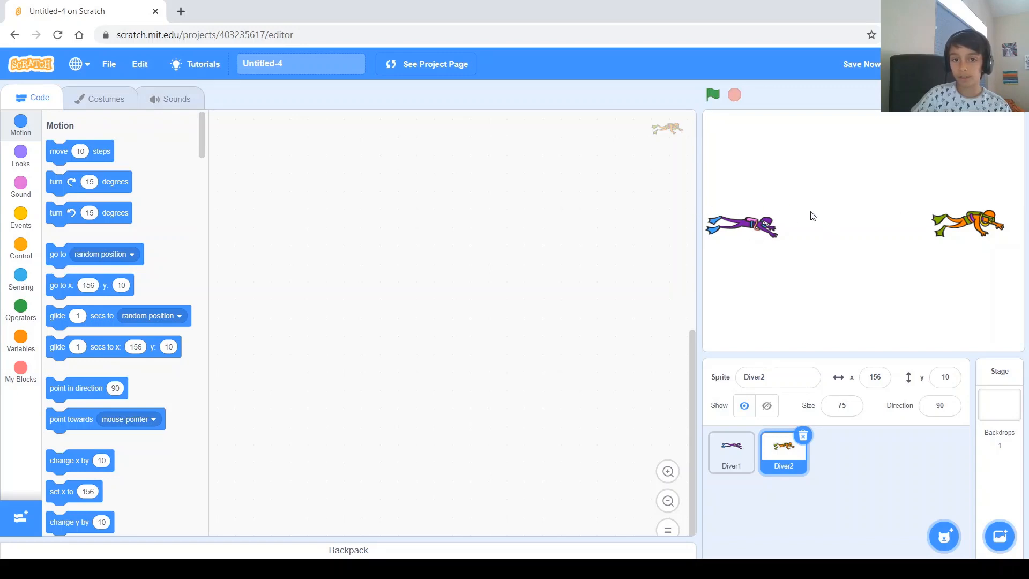
pyautogui.click(939, 405)
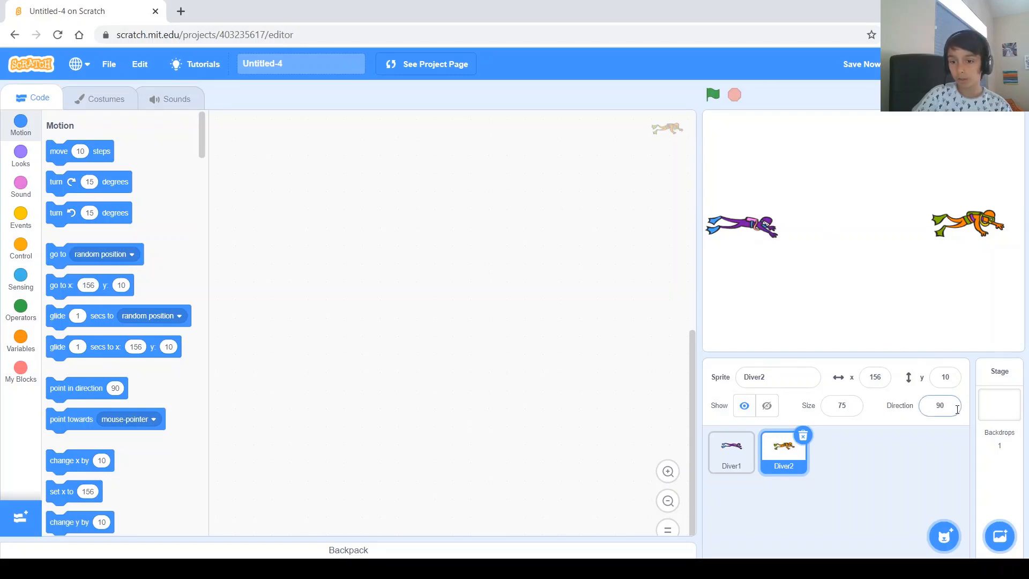
pyautogui.click(938, 406)
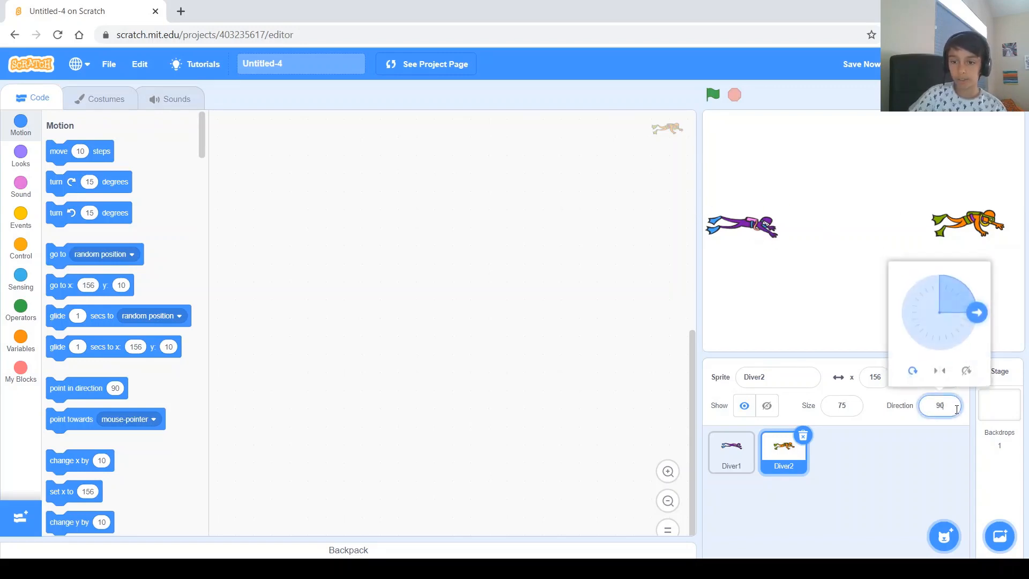
pyautogui.moveTo(943, 342)
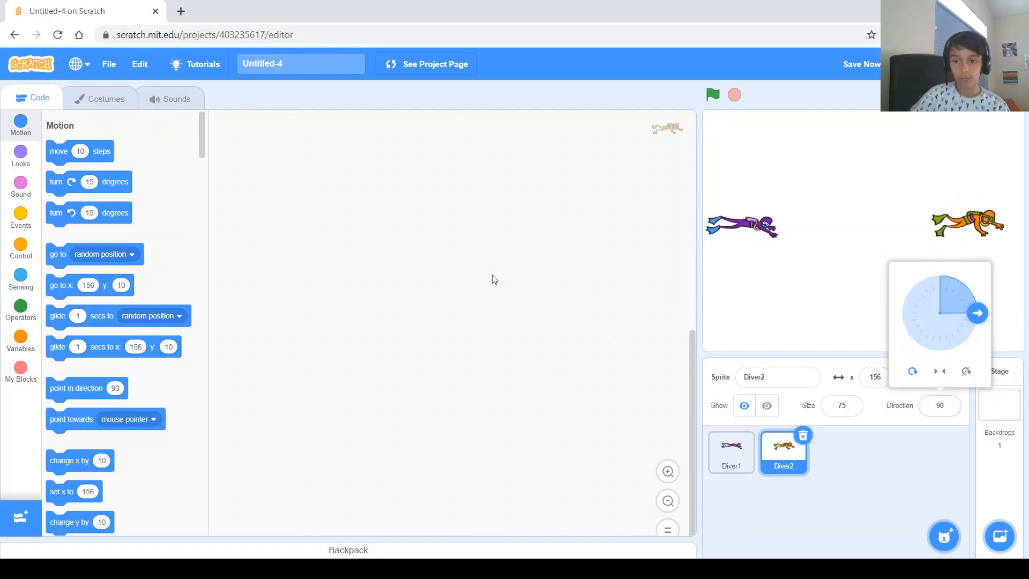
pyautogui.moveTo(318, 327)
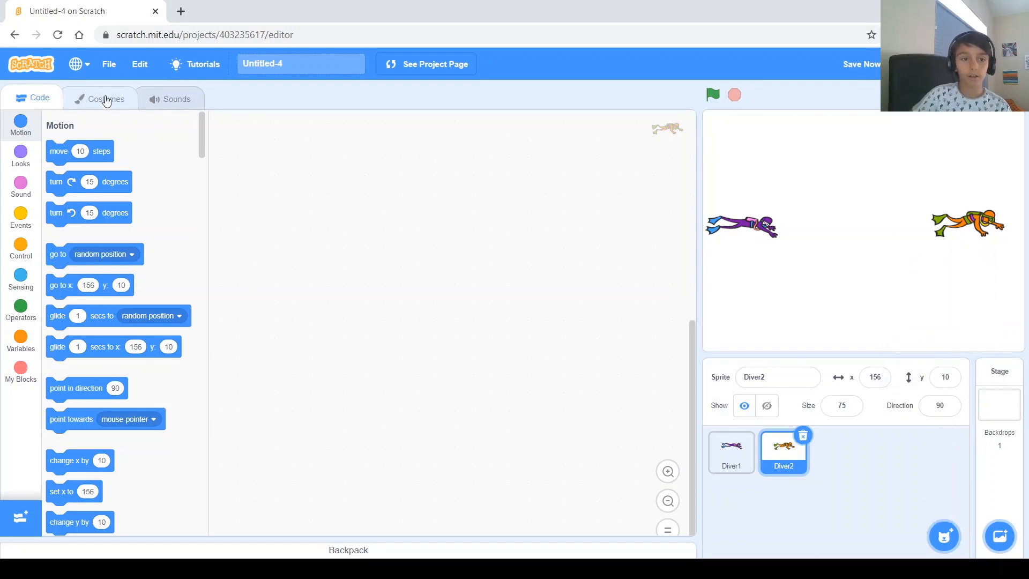
# - Flip Diver2's costume horizontally so it faces left toward Diver1
pyautogui.click(104, 98)
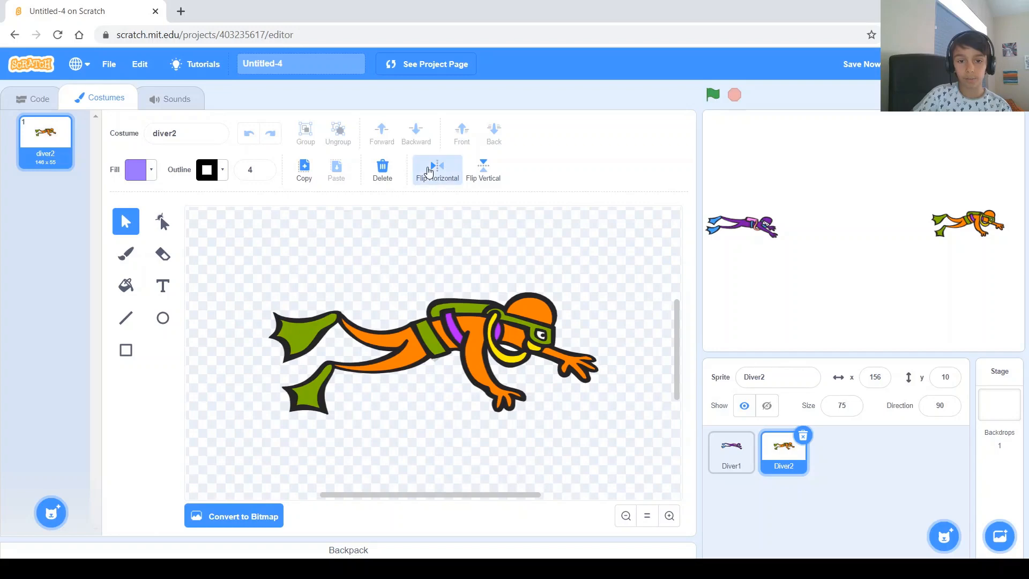
pyautogui.click(436, 165)
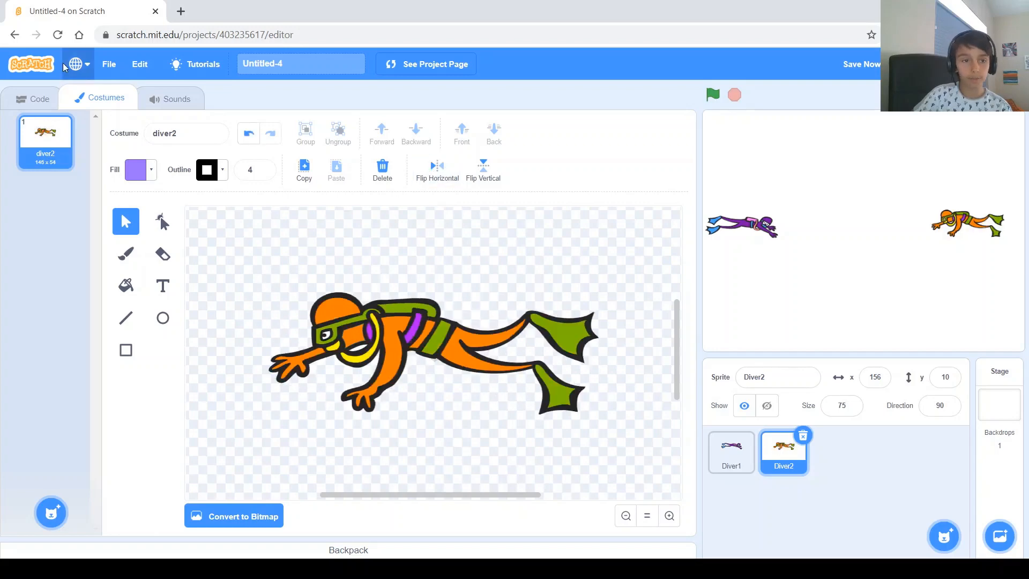
pyautogui.click(38, 98)
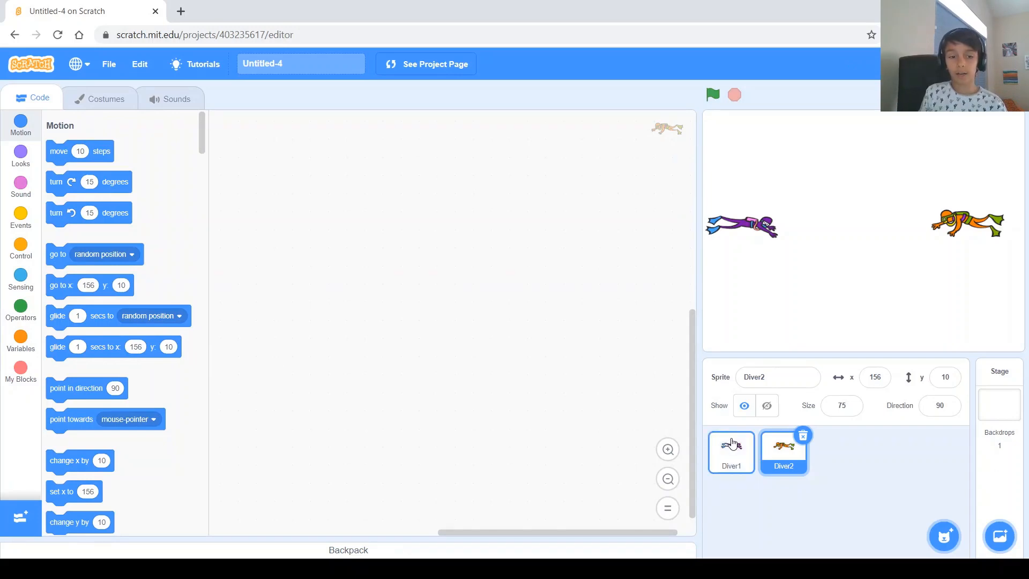
# - Give Diver1 a 'when green flag clicked' hat with a forever loop beneath
pyautogui.click(731, 452)
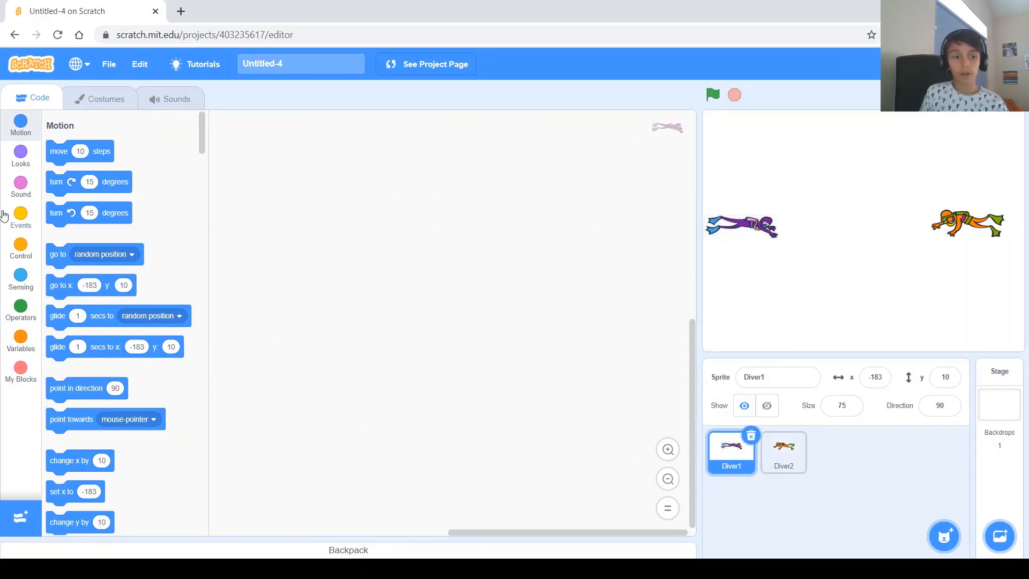
pyautogui.click(20, 219)
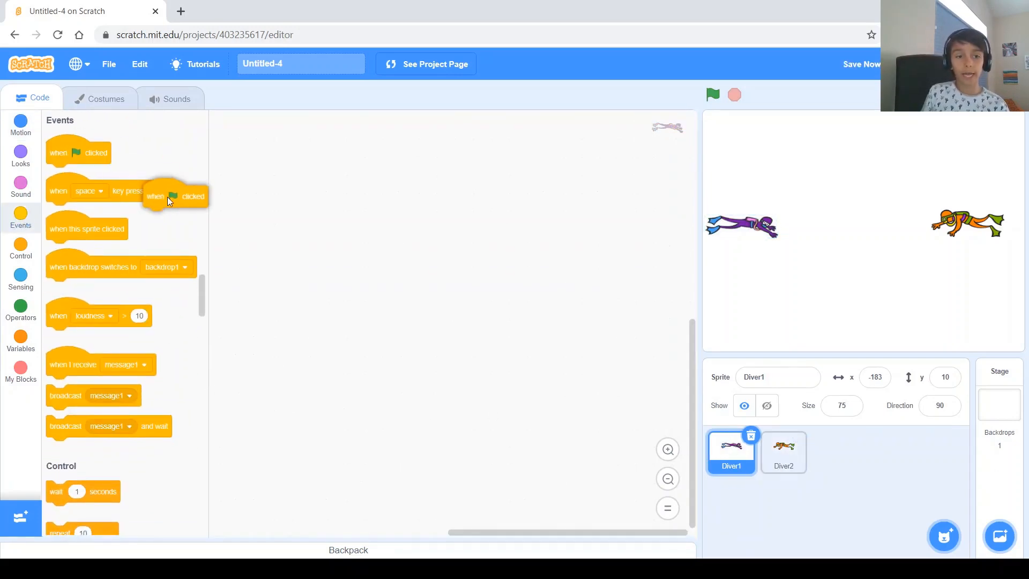
pyautogui.moveTo(174, 196); pyautogui.dragTo(391, 182)
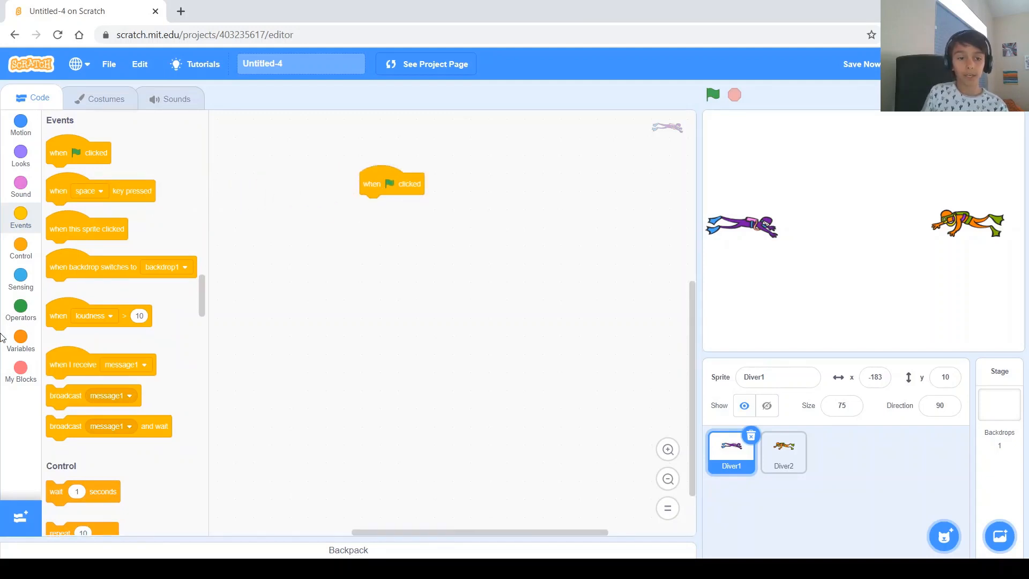
pyautogui.scroll(-3)
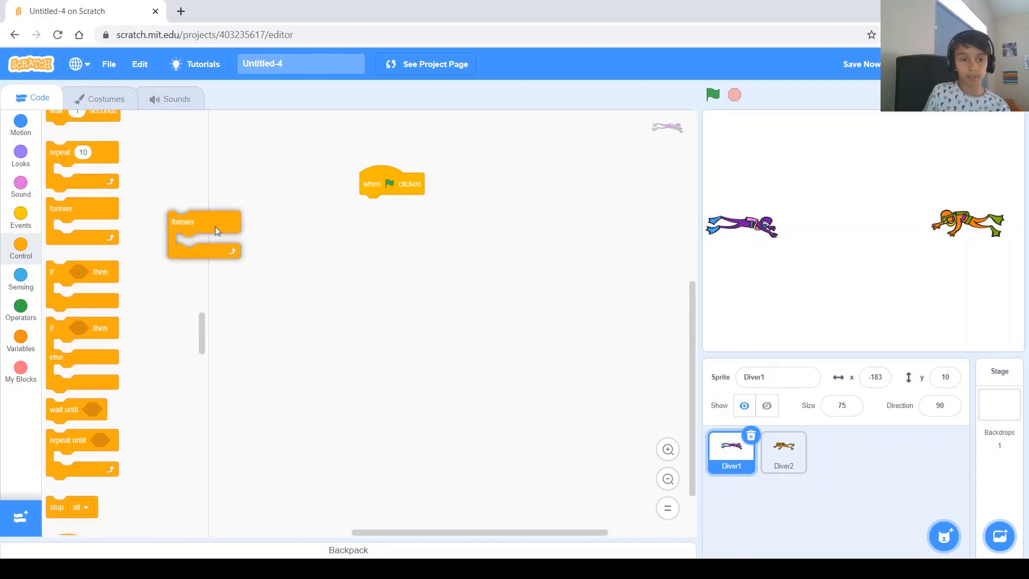
pyautogui.moveTo(204, 223); pyautogui.dragTo(374, 205)
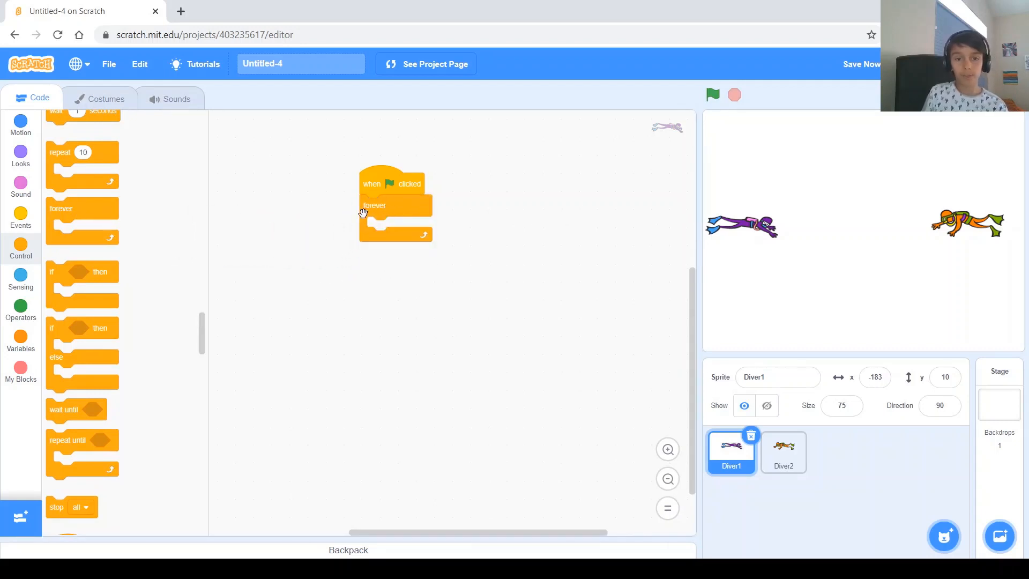
pyautogui.moveTo(384, 228)
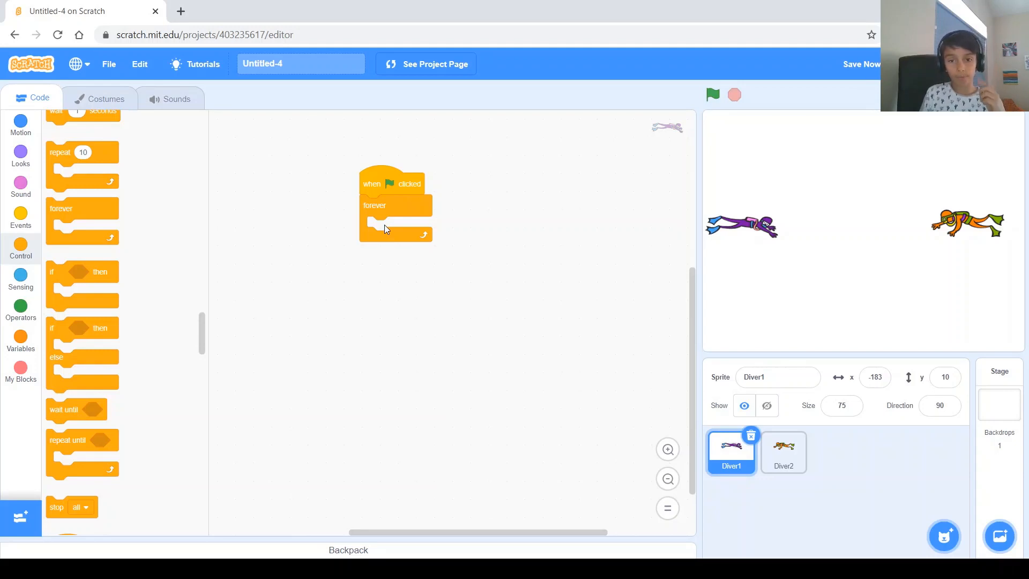
pyautogui.moveTo(348, 251)
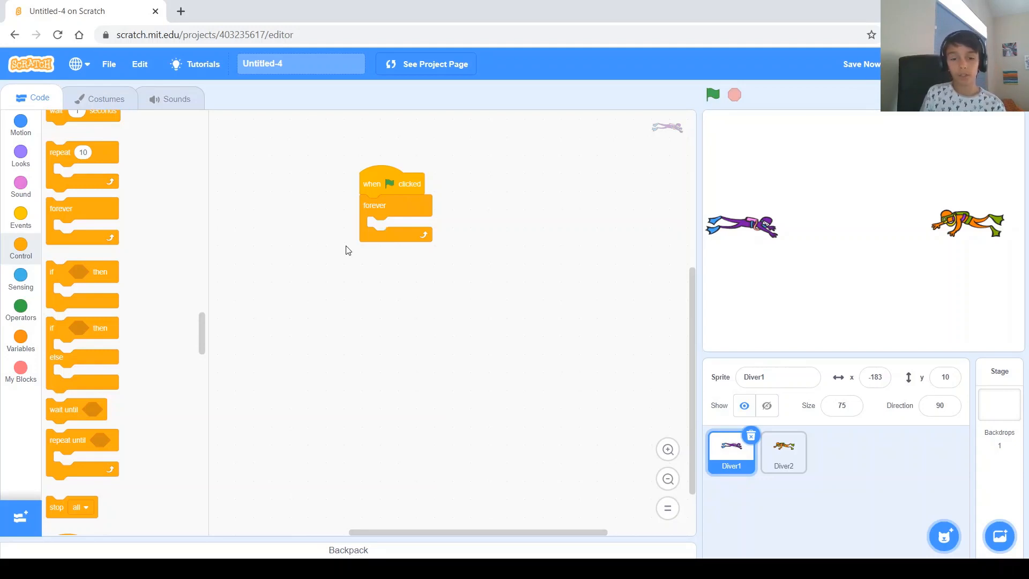
pyautogui.moveTo(390, 300)
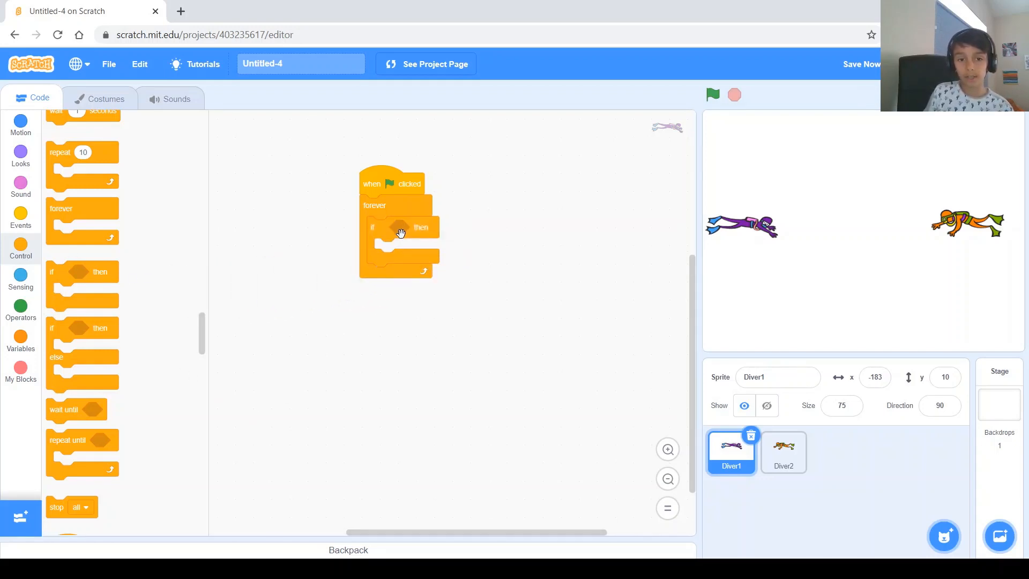
# - Make Diver1's if-then condition 'key a pressed?'
pyautogui.click(20, 278)
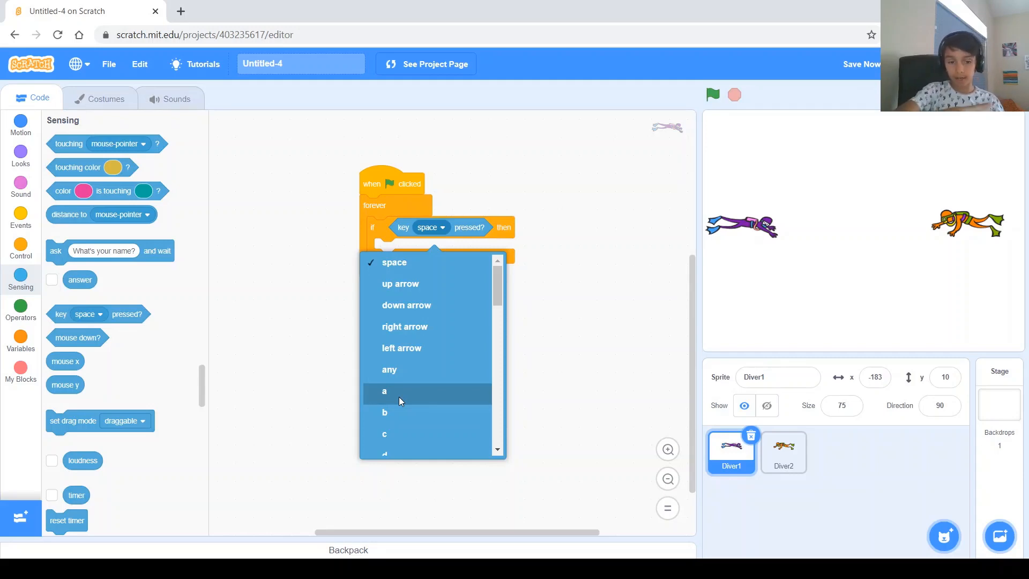
pyautogui.moveTo(404, 399)
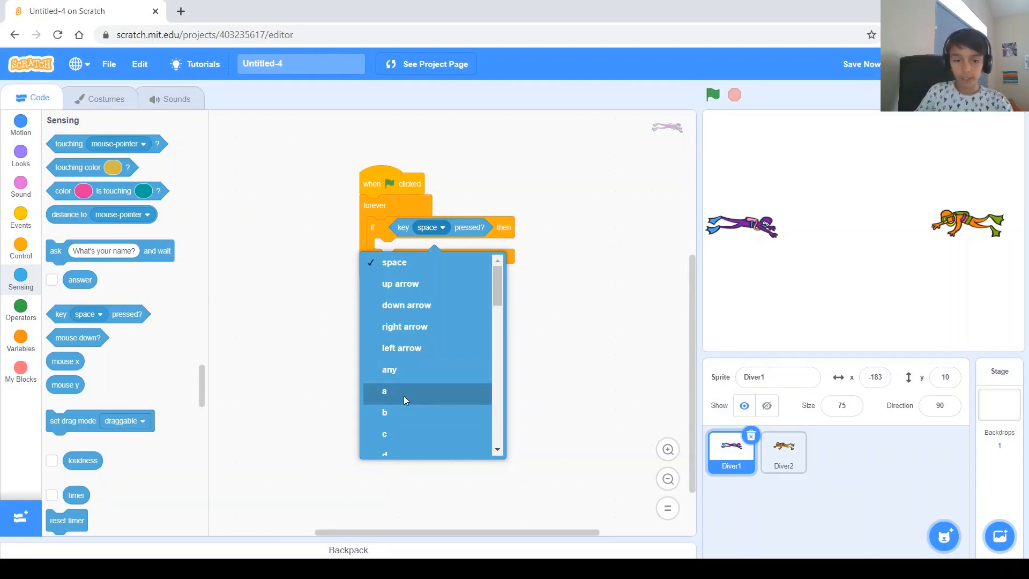
pyautogui.click(383, 392)
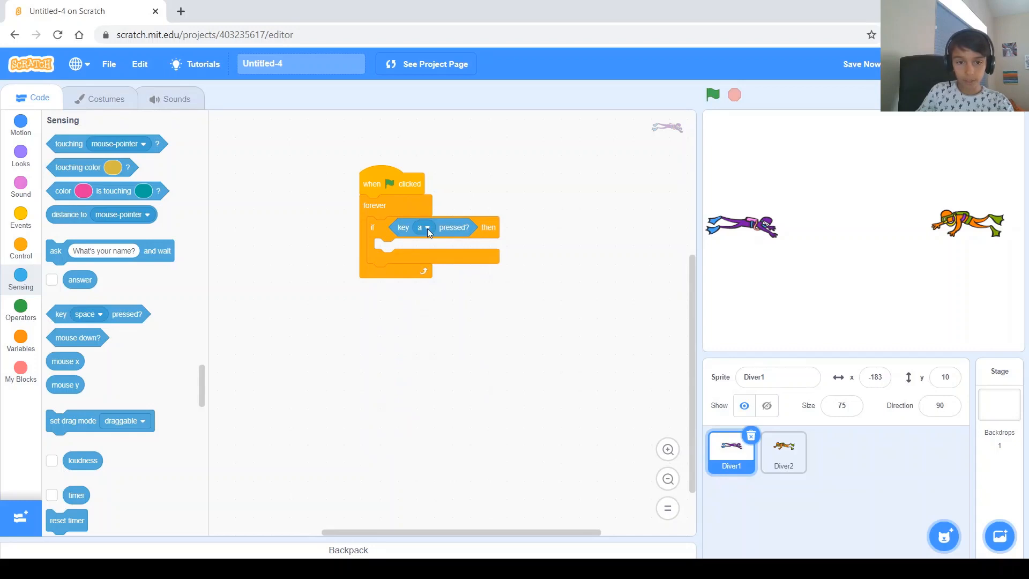
pyautogui.moveTo(418, 291)
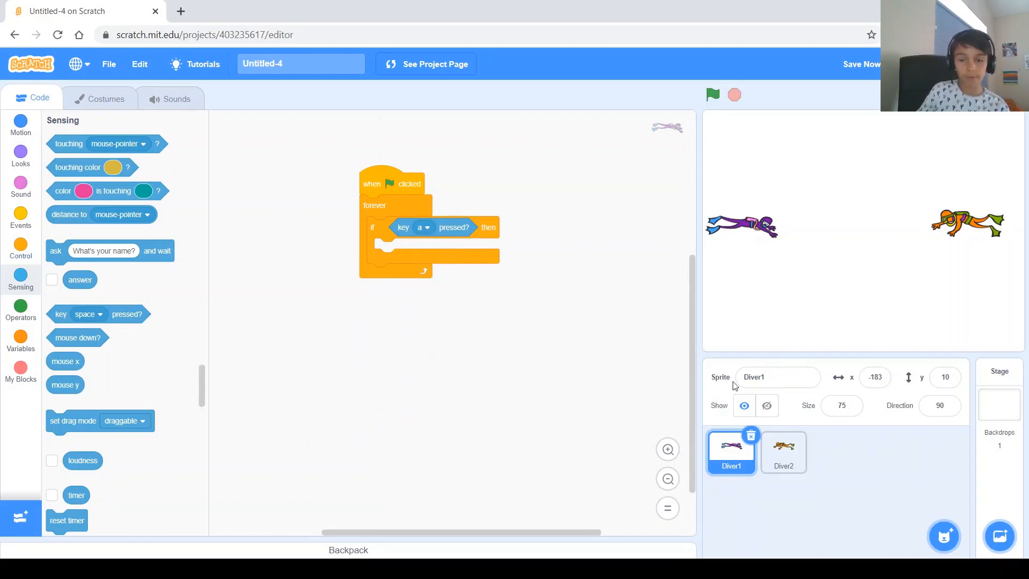
pyautogui.moveTo(1017, 334)
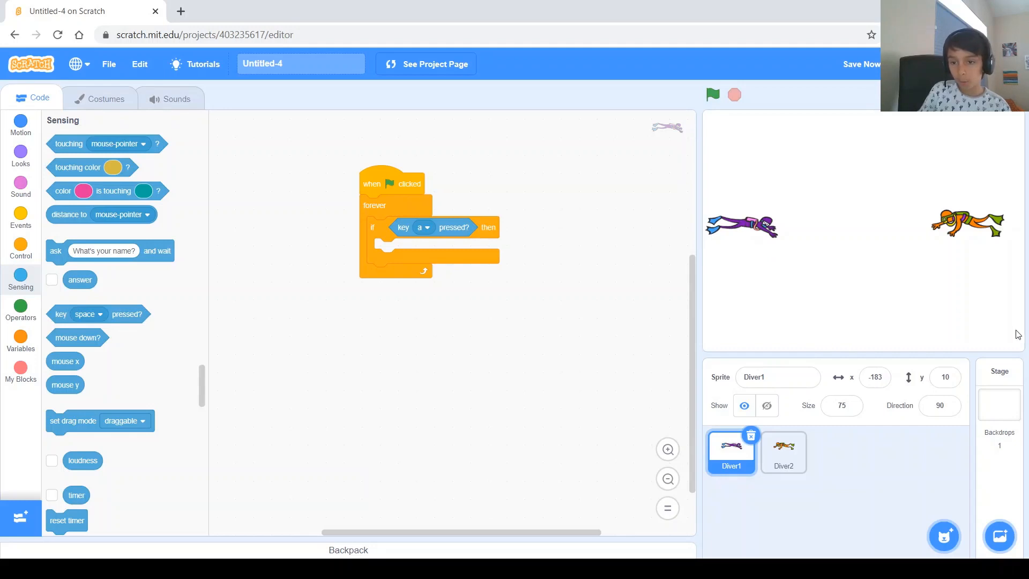
pyautogui.moveTo(746, 230)
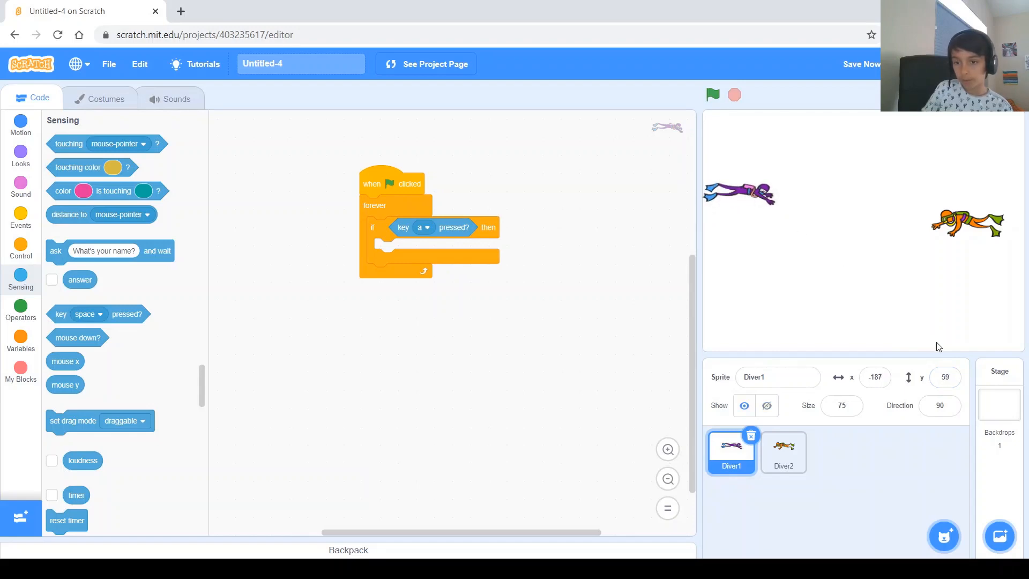
# - Put 'change y by 10' inside the if block and test the a key
pyautogui.click(20, 246)
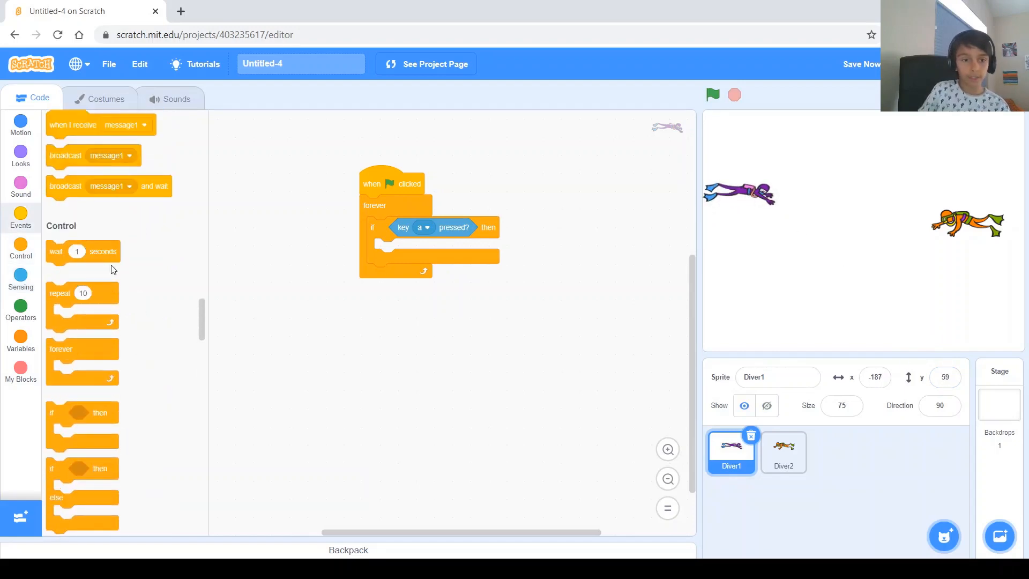
pyautogui.click(21, 156)
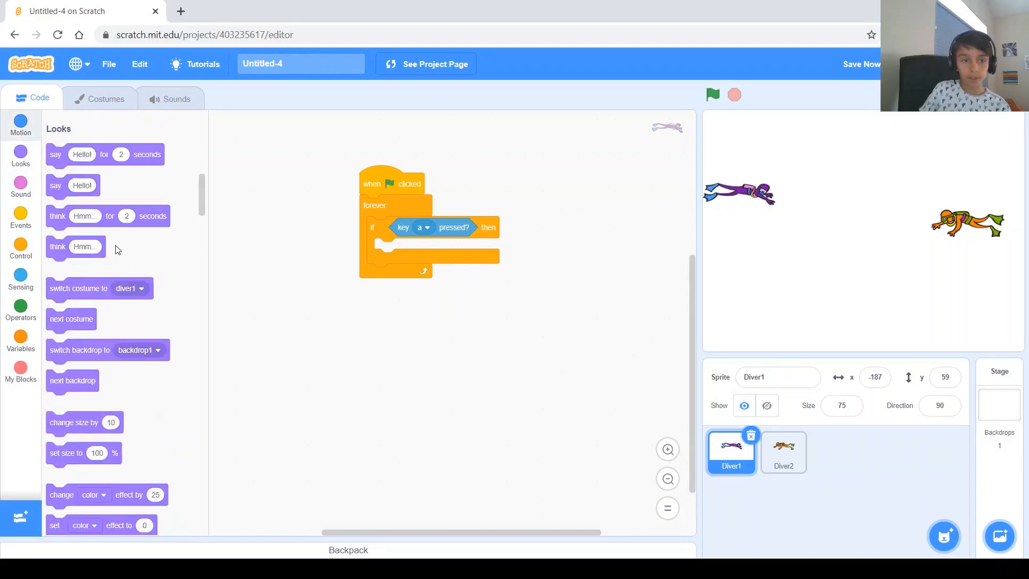
pyautogui.click(20, 124)
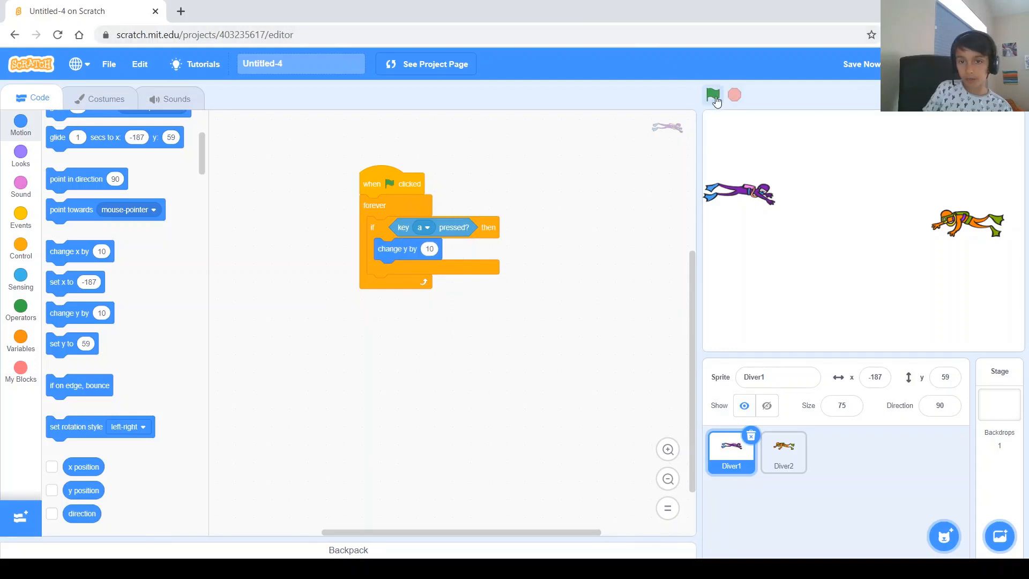
pyautogui.click(713, 95)
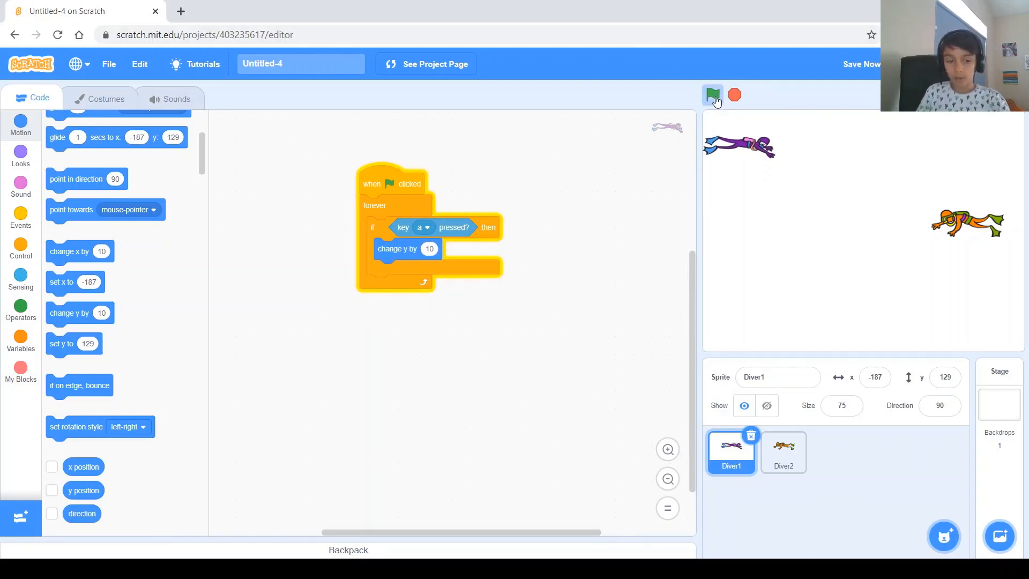
pyautogui.click(712, 95)
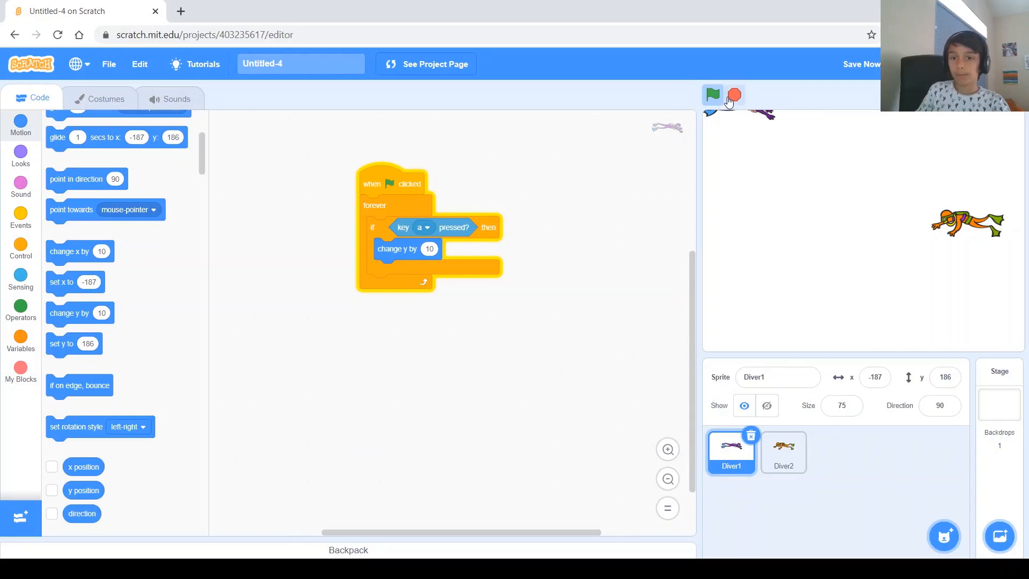
pyautogui.click(712, 94)
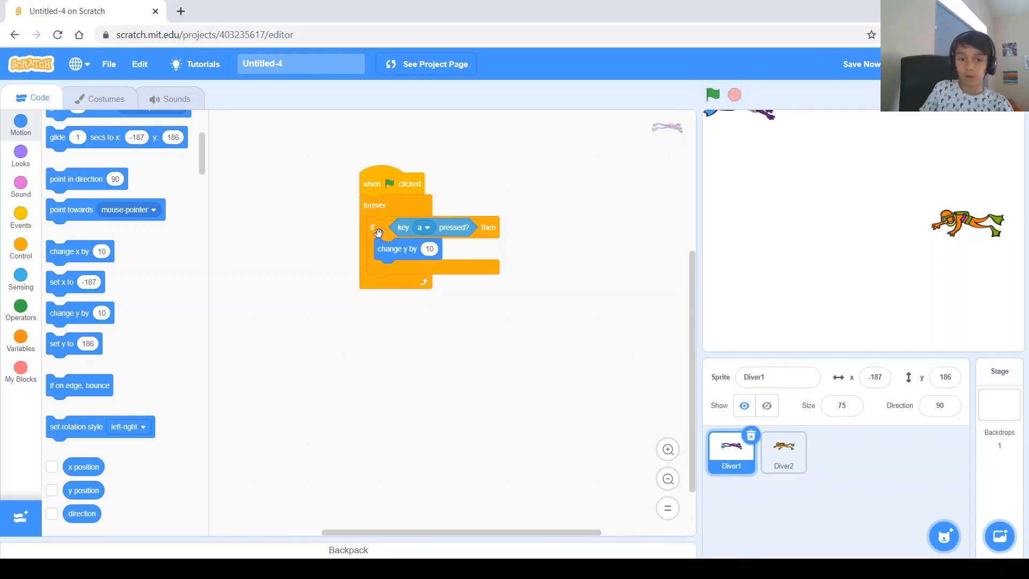
# - Duplicate the if block below the first and switch its key to z
pyautogui.moveTo(377, 227); pyautogui.dragTo(384, 293)
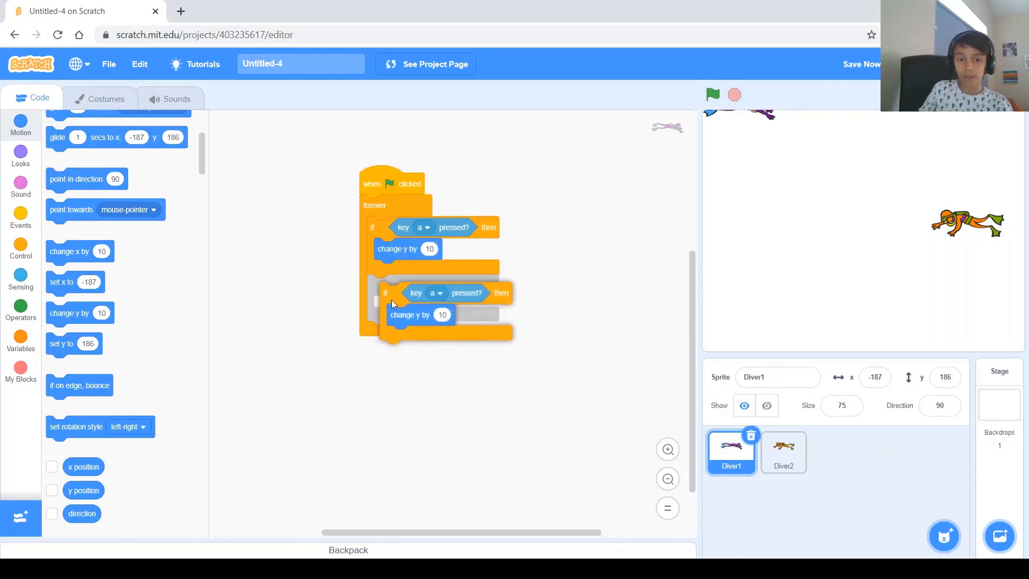
pyautogui.click(435, 292)
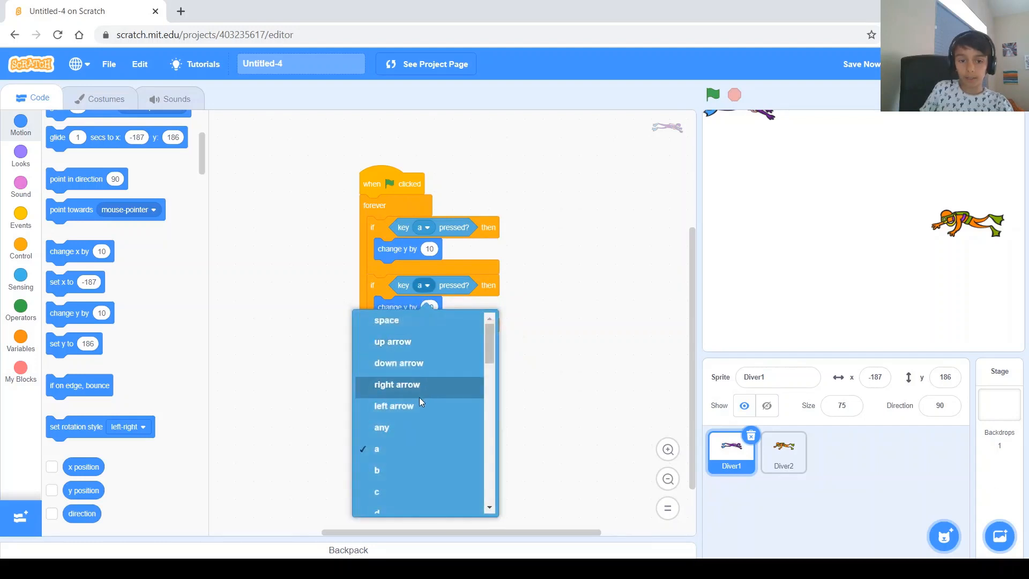
pyautogui.scroll(-3)
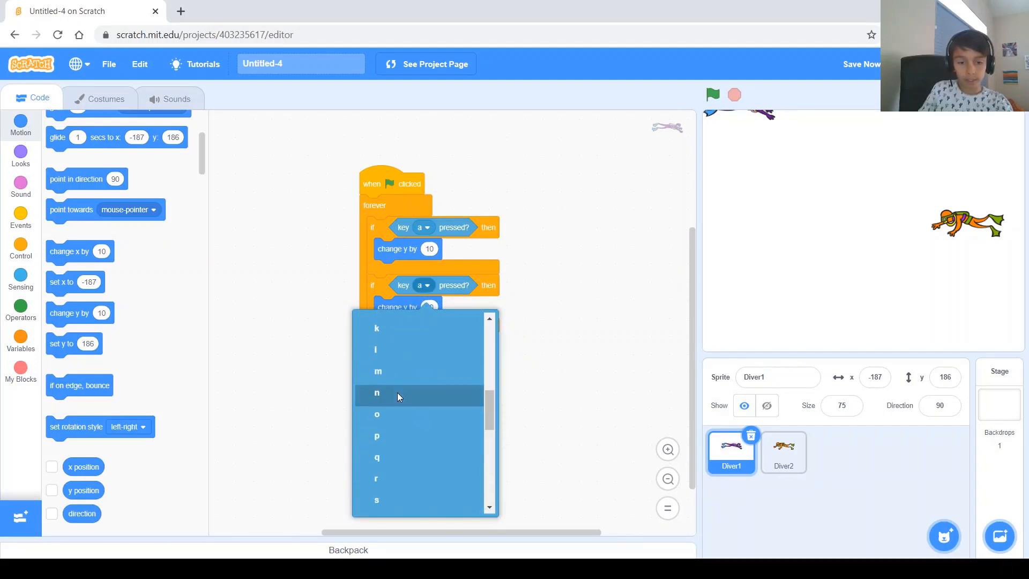
pyautogui.scroll(-3)
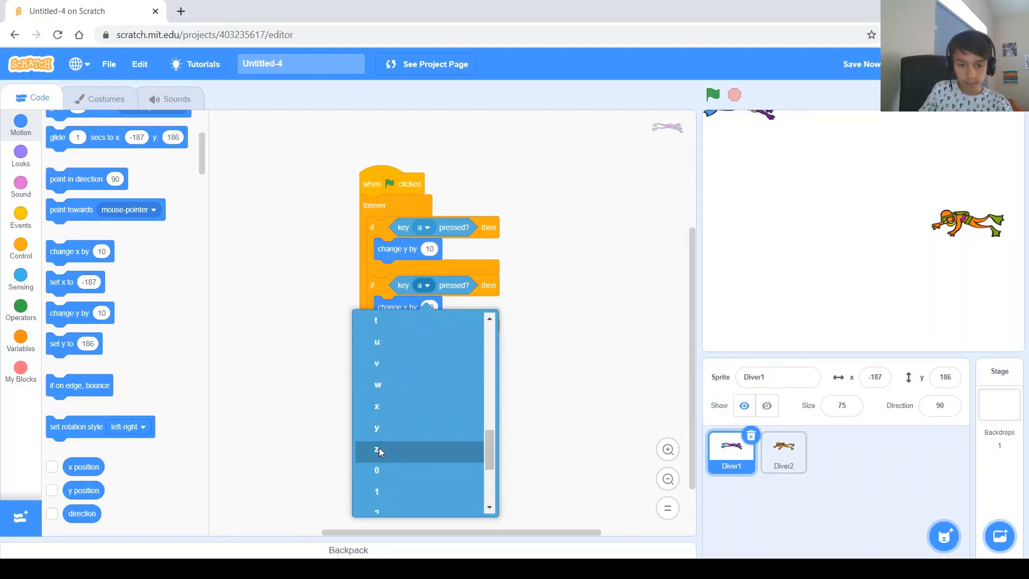
pyautogui.click(377, 451)
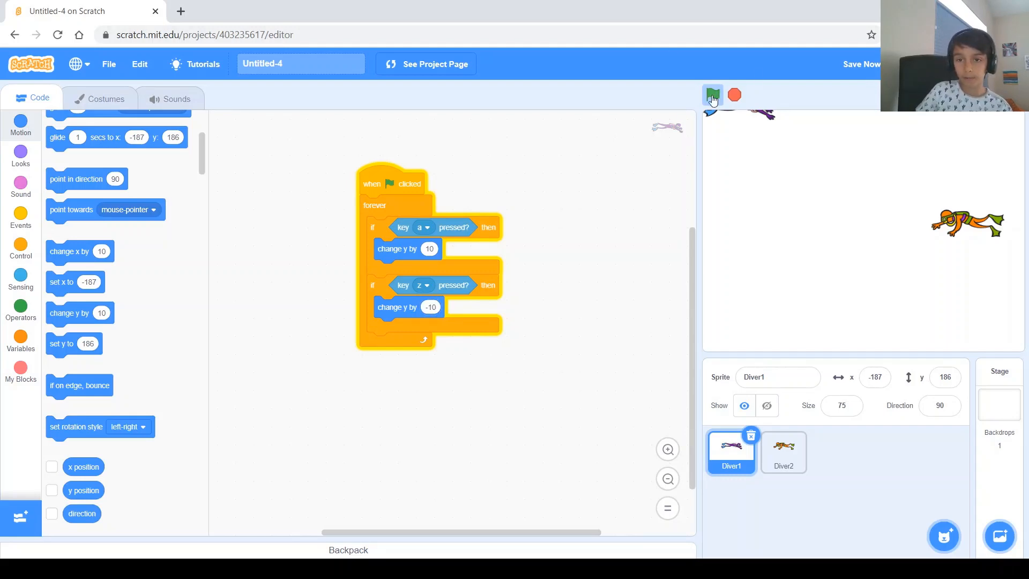
# - Run the project several times to test up and down movement
pyautogui.click(712, 95)
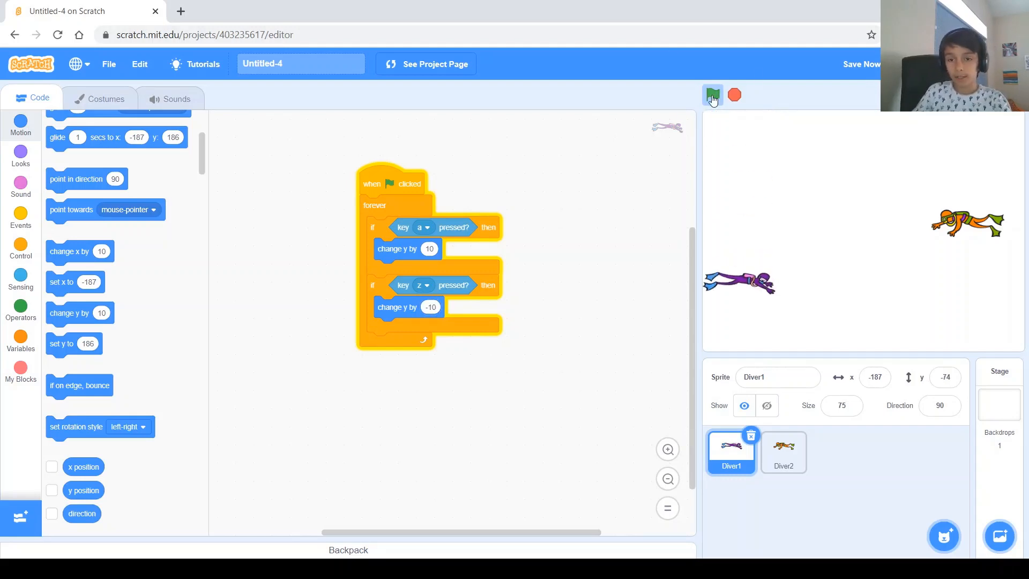
pyautogui.click(712, 96)
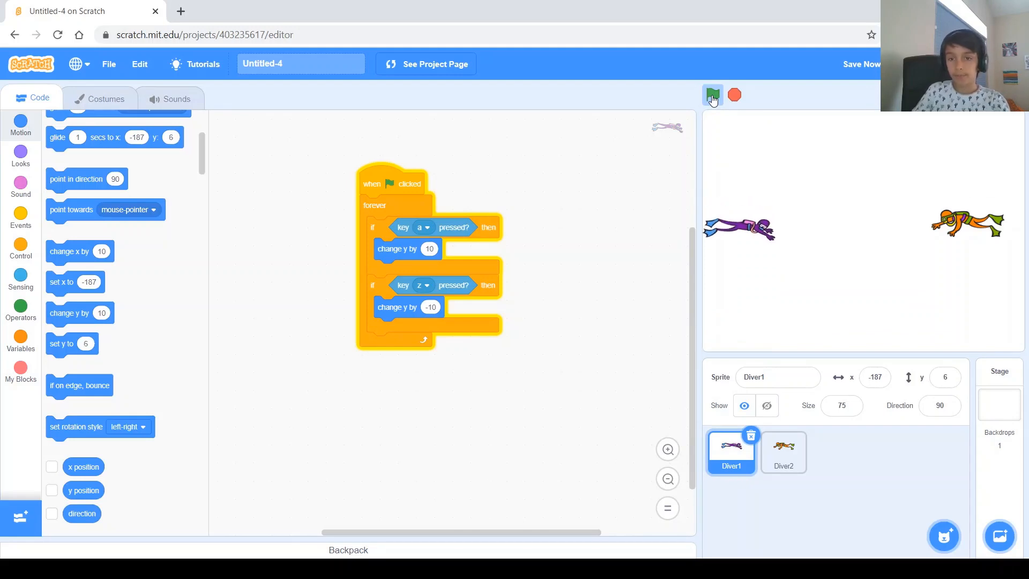
pyautogui.click(712, 95)
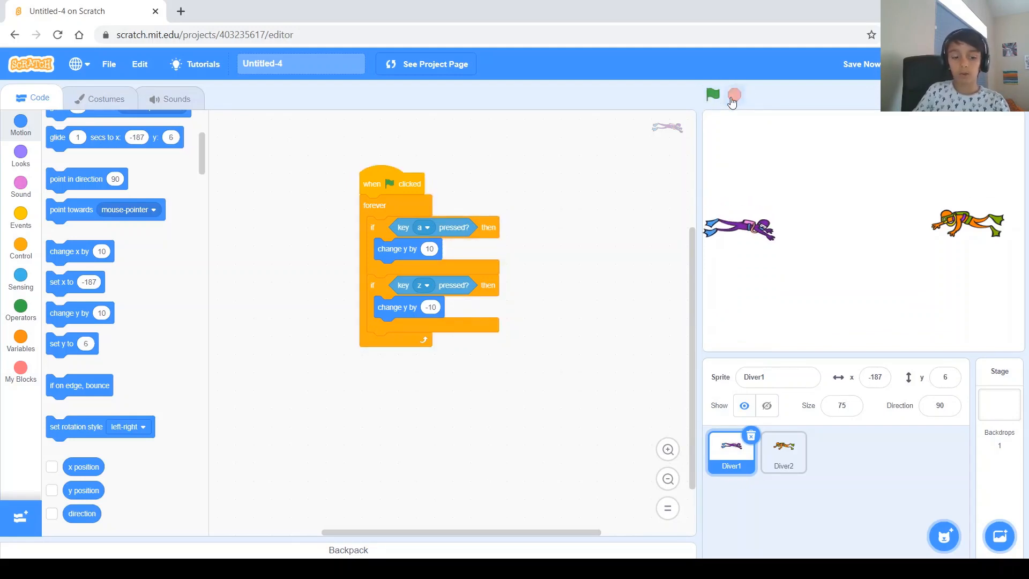
pyautogui.click(712, 95)
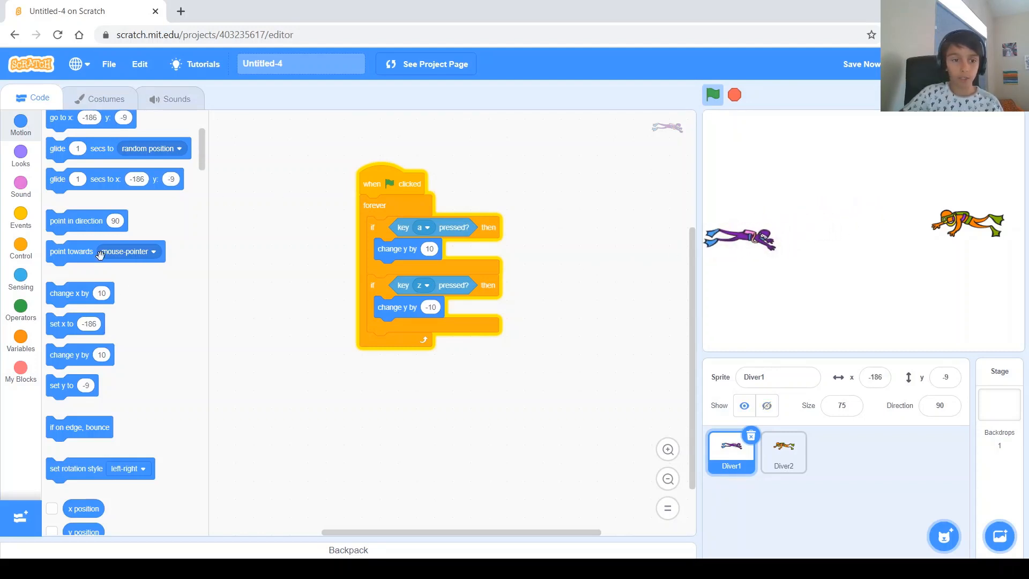
# - Start Diver1's script with 'go to x: -180 y: 0' and test the reset
pyautogui.scroll(3)
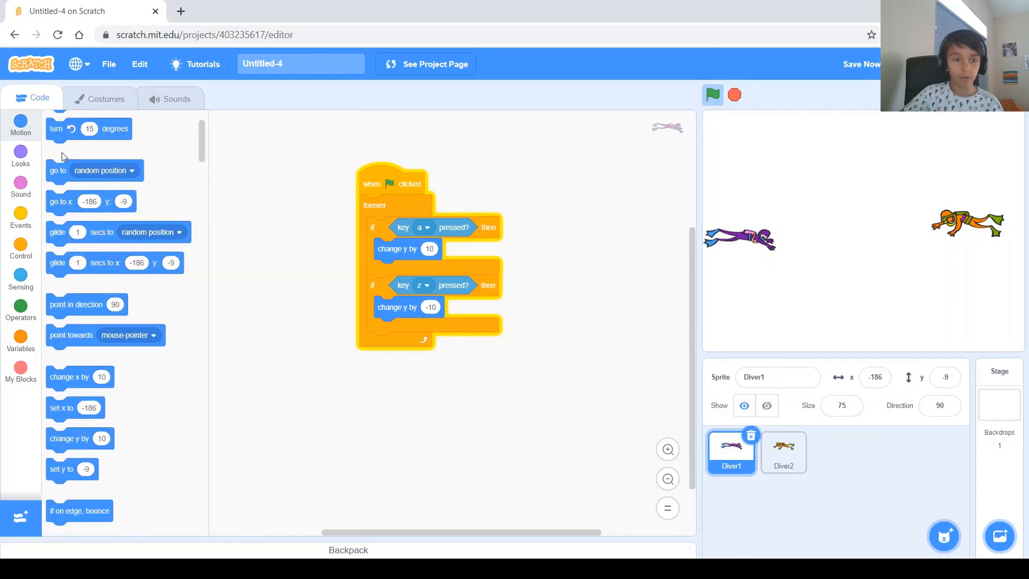
pyautogui.moveTo(91, 202); pyautogui.dragTo(374, 199)
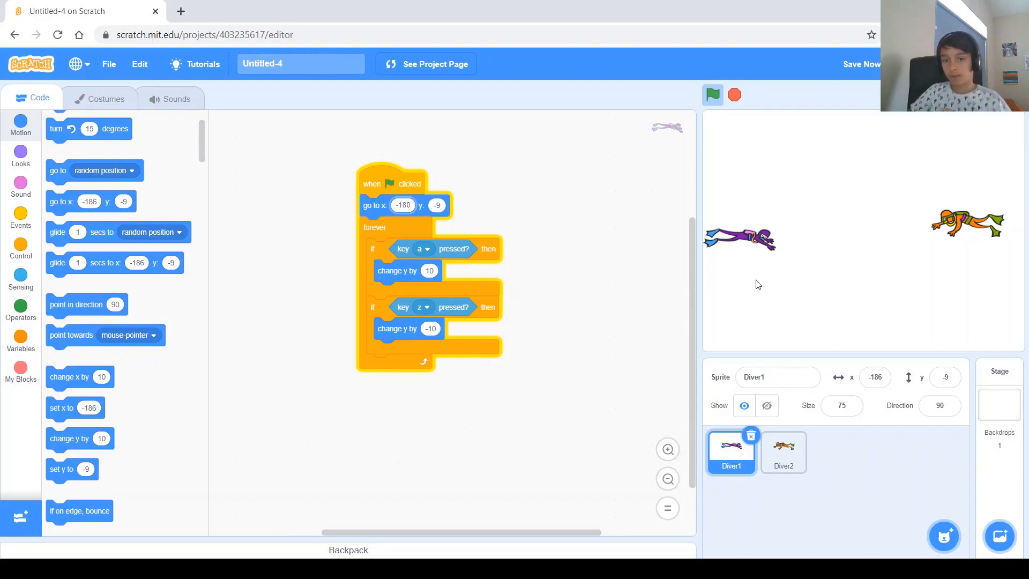
pyautogui.click(939, 405)
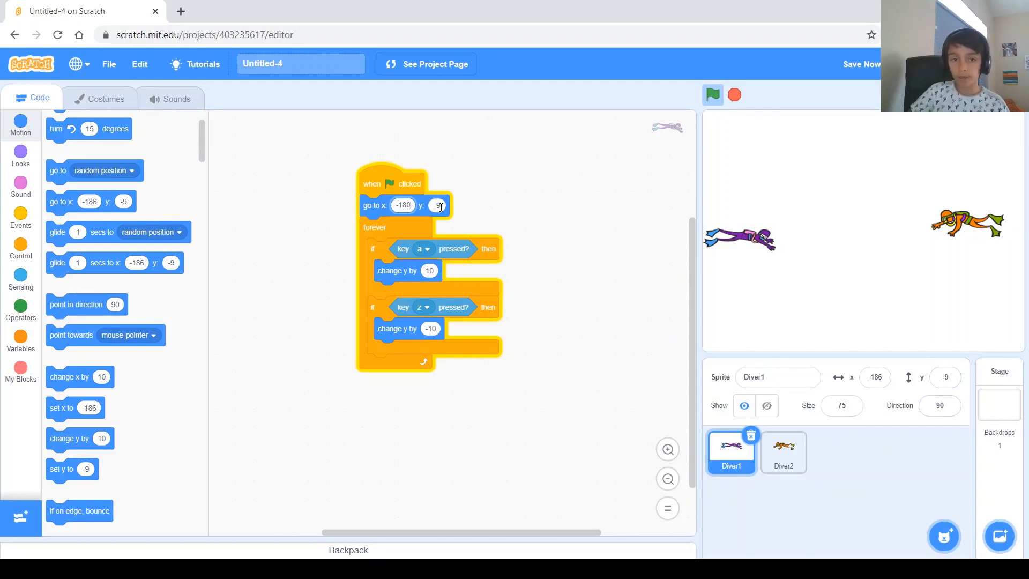
pyautogui.write('0')
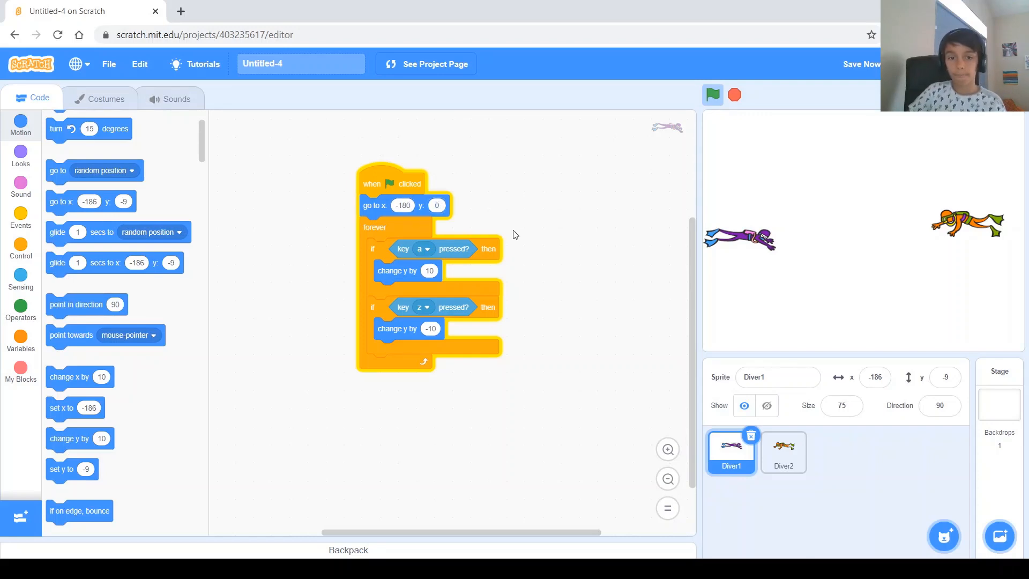
pyautogui.click(712, 95)
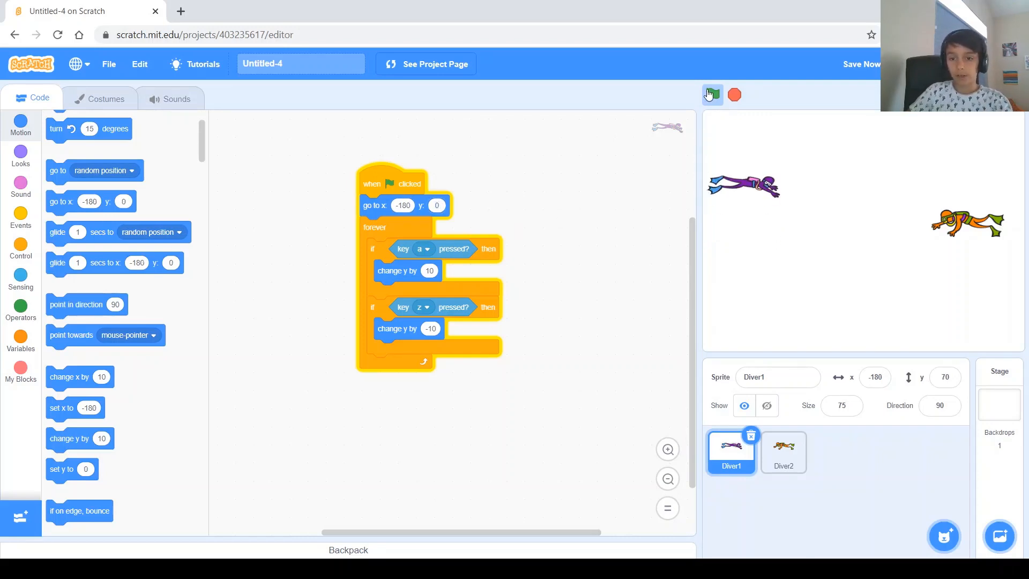
pyautogui.click(712, 94)
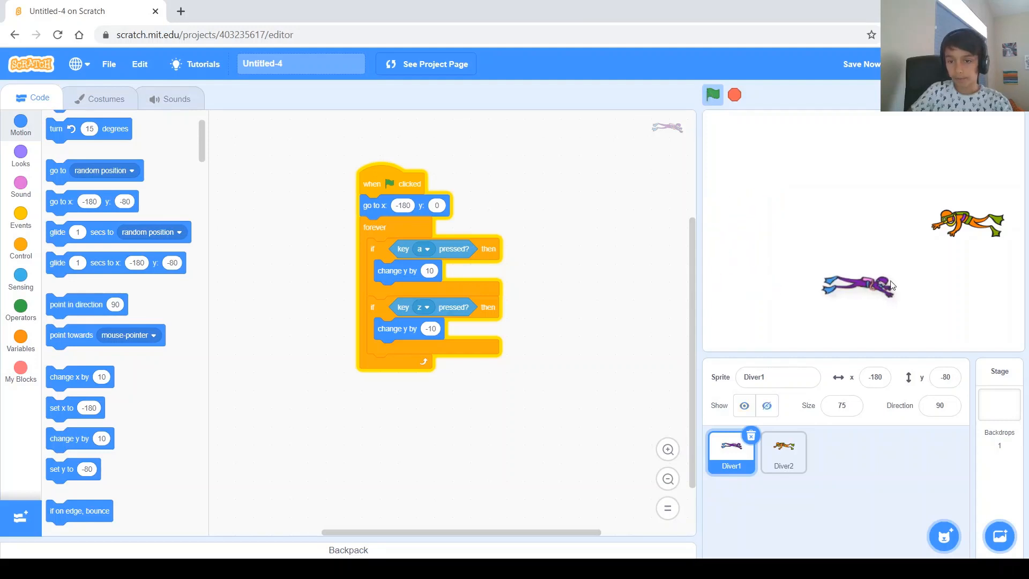
pyautogui.click(712, 96)
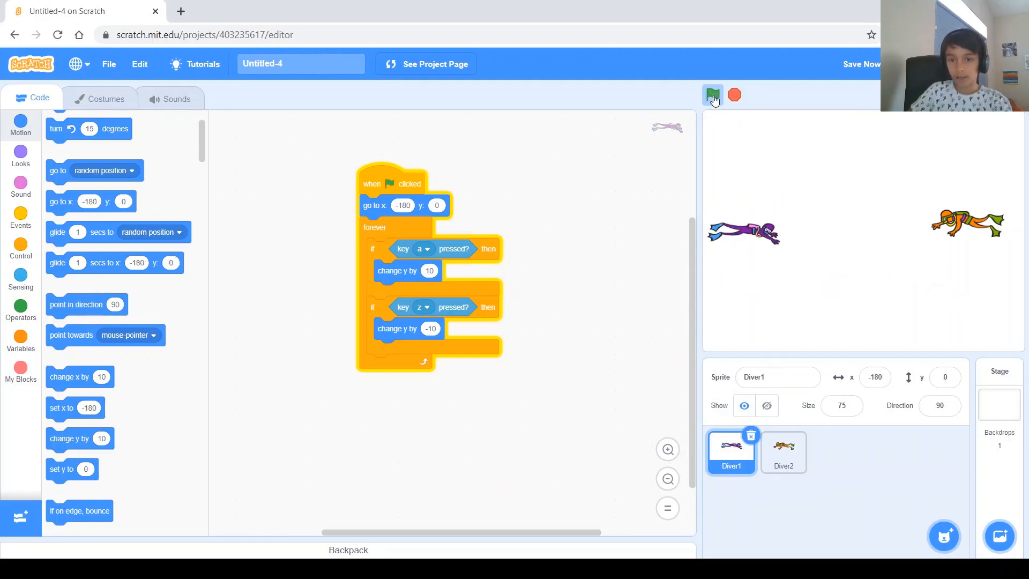
pyautogui.click(712, 95)
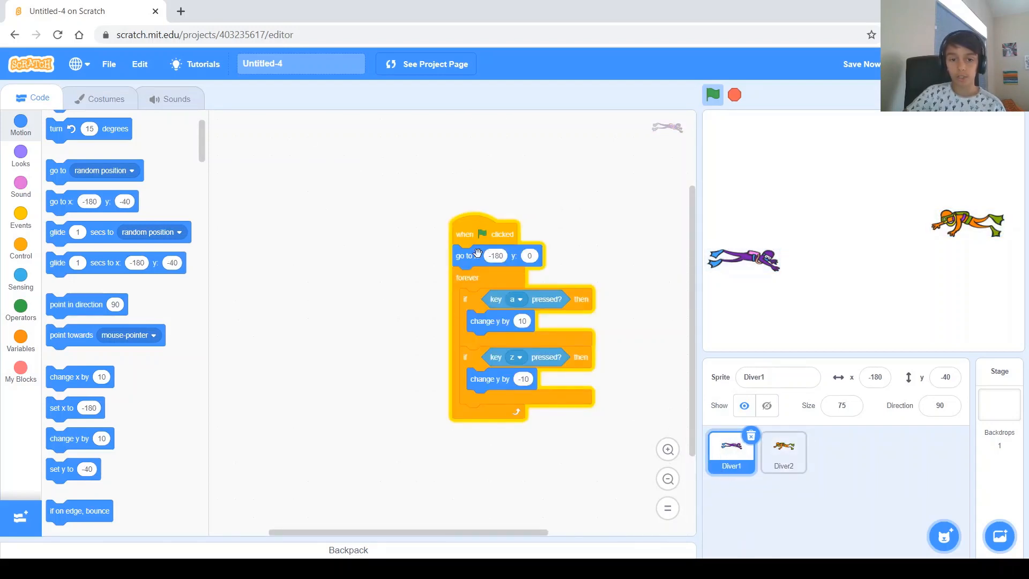
pyautogui.moveTo(474, 237)
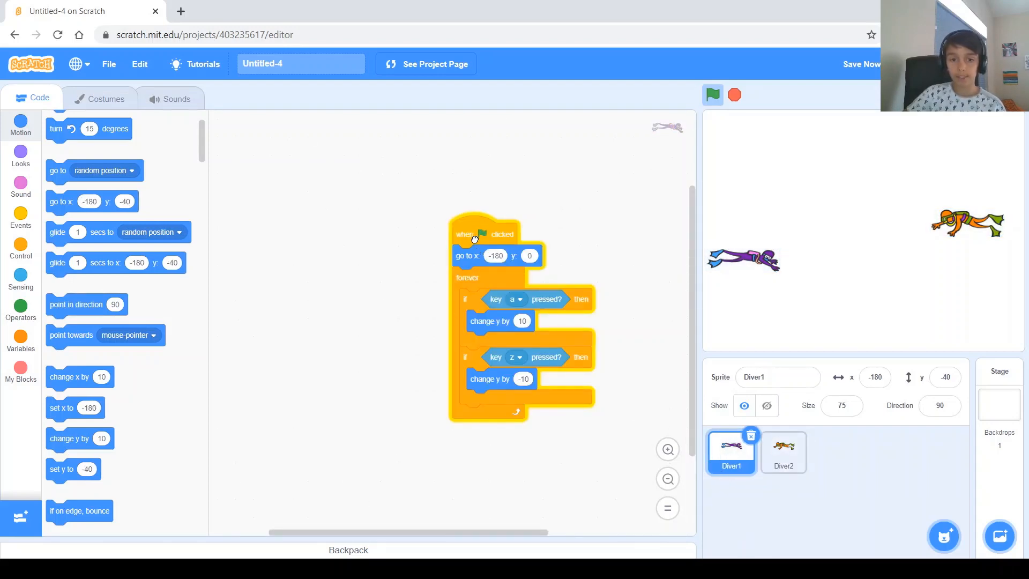
# - Open Diver1's script options and collapse the empty Backpack panel
pyautogui.rightClick(471, 234)
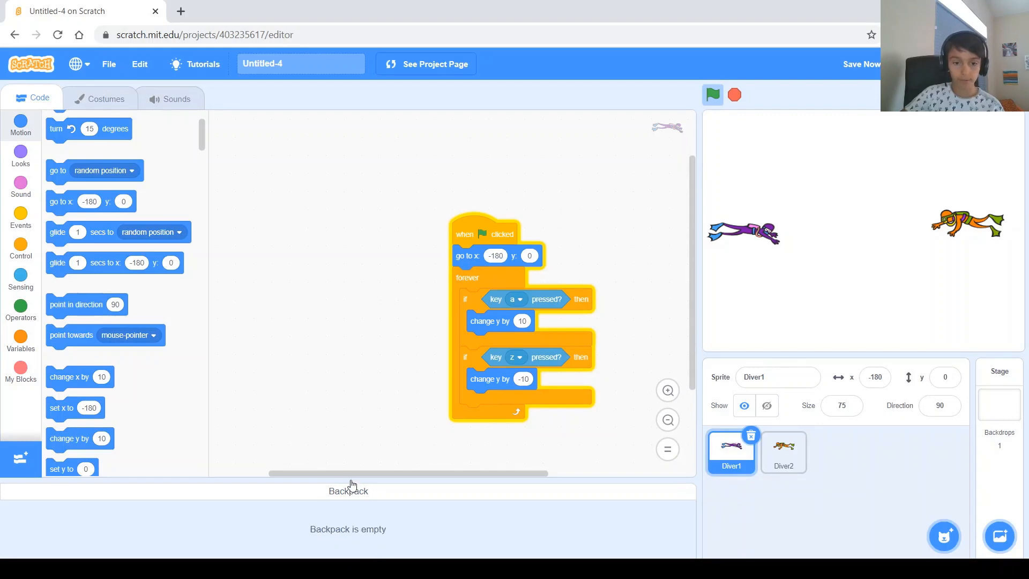
pyautogui.moveTo(340, 525)
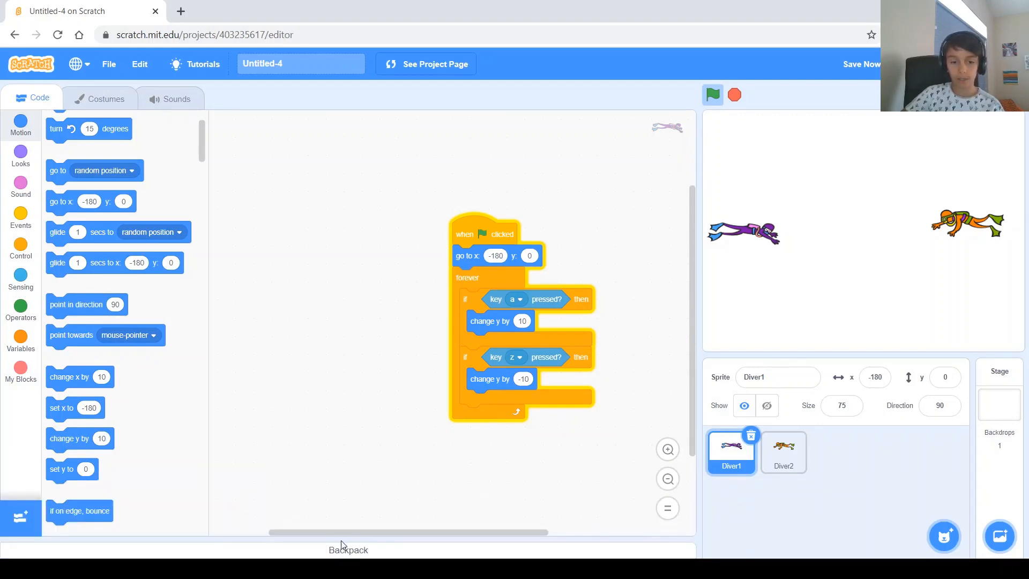
pyautogui.click(348, 549)
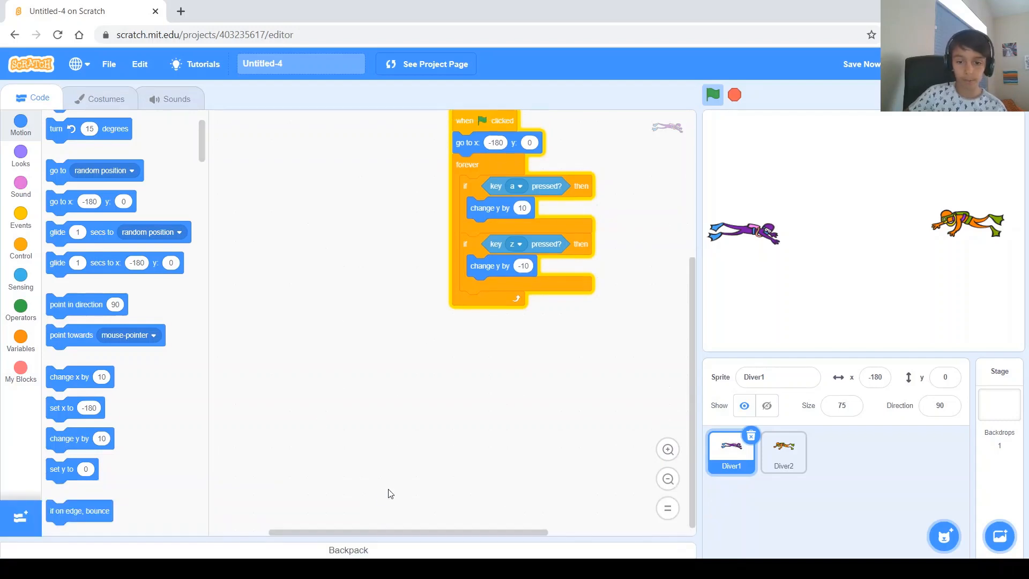
pyautogui.click(783, 453)
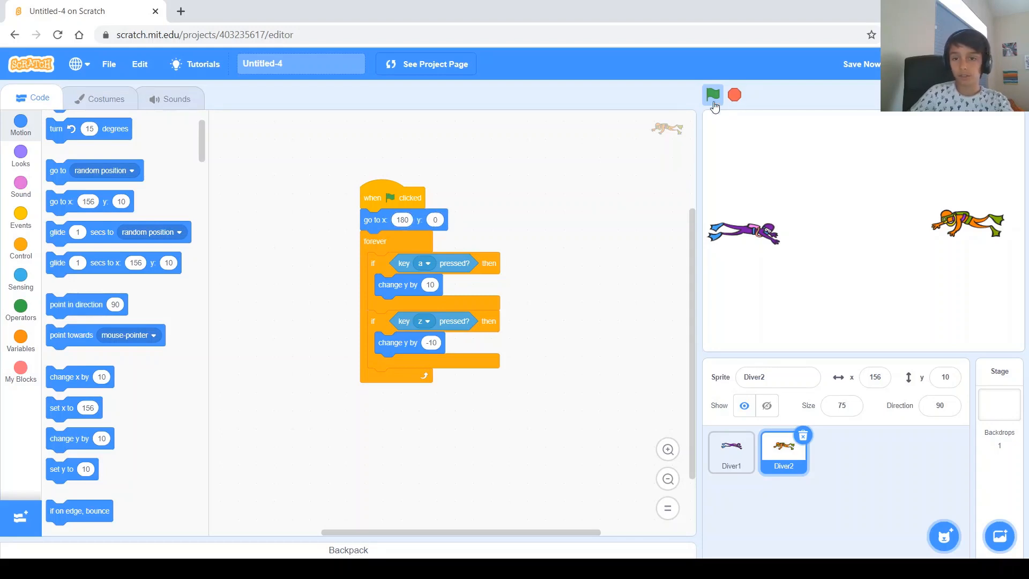
pyautogui.moveTo(784, 212)
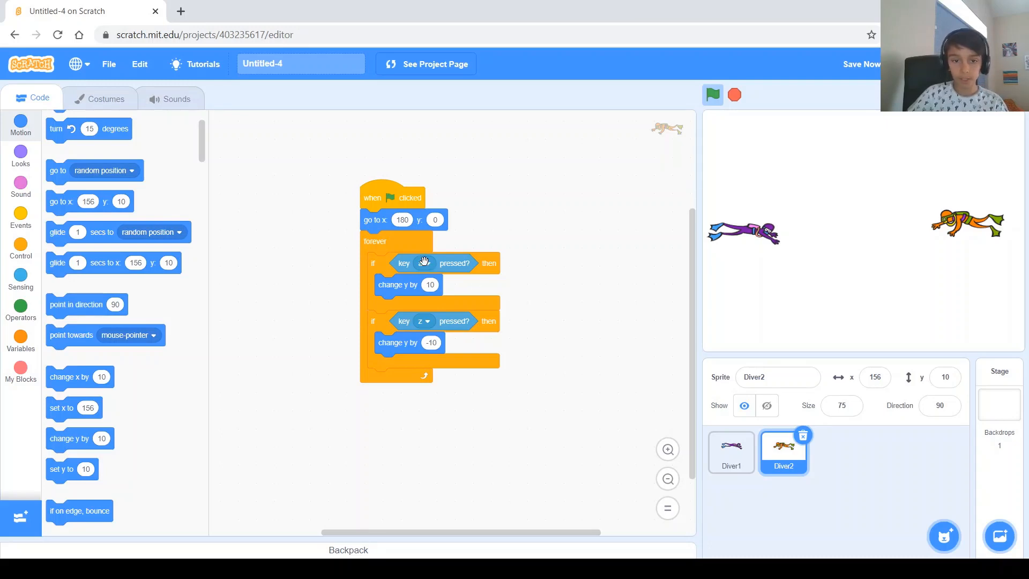
# - Switch Diver2's movement keys to up arrow and down arrow, then test-run the game
pyautogui.click(433, 263)
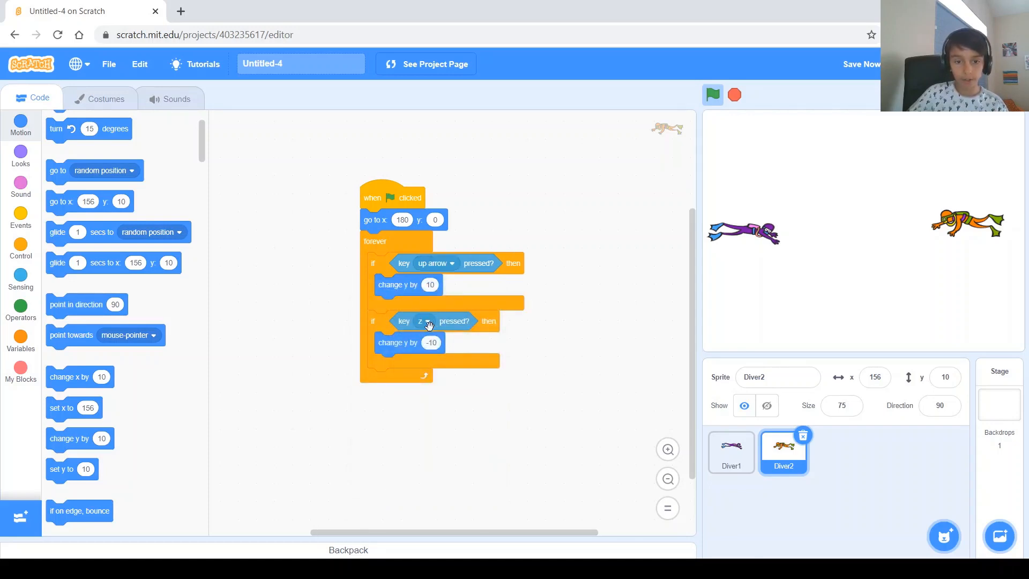
pyautogui.click(425, 321)
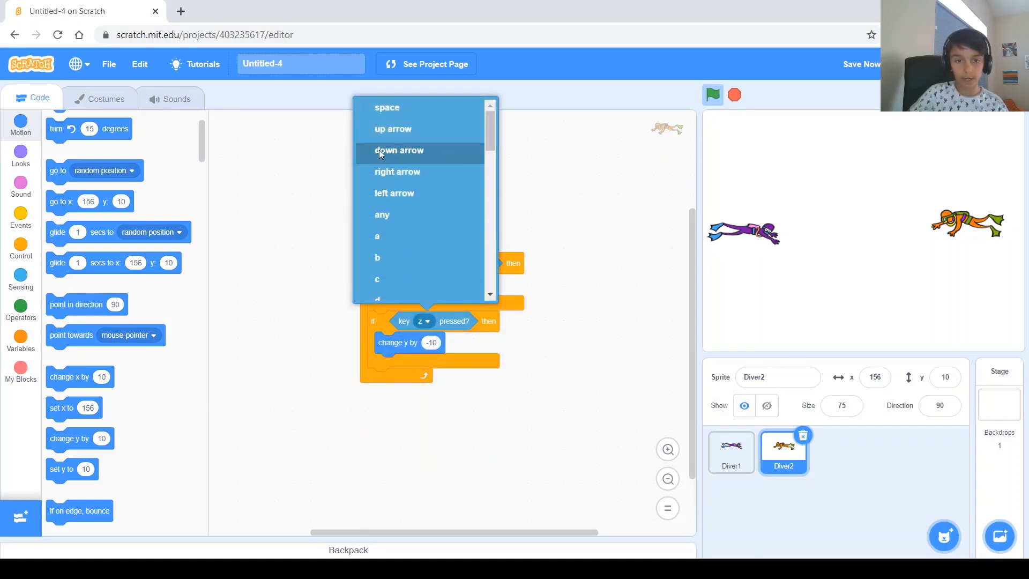
pyautogui.click(399, 150)
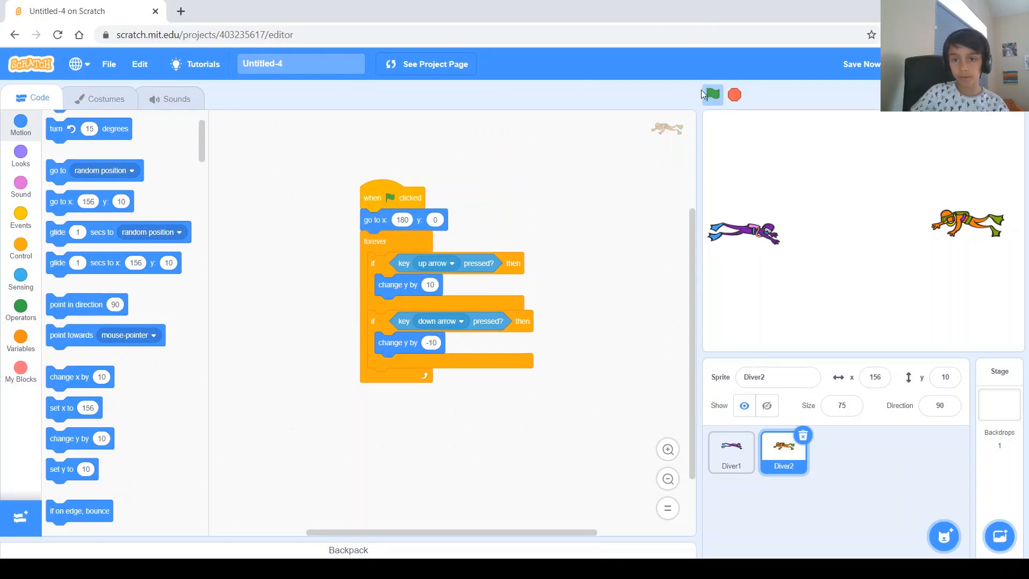
pyautogui.click(711, 94)
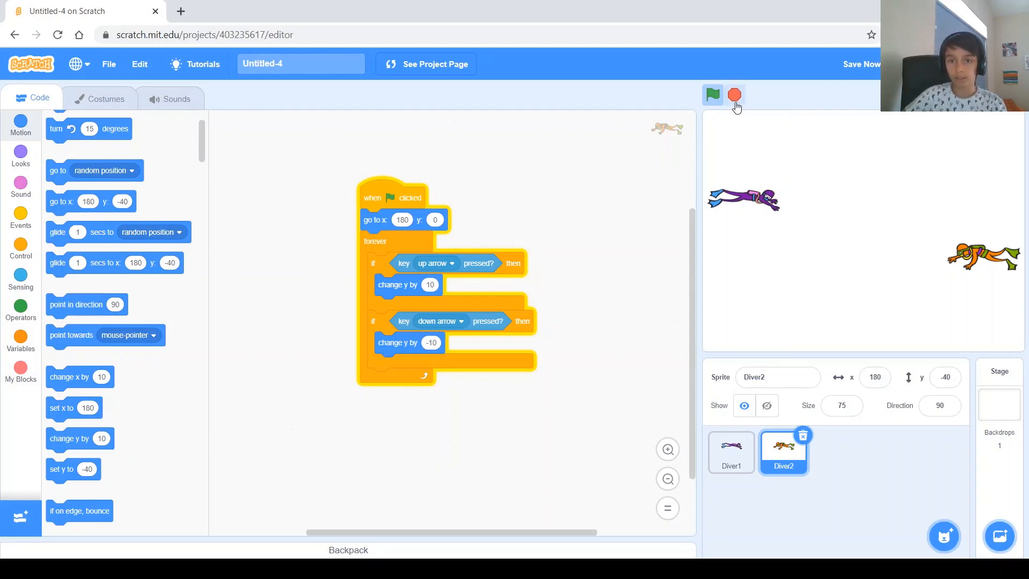
pyautogui.click(734, 96)
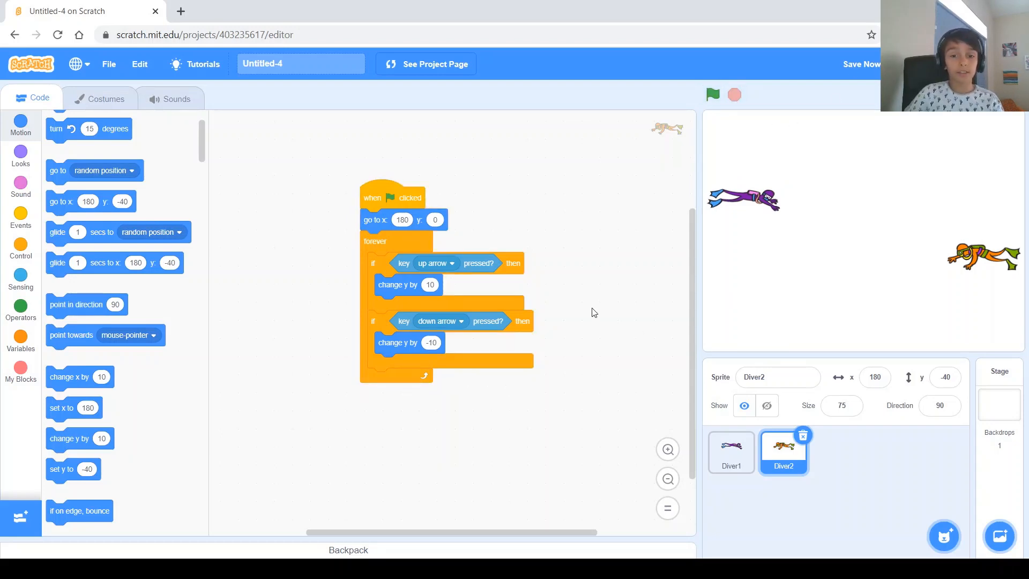
pyautogui.moveTo(846, 497)
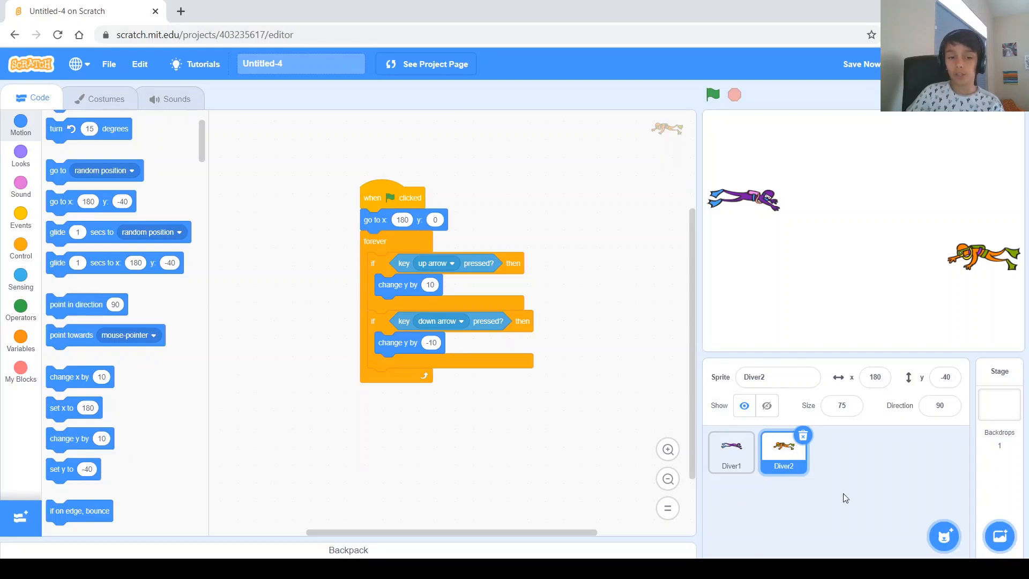
# - Add the Pufferfish sprite from the library by searching 'fish', then edit its size
pyautogui.click(943, 536)
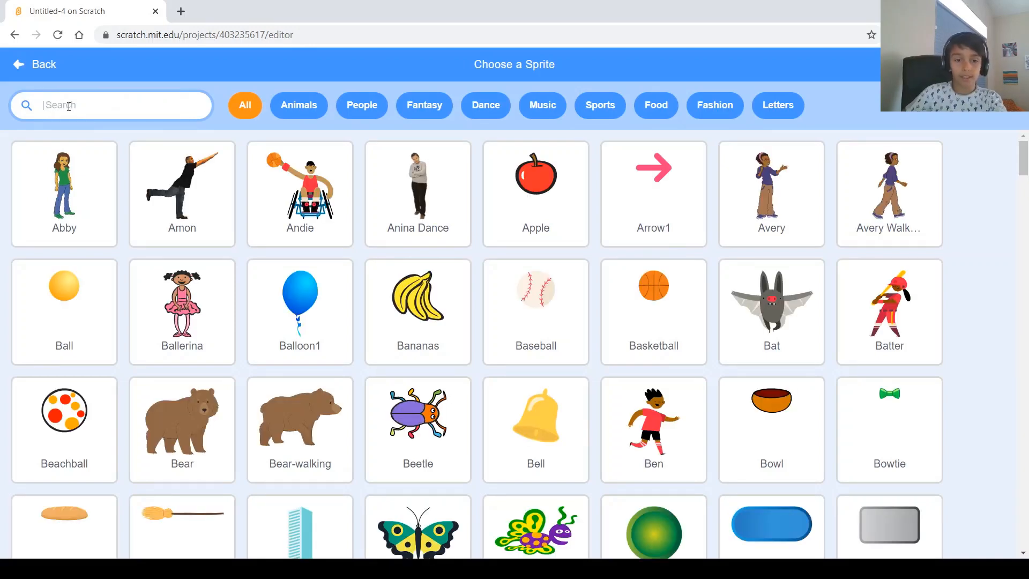
pyautogui.scroll(-3)
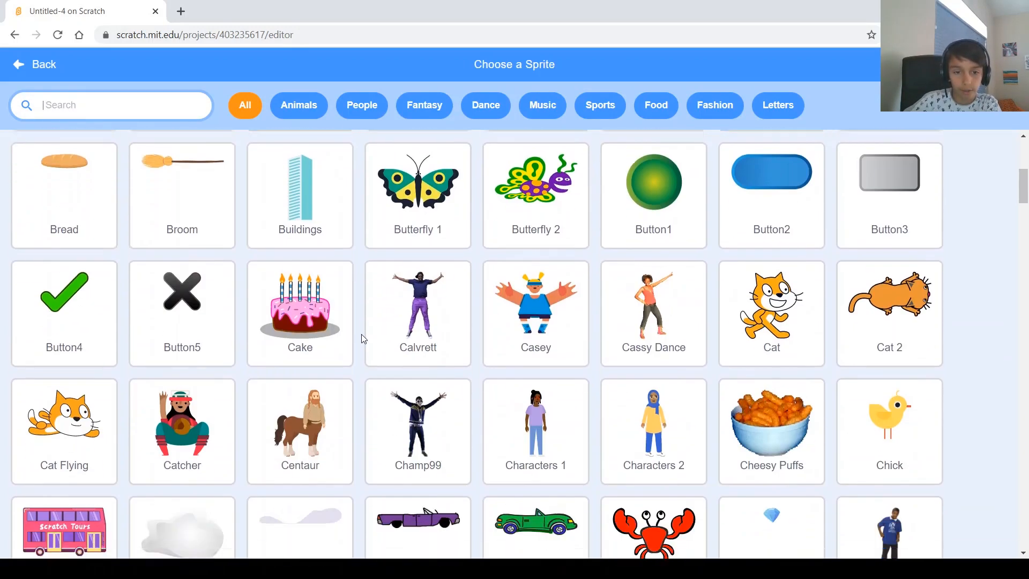
pyautogui.scroll(-3)
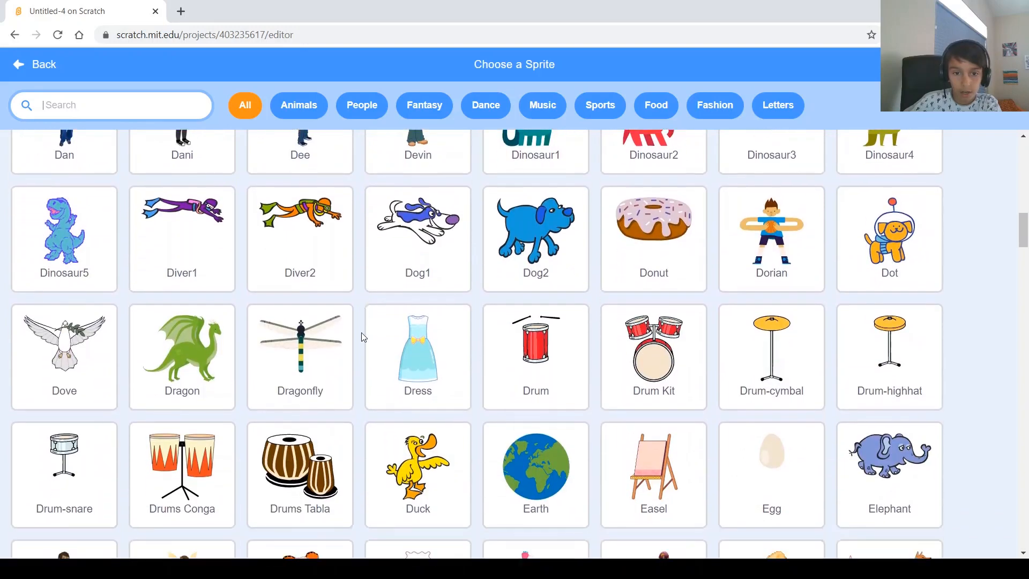
pyautogui.scroll(-3)
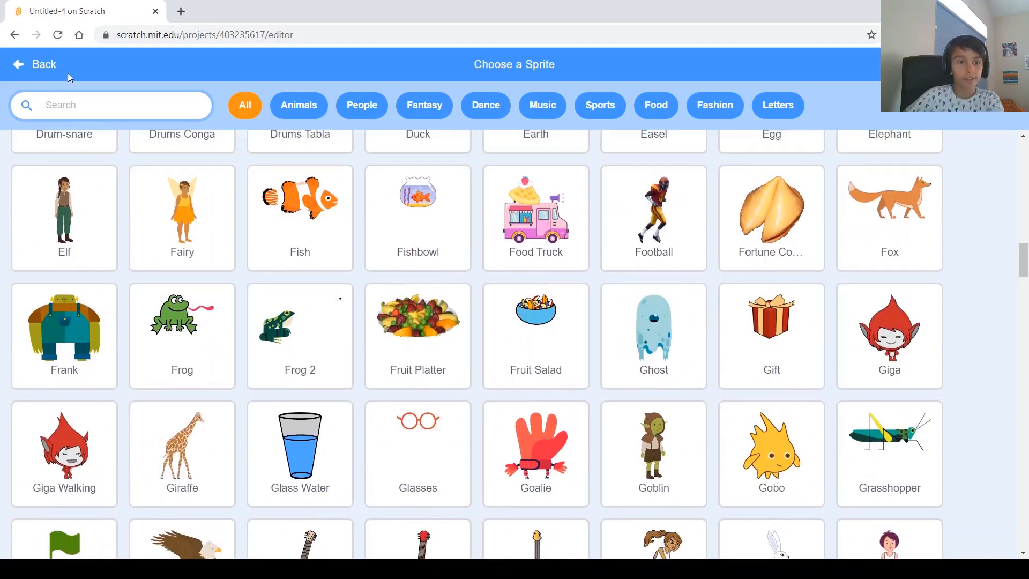
pyautogui.write('fish')
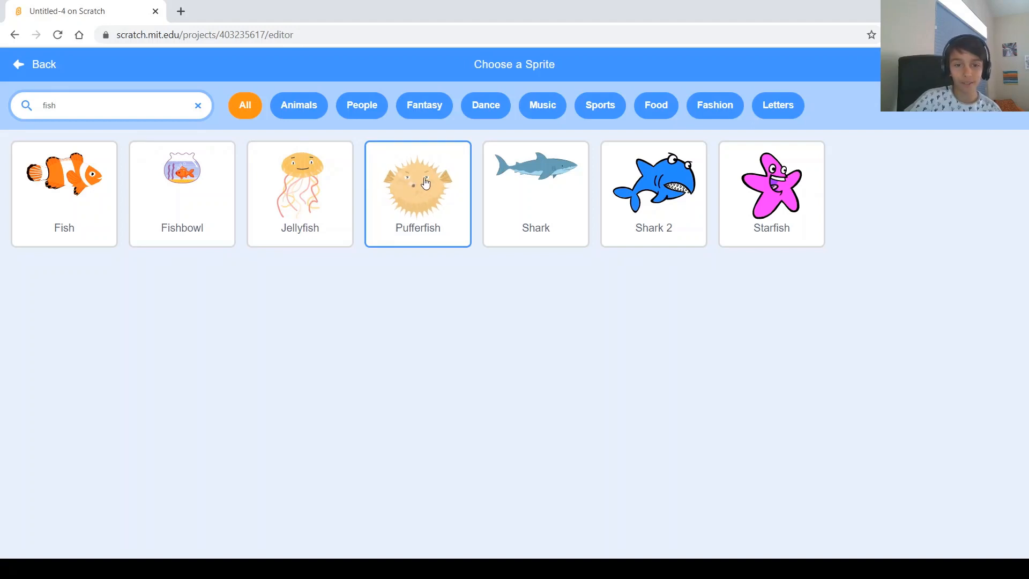
pyautogui.click(418, 183)
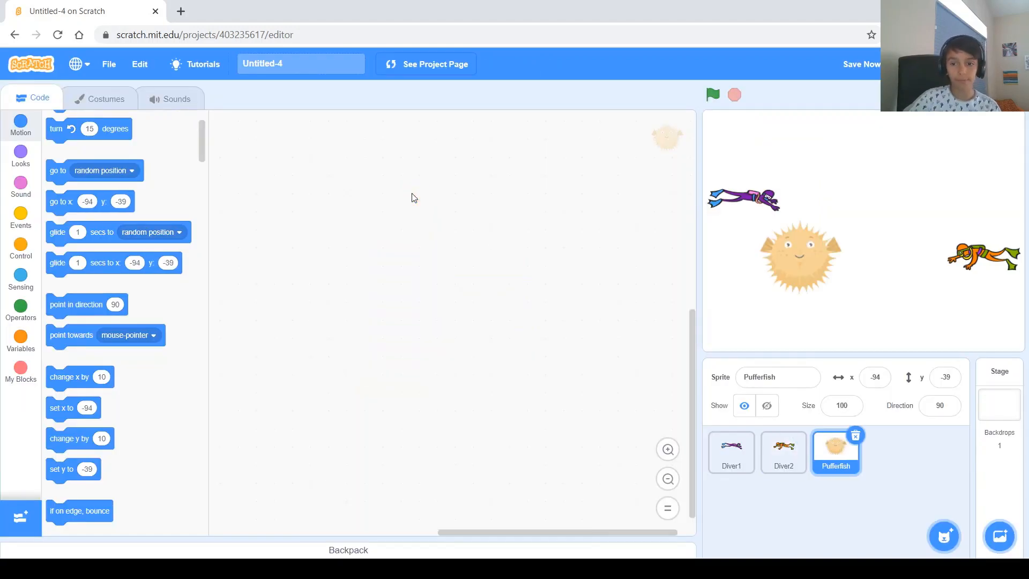
pyautogui.click(842, 405)
pyautogui.write('30')
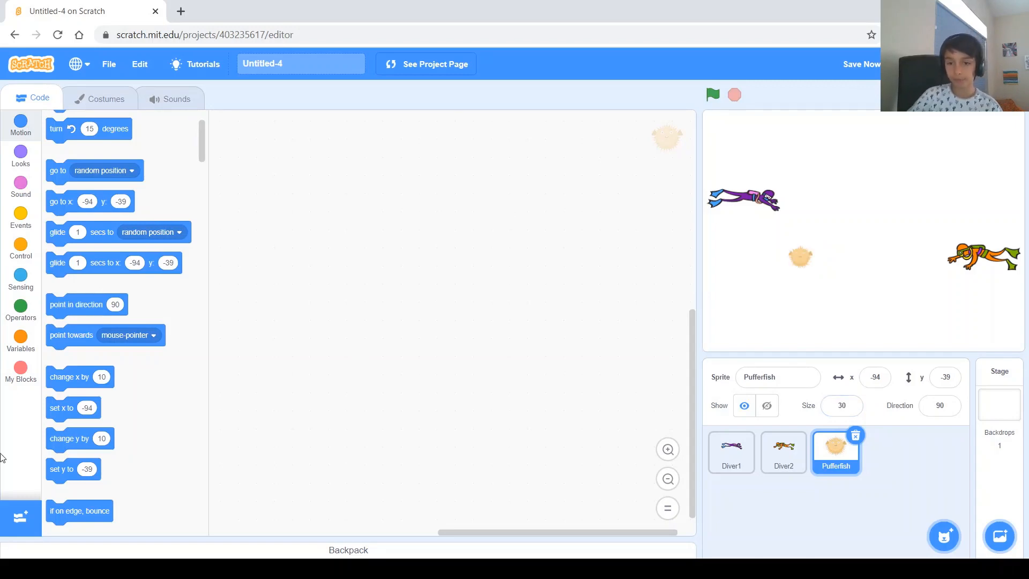
pyautogui.moveTo(803, 265)
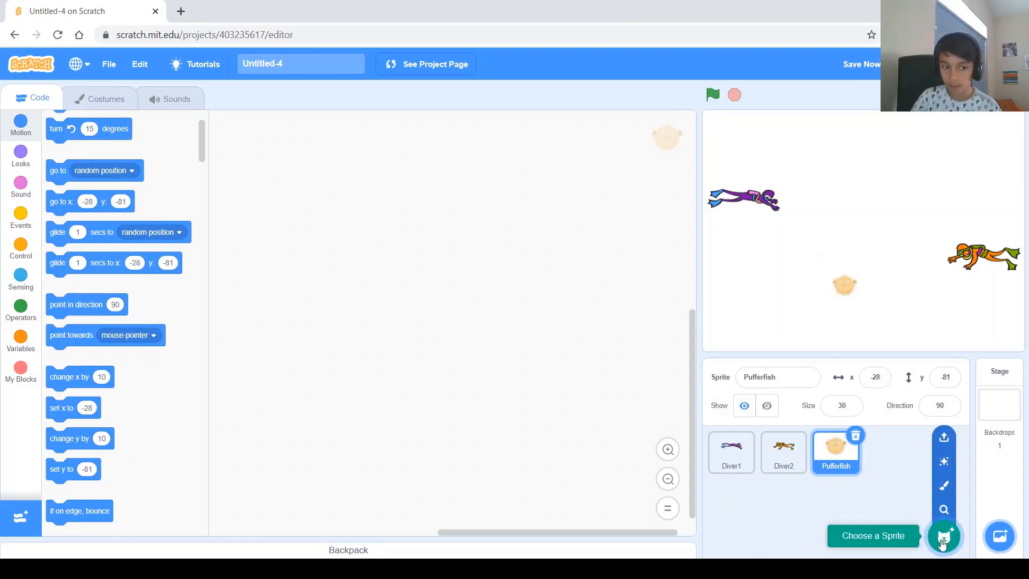
# - Add the Starfish sprite from the library and set its size to 30
pyautogui.click(943, 535)
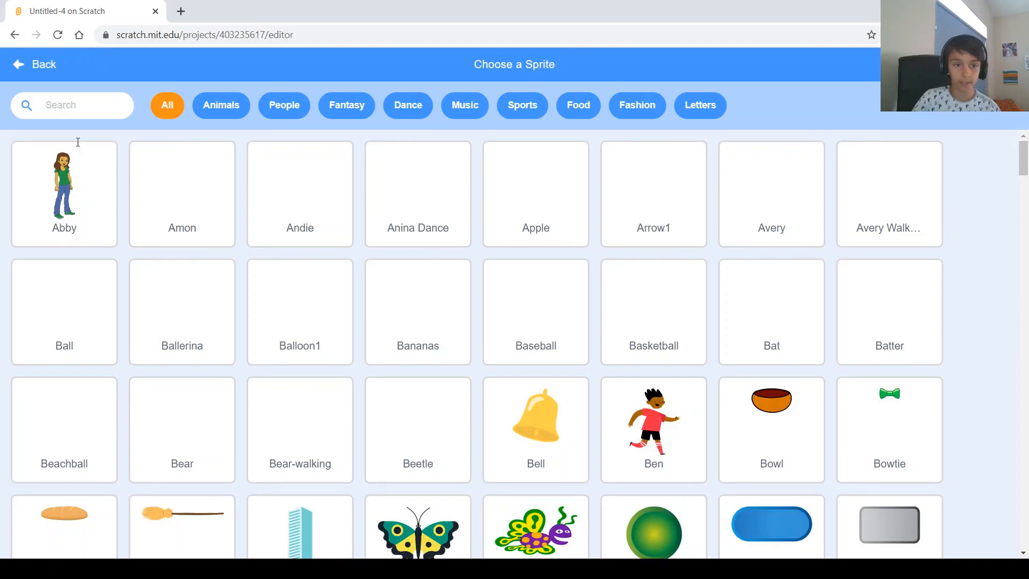
pyautogui.scroll(-3)
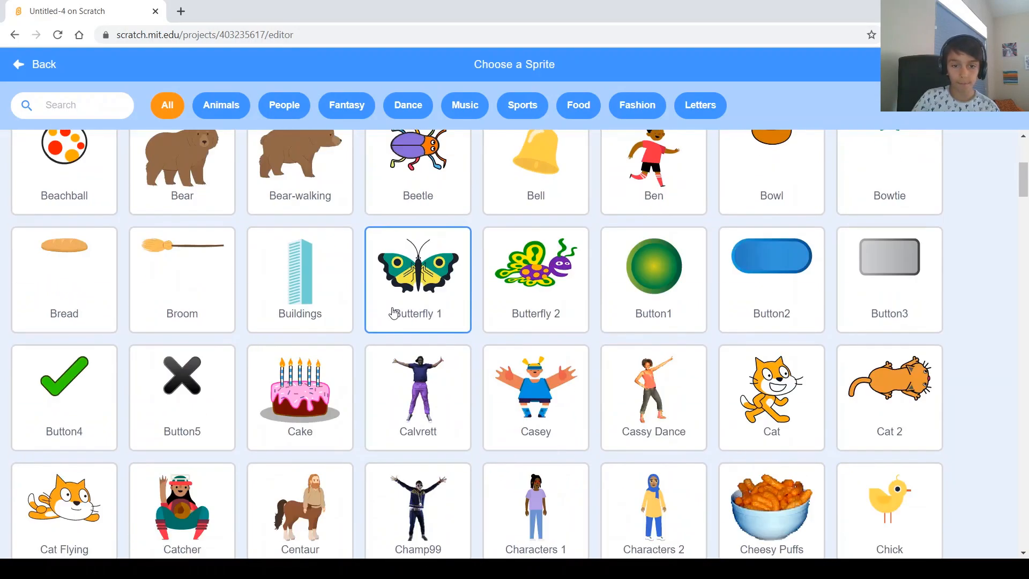
pyautogui.scroll(-3)
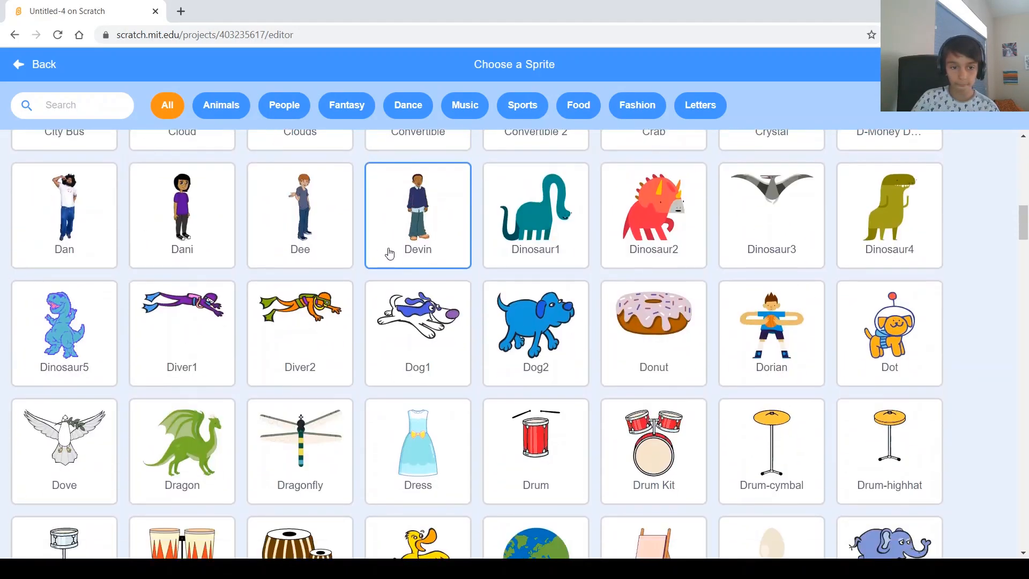
pyautogui.scroll(-3)
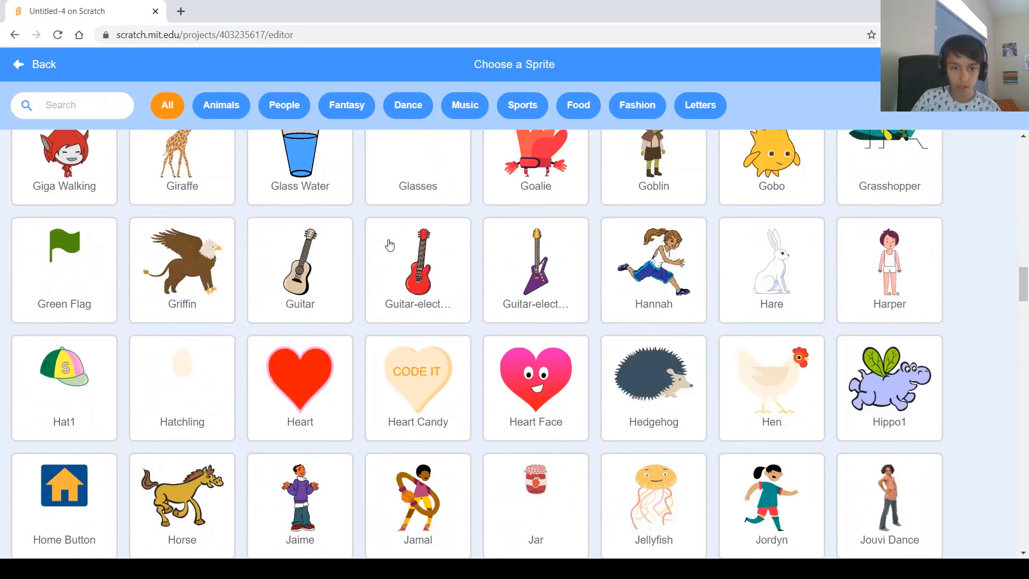
pyautogui.scroll(-3)
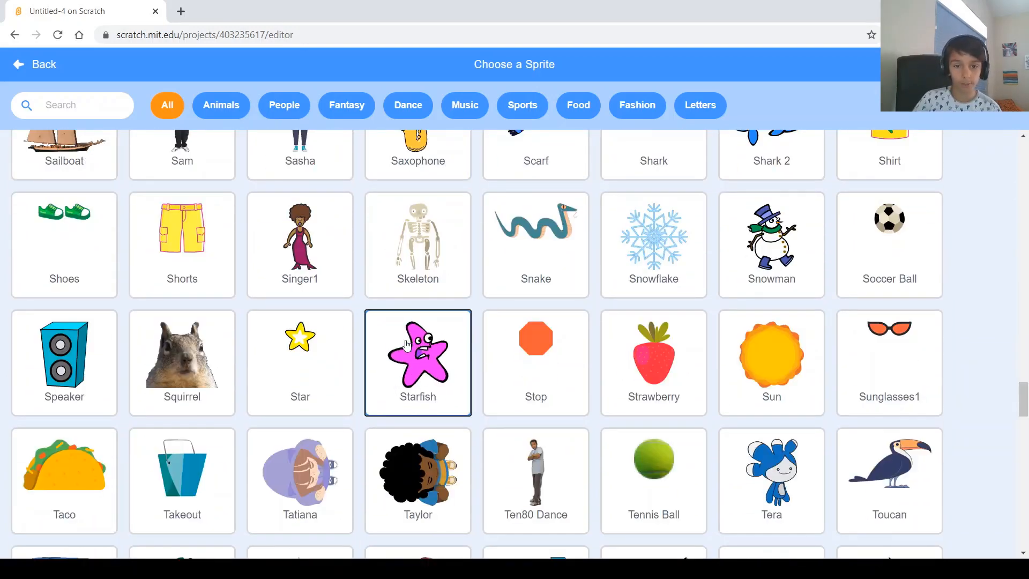
pyautogui.click(417, 362)
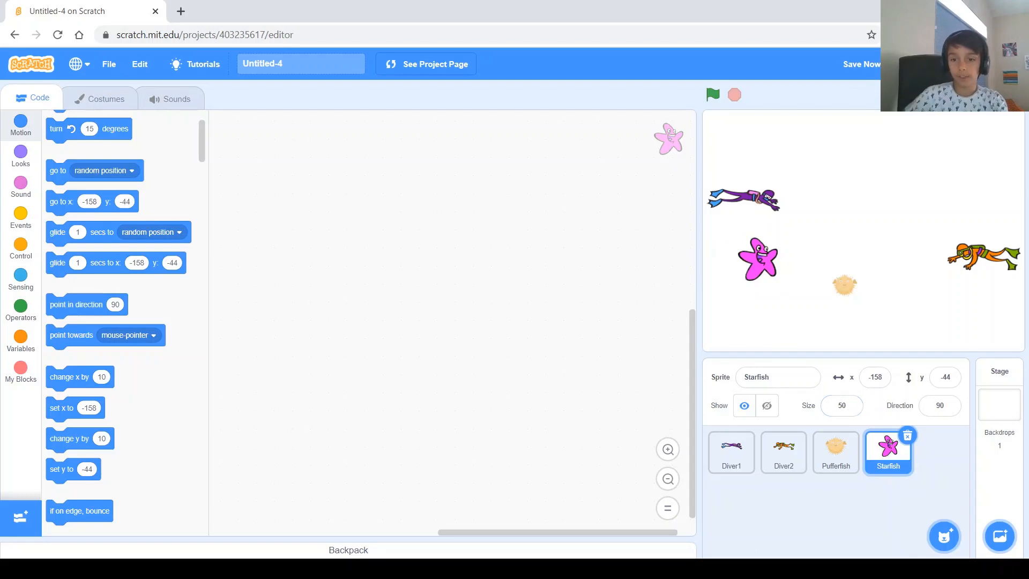
pyautogui.click(842, 405)
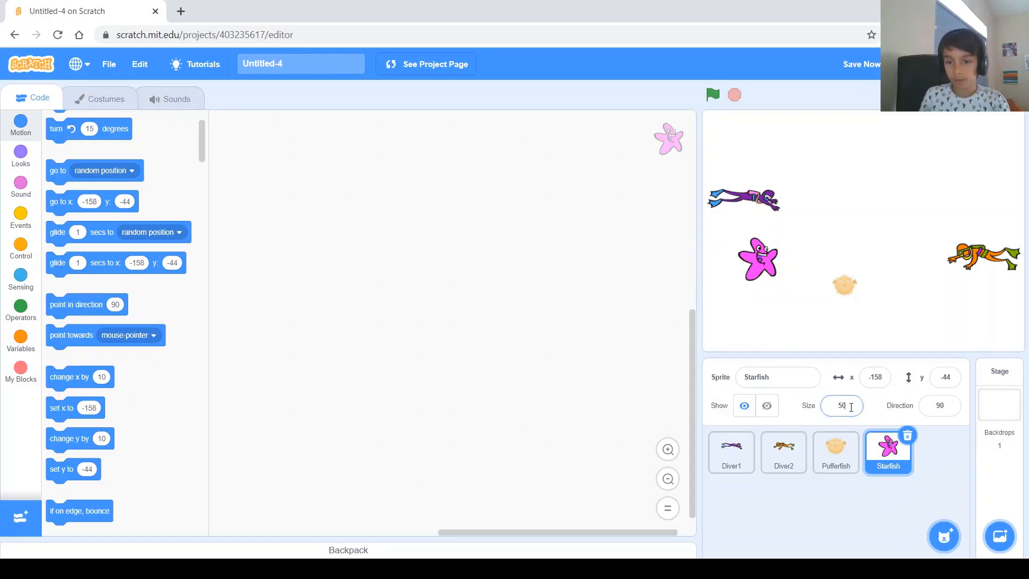
pyautogui.write('30')
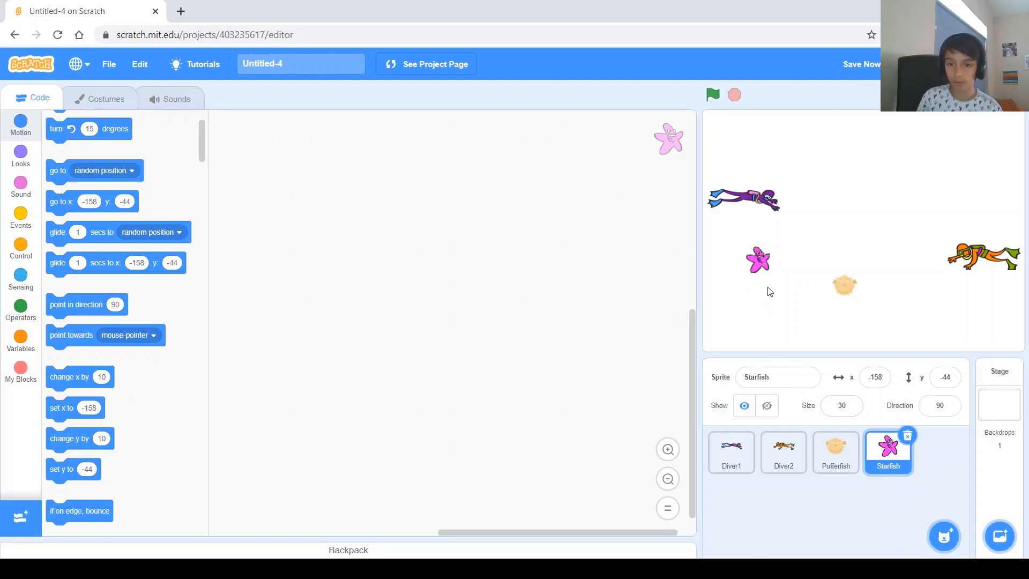
pyautogui.moveTo(251, 173)
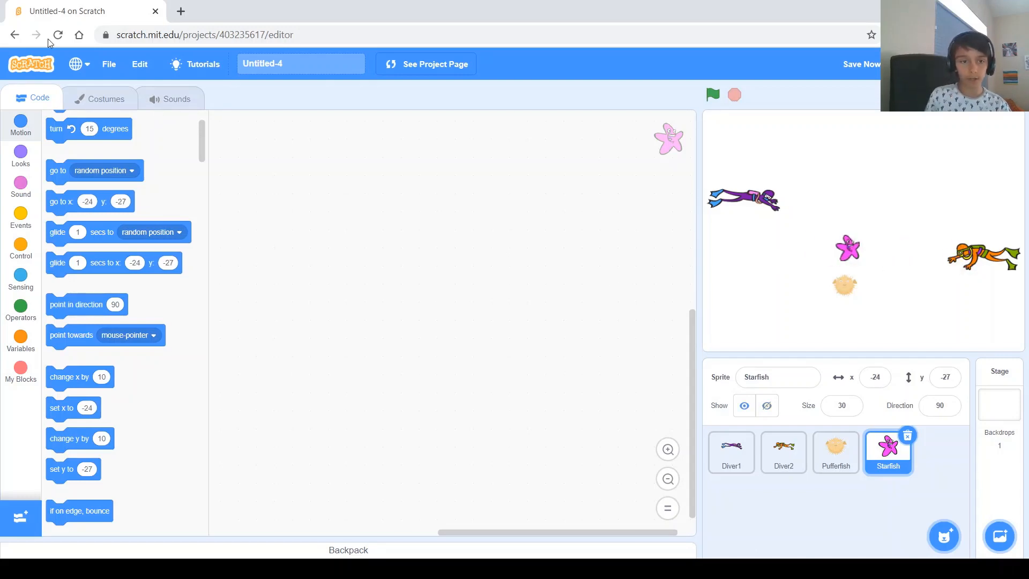
# - Visit the Starfish's costumes, then return to its empty script area
pyautogui.click(105, 99)
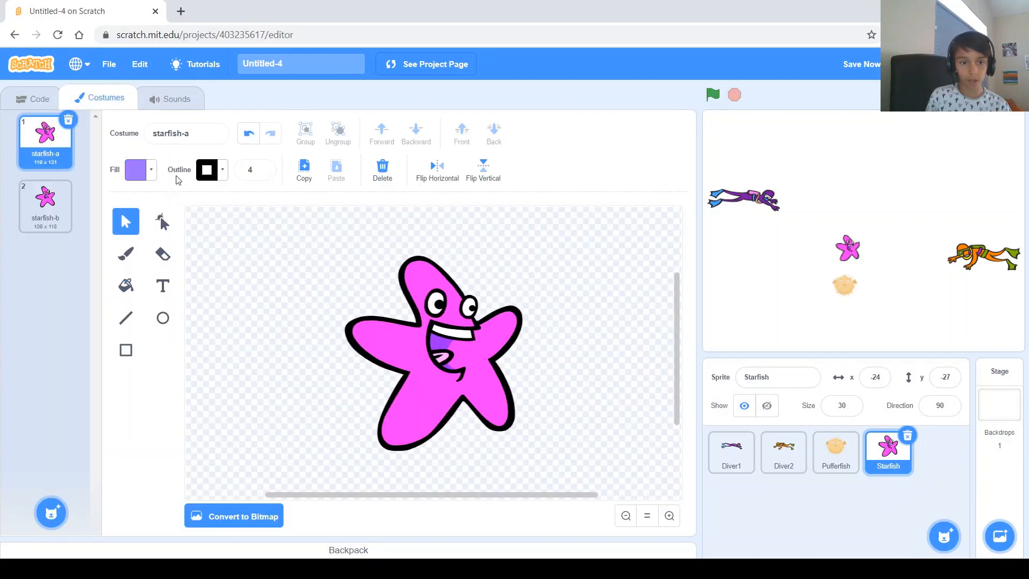
pyautogui.click(436, 169)
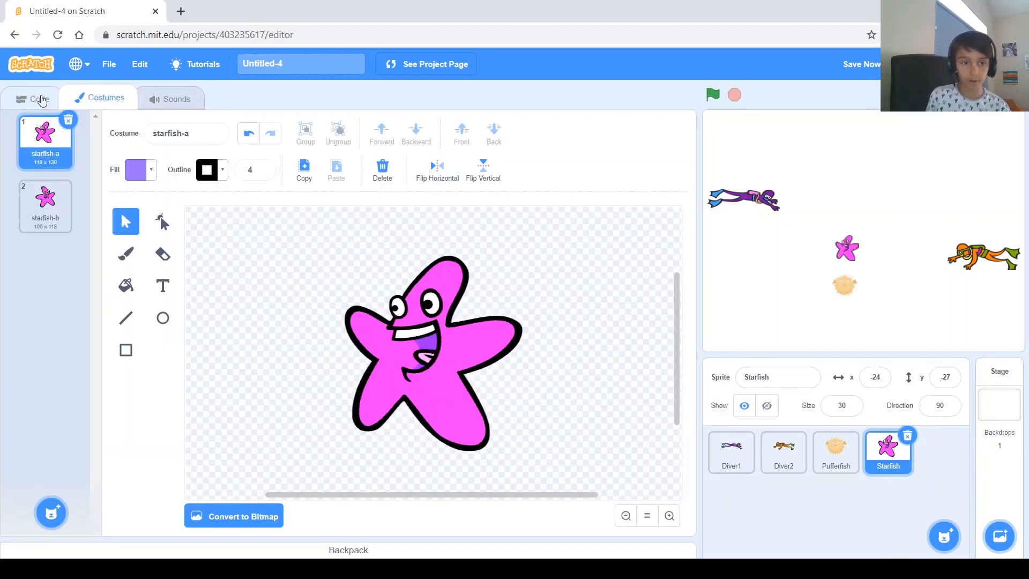
pyautogui.click(33, 97)
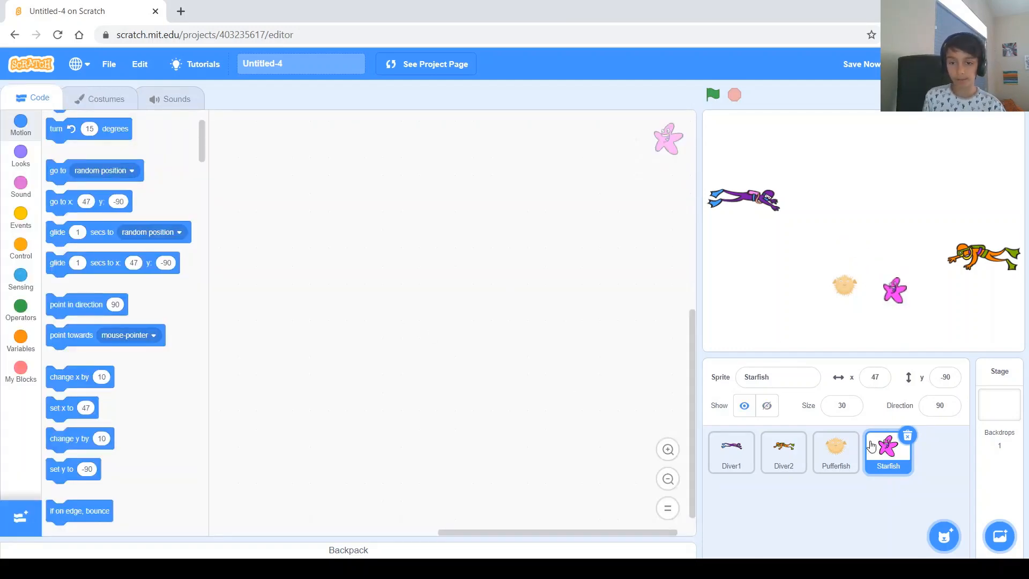
# - Give the Pufferfish a 'when green flag clicked' script containing a forever loop
pyautogui.click(835, 452)
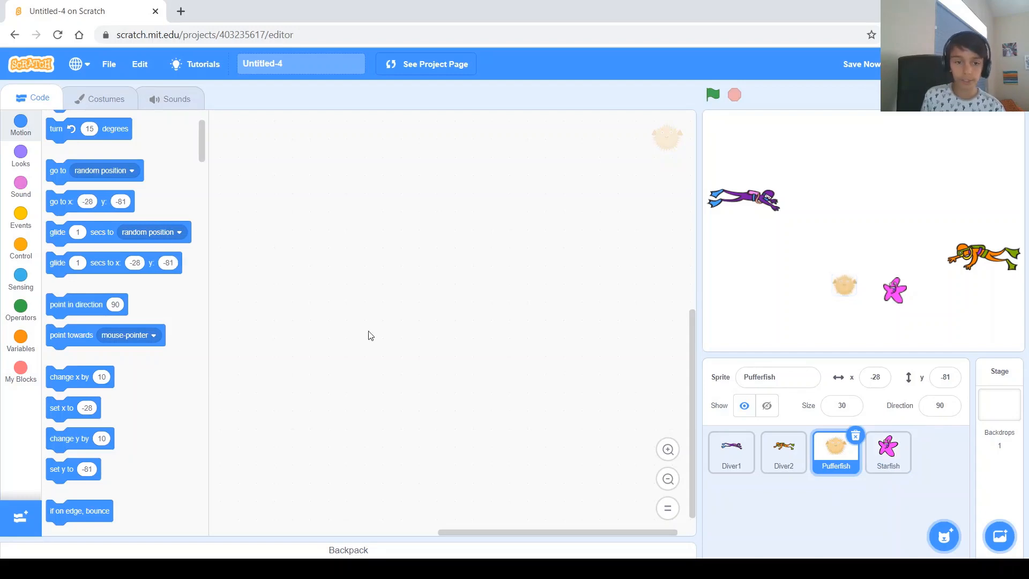
pyautogui.click(20, 219)
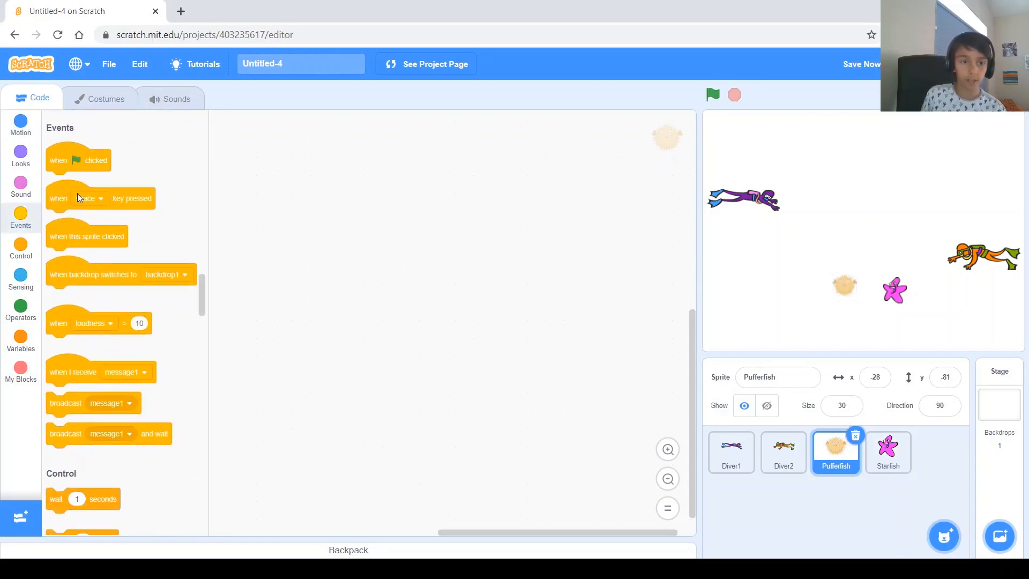
pyautogui.moveTo(78, 159); pyautogui.dragTo(427, 184)
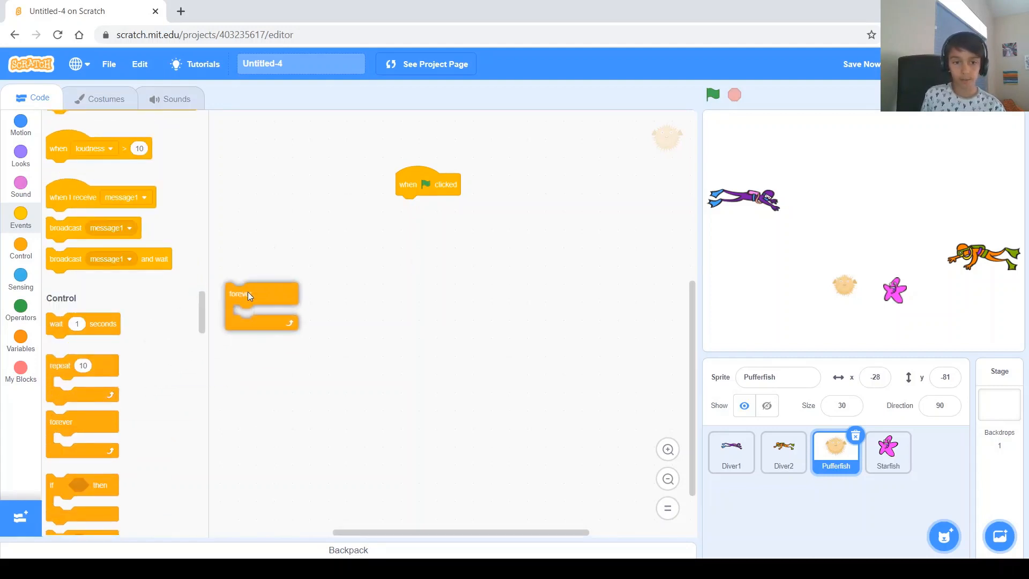
pyautogui.moveTo(261, 293); pyautogui.dragTo(410, 206)
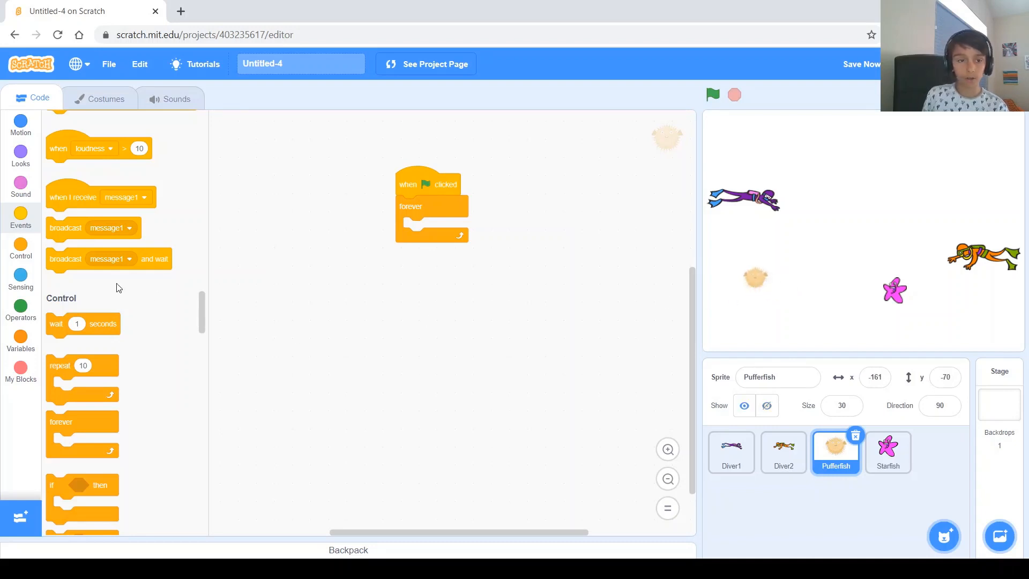
pyautogui.scroll(3)
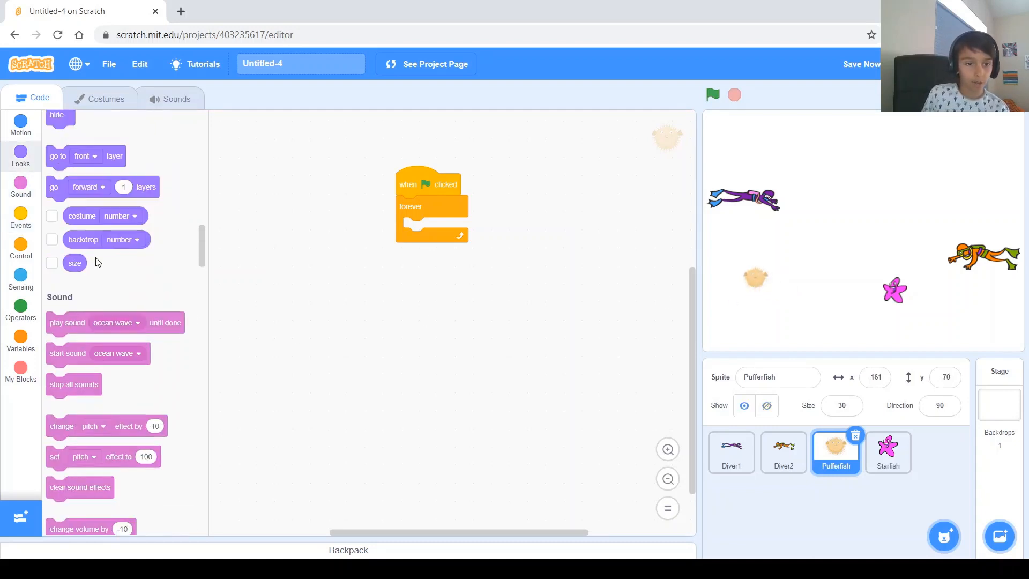
pyautogui.scroll(3)
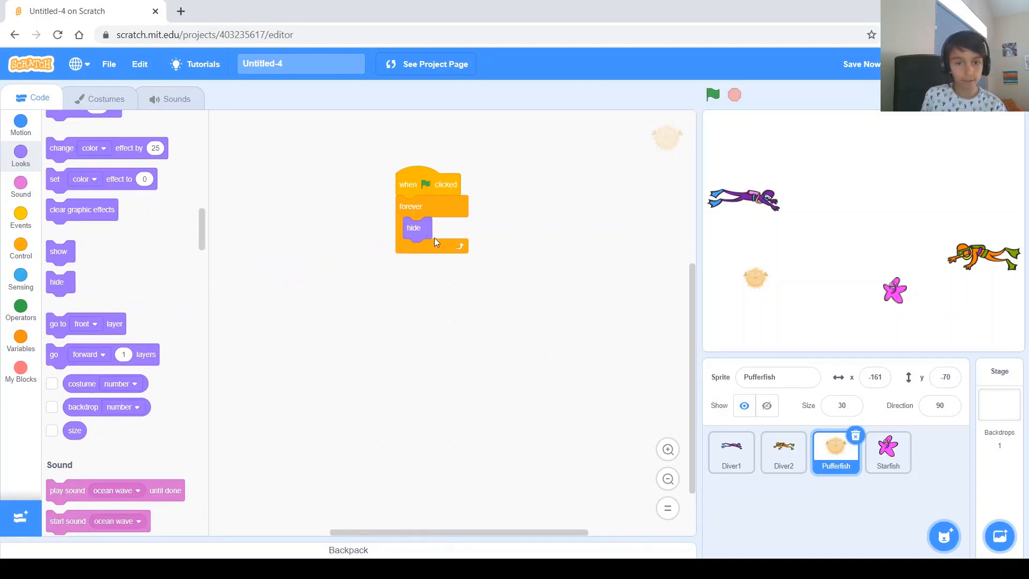
pyautogui.moveTo(417, 228)
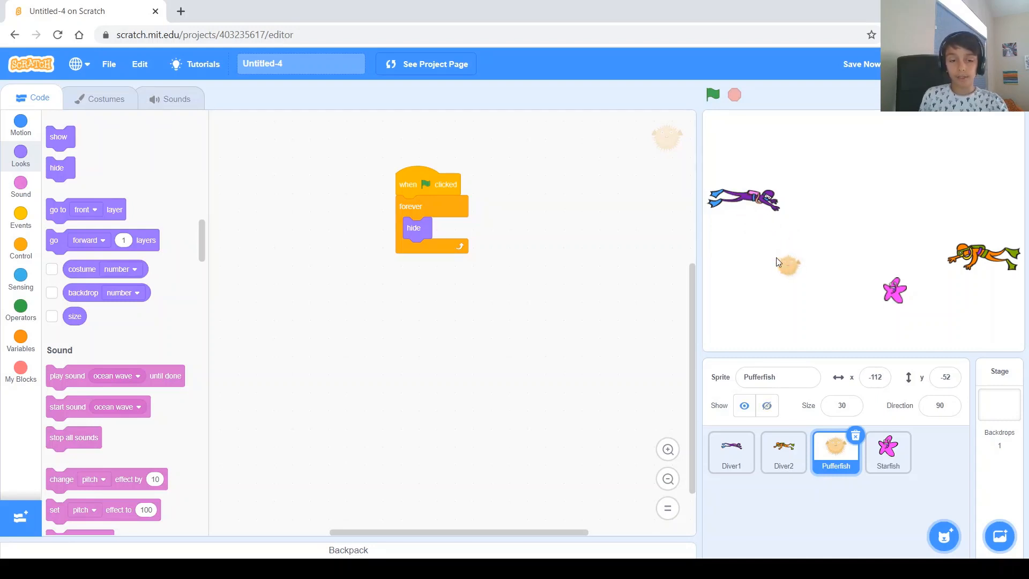
pyautogui.moveTo(781, 269)
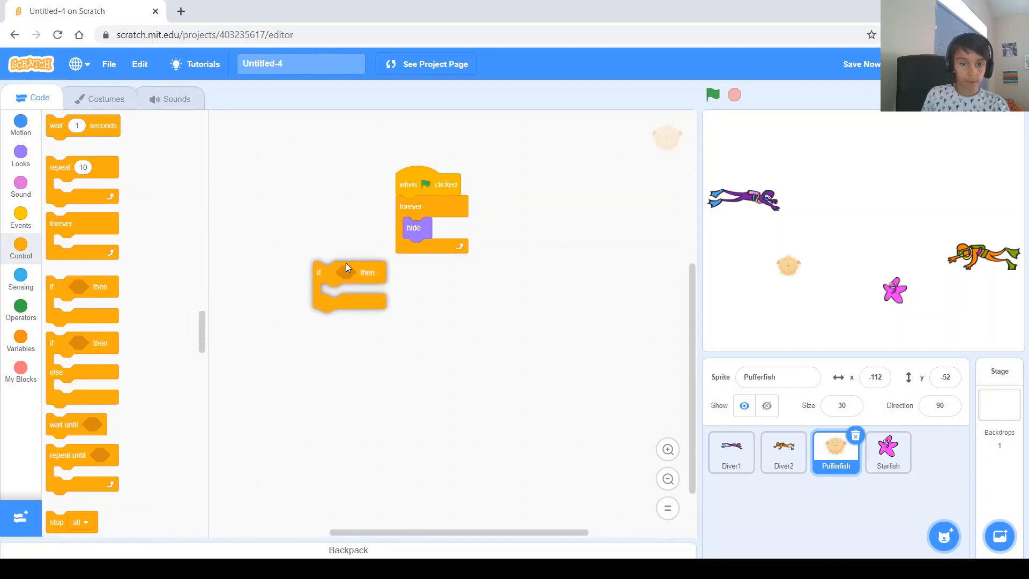
# - Add an 'if key x pressed?' check that sends the Pufferfish to Diver1
pyautogui.click(21, 278)
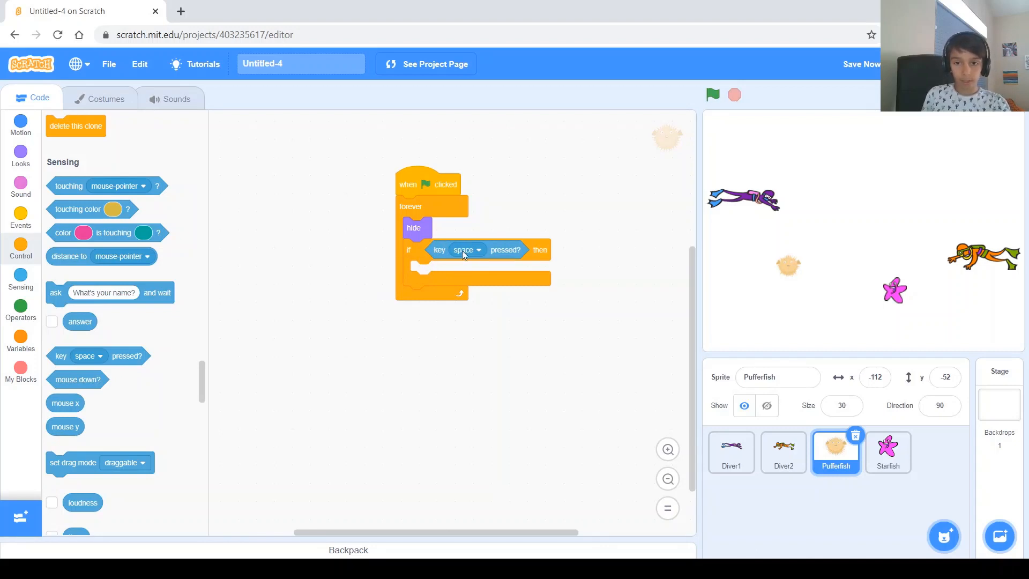
pyautogui.click(467, 249)
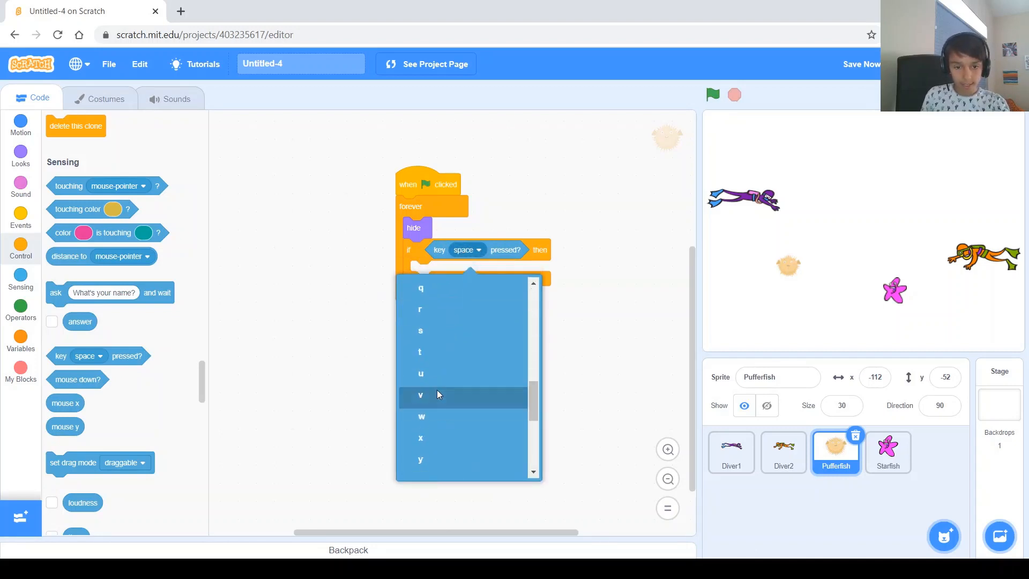
pyautogui.click(421, 438)
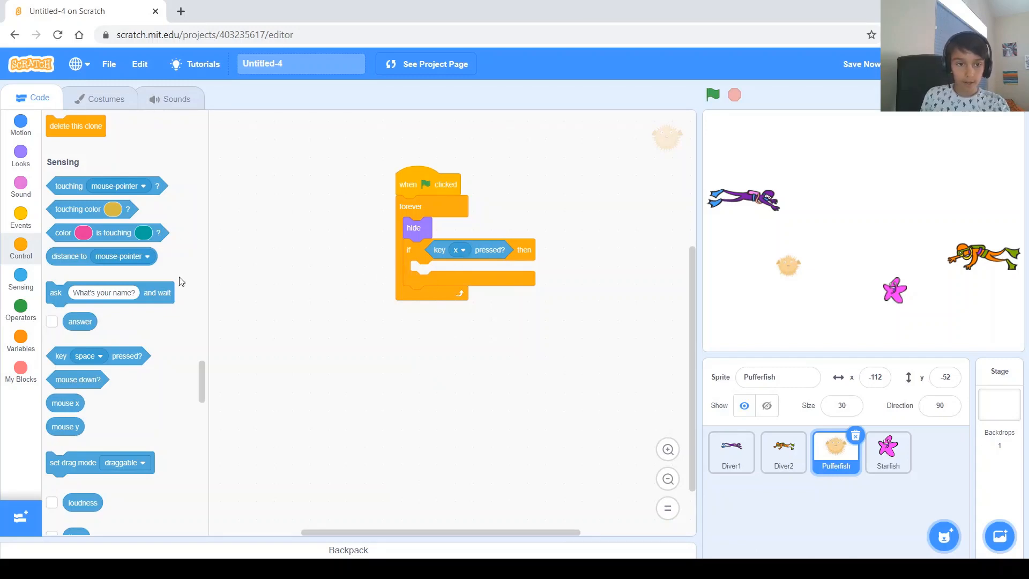
pyautogui.moveTo(20, 151)
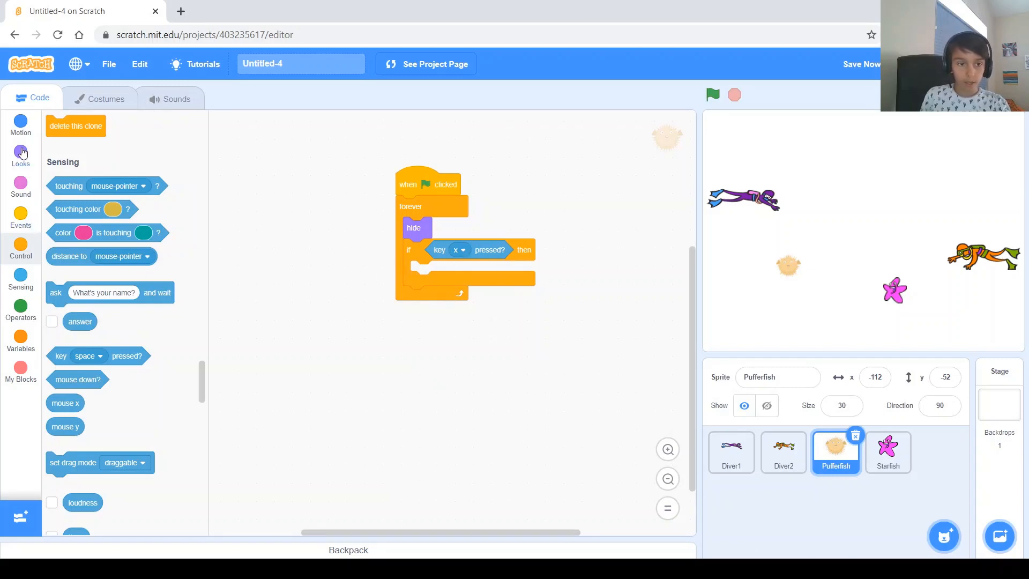
pyautogui.click(20, 151)
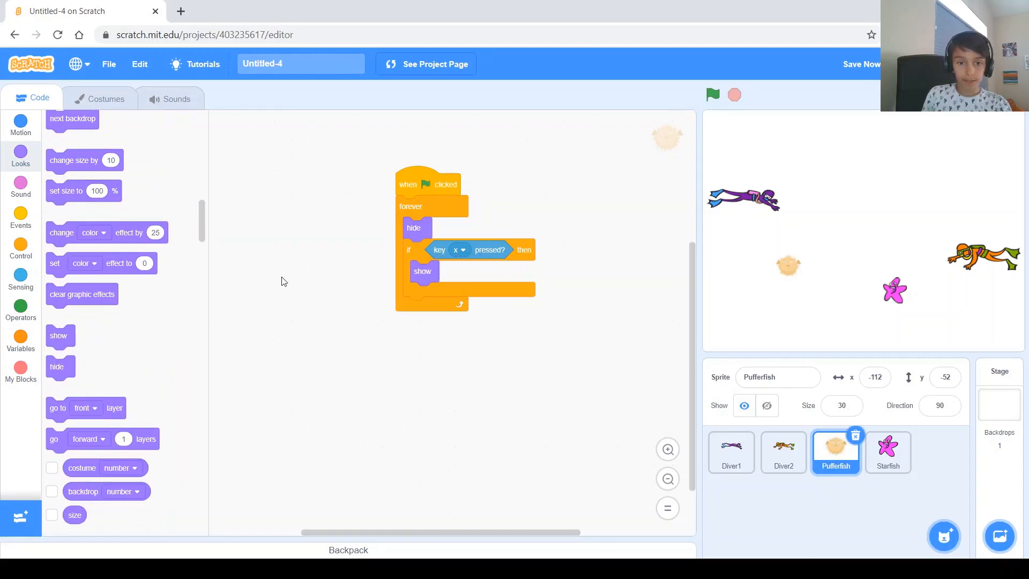
pyautogui.click(21, 125)
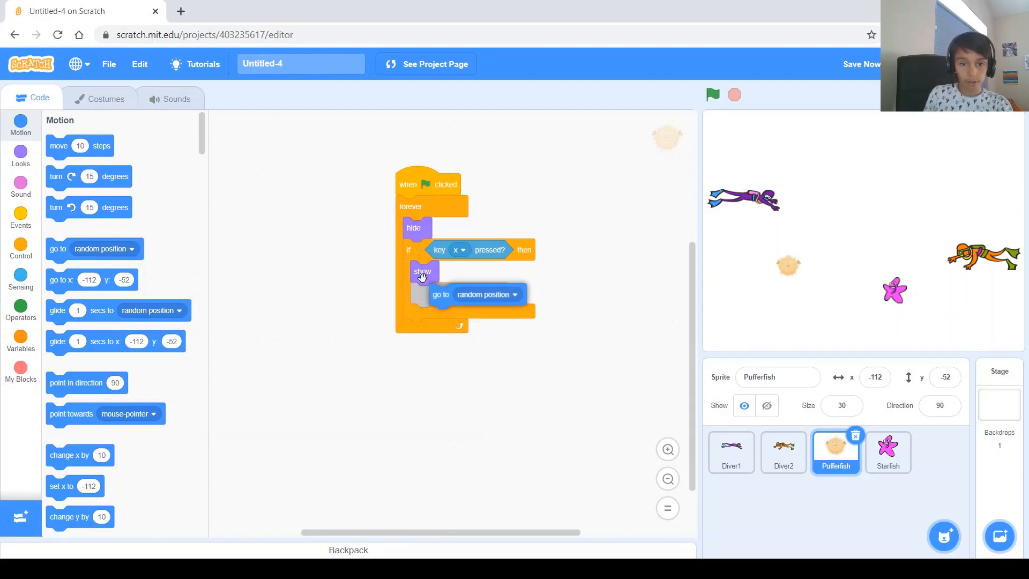
pyautogui.click(515, 293)
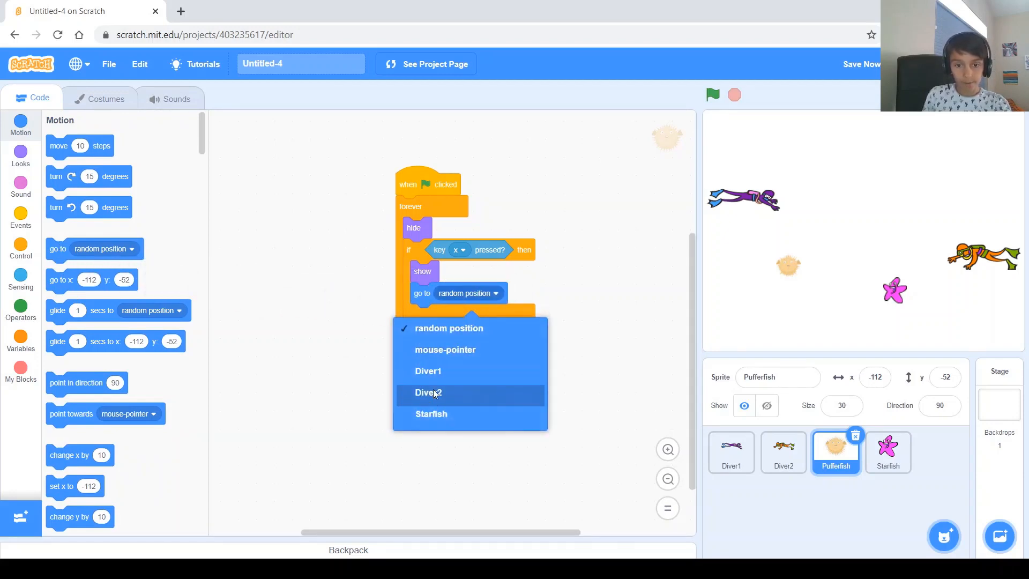
pyautogui.click(427, 371)
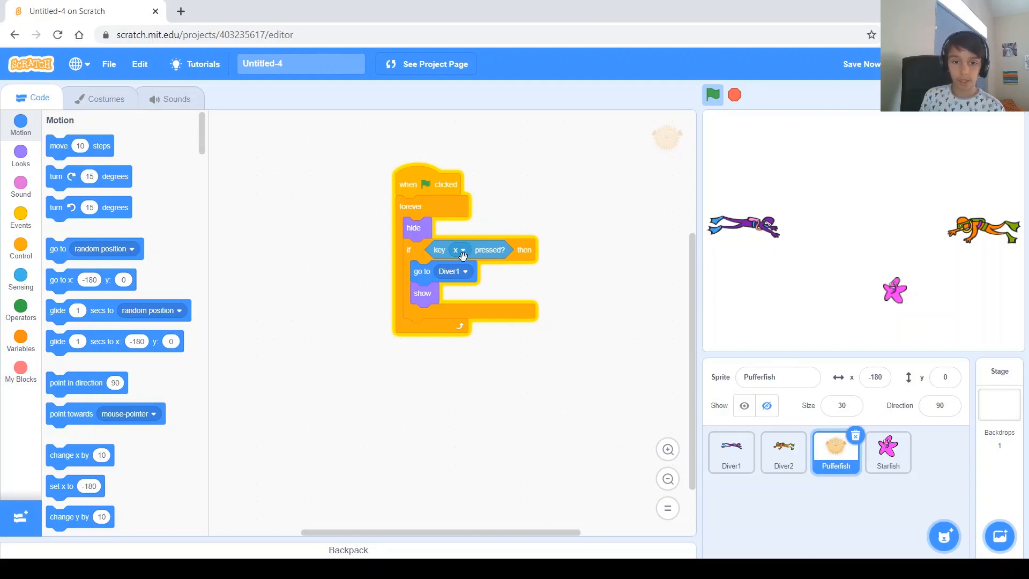
# - Test-run the Pufferfish shot repeatedly while raising the repeat count to 35
pyautogui.scroll(-3)
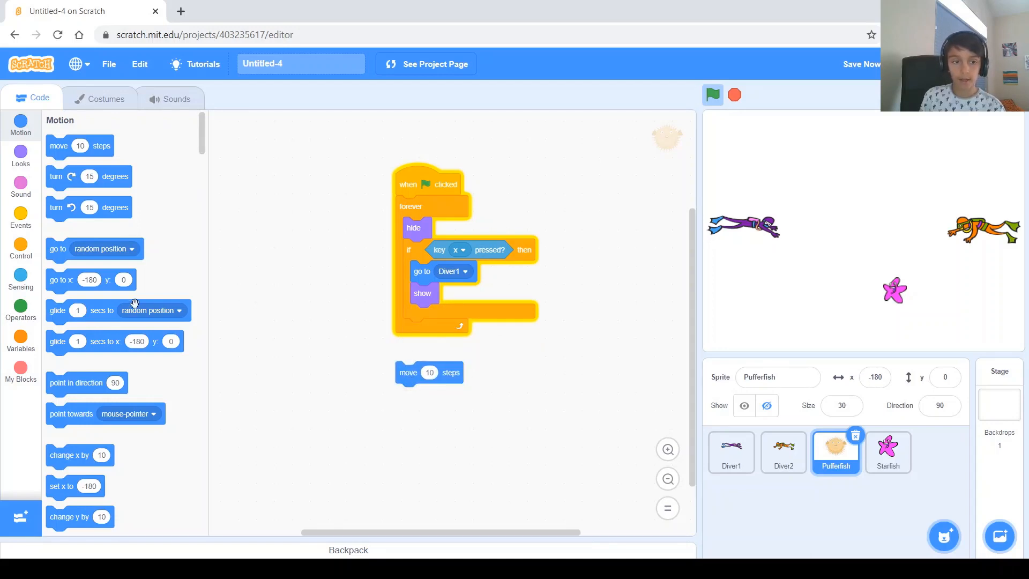
pyautogui.scroll(-3)
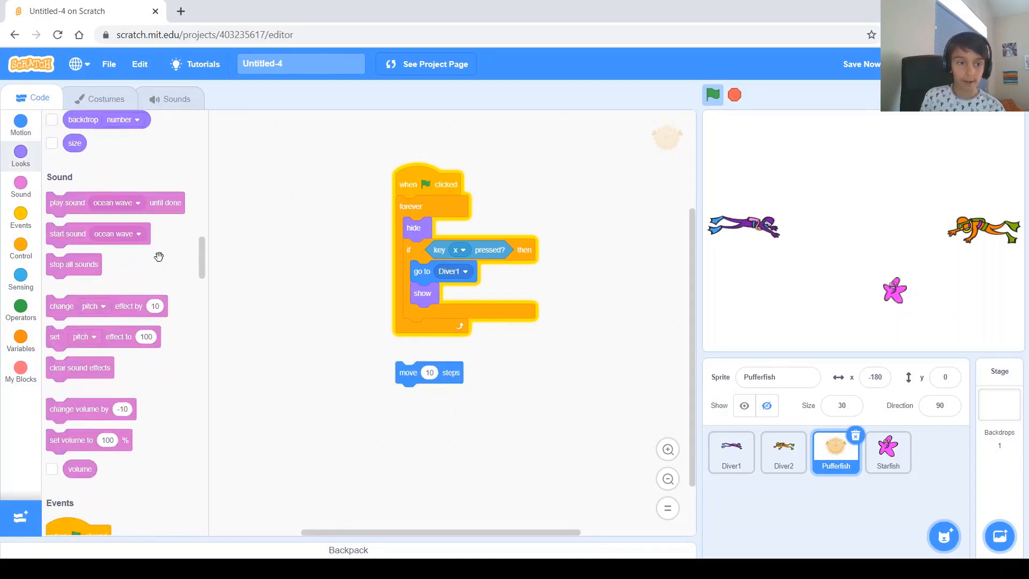
pyautogui.scroll(-3)
pyautogui.write('30')
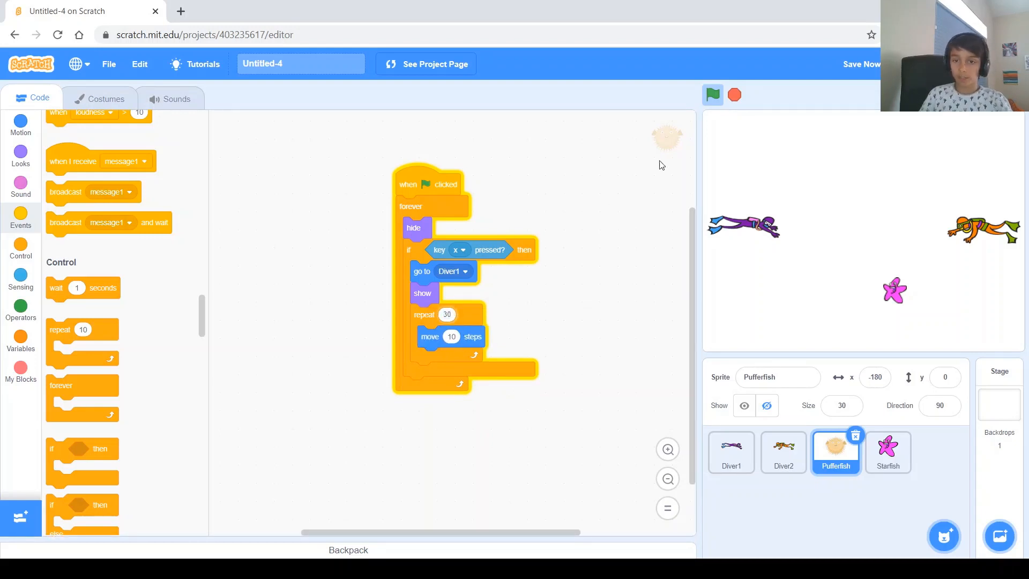
pyautogui.click(712, 95)
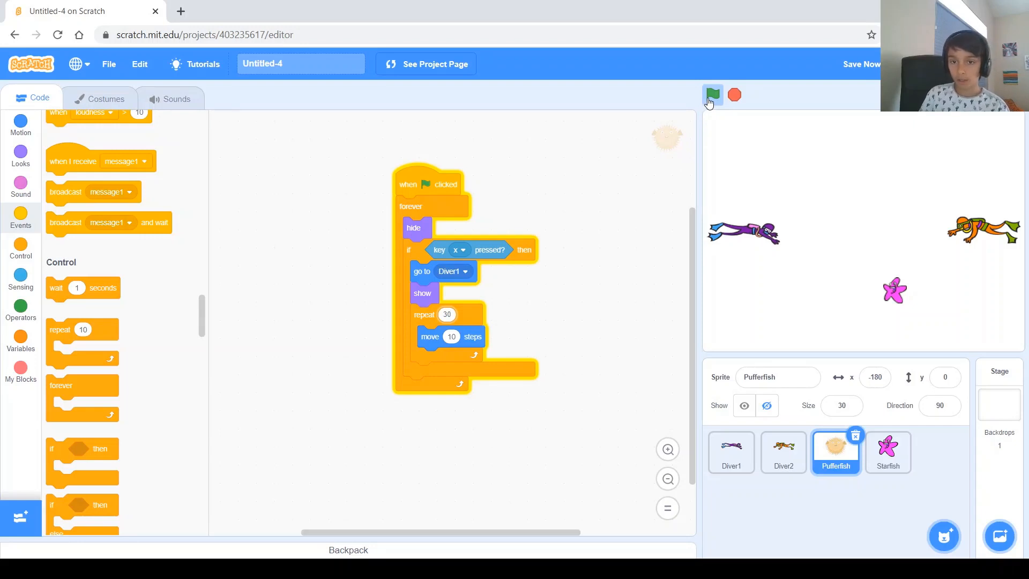
pyautogui.click(712, 95)
pyautogui.write('35')
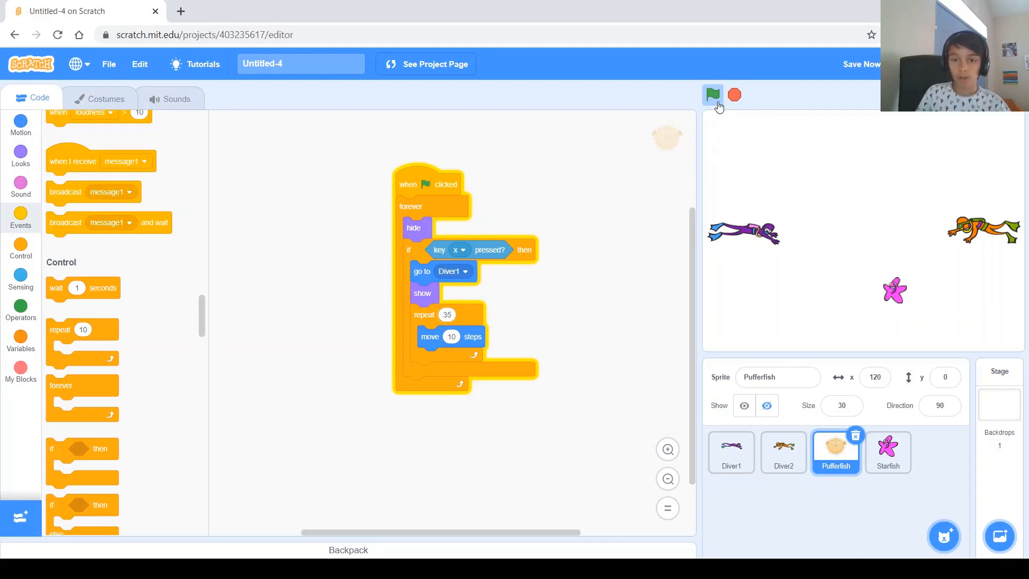
pyautogui.click(713, 94)
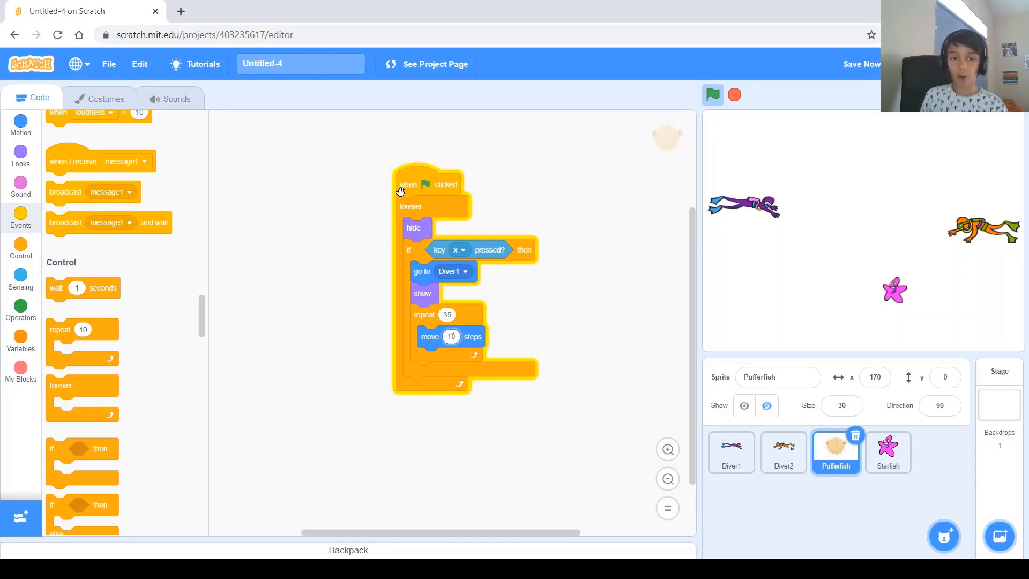
pyautogui.moveTo(384, 553)
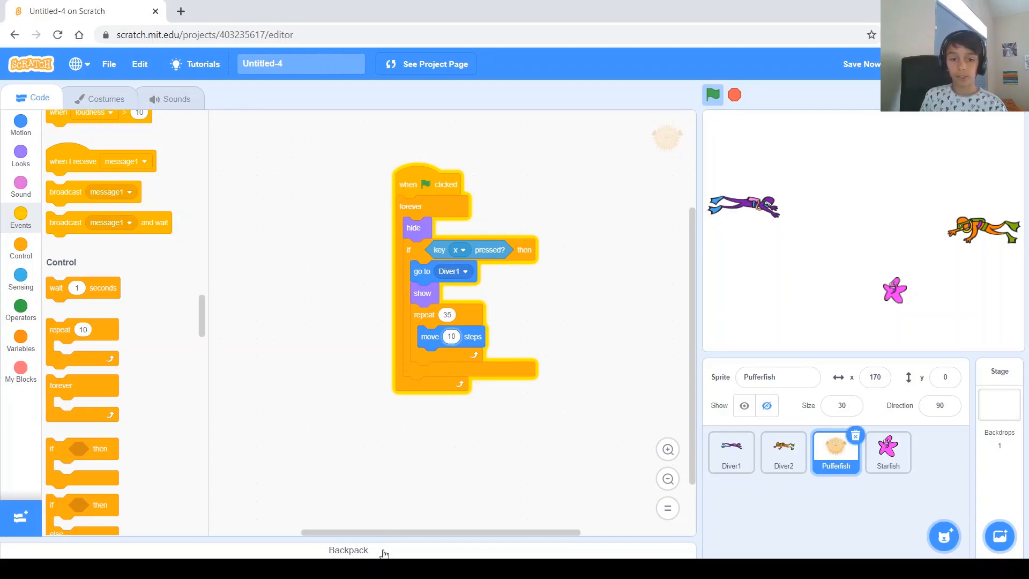
pyautogui.moveTo(505, 323)
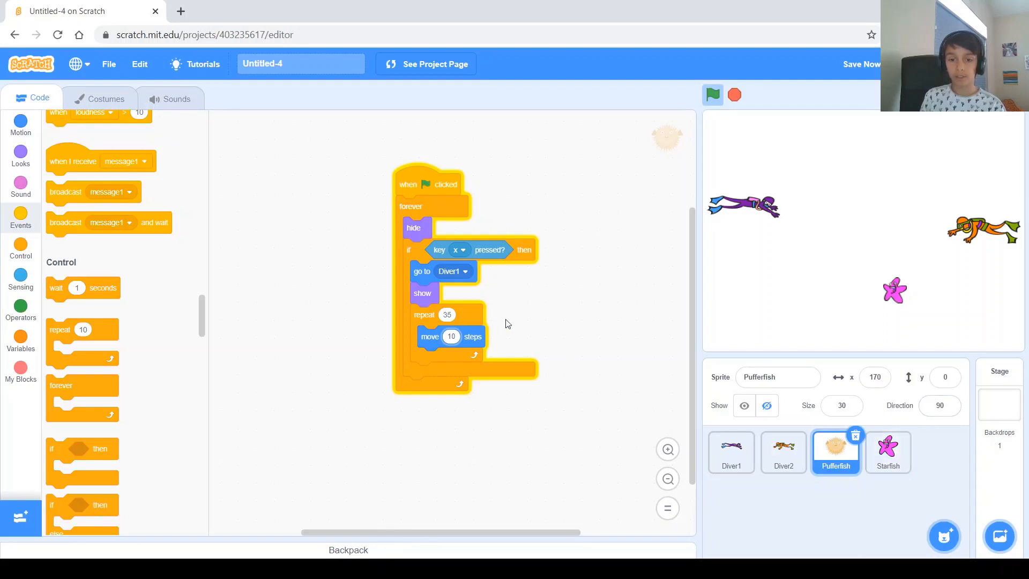
# - Open the backpack to store the Pufferfish's script, then close it
pyautogui.click(348, 549)
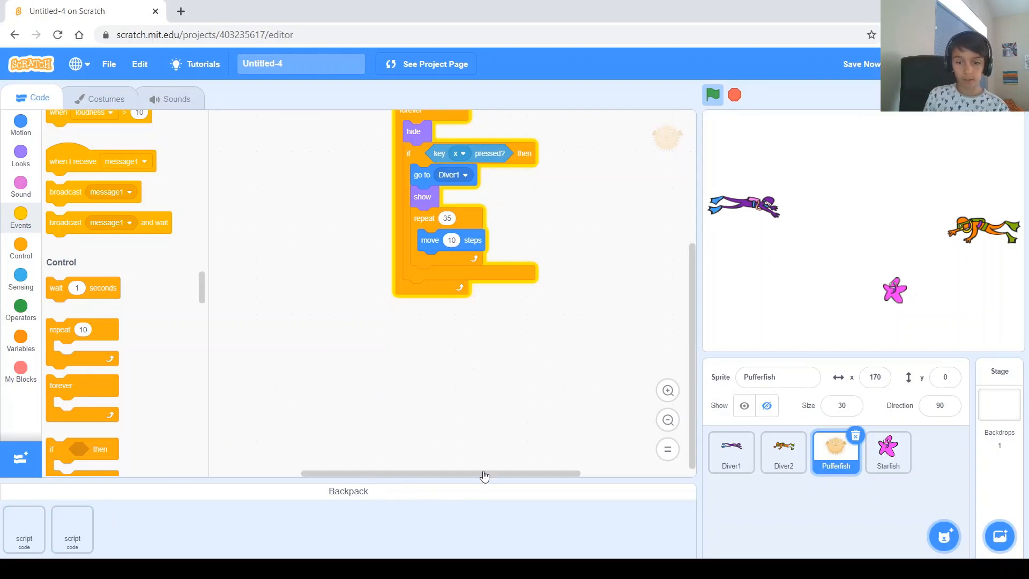
pyautogui.click(887, 452)
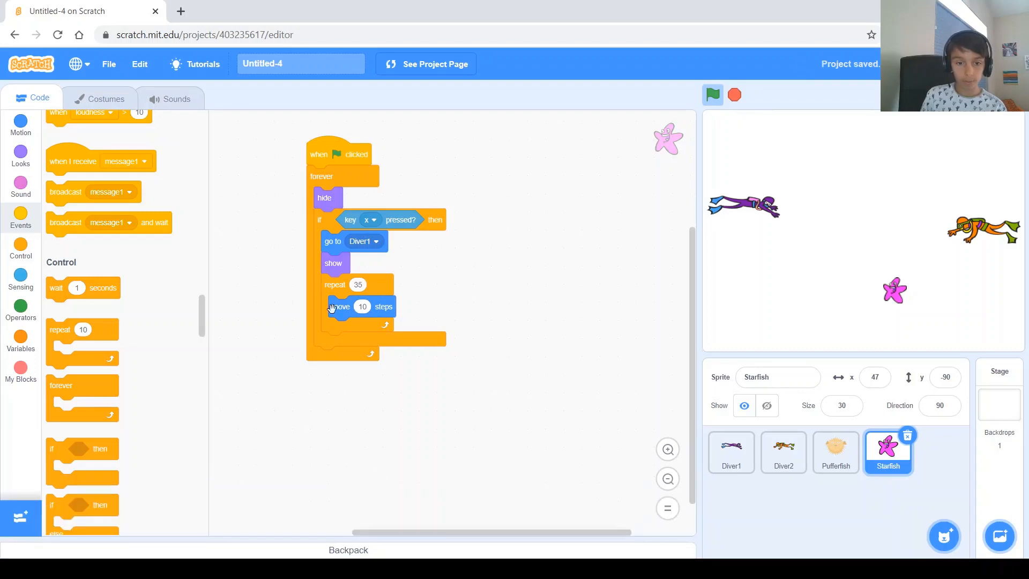
pyautogui.moveTo(349, 226)
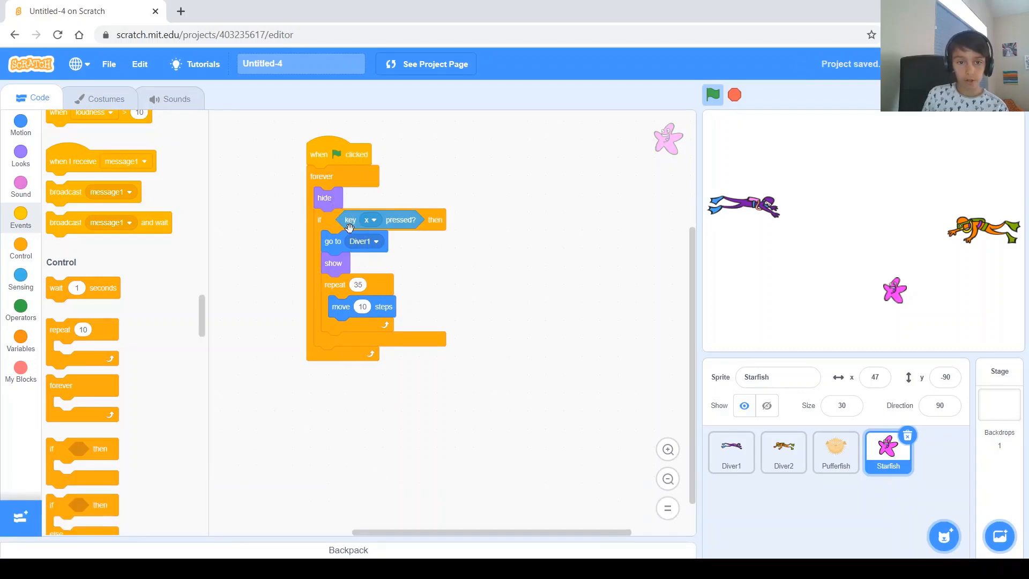
# - Point the Starfish's go-to block at Diver2 and switch its trigger key to left arrow
pyautogui.click(374, 240)
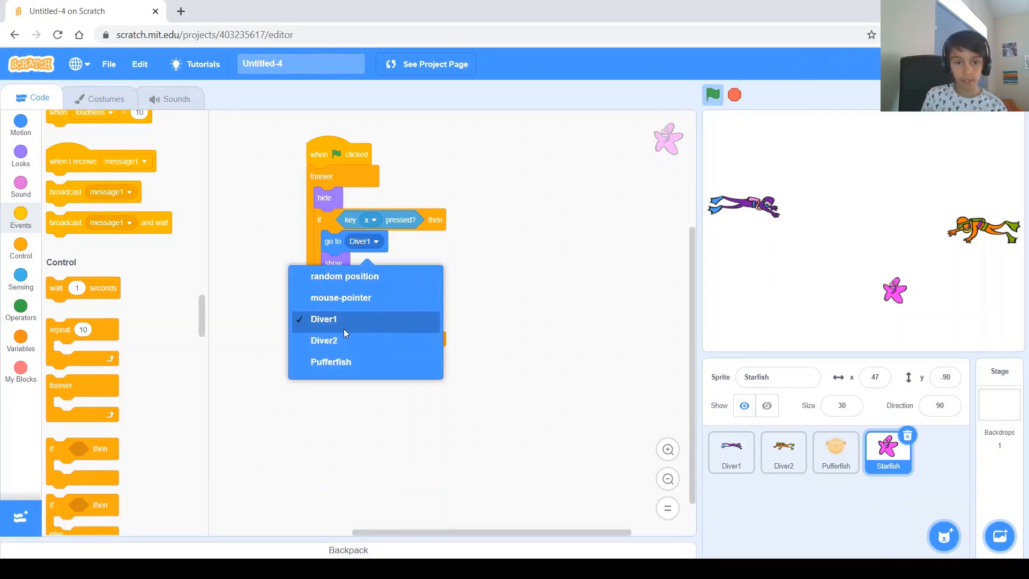
pyautogui.click(322, 340)
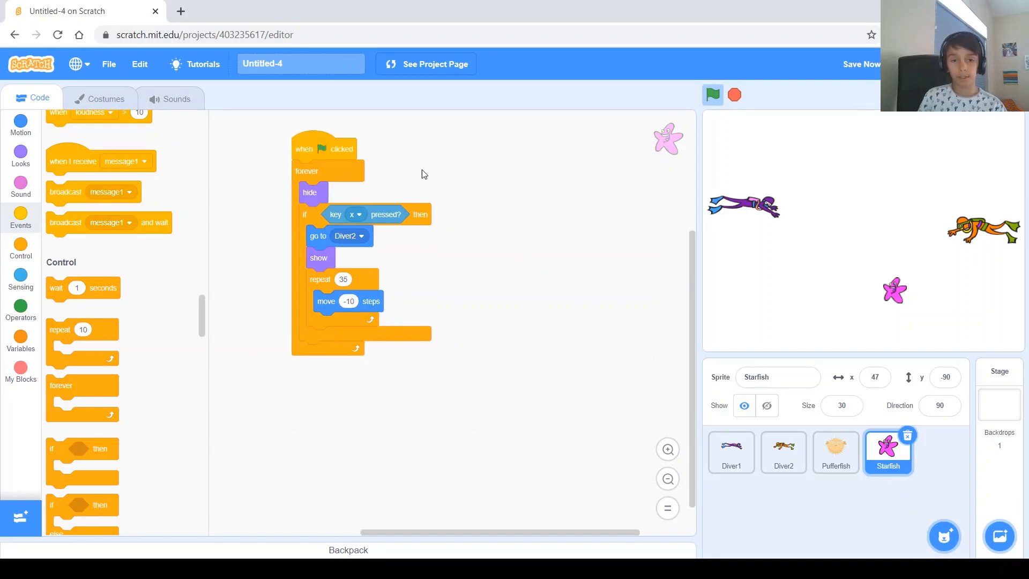
pyautogui.moveTo(361, 220)
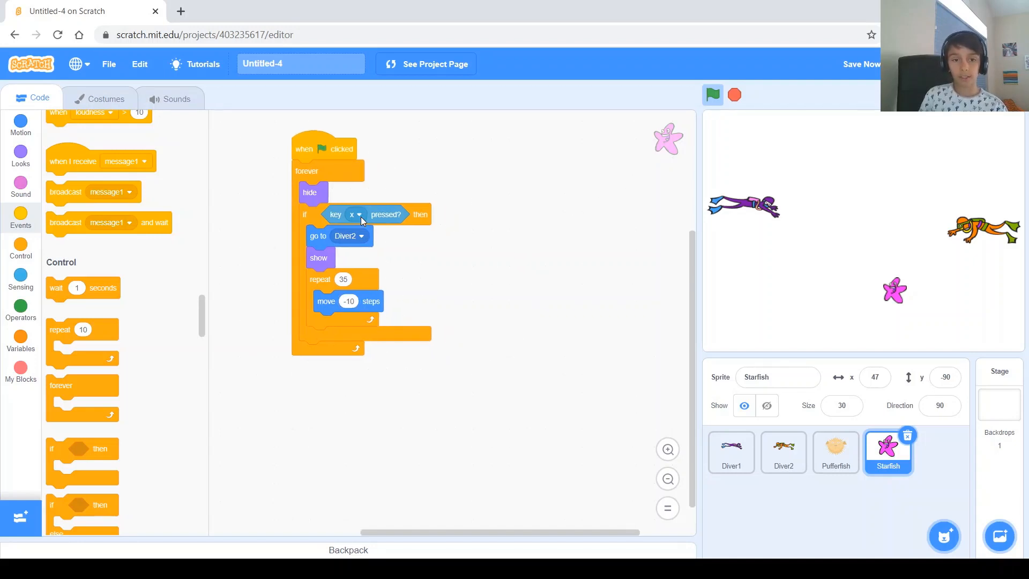
pyautogui.click(353, 214)
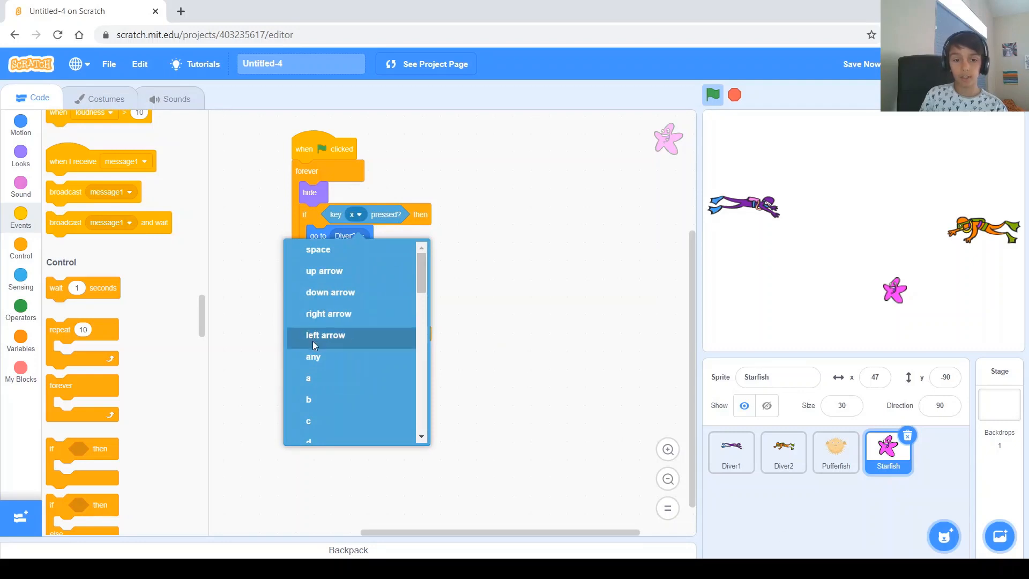
pyautogui.click(325, 335)
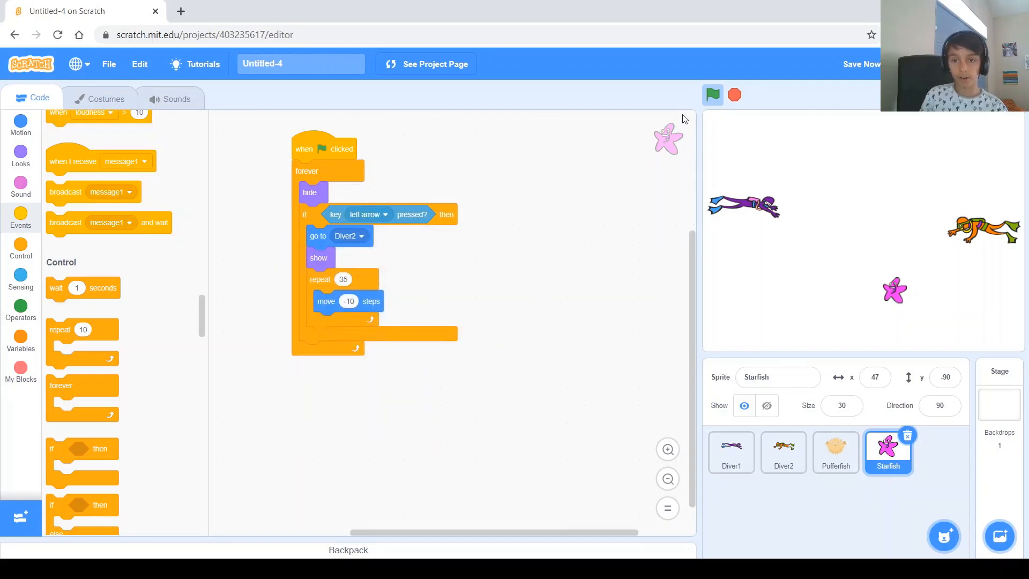
# - Restart the game several times to test the starfish throw from Diver2
pyautogui.click(712, 96)
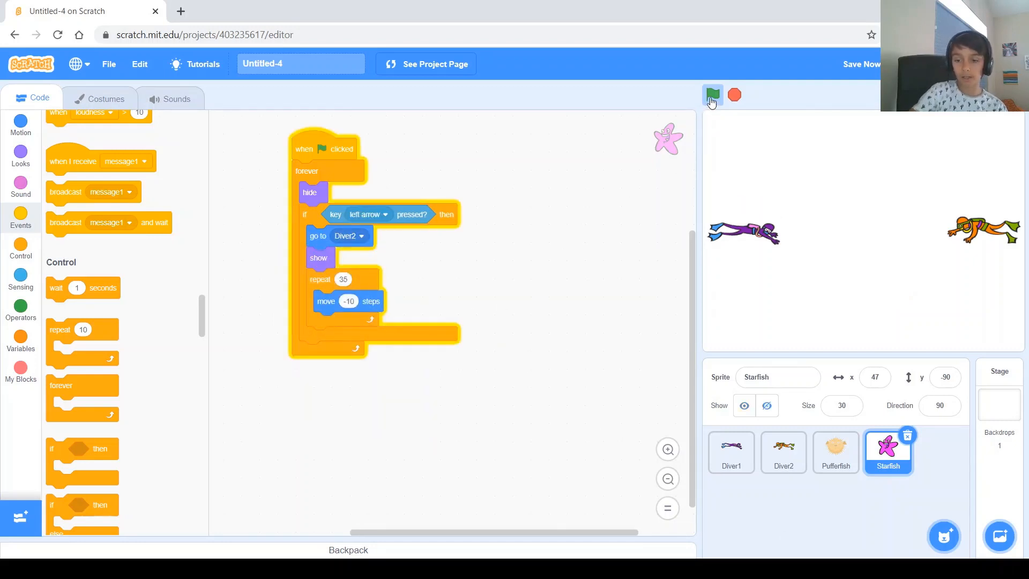
pyautogui.click(712, 96)
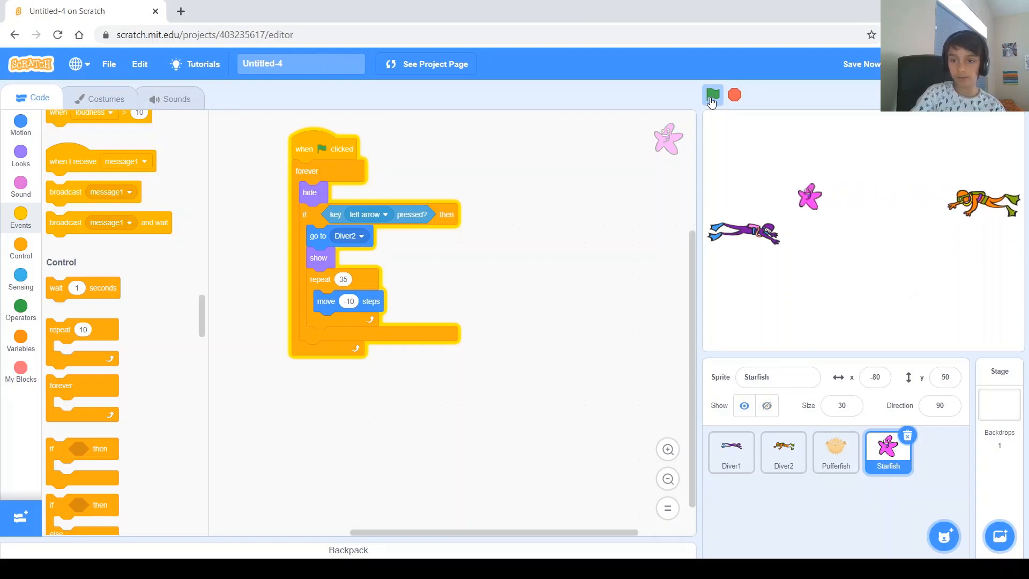
pyautogui.click(712, 96)
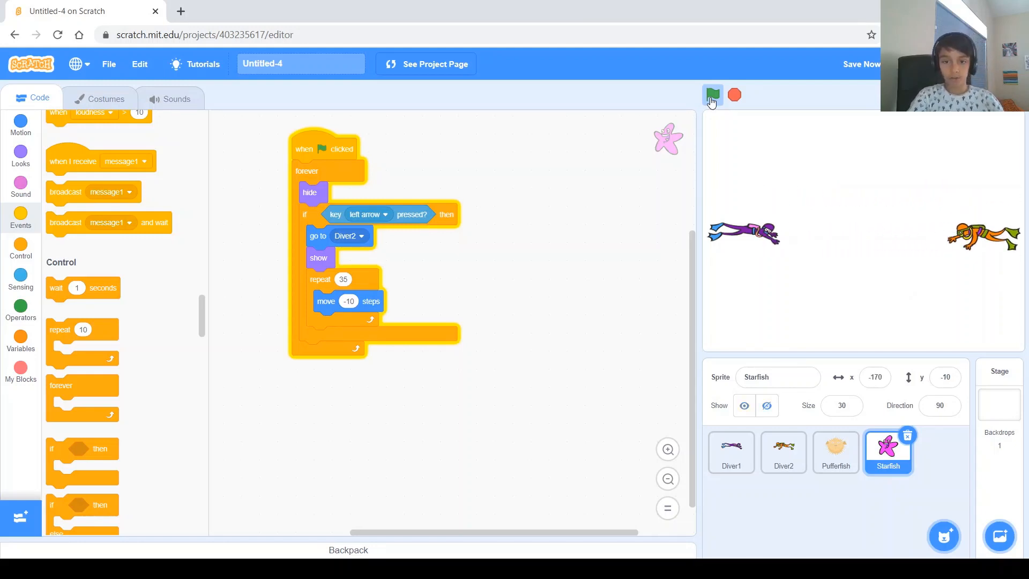
pyautogui.click(712, 94)
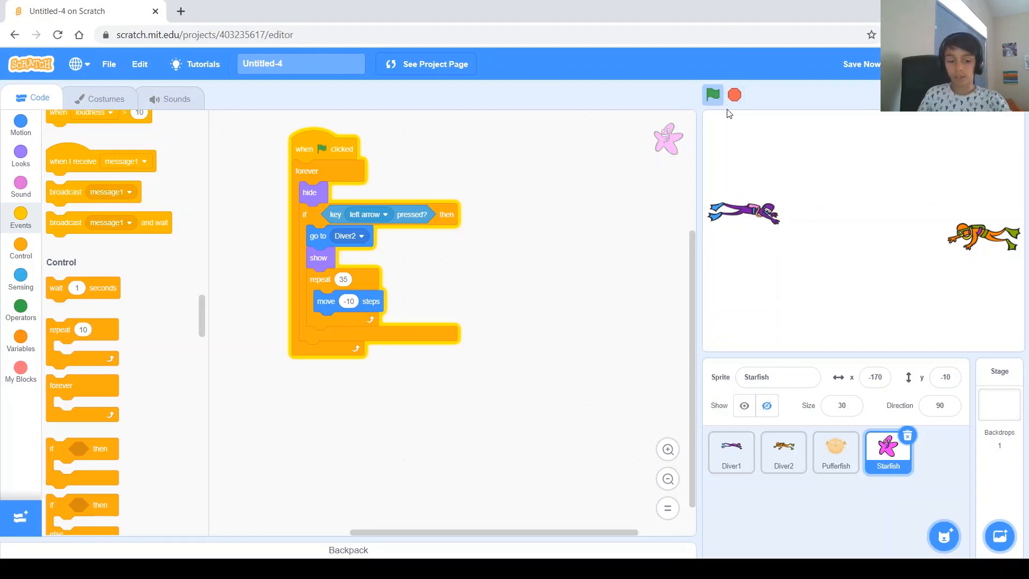
pyautogui.moveTo(733, 229)
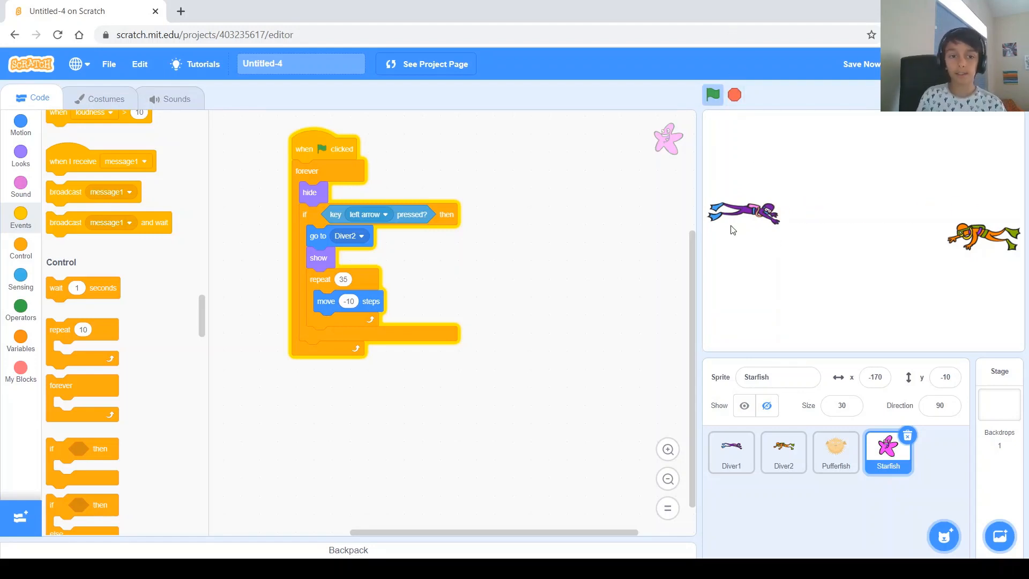
pyautogui.moveTo(865, 258)
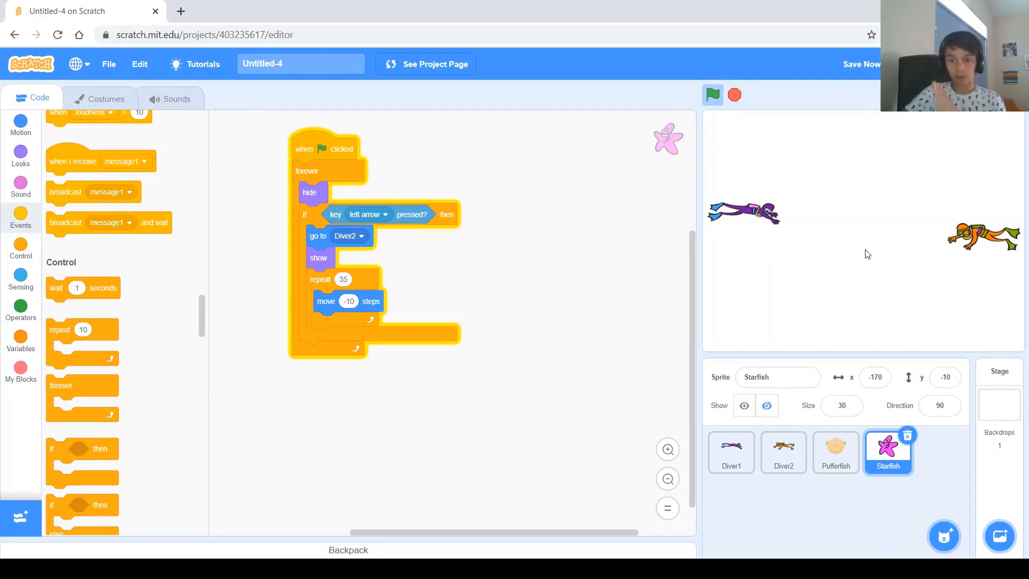
pyautogui.moveTo(59, 366)
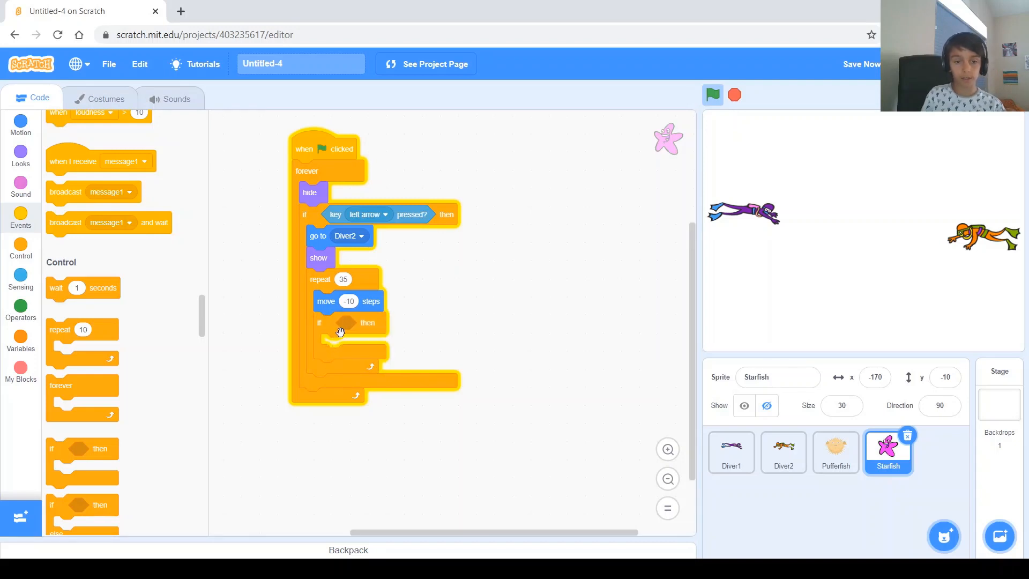
pyautogui.moveTo(120, 329)
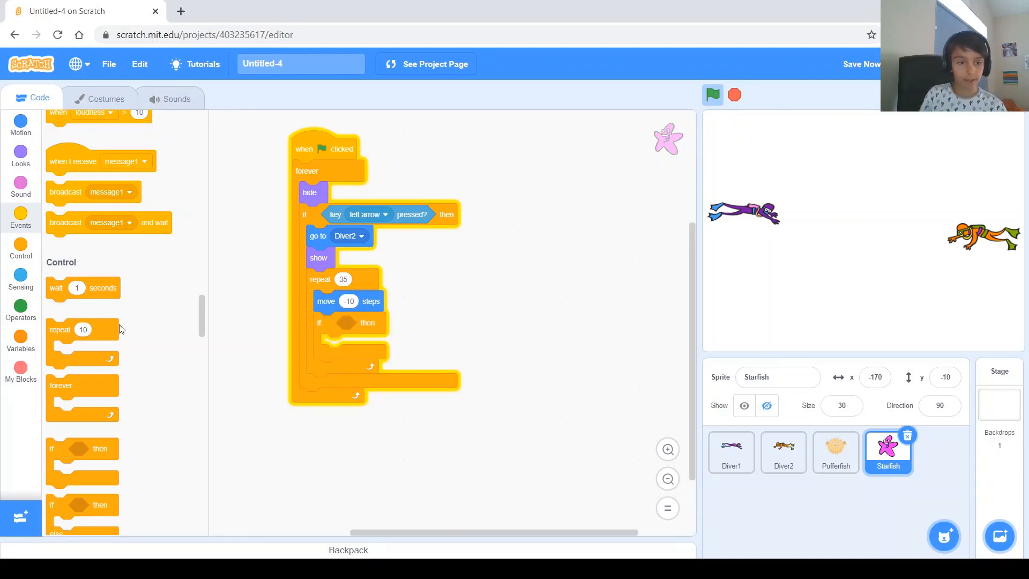
# - Add an empty 'if touching Diver1' check in the starfish loop and pull out a play-sound block
pyautogui.click(21, 279)
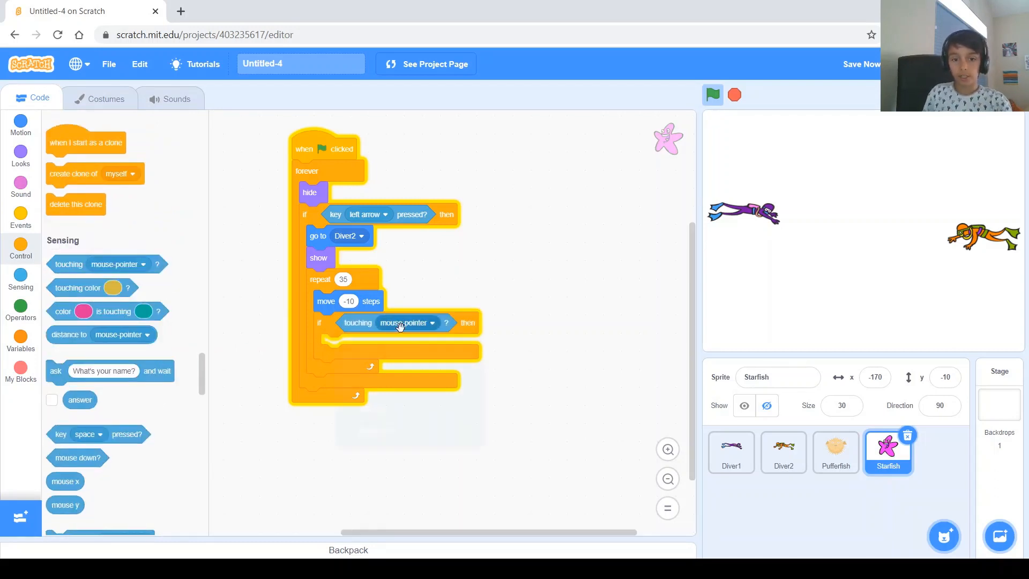
pyautogui.click(407, 322)
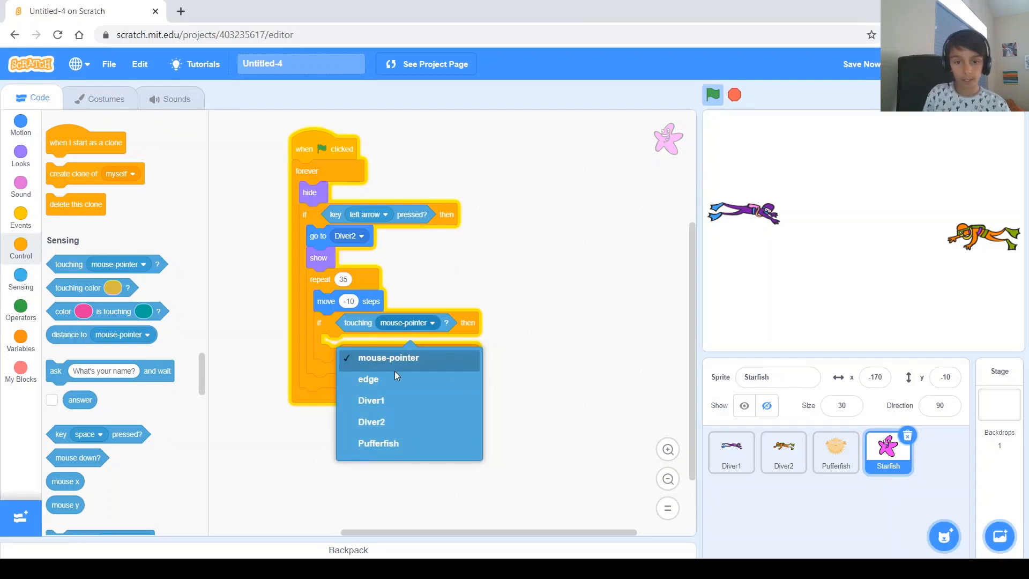
pyautogui.click(372, 401)
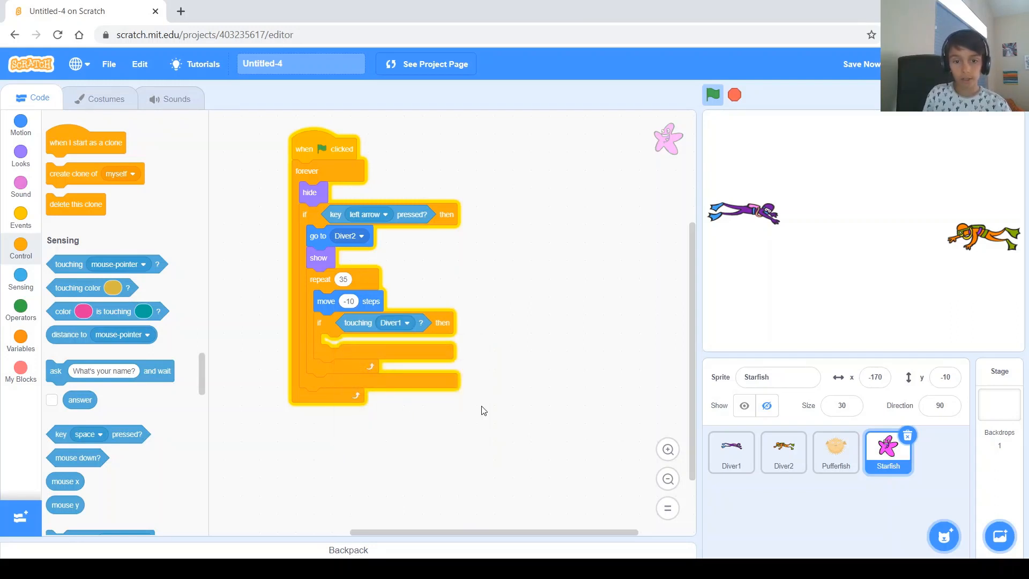
pyautogui.moveTo(648, 311)
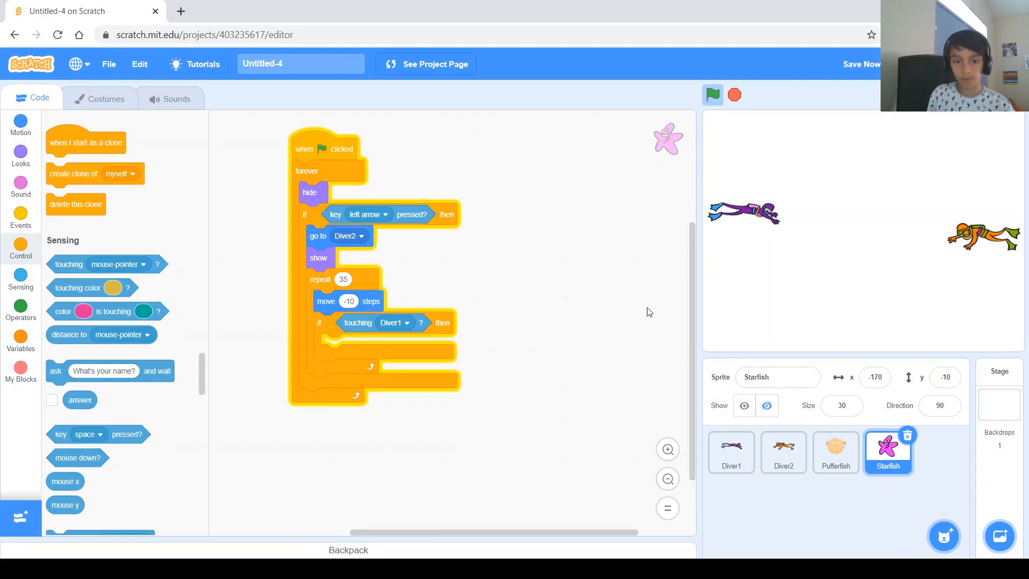
pyautogui.moveTo(412, 445)
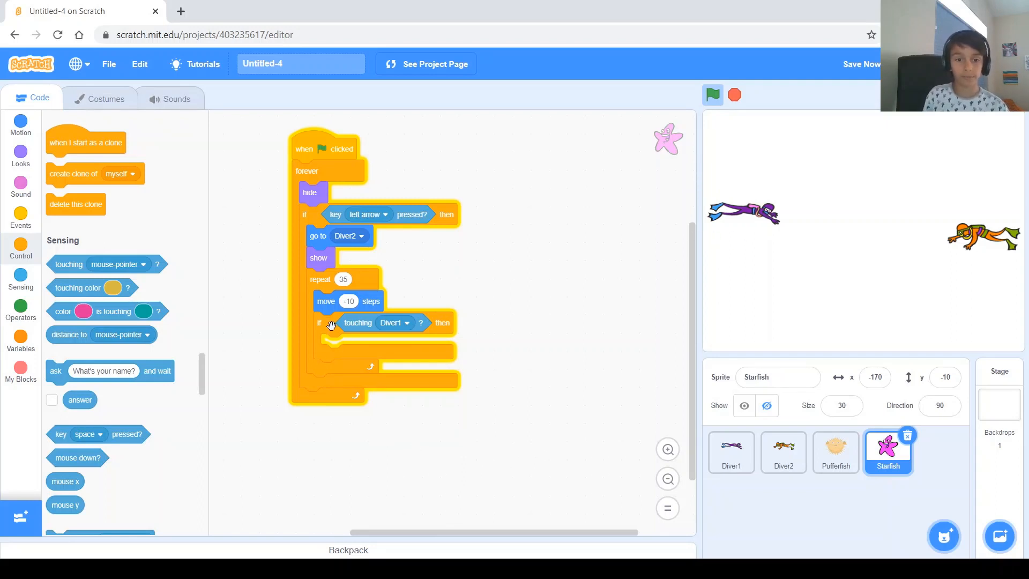
pyautogui.moveTo(394, 340)
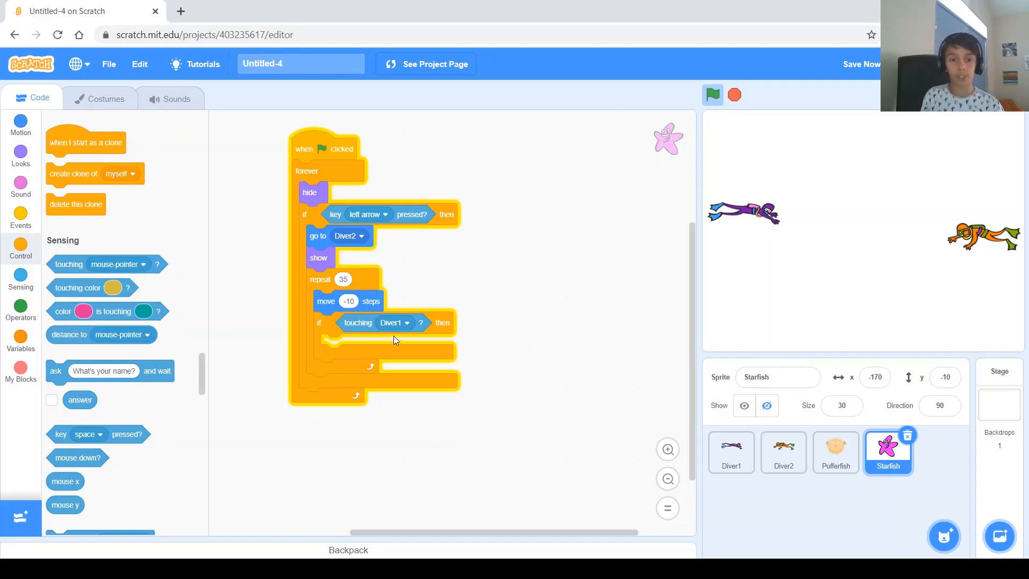
pyautogui.moveTo(440, 323)
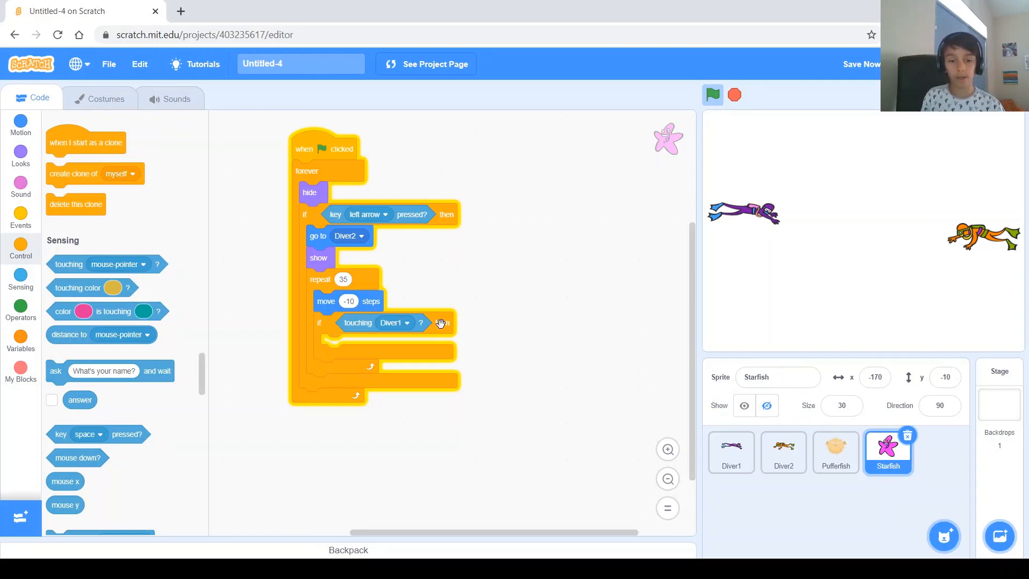
pyautogui.moveTo(221, 360)
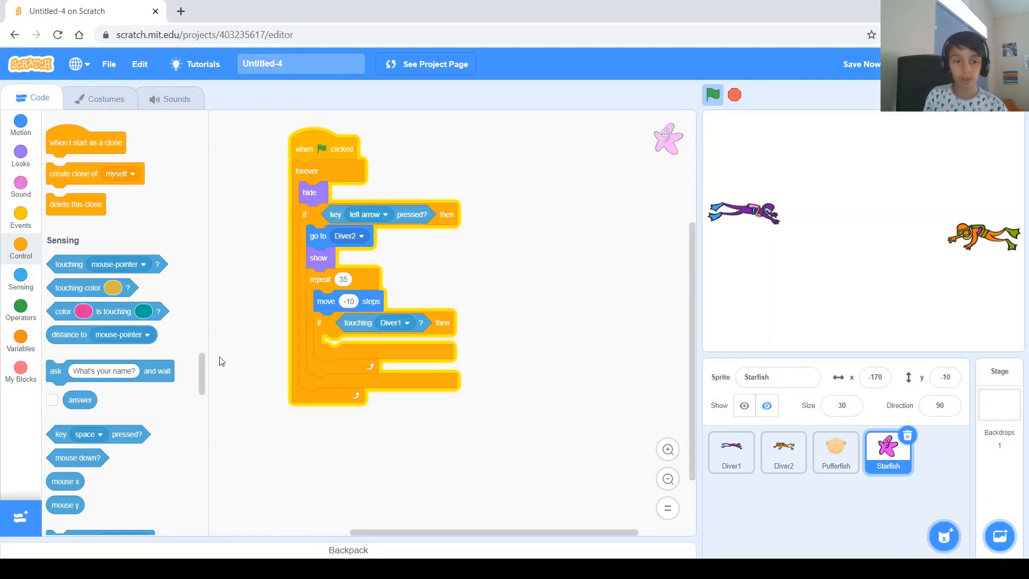
pyautogui.click(861, 64)
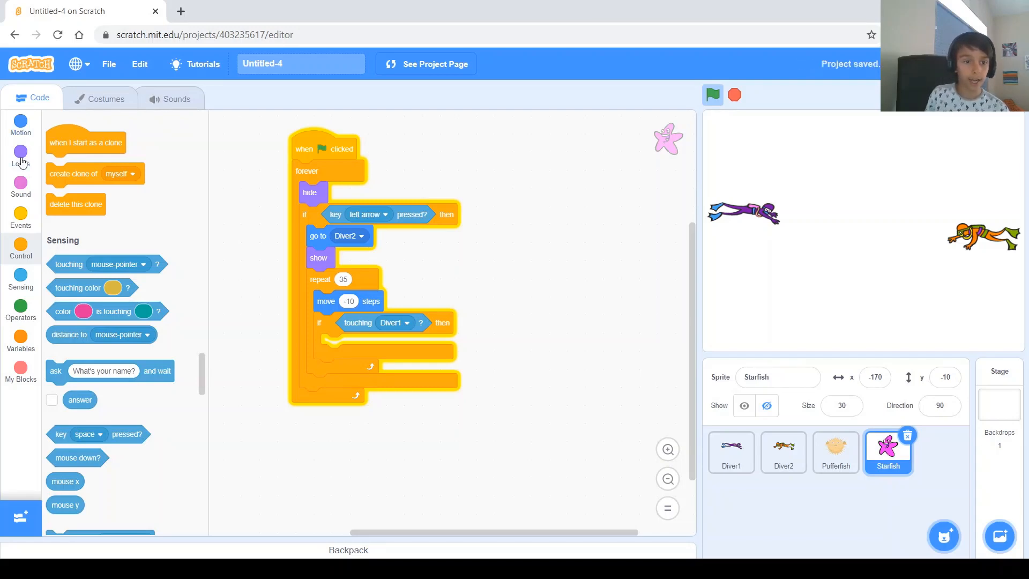
pyautogui.click(20, 186)
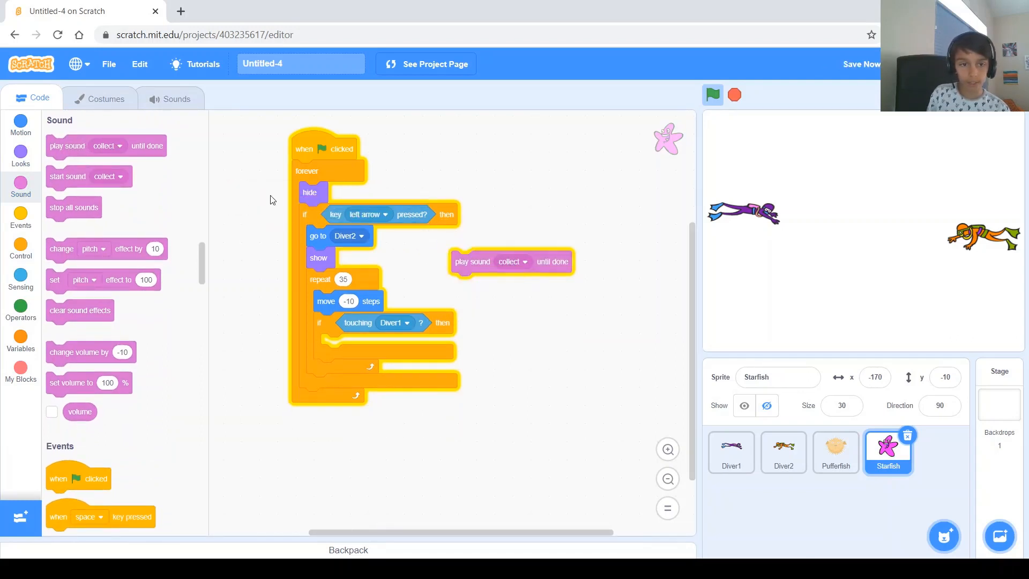
# - Search the sound library for 'pop' and add the Pop sound to the Starfish
pyautogui.click(175, 97)
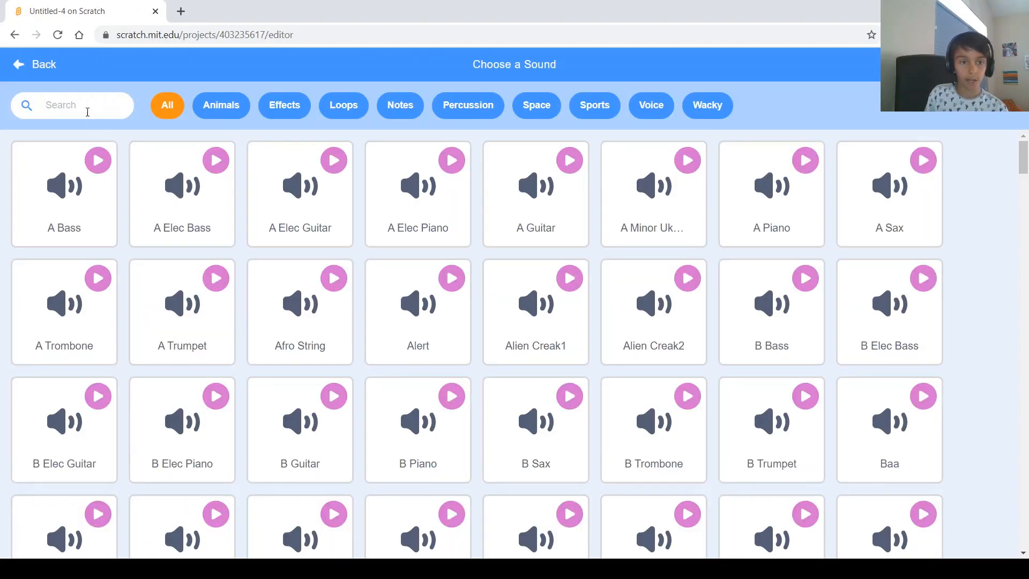
pyautogui.click(85, 105)
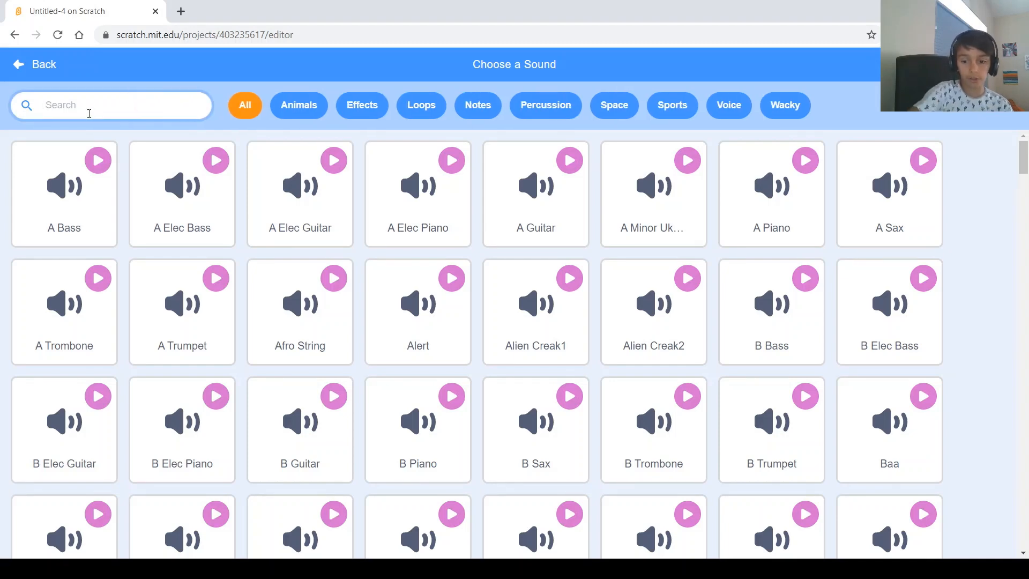
pyautogui.write('pop')
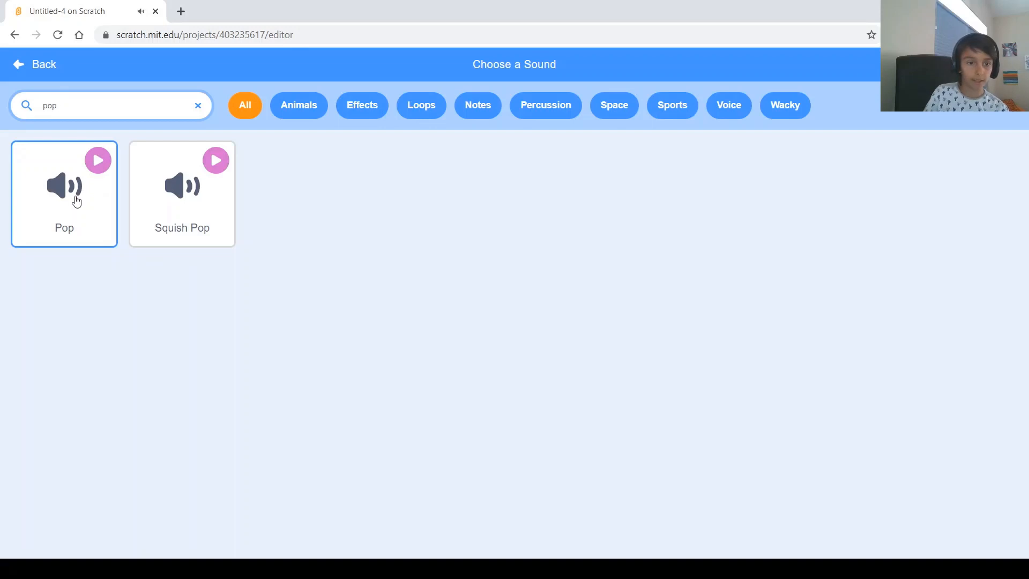
pyautogui.click(64, 187)
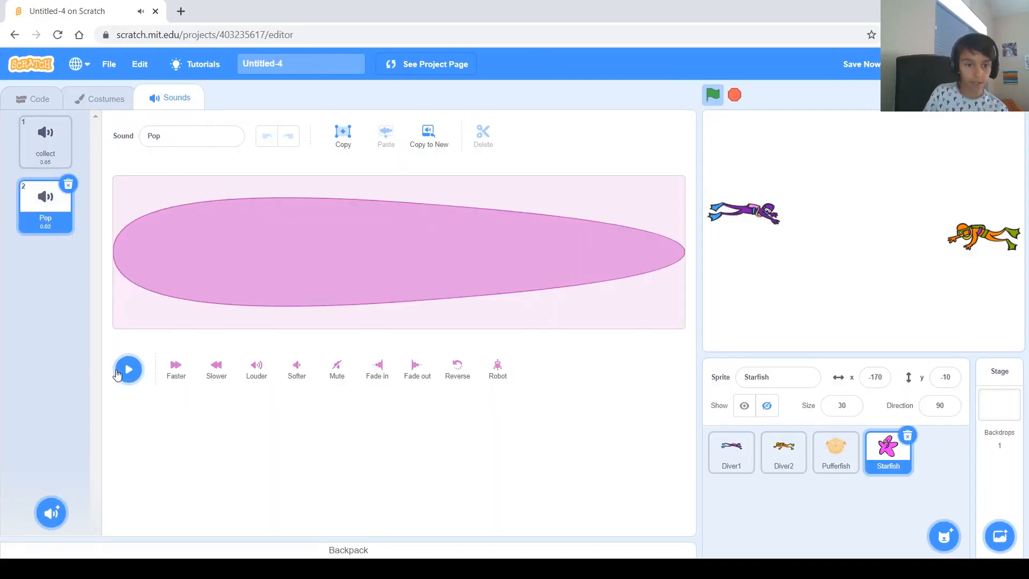
pyautogui.moveTo(46, 99)
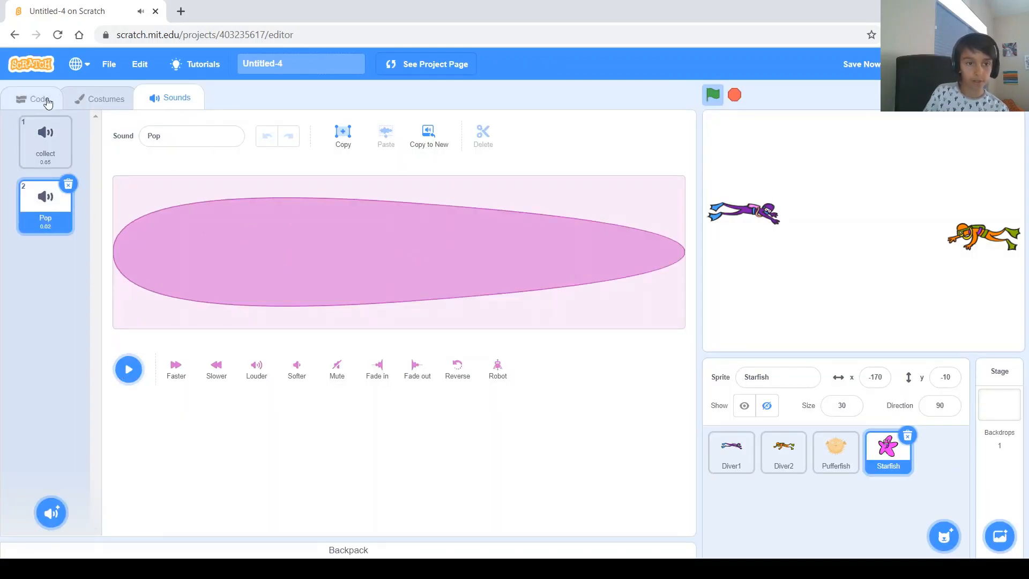
# - Make the starfish's touching-Diver1 check play the Pop sound until done
pyautogui.click(39, 97)
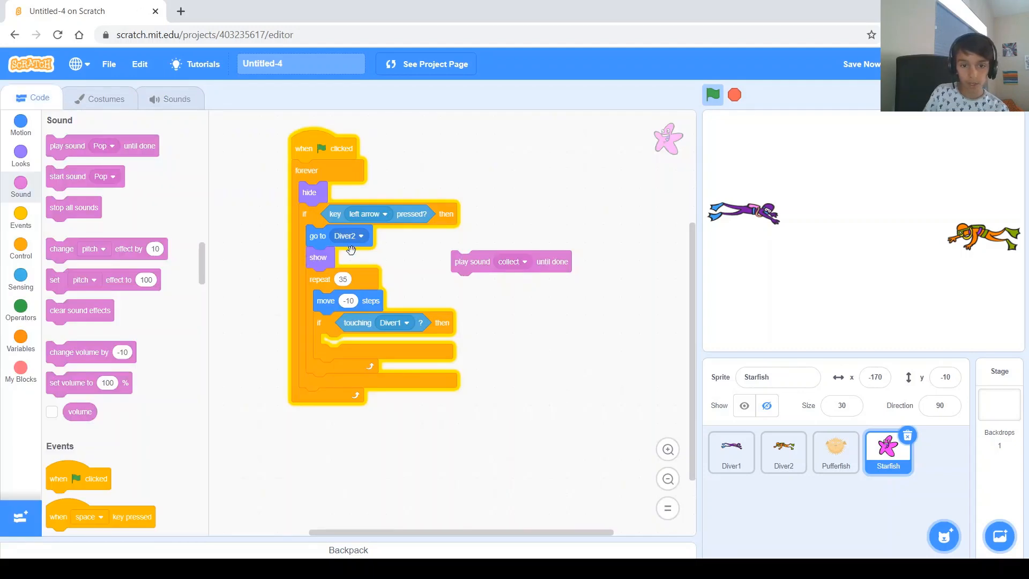
pyautogui.moveTo(515, 262)
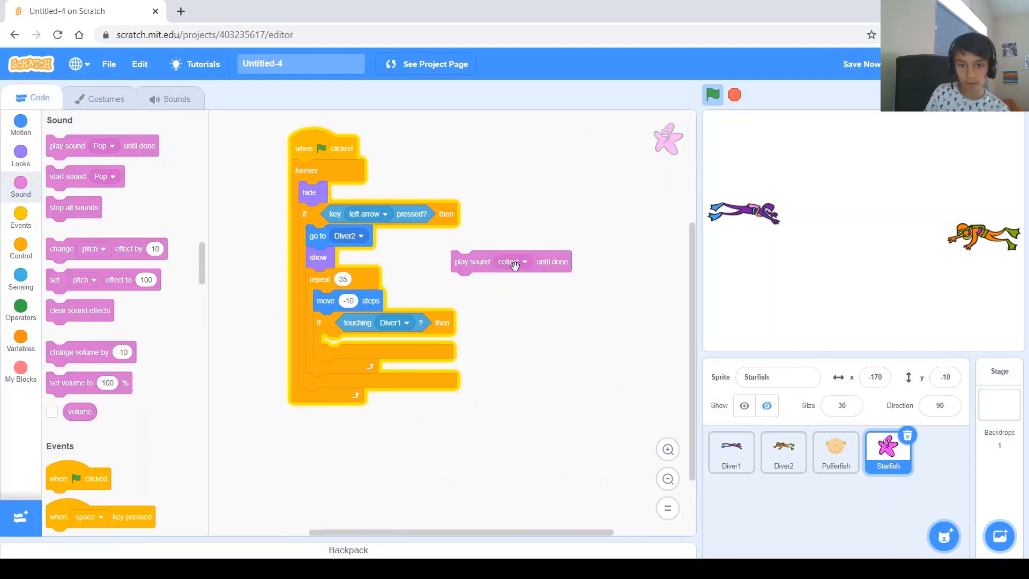
pyautogui.click(512, 261)
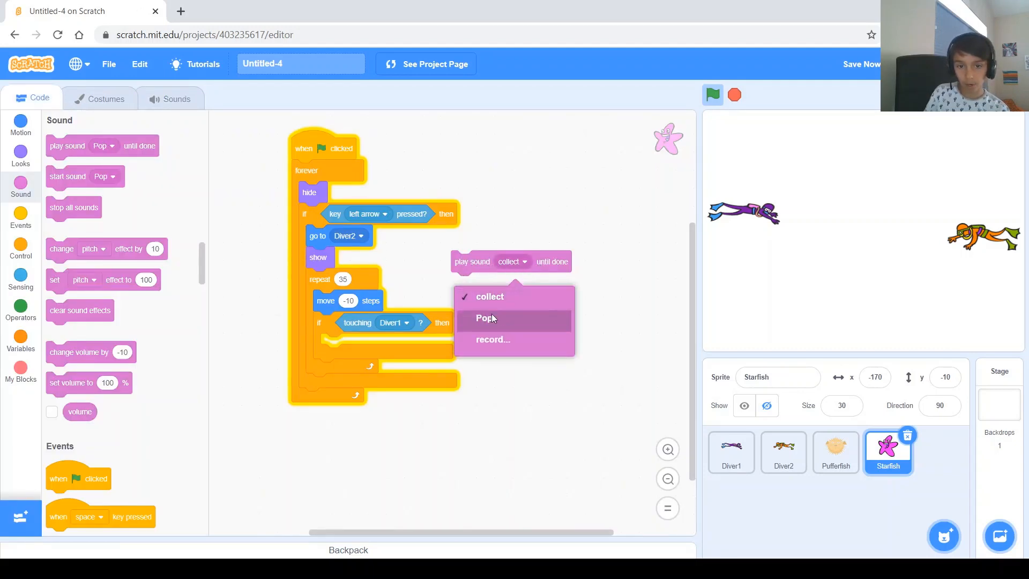
pyautogui.click(485, 319)
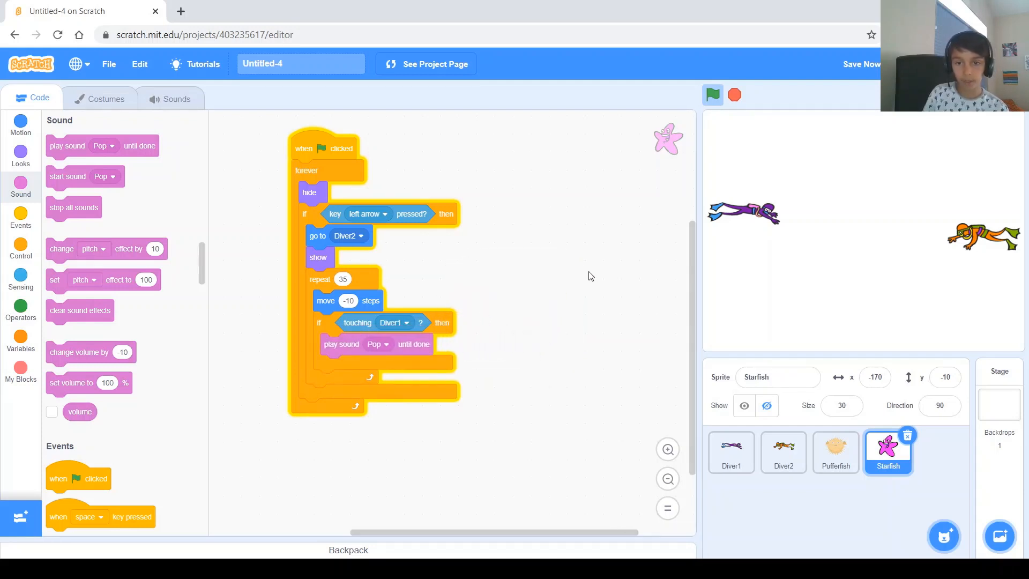
# - Run the game with the green flag to test the starfish shot
pyautogui.click(712, 95)
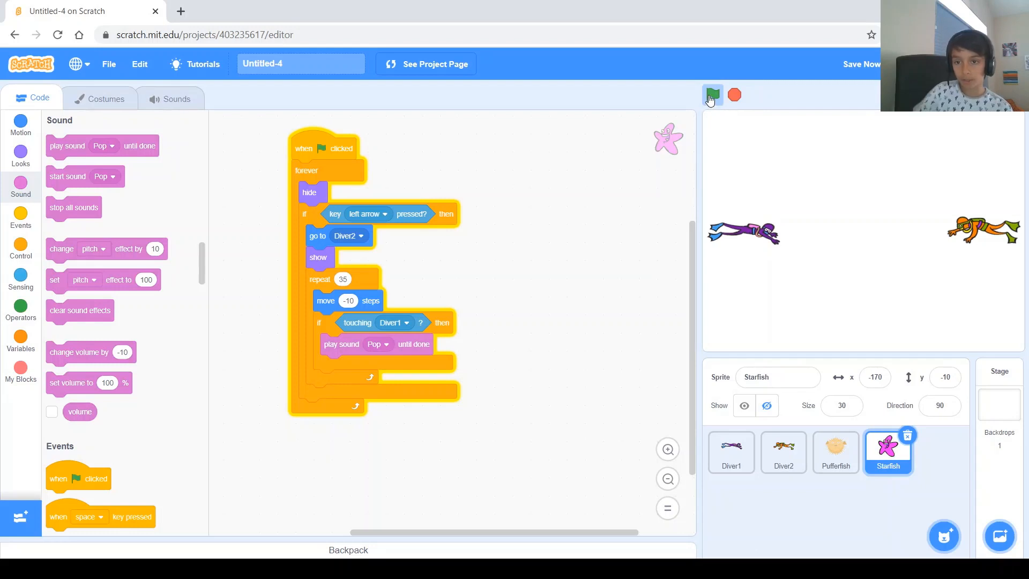
pyautogui.click(712, 95)
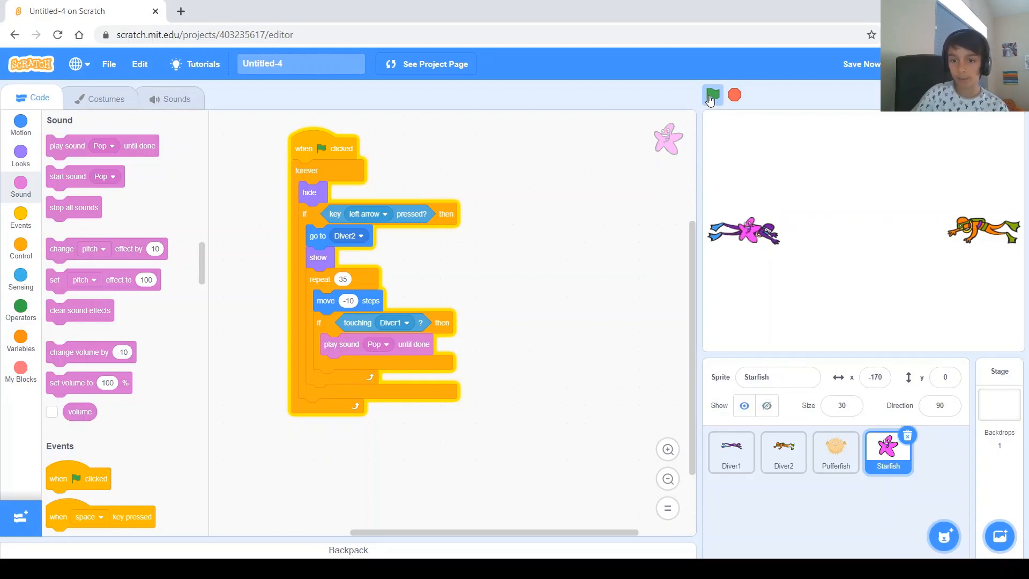
pyautogui.click(712, 95)
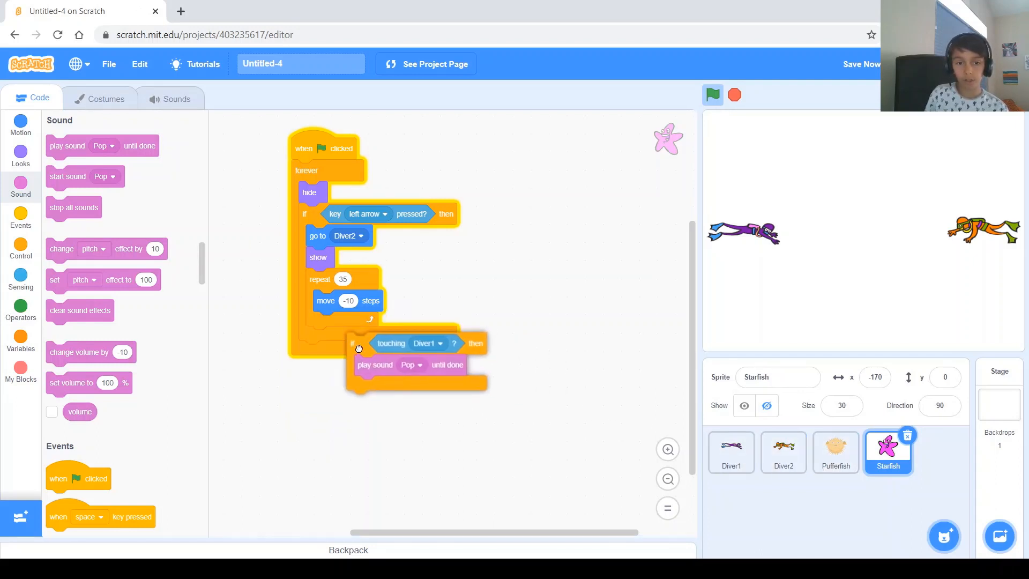
# - In the Pufferfish's repeat loop, add an 'if touching Diver2' check holding a play-sound-until-done block
pyautogui.click(835, 452)
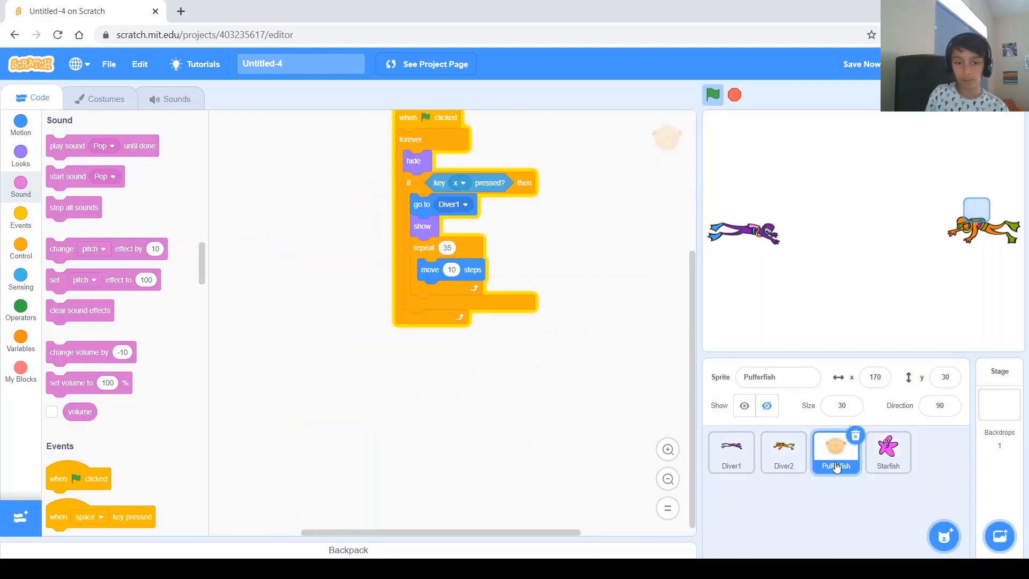
pyautogui.scroll(-3)
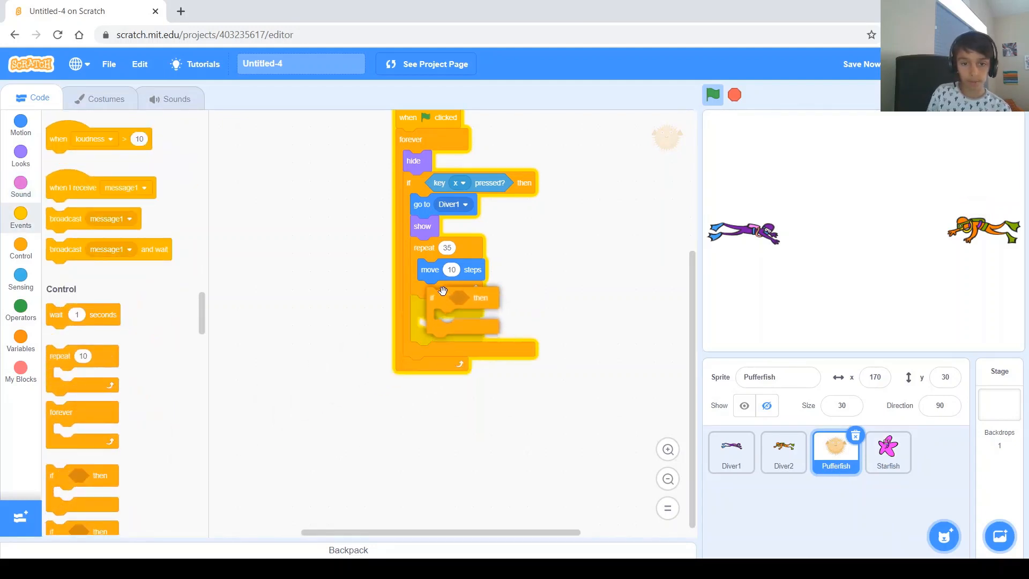
pyautogui.click(20, 279)
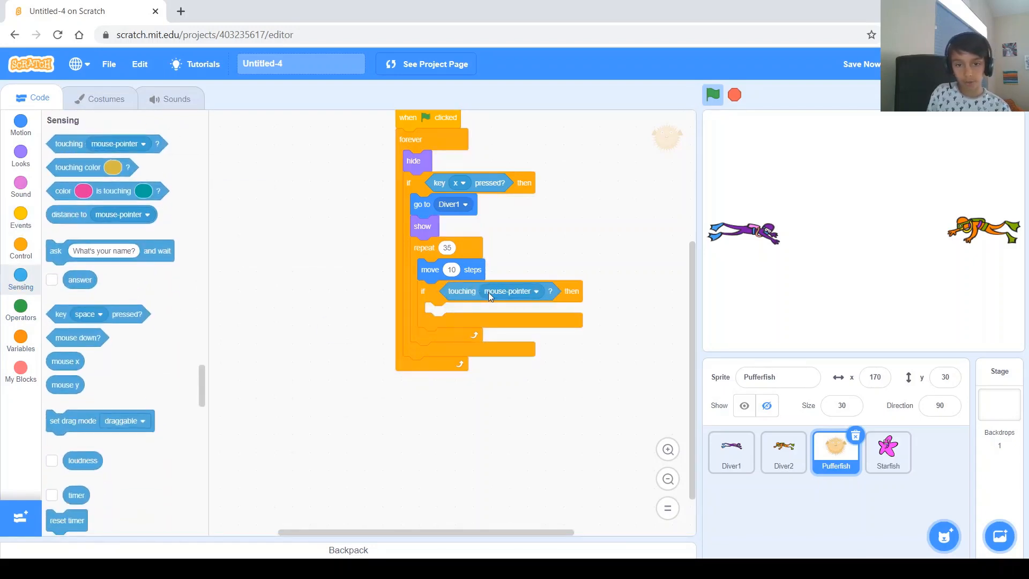
pyautogui.click(535, 290)
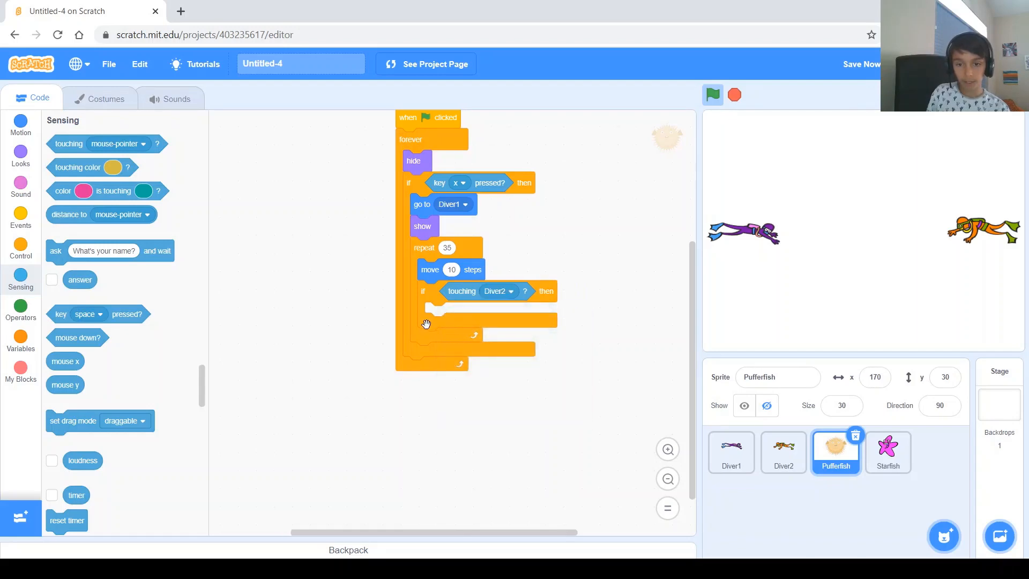
pyautogui.click(20, 156)
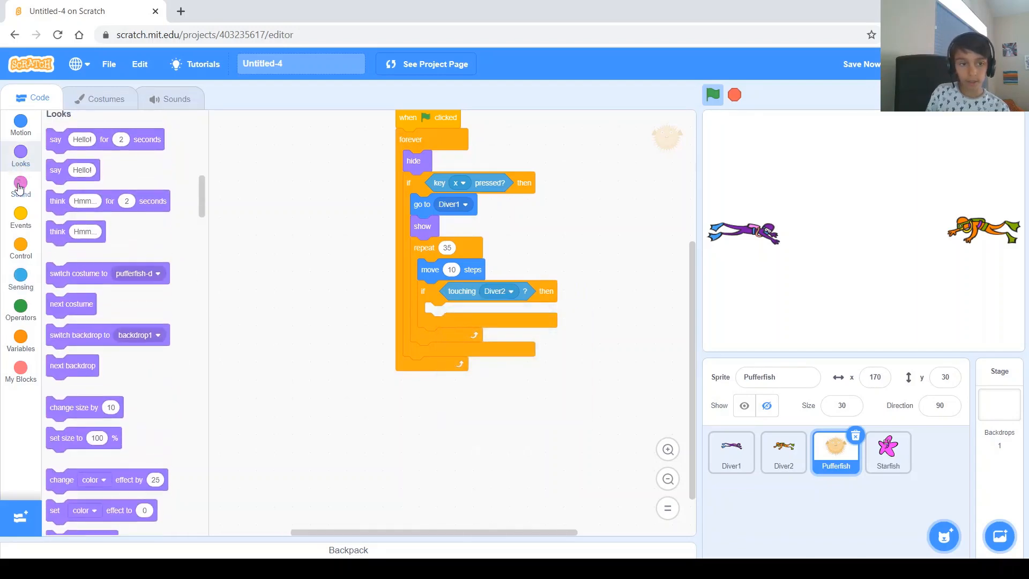
pyautogui.click(21, 186)
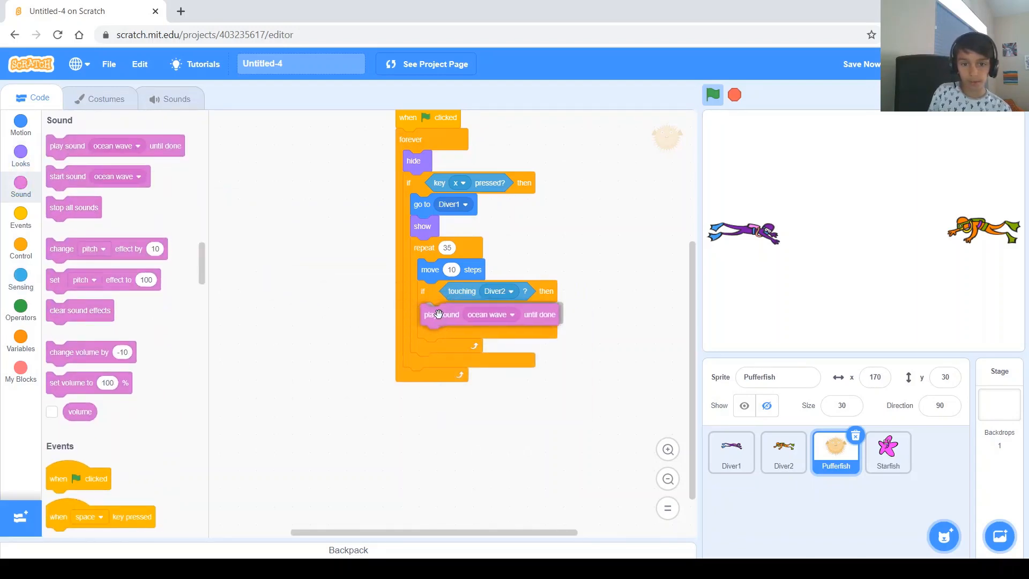
pyautogui.click(512, 313)
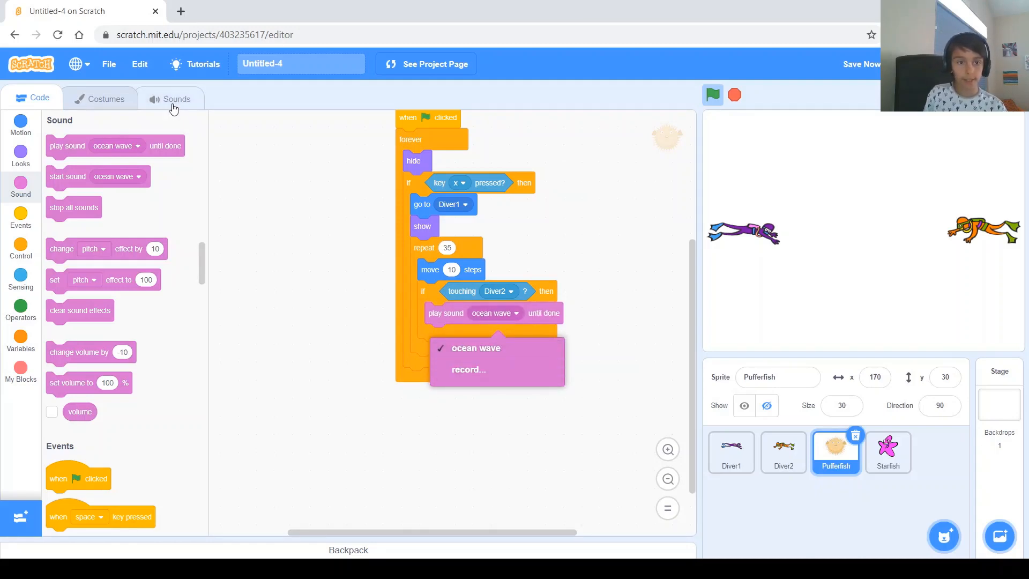
# - Add the library Pop sound to the Pufferfish beside ocean wave, then return to its code
pyautogui.click(176, 98)
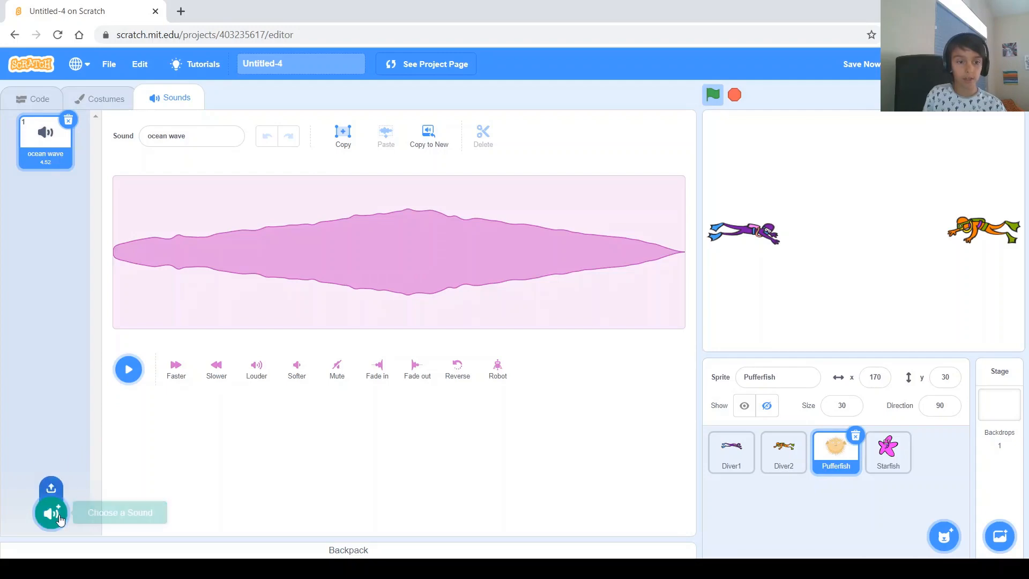
pyautogui.click(52, 512)
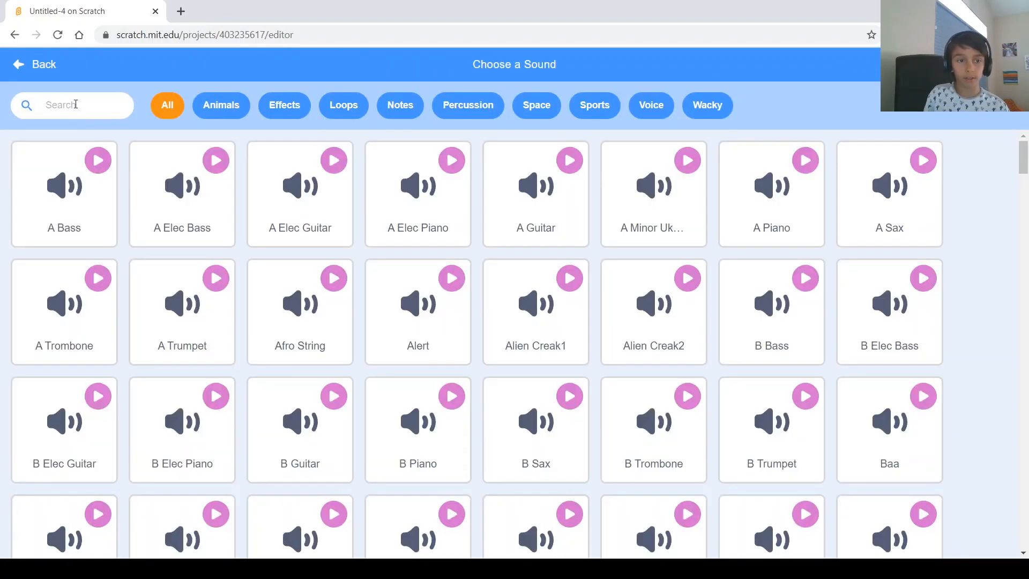
pyautogui.write('pop')
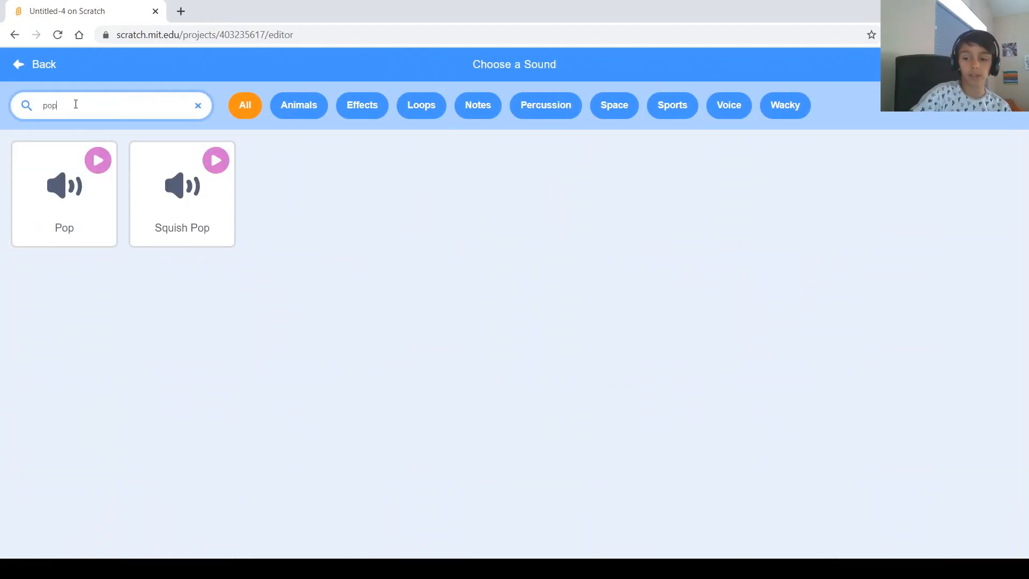
pyautogui.click(64, 184)
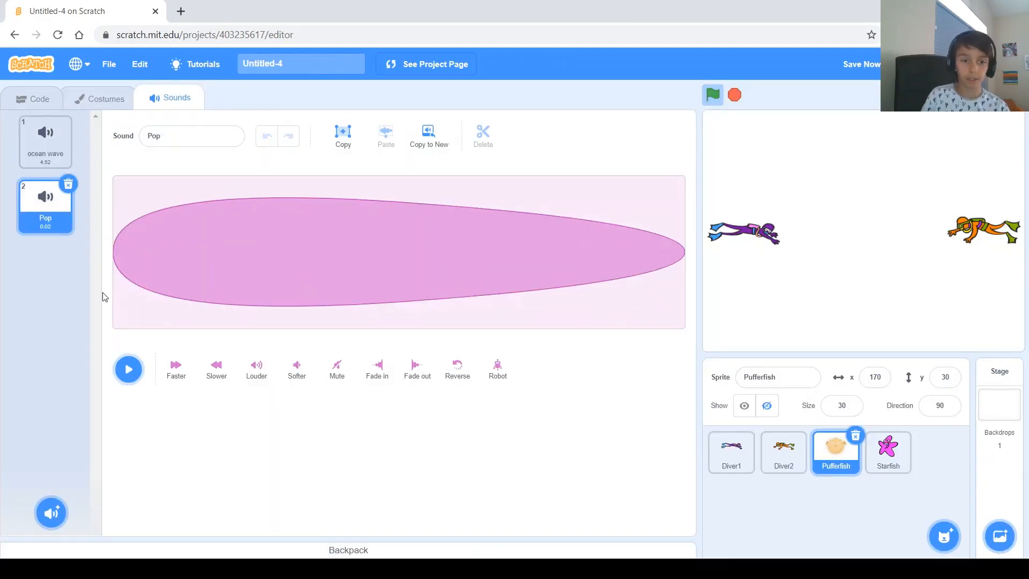
pyautogui.click(32, 98)
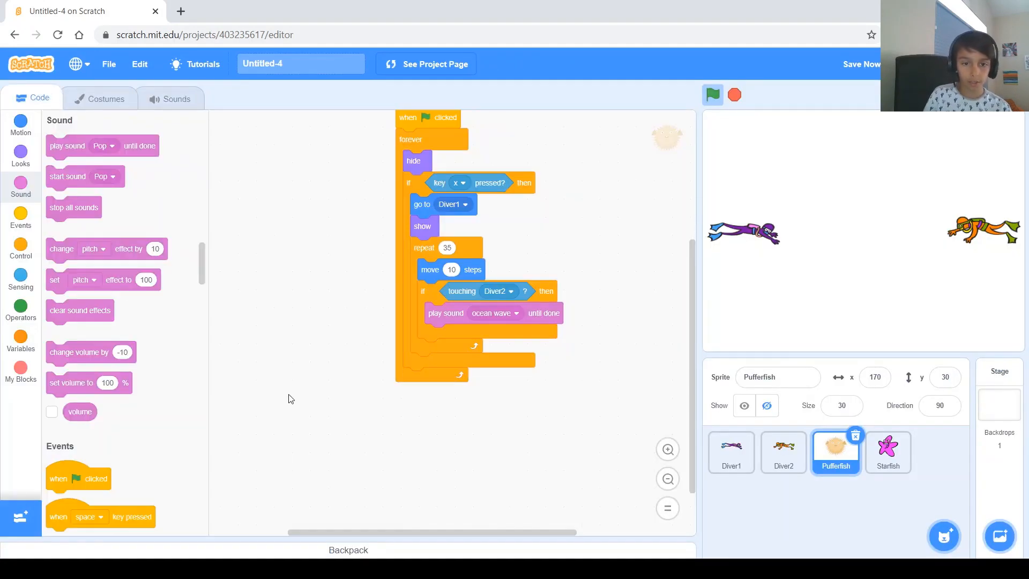
pyautogui.click(494, 313)
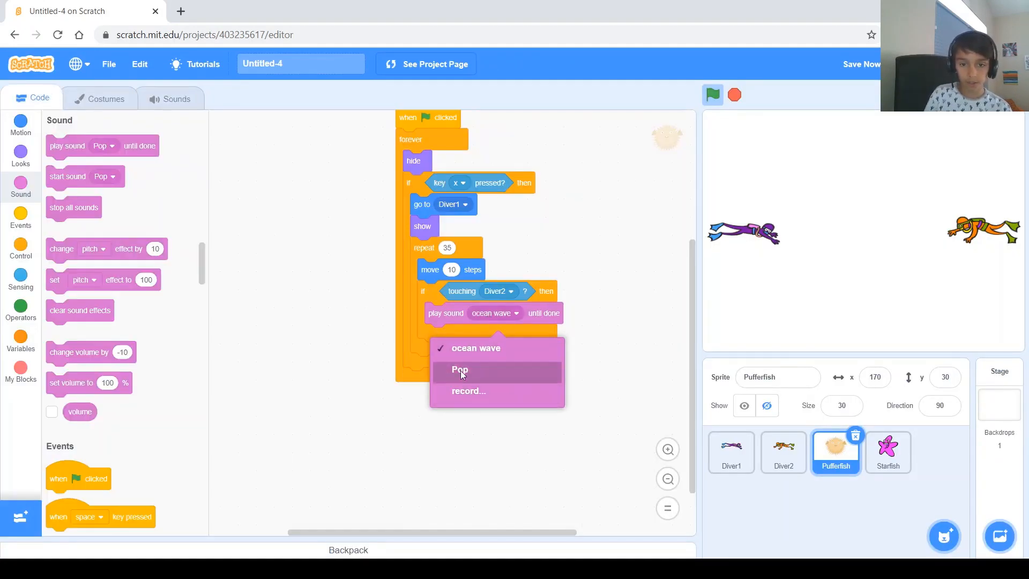
# - Set the touching-Diver2 block to play Pop, then run and stop the game to test
pyautogui.click(459, 369)
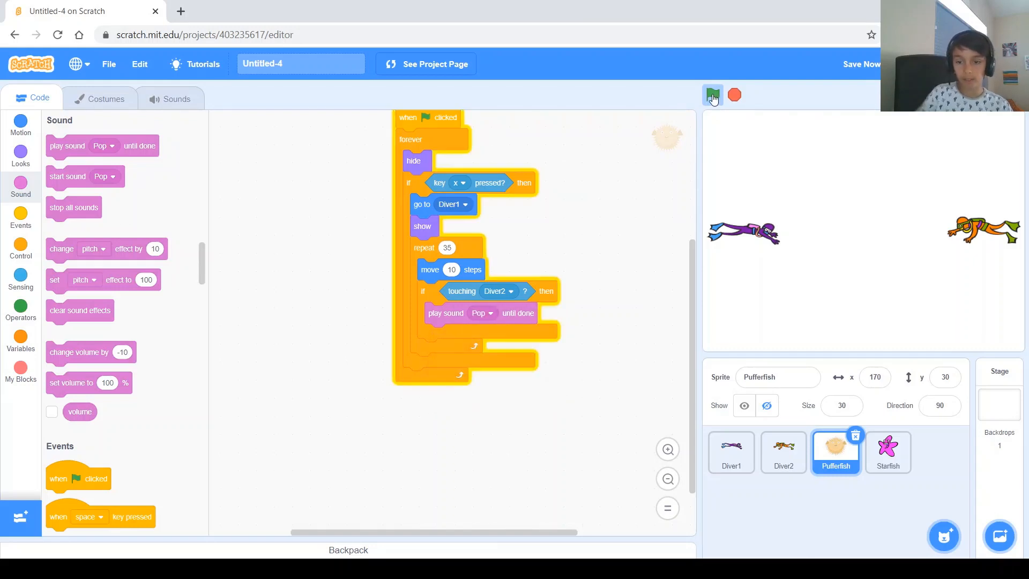
pyautogui.click(713, 95)
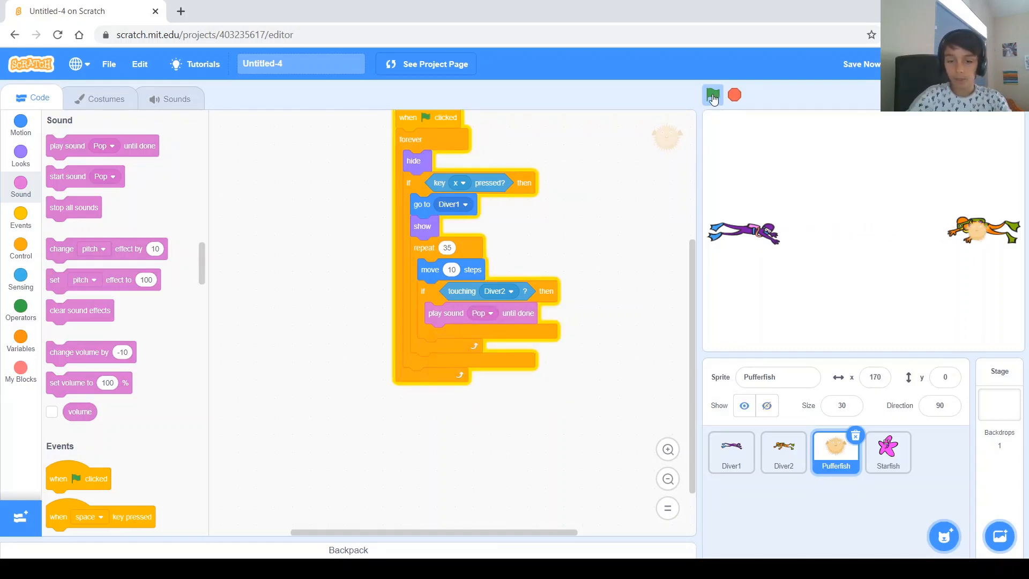
pyautogui.click(713, 95)
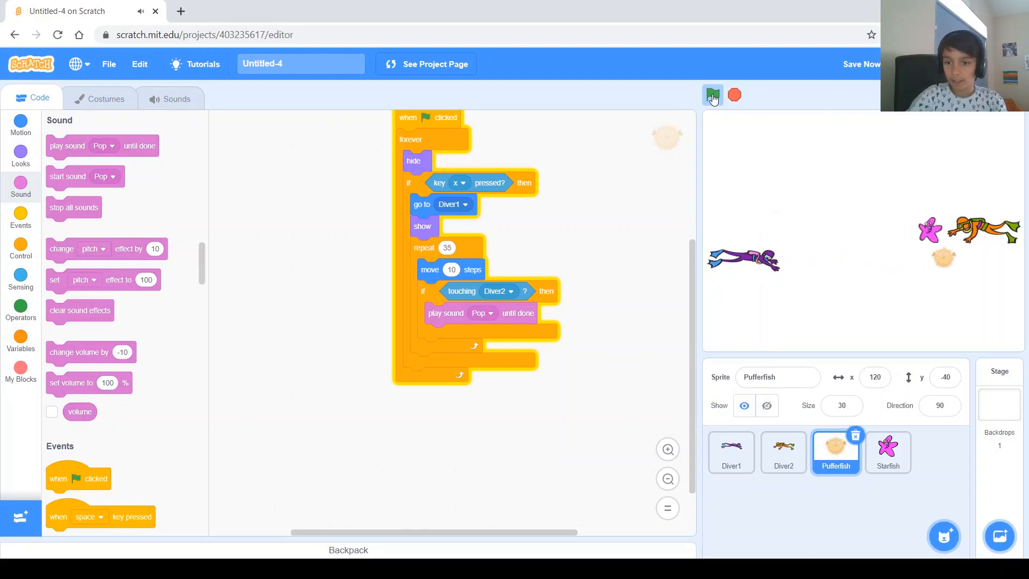
pyautogui.click(713, 96)
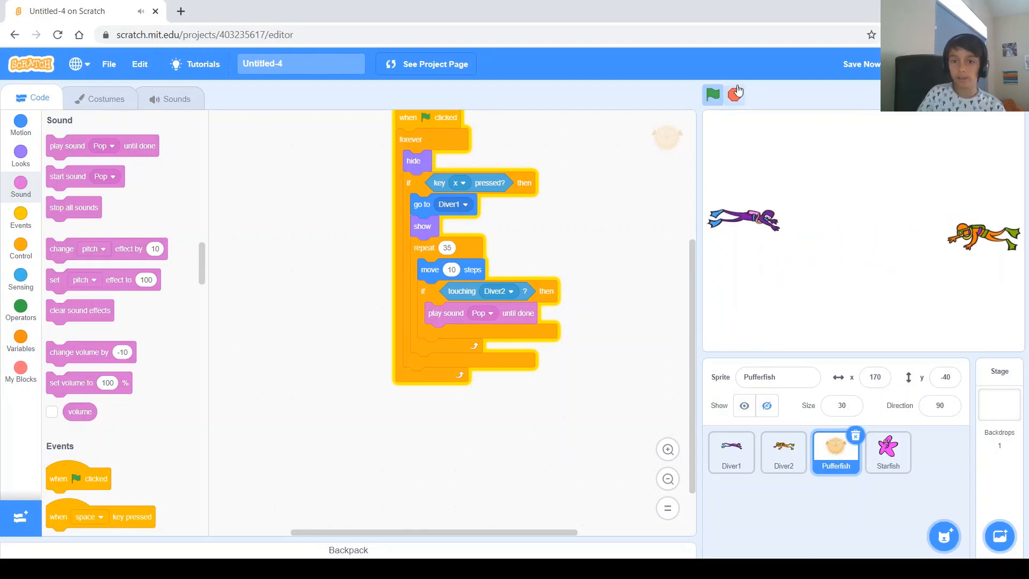
pyautogui.click(736, 94)
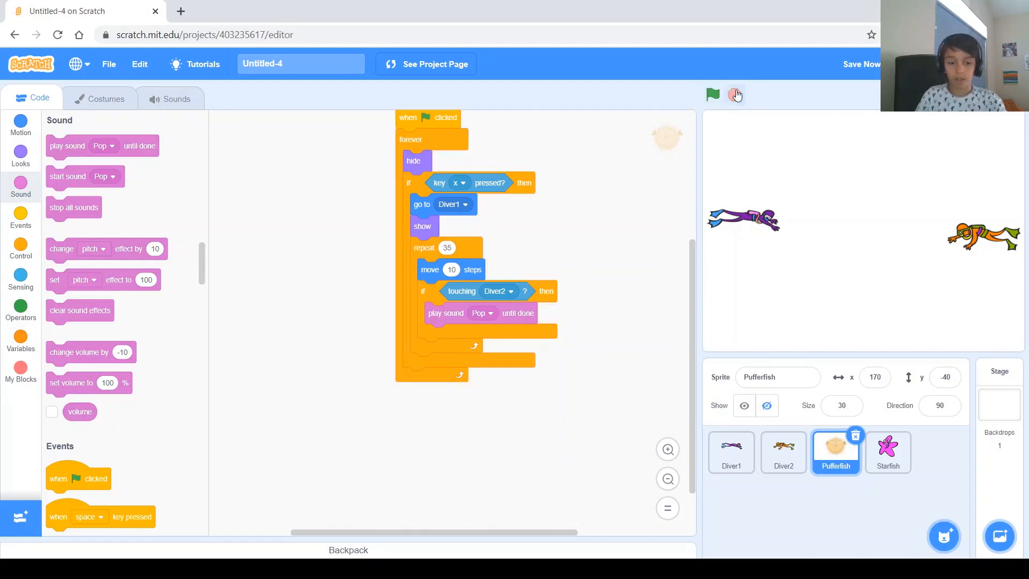
pyautogui.click(712, 95)
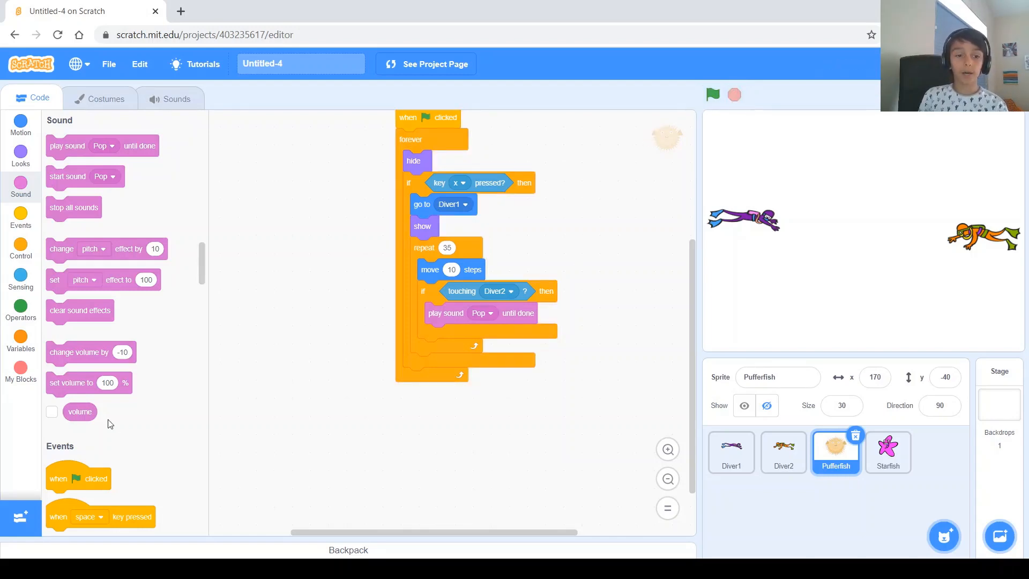
# - Create a variable named 'Diver 1 life' for all sprites
pyautogui.scroll(-3)
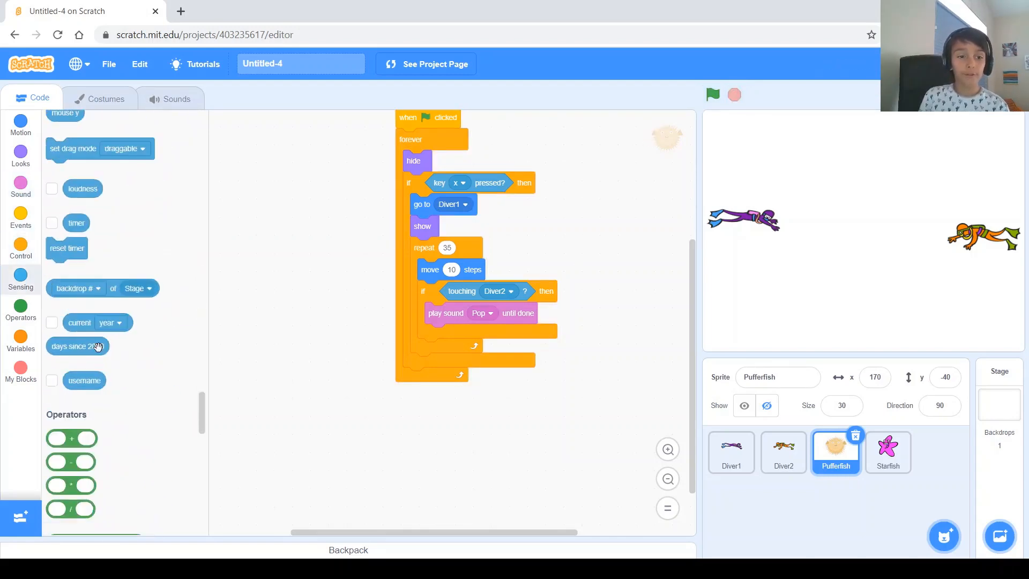
pyautogui.scroll(-3)
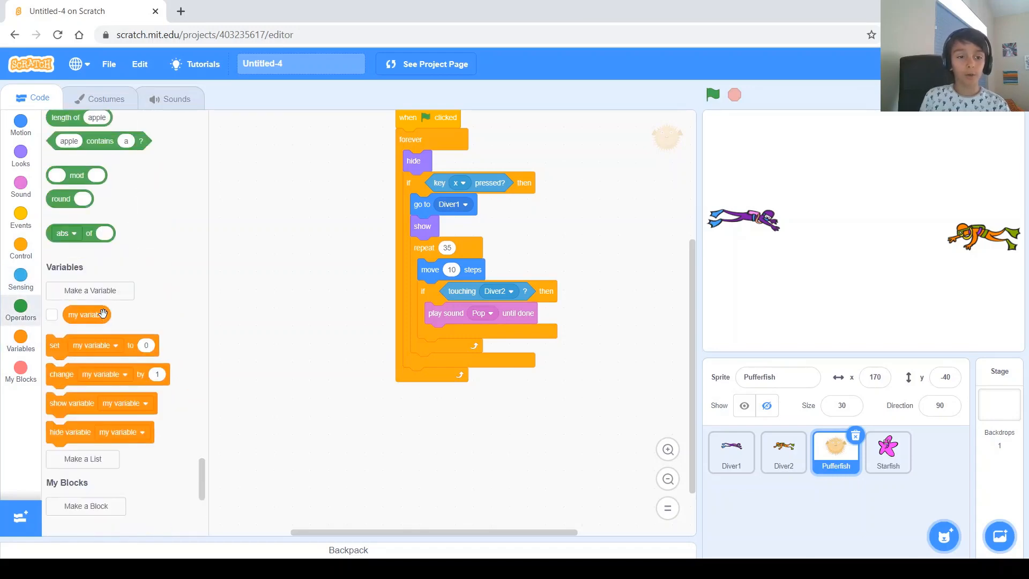
pyautogui.click(89, 291)
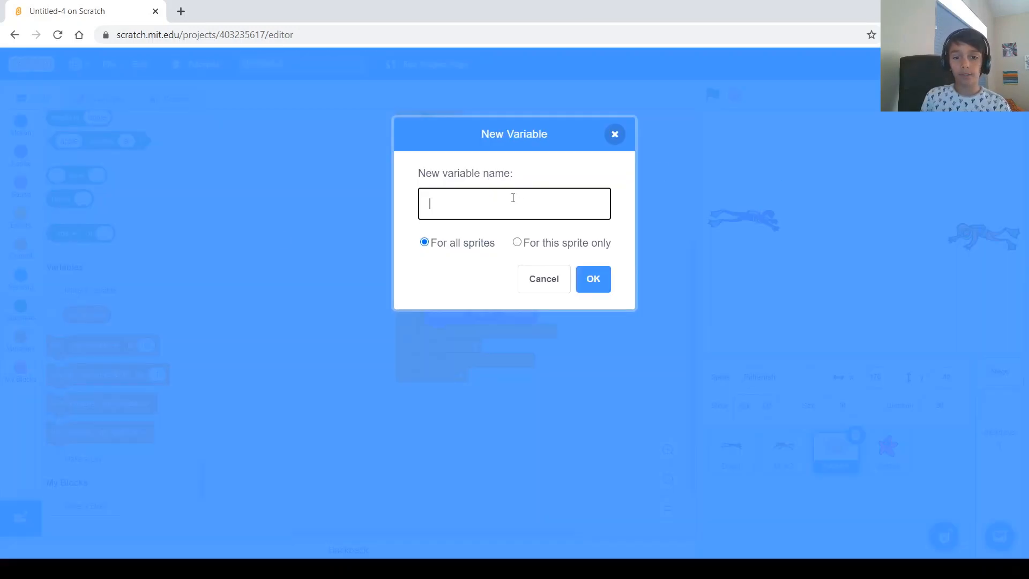
pyautogui.write('D')
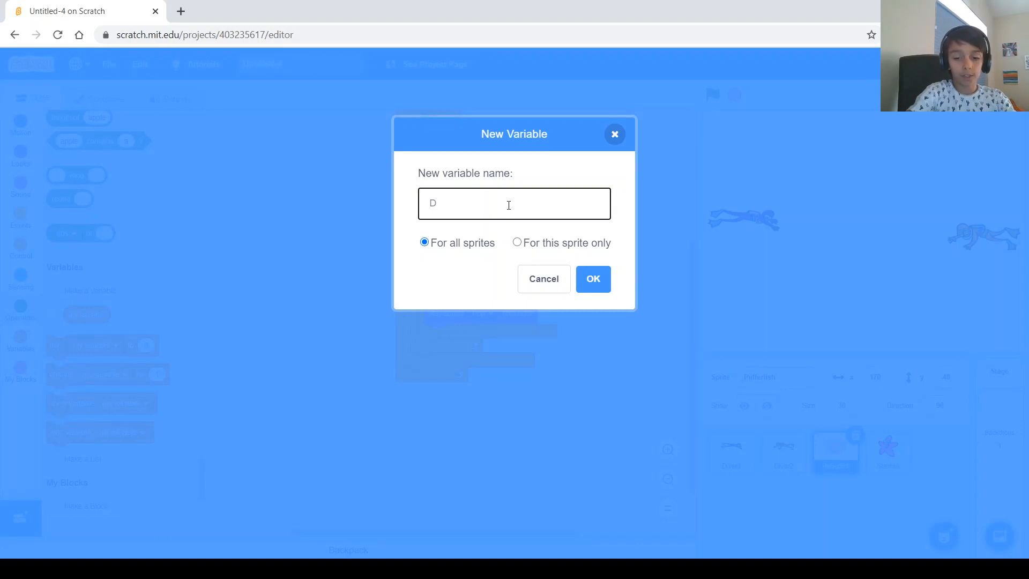
pyautogui.write('i')
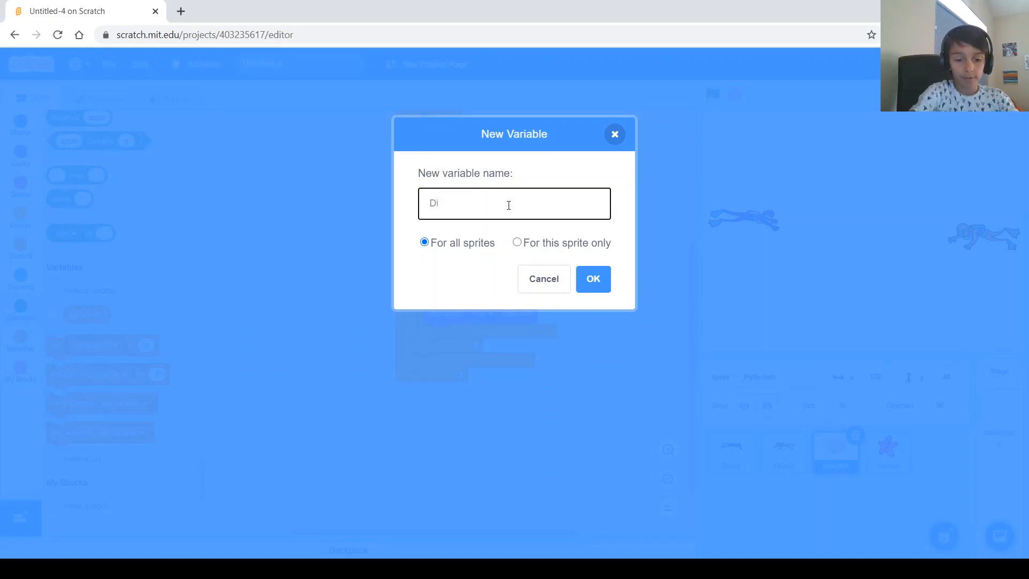
pyautogui.write('ver !')
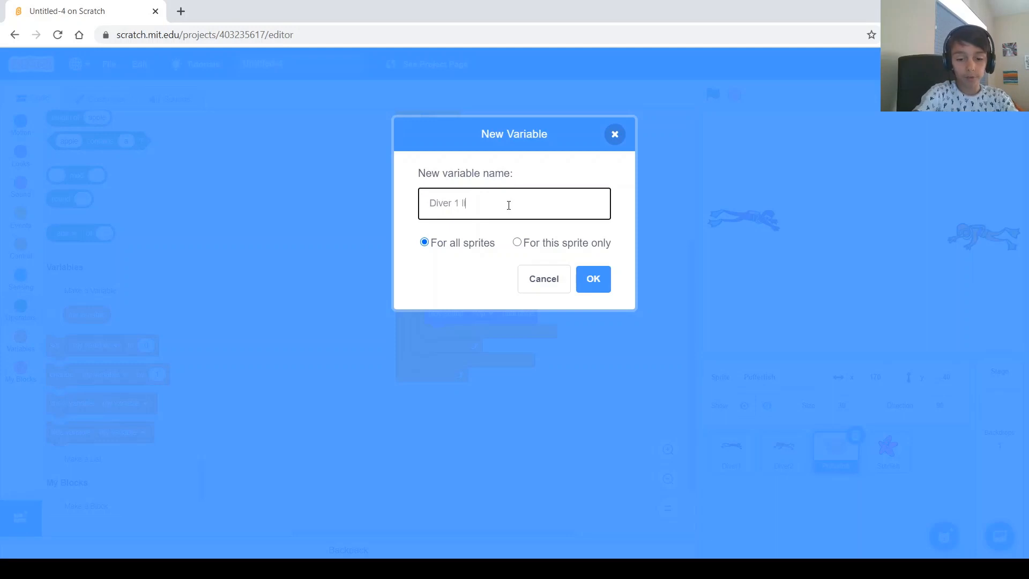
pyautogui.write('ife')
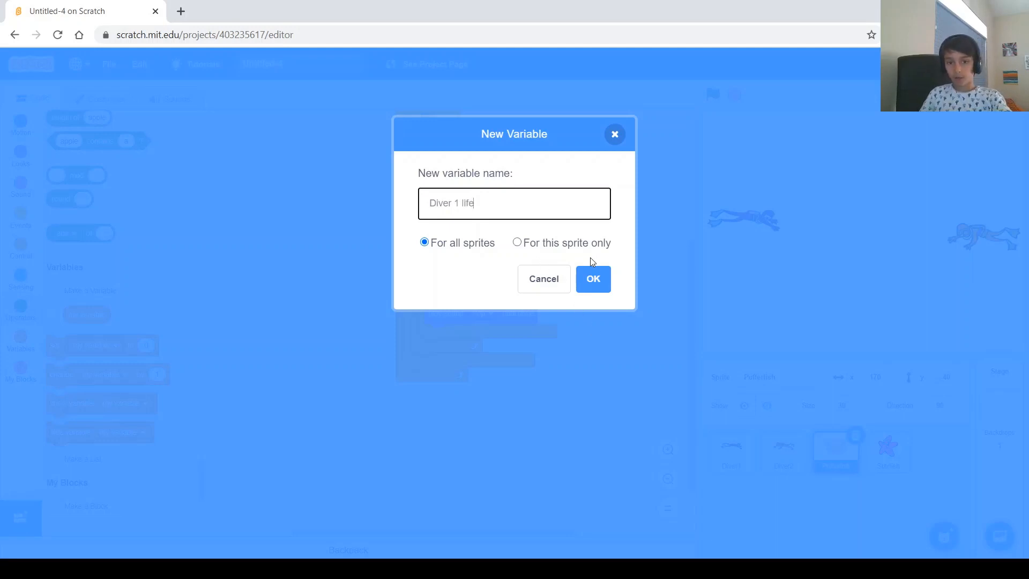
pyautogui.click(592, 279)
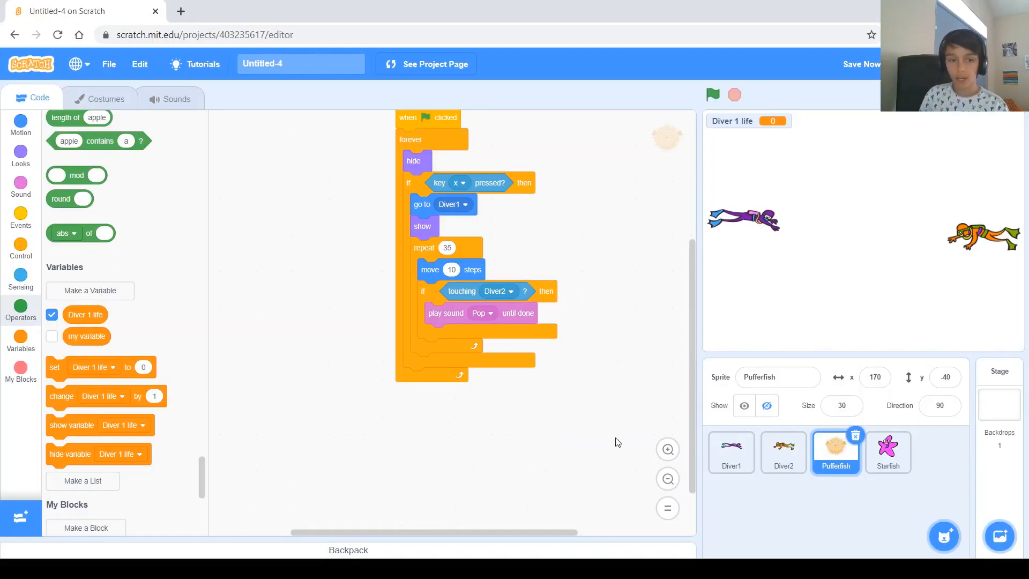
# - Create a second variable named 'Diver 2 Life'
pyautogui.click(90, 290)
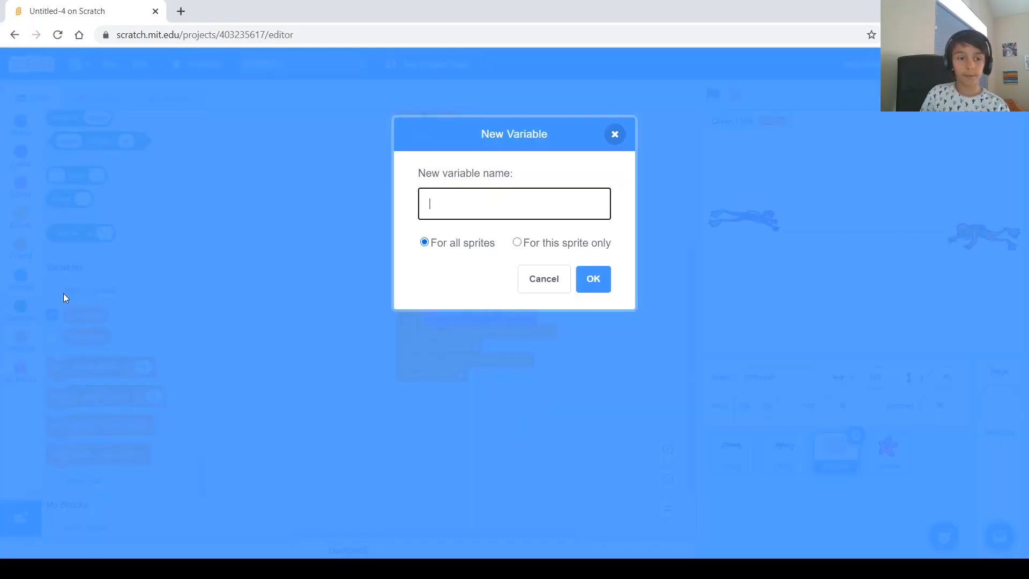
pyautogui.write('D')
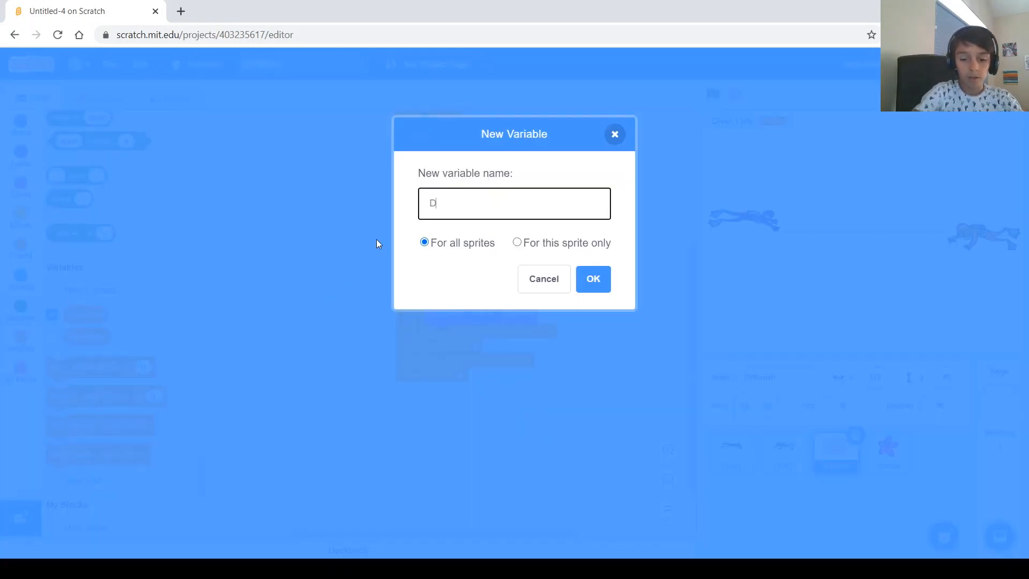
pyautogui.write('iver 2')
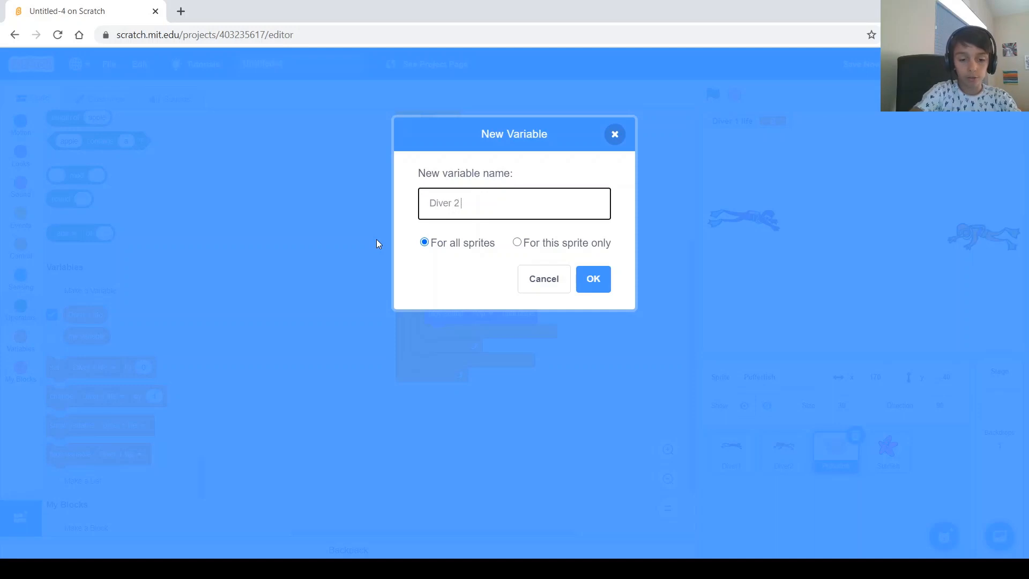
pyautogui.write('Life')
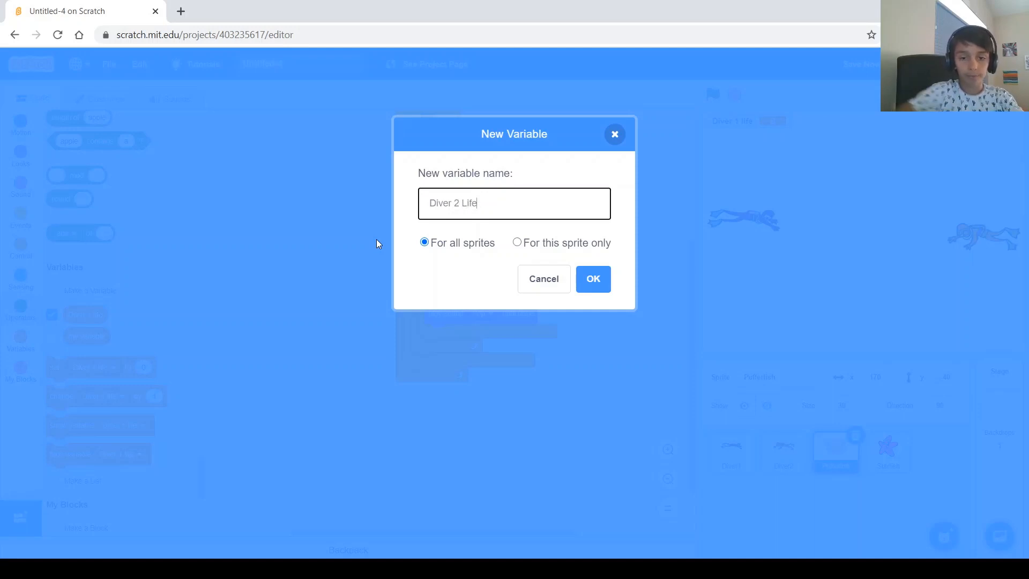
pyautogui.click(592, 279)
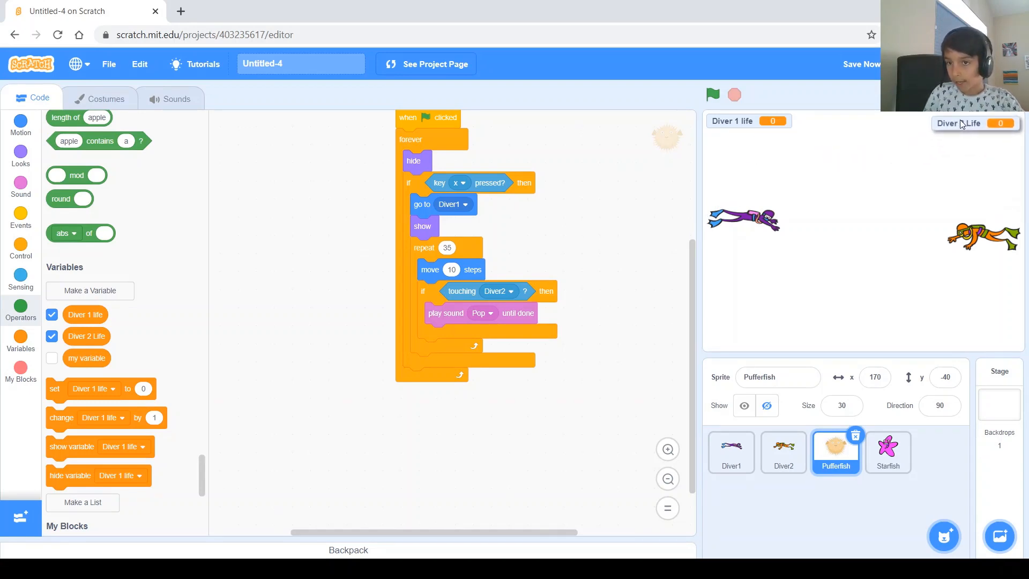
pyautogui.click(888, 453)
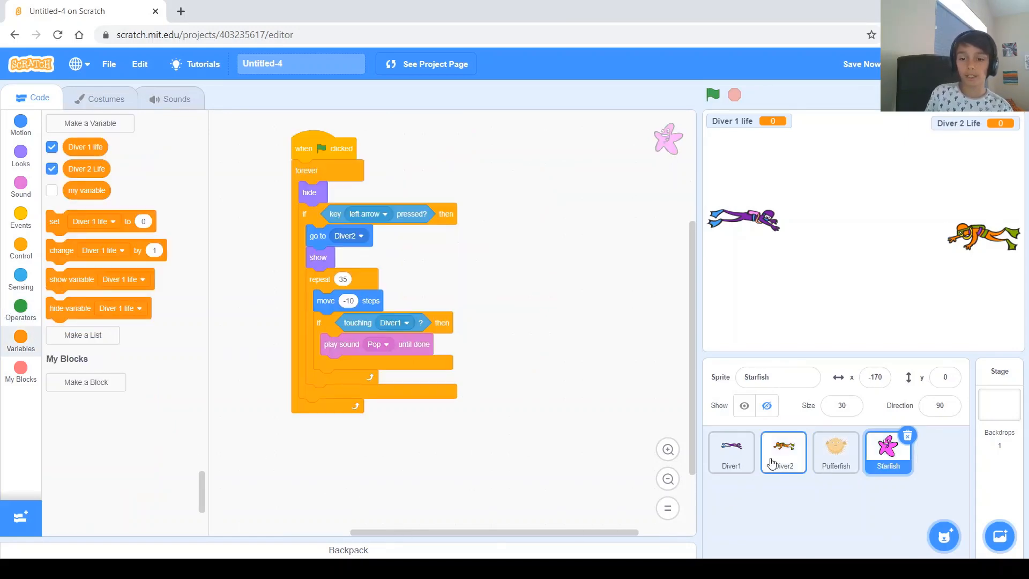
# - Attach 'set Diver 2 Life to 100' under Diver2's green-flag block
pyautogui.click(783, 453)
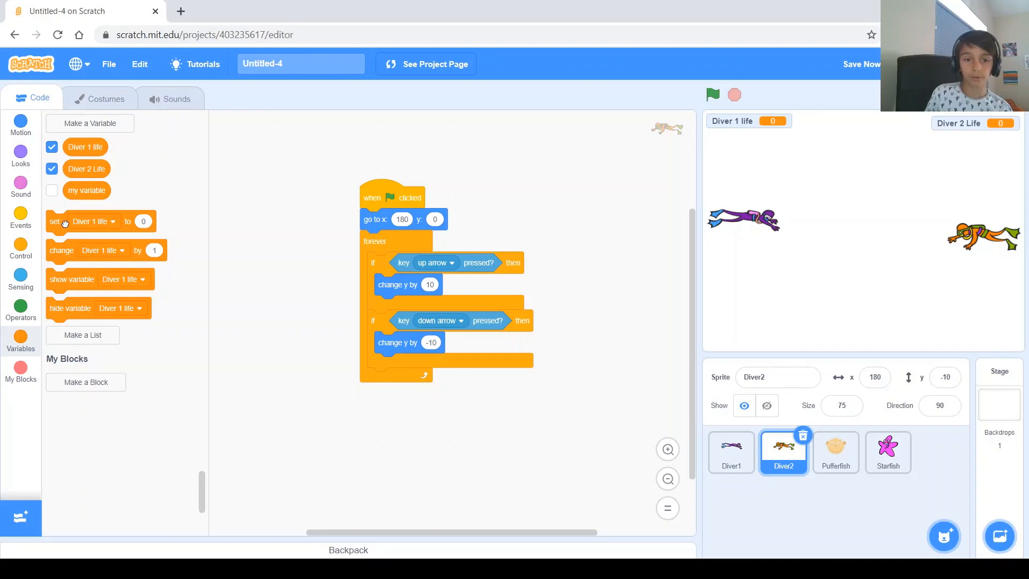
pyautogui.moveTo(64, 221); pyautogui.dragTo(262, 223)
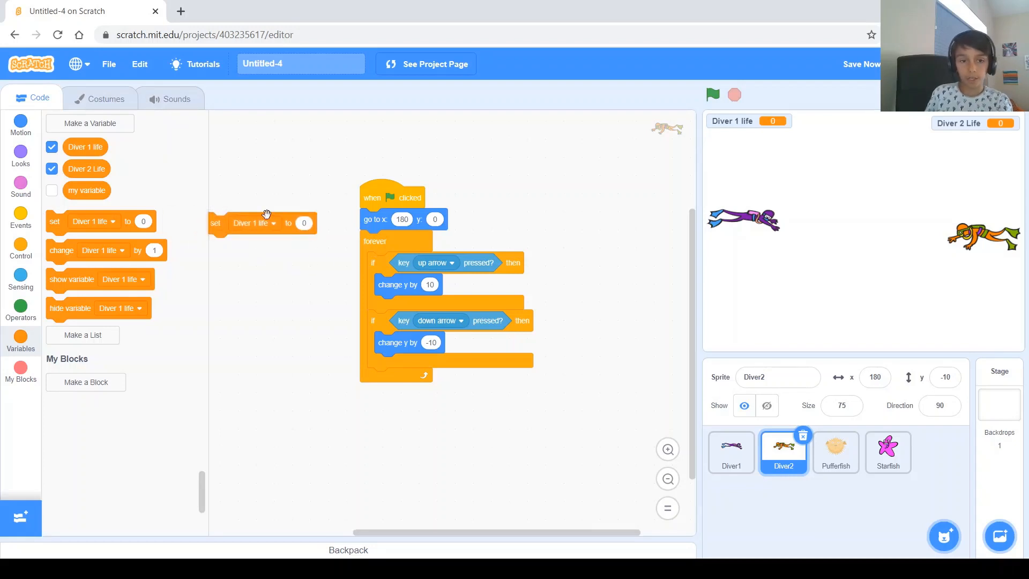
pyautogui.click(254, 222)
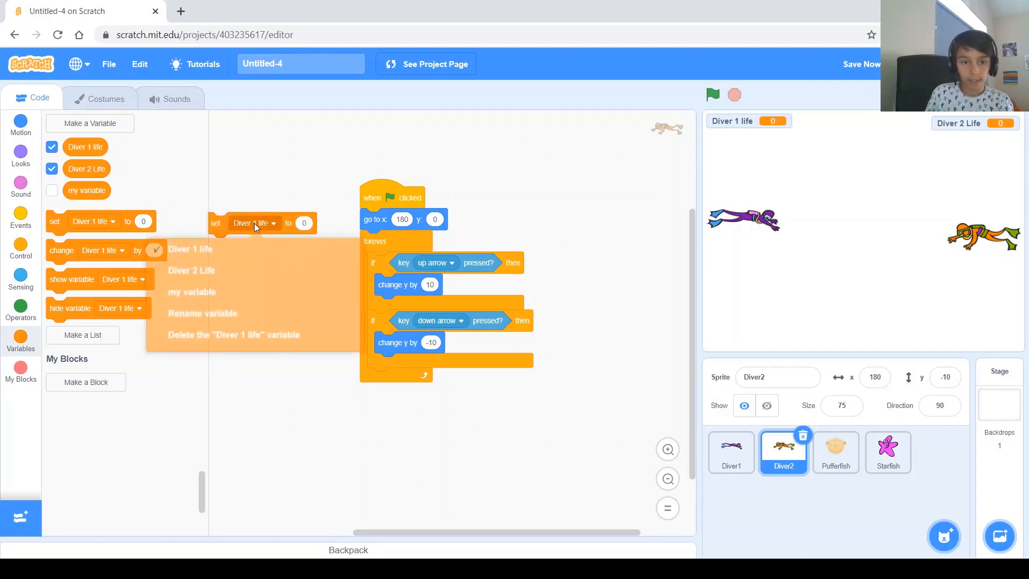
pyautogui.click(190, 269)
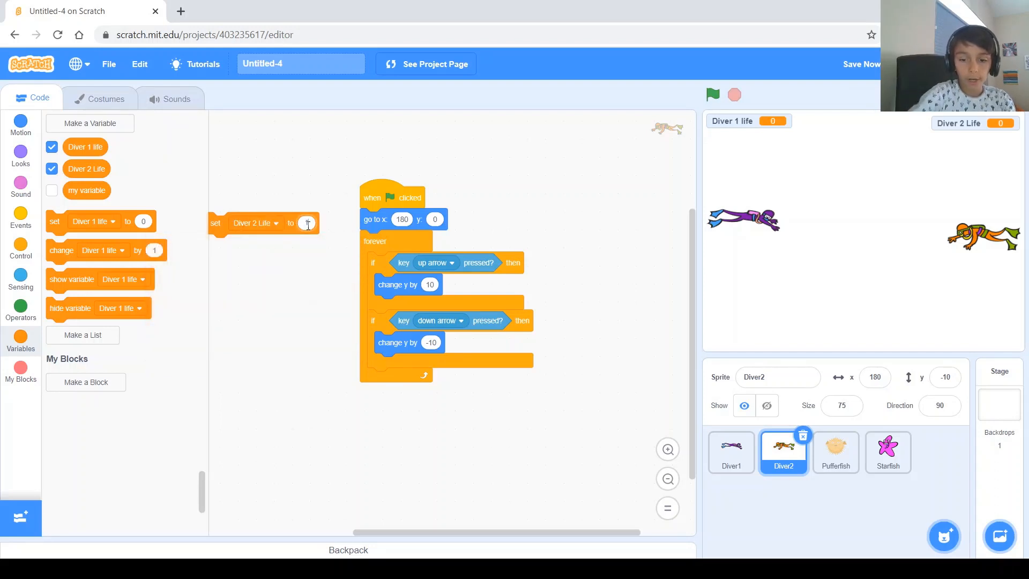
pyautogui.write('100')
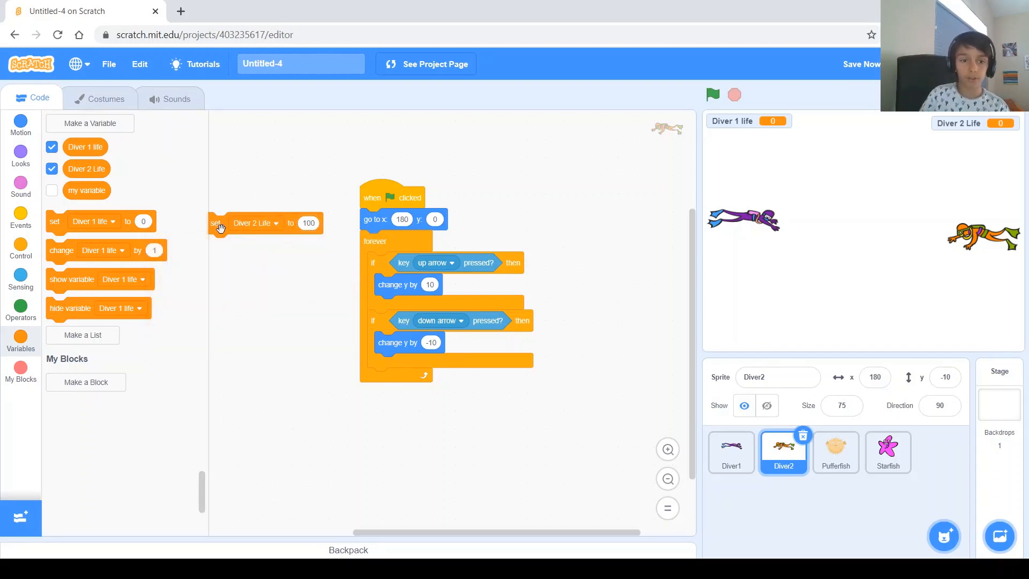
pyautogui.moveTo(219, 223); pyautogui.dragTo(371, 219)
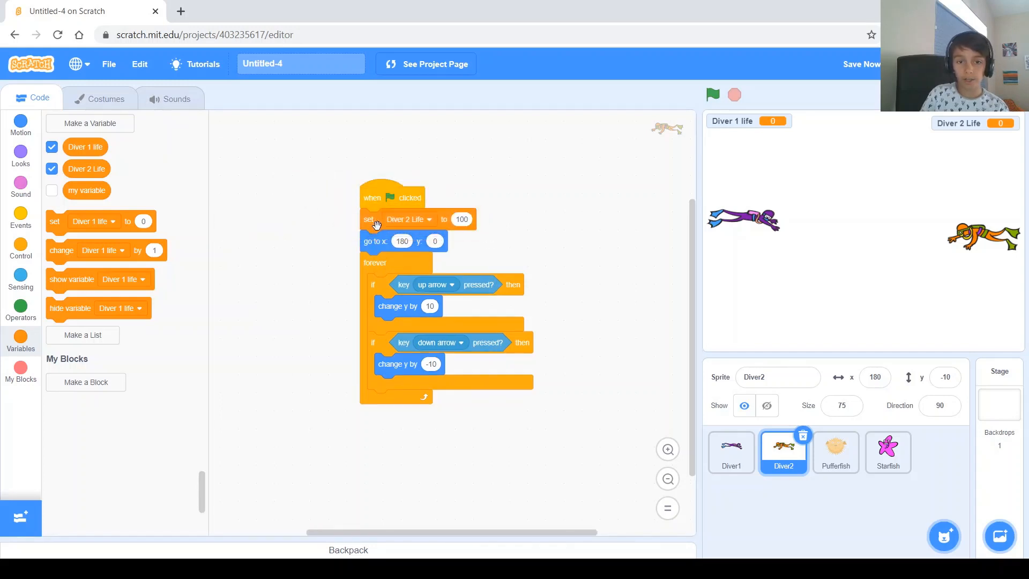
pyautogui.moveTo(367, 218)
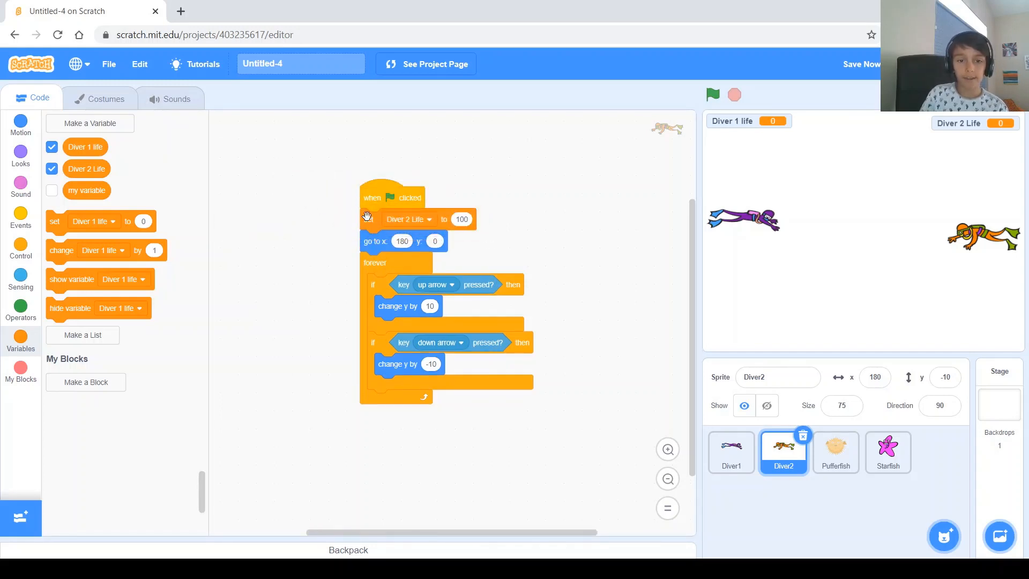
pyautogui.click(461, 220)
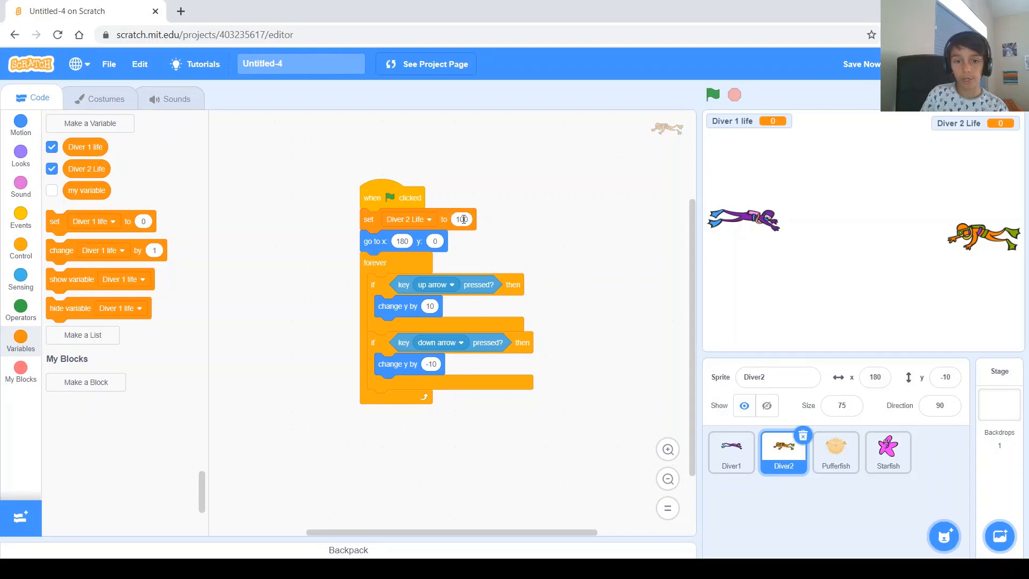
# - Add a 'set Diver 1 life to 100' block to Diver1's green-flag script
pyautogui.click(730, 453)
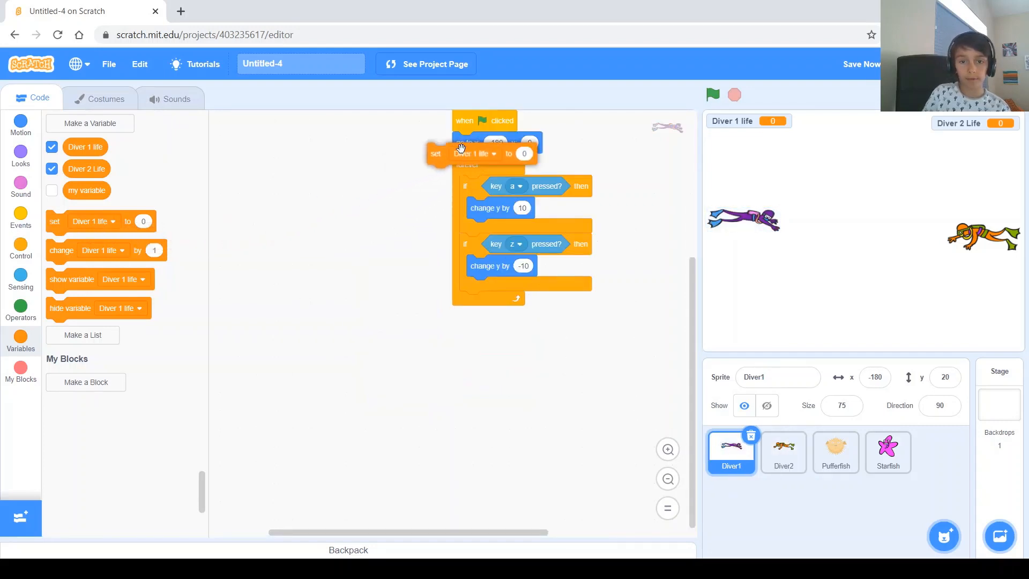
pyautogui.click(498, 143)
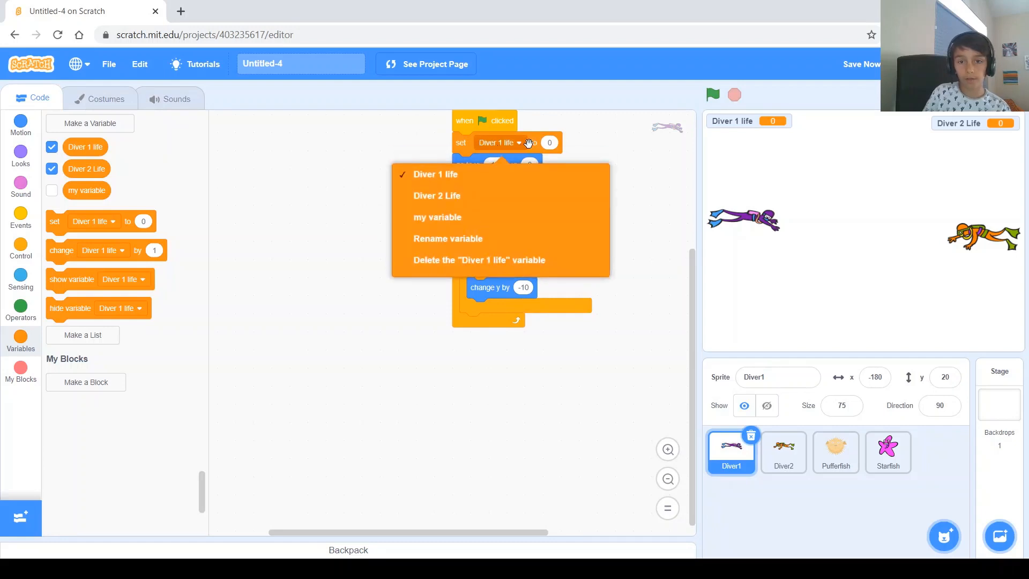
pyautogui.click(435, 174)
pyautogui.write('100')
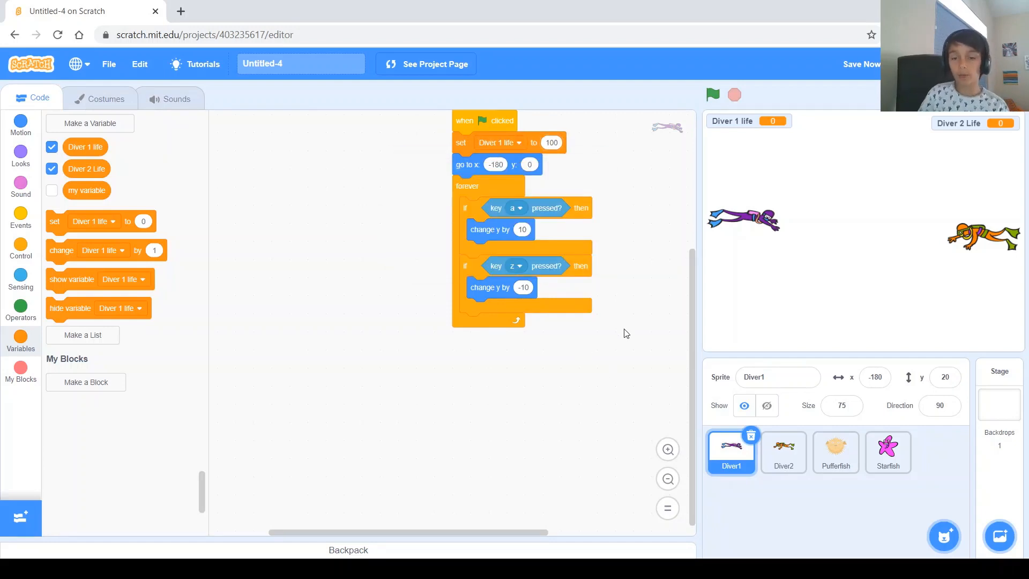
pyautogui.click(835, 452)
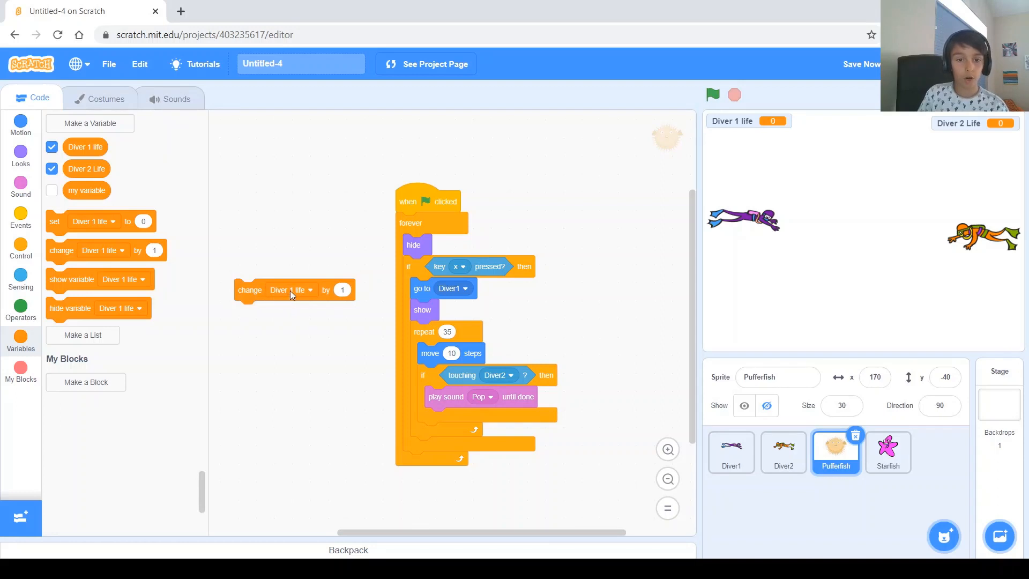
# - Change Diver 1 life by -1 in the Pufferfish's touching check, and add a change block to Starfish
pyautogui.click(342, 289)
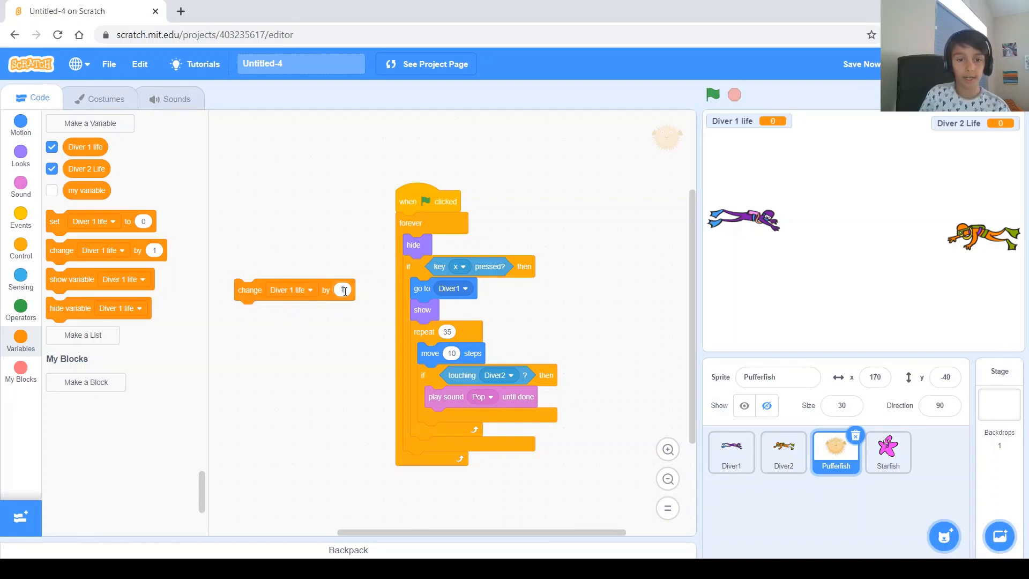
pyautogui.write('-1')
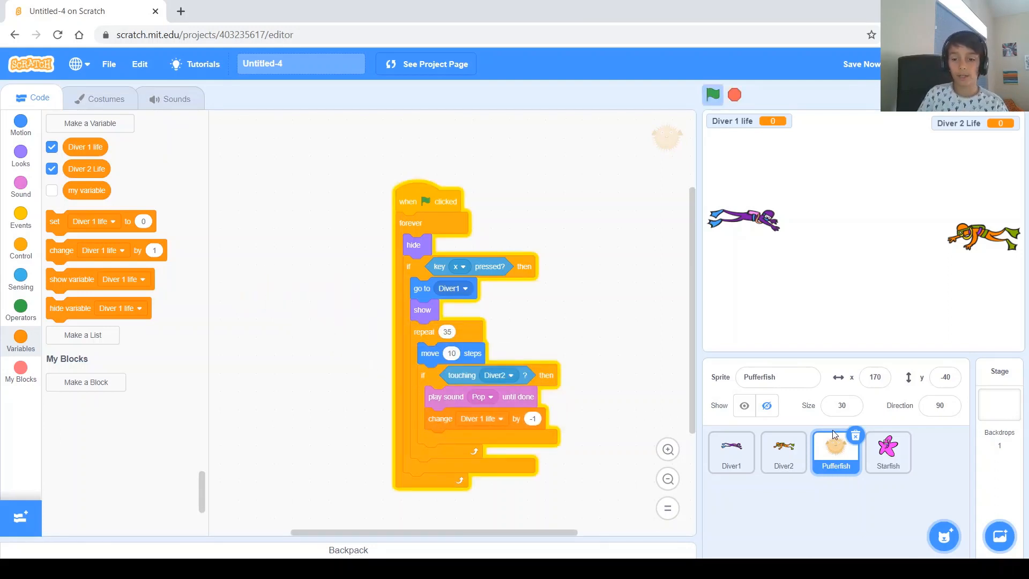
pyautogui.click(888, 453)
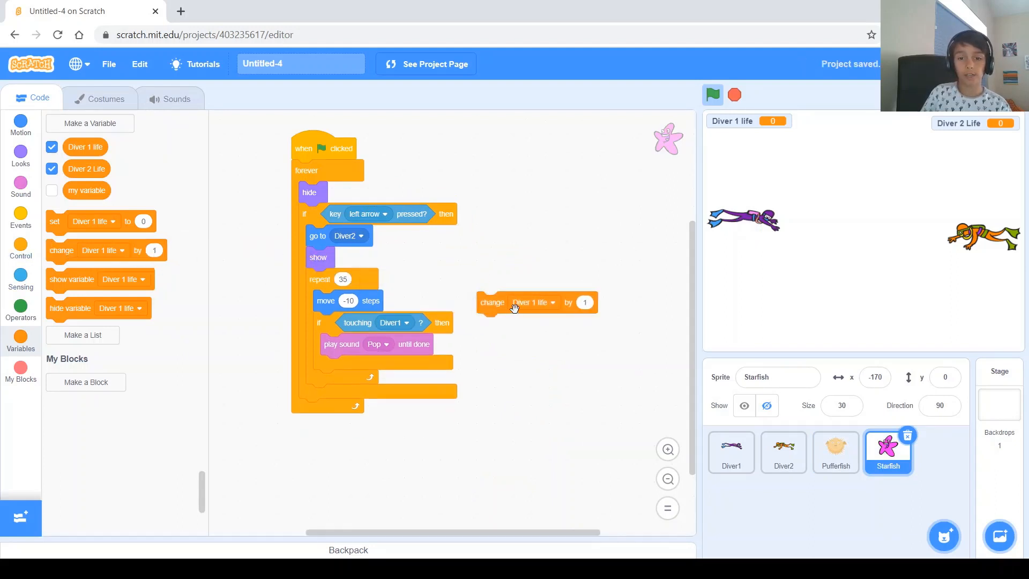
pyautogui.click(534, 301)
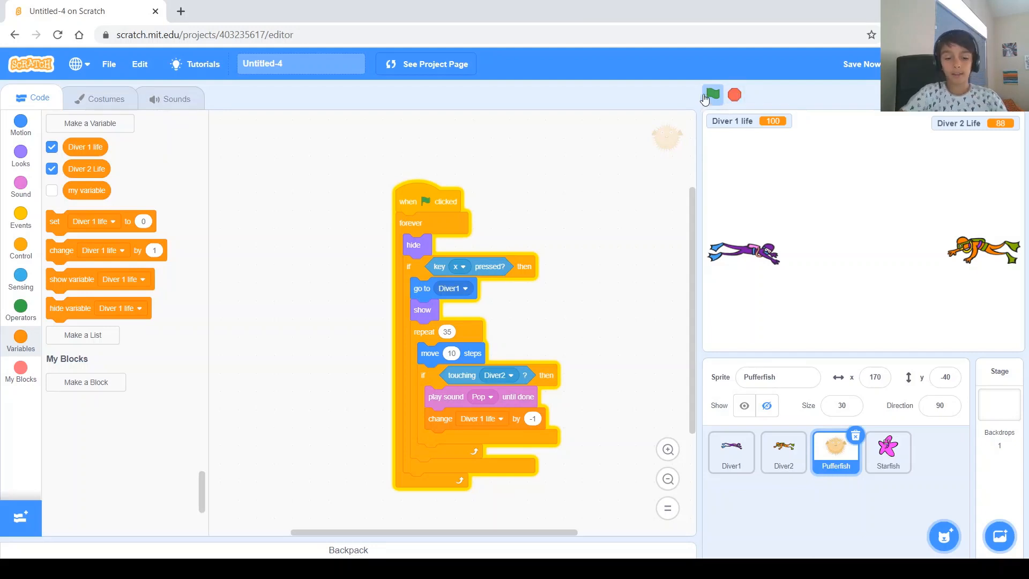
pyautogui.moveTo(694, 88)
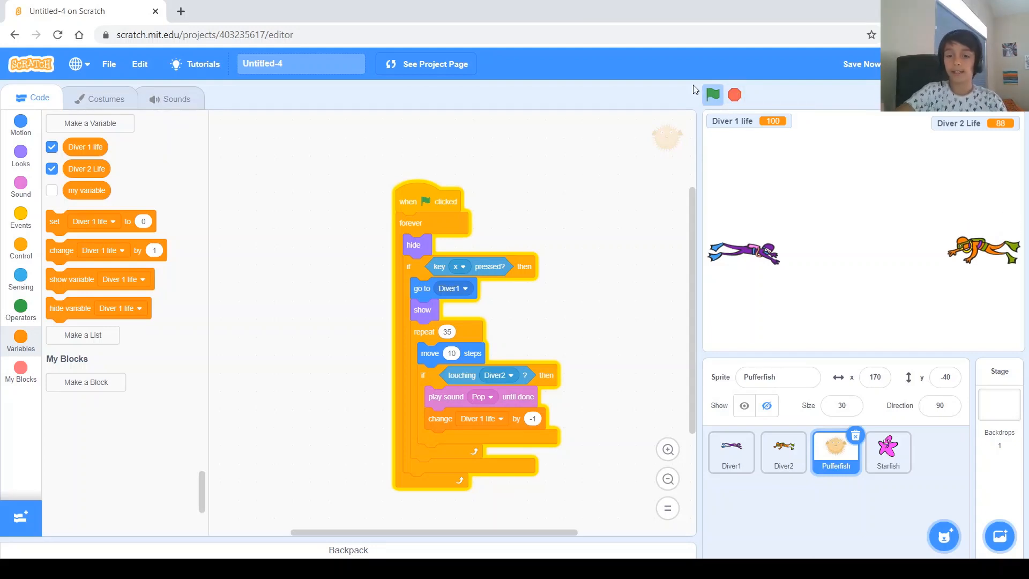
pyautogui.moveTo(696, 90)
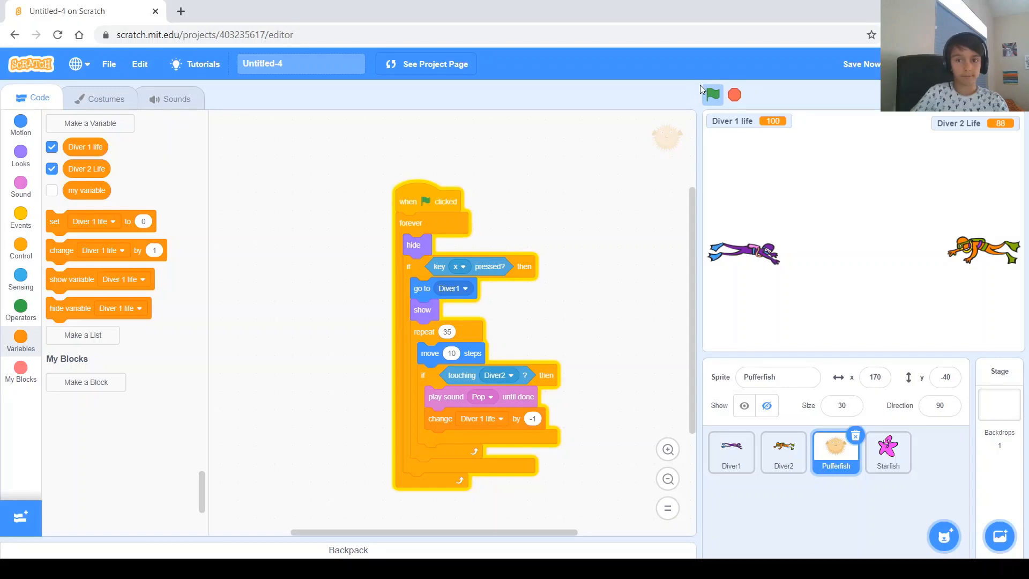
# - Run the game again to test the life counters resetting to 100 and dropping
pyautogui.click(710, 95)
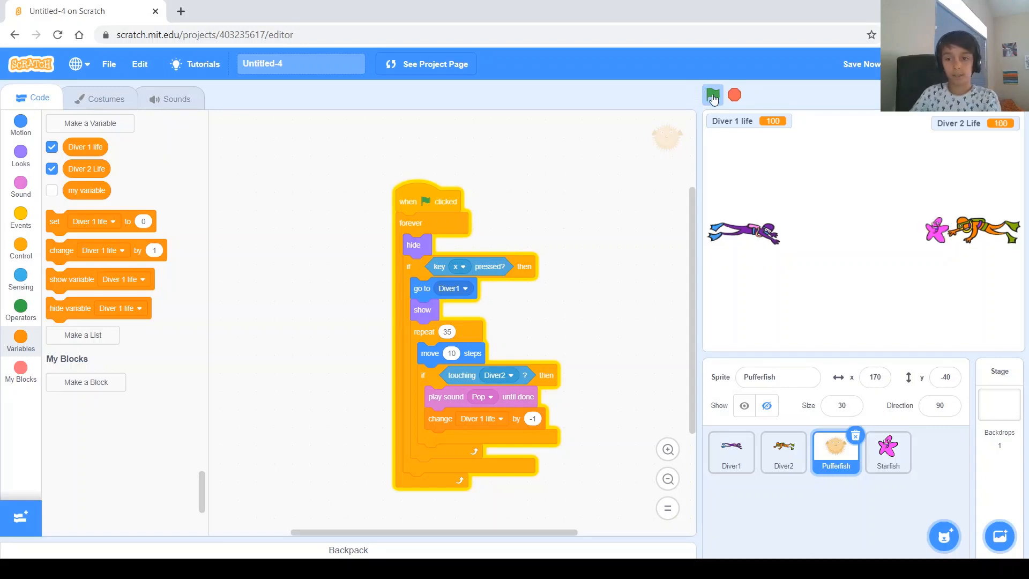
pyautogui.click(713, 95)
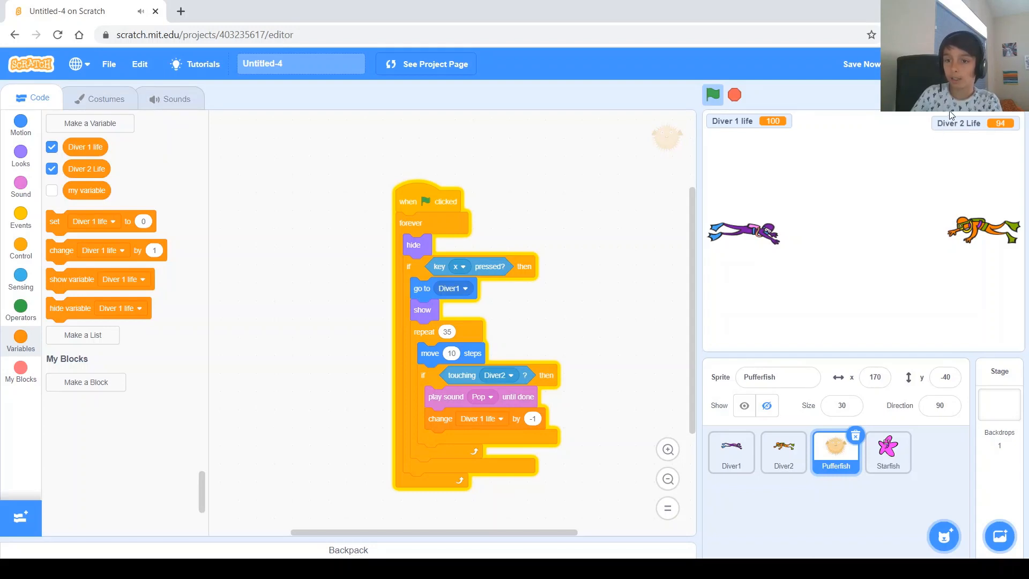
pyautogui.moveTo(801, 234)
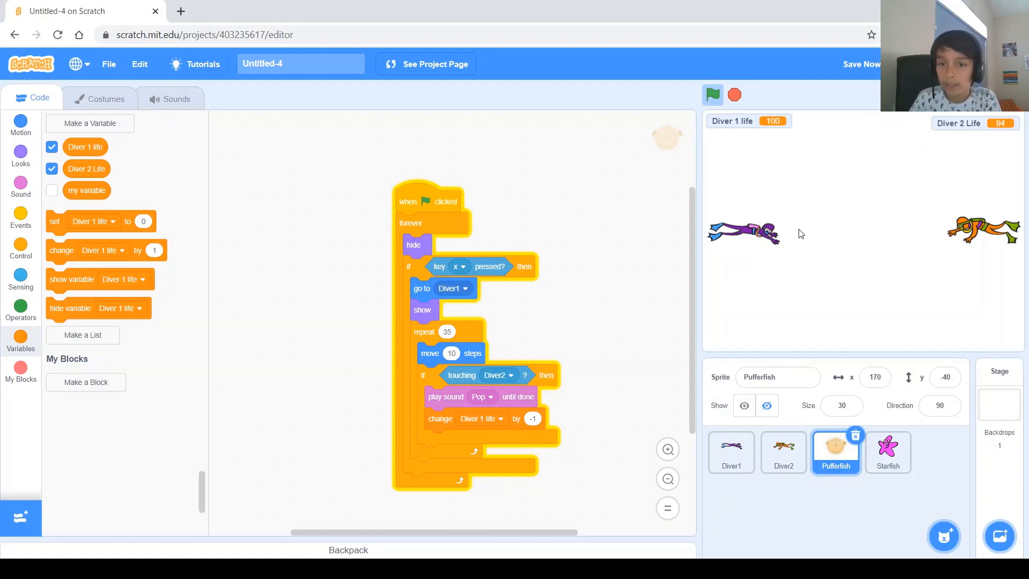
pyautogui.moveTo(1013, 128)
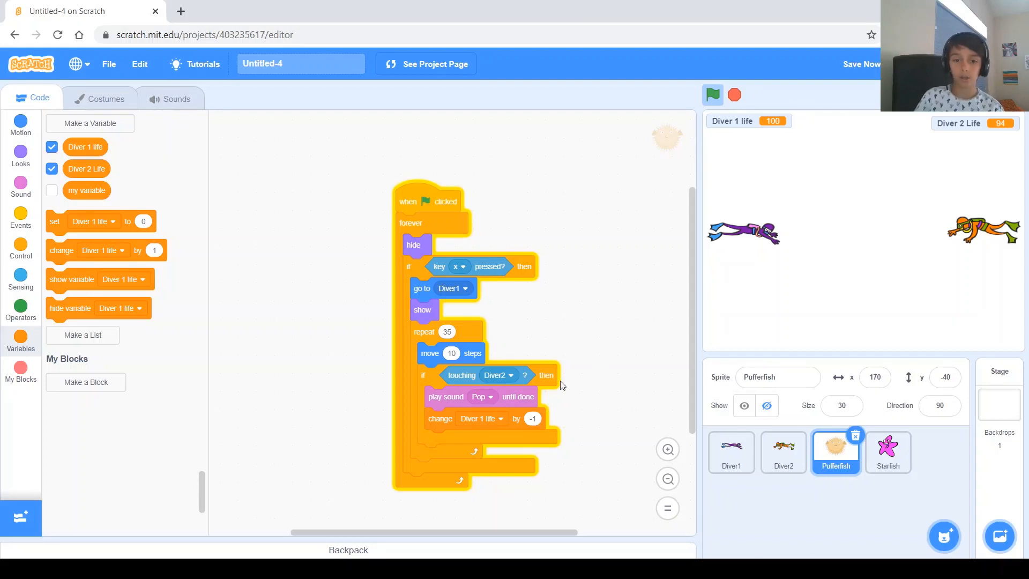
pyautogui.moveTo(461, 425)
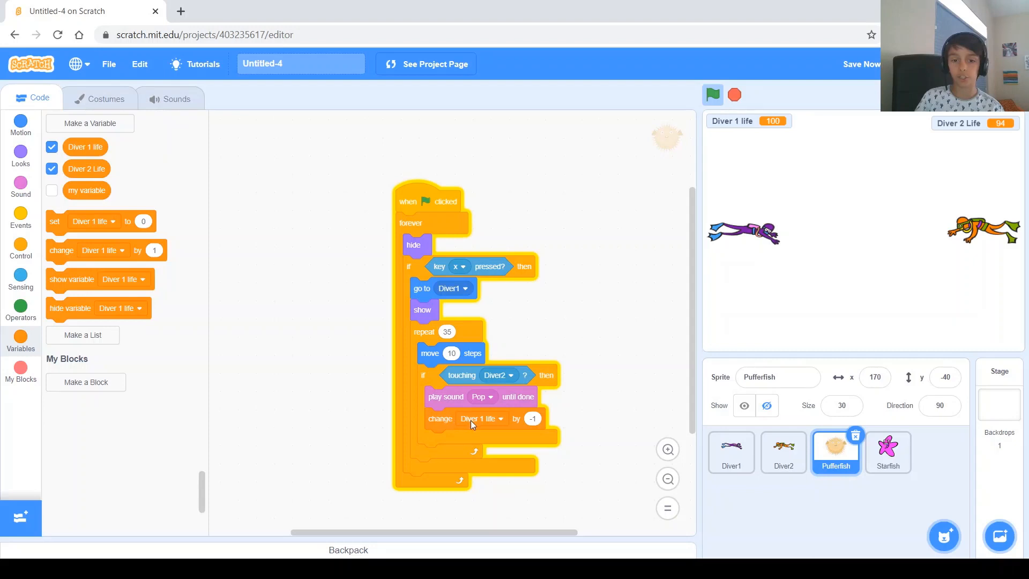
pyautogui.moveTo(512, 418)
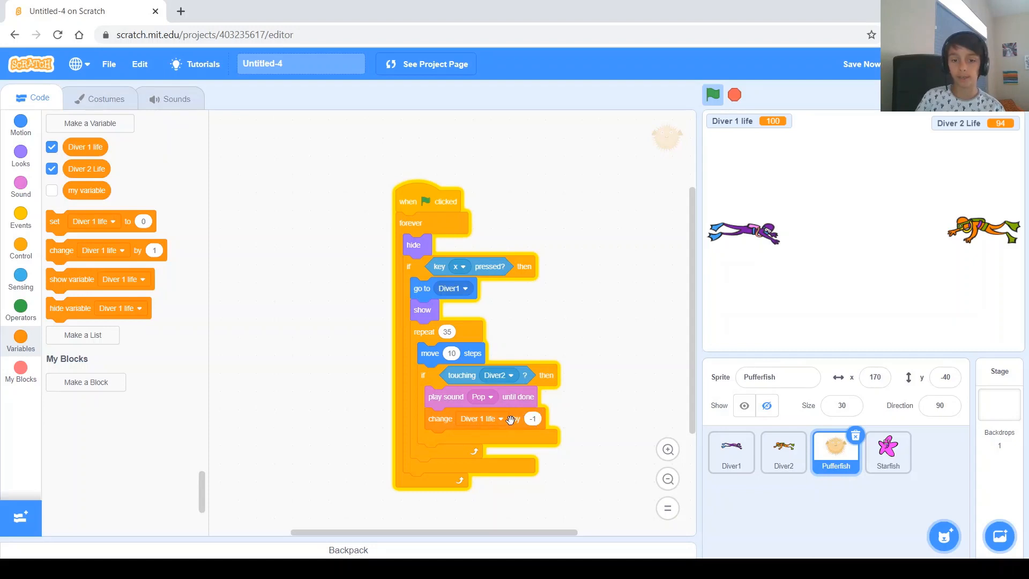
pyautogui.moveTo(566, 397)
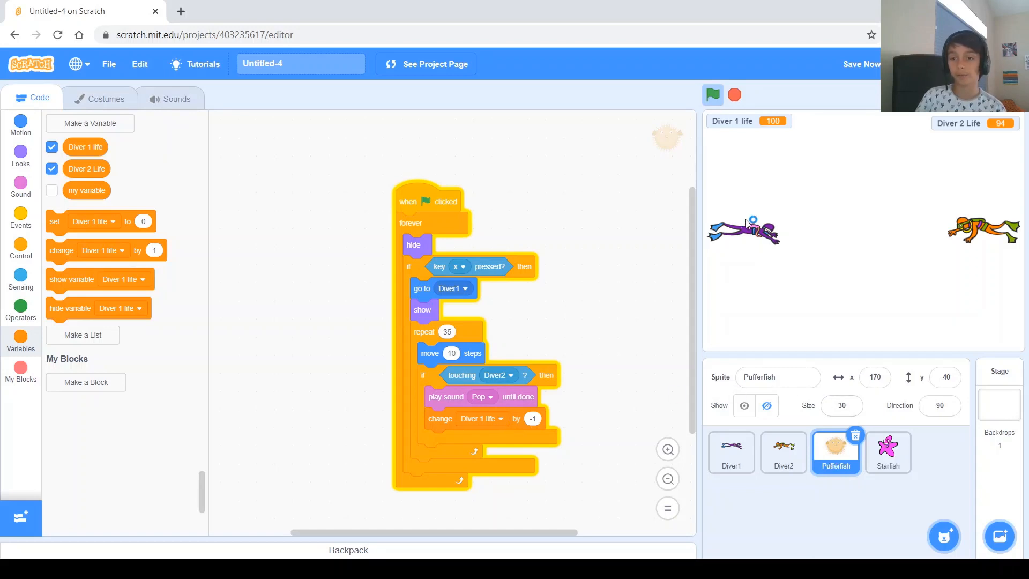
# - Make Pufferfish hits lower Diver 2 Life and Starfish hits lower Diver 1 life
pyautogui.click(860, 64)
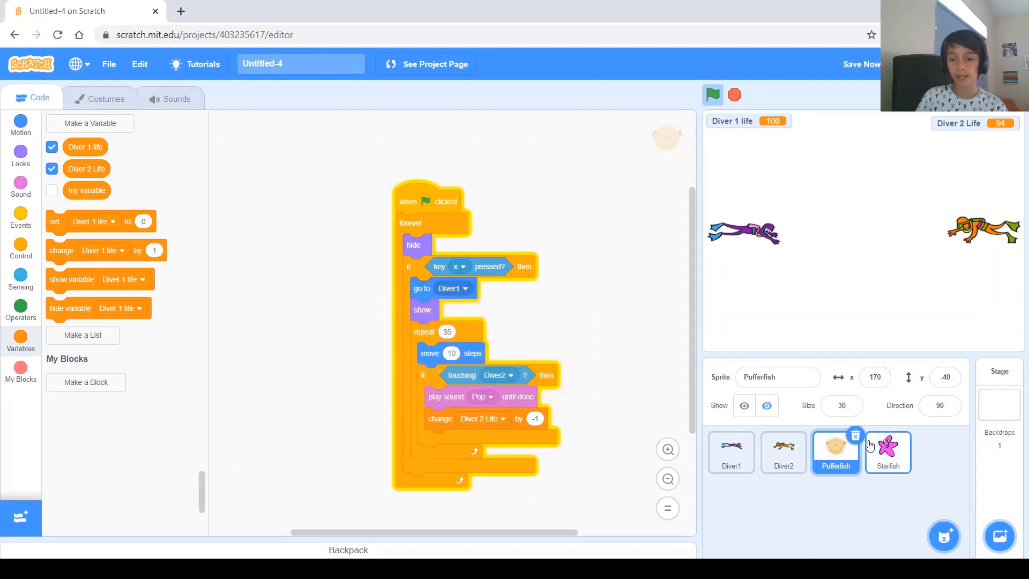
pyautogui.click(887, 452)
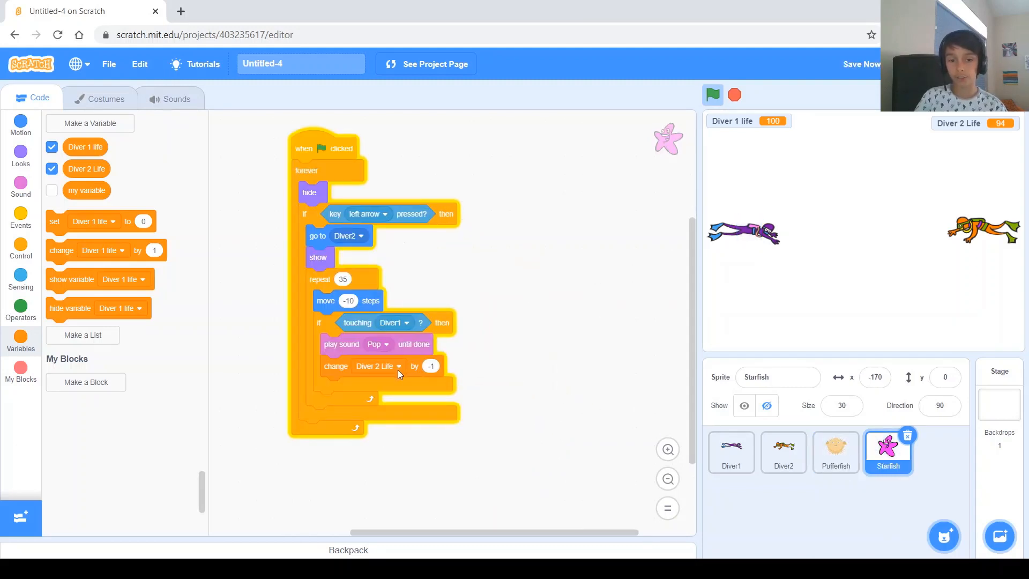
pyautogui.click(378, 366)
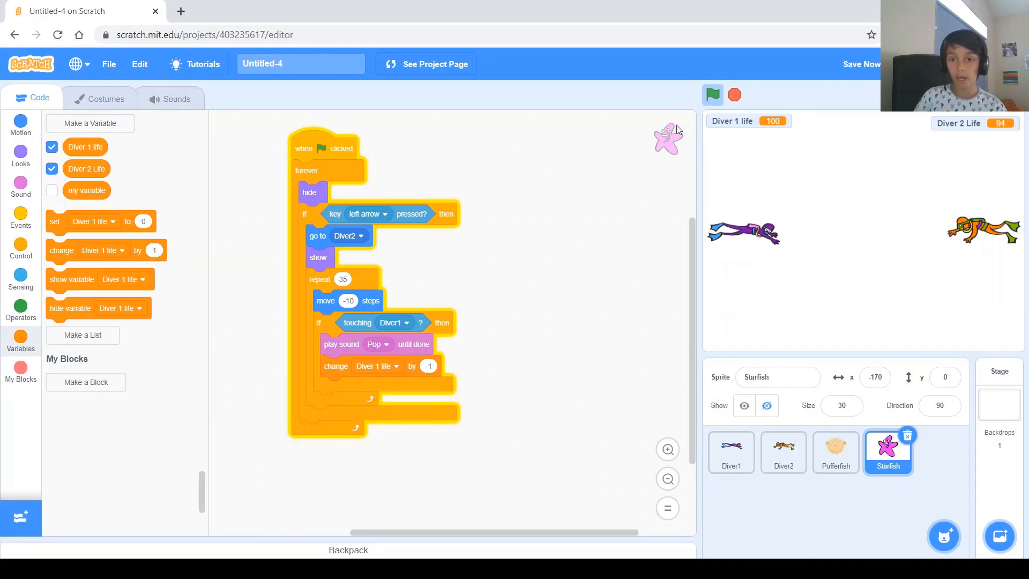
# - Run the game repeatedly to test that hits drop both life counters
pyautogui.click(712, 94)
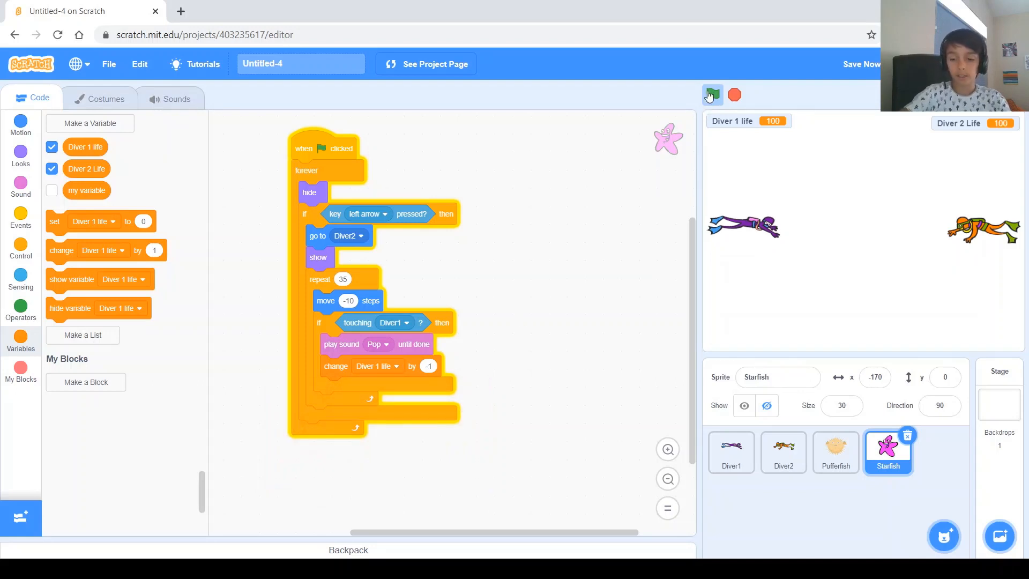
pyautogui.click(711, 96)
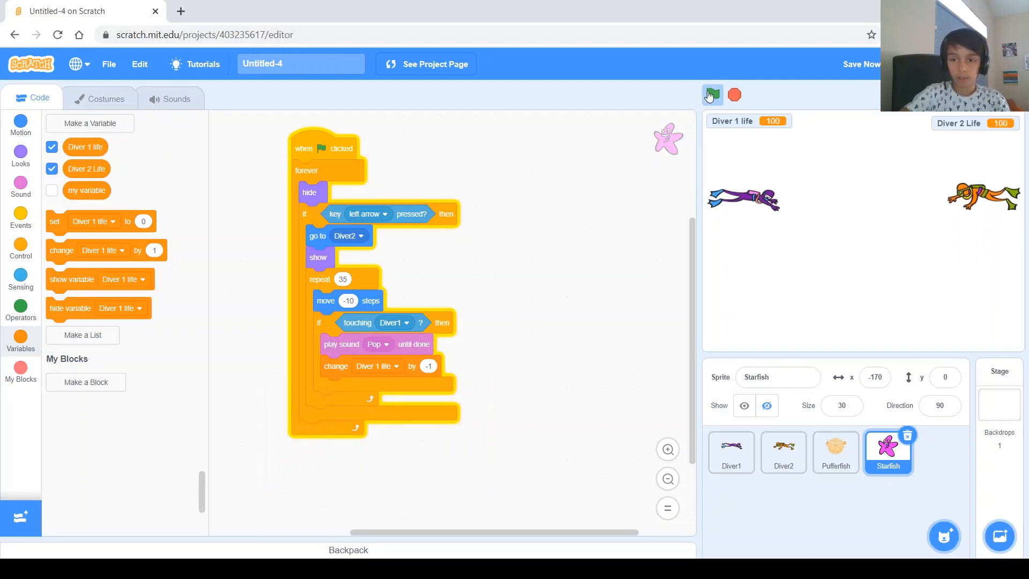
pyautogui.click(712, 94)
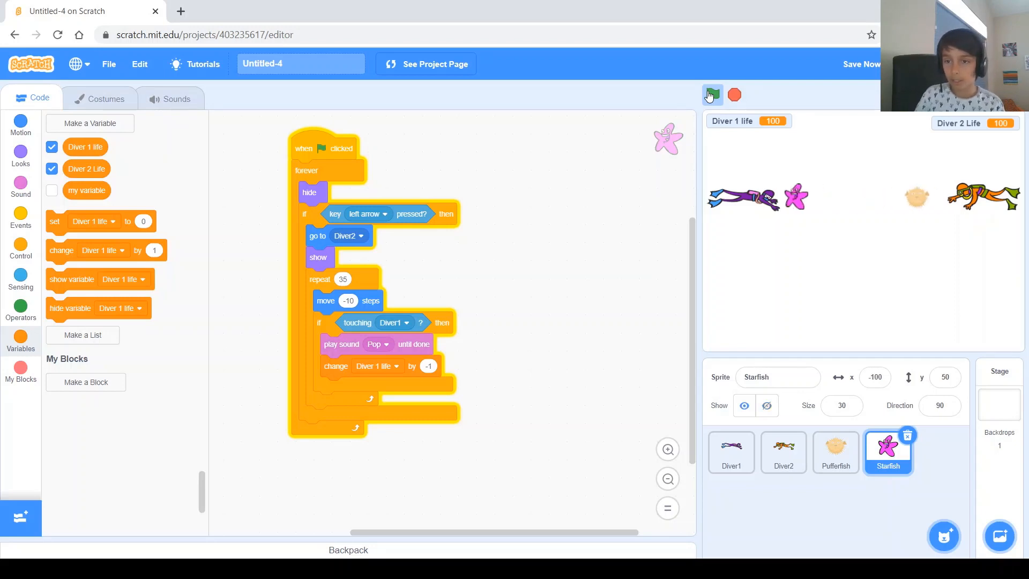
pyautogui.click(711, 95)
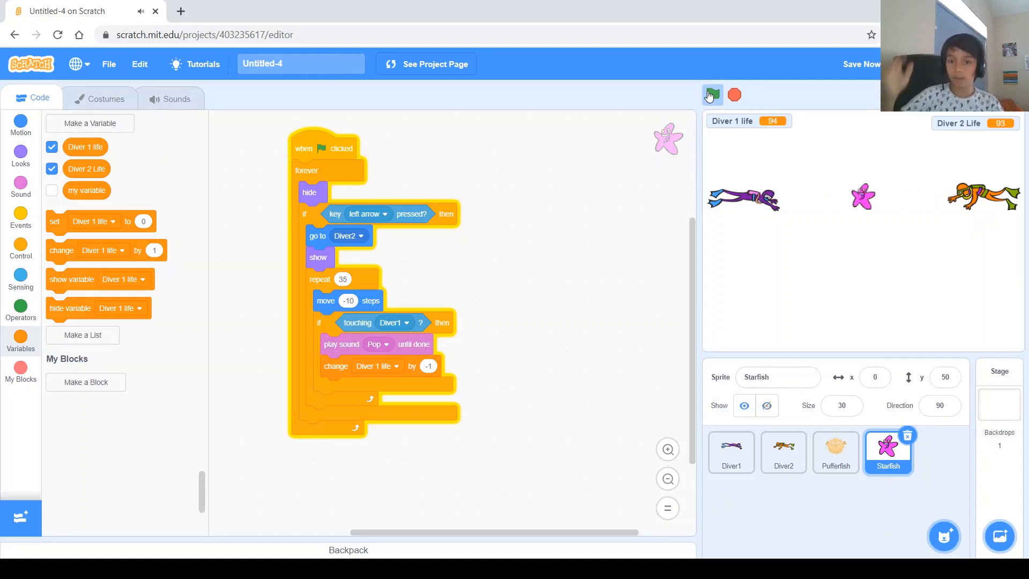
pyautogui.click(711, 96)
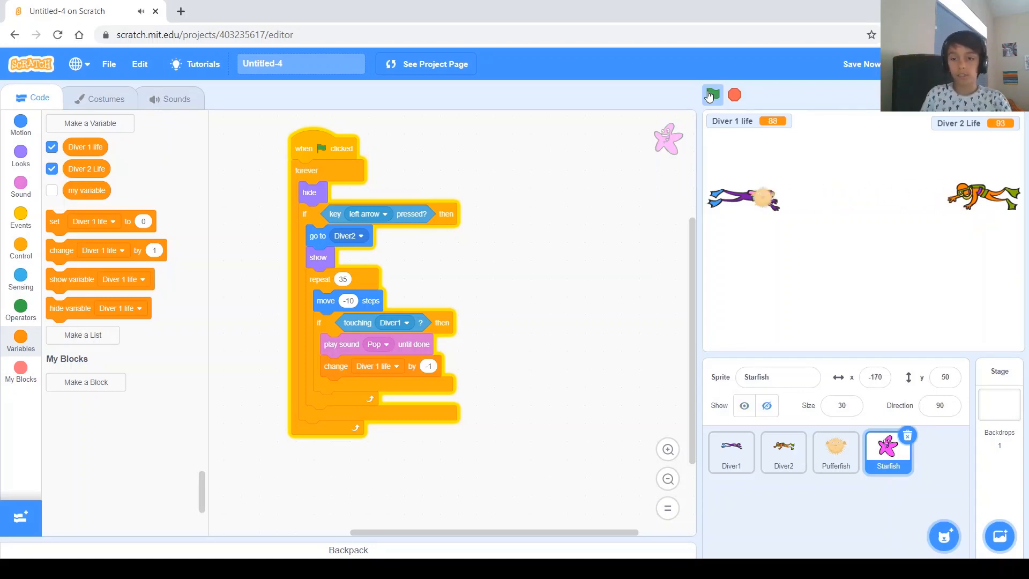
pyautogui.click(711, 94)
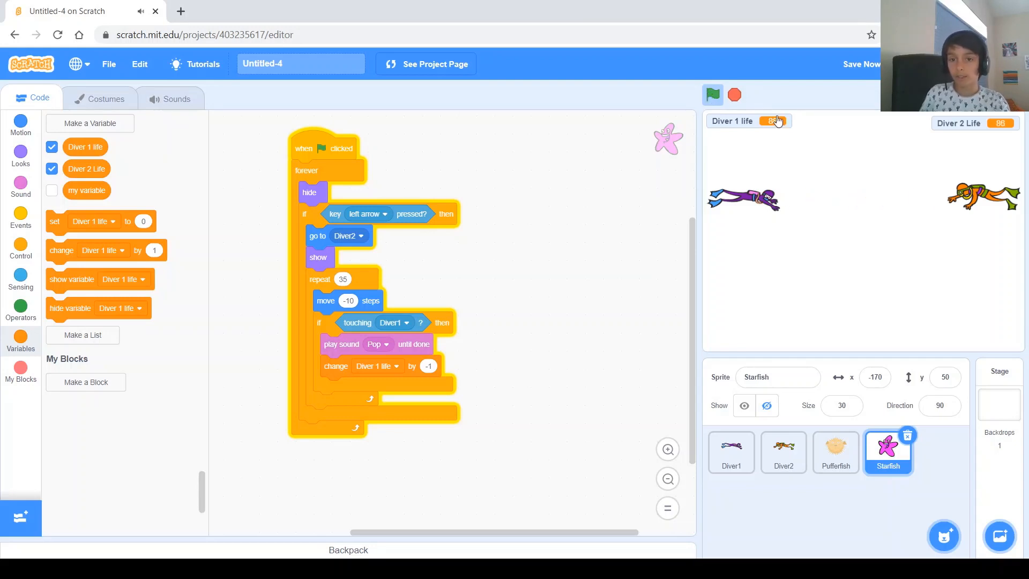
pyautogui.moveTo(743, 125)
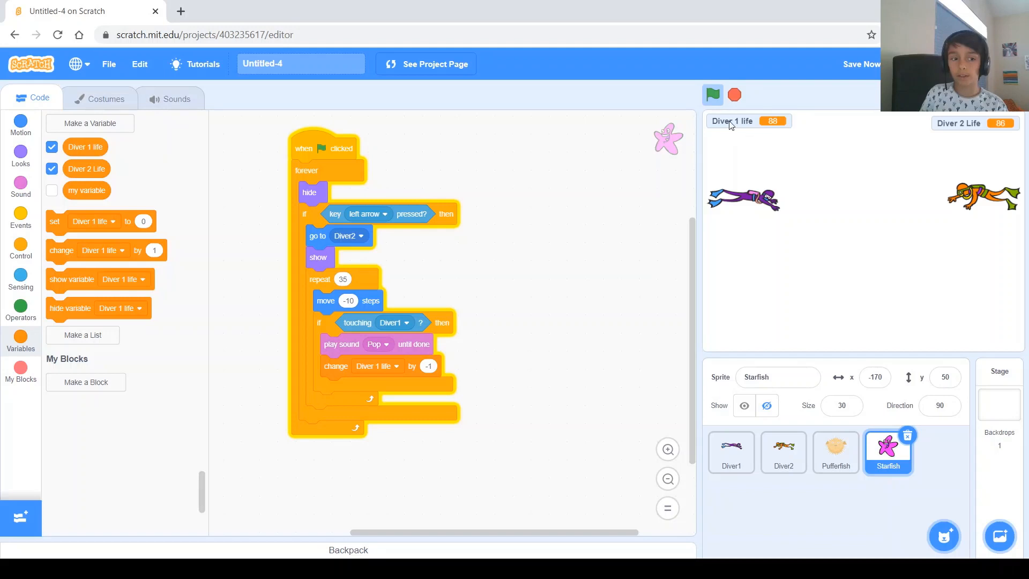
pyautogui.moveTo(740, 127)
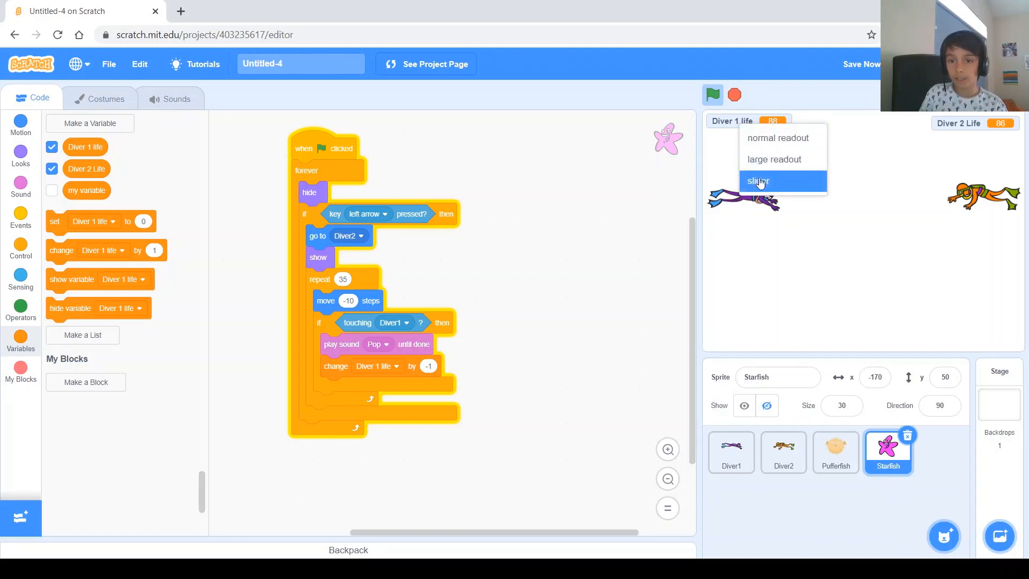
# - Show Diver 1 life as a stage slider and rerun the game to test hits
pyautogui.click(757, 181)
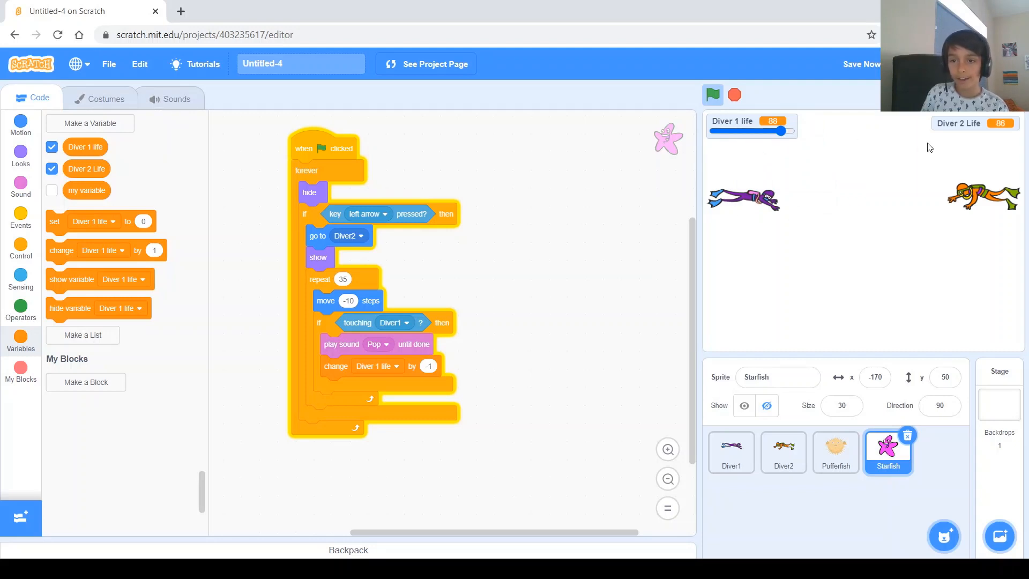
pyautogui.moveTo(779, 188)
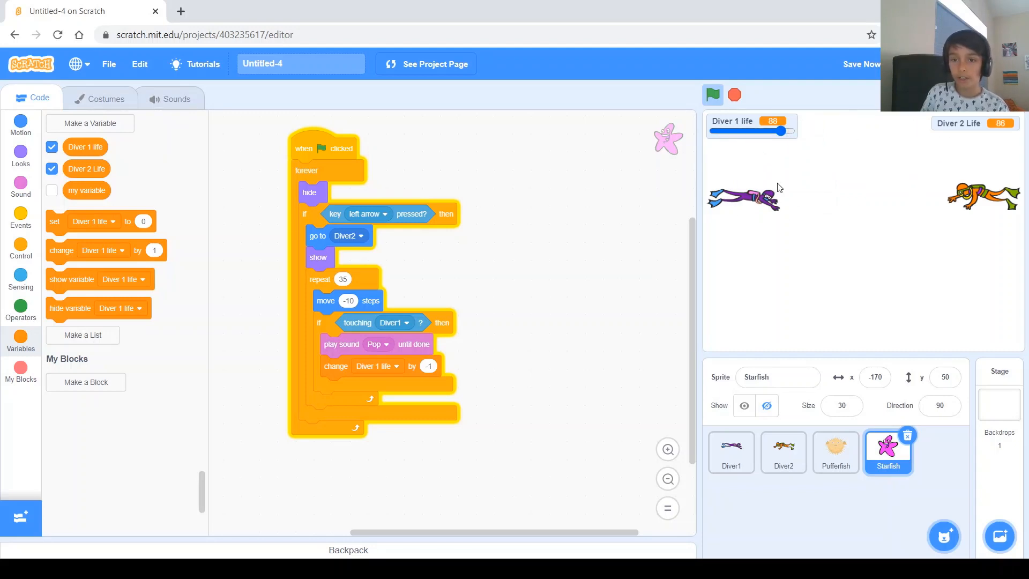
pyautogui.moveTo(792, 172)
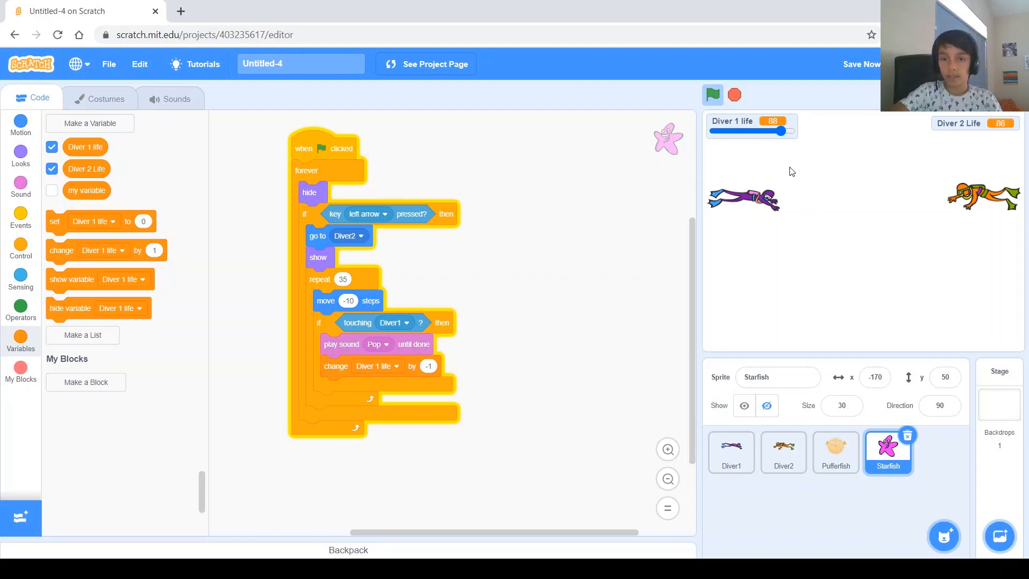
pyautogui.click(712, 94)
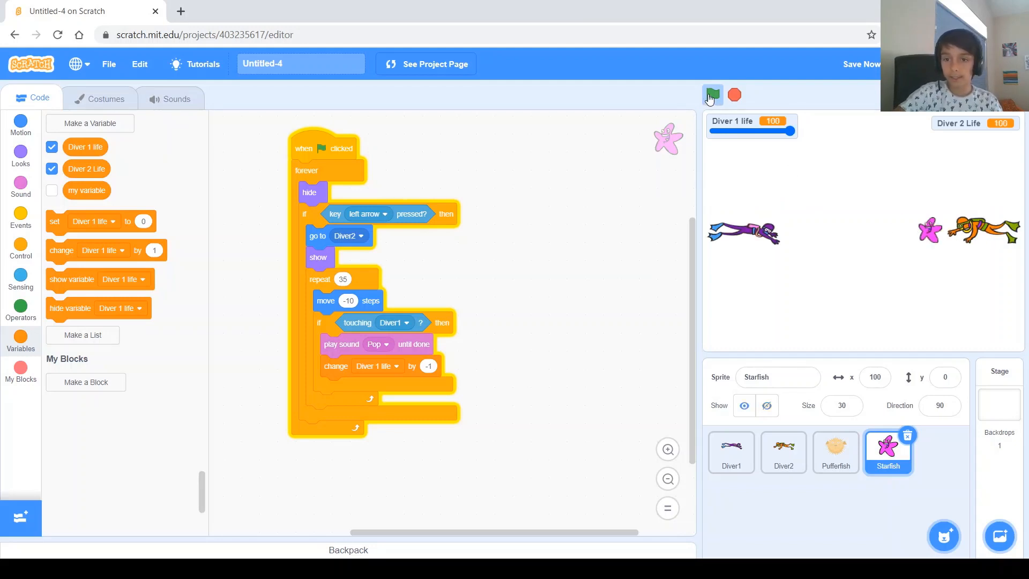
pyautogui.click(711, 95)
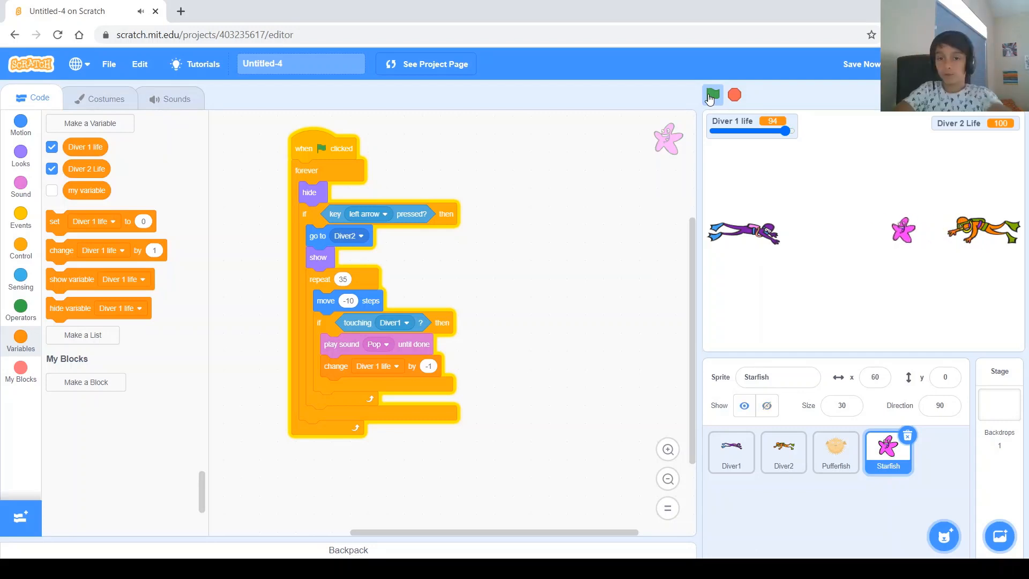
pyautogui.click(711, 95)
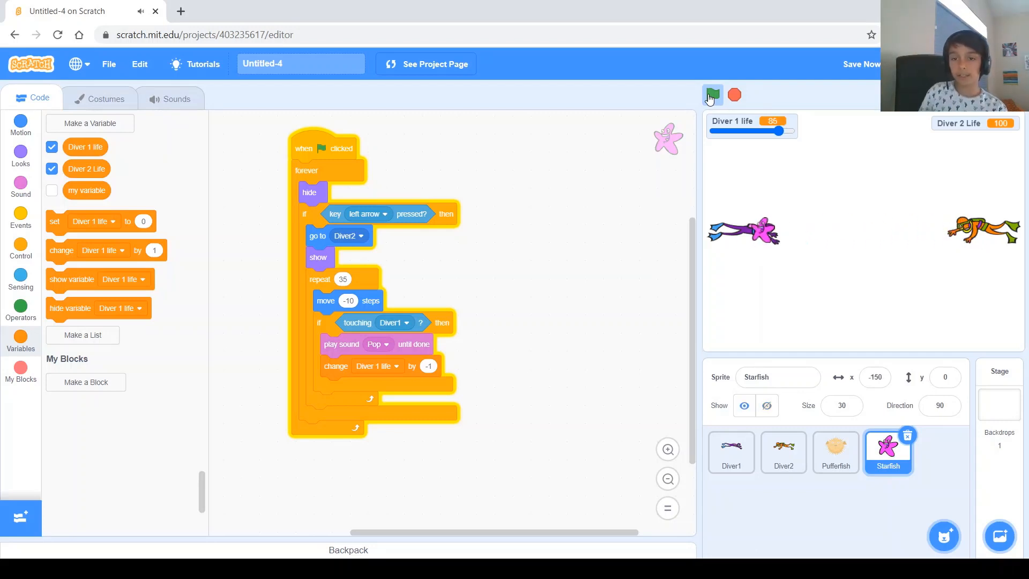
pyautogui.click(712, 96)
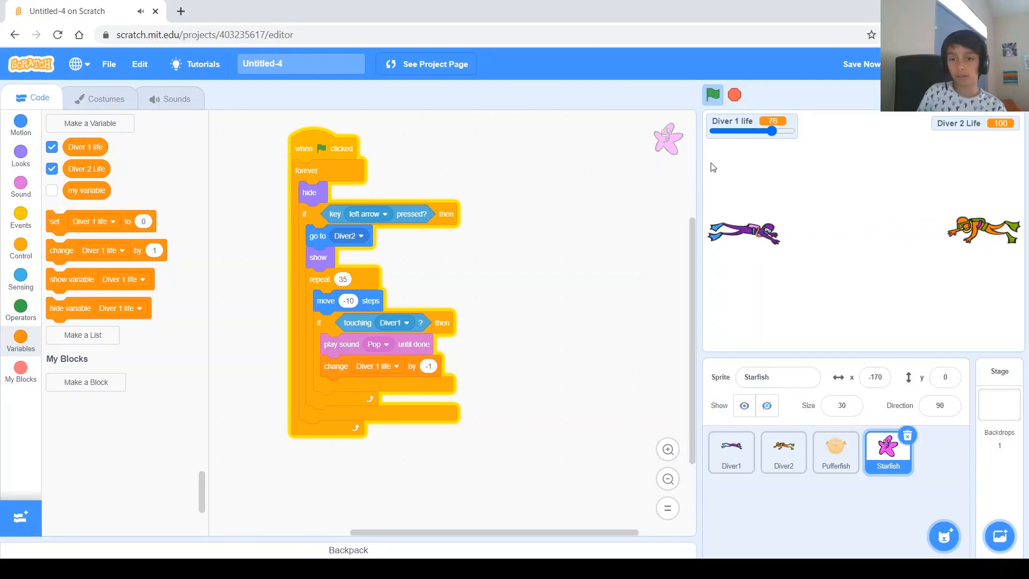
pyautogui.moveTo(903, 119)
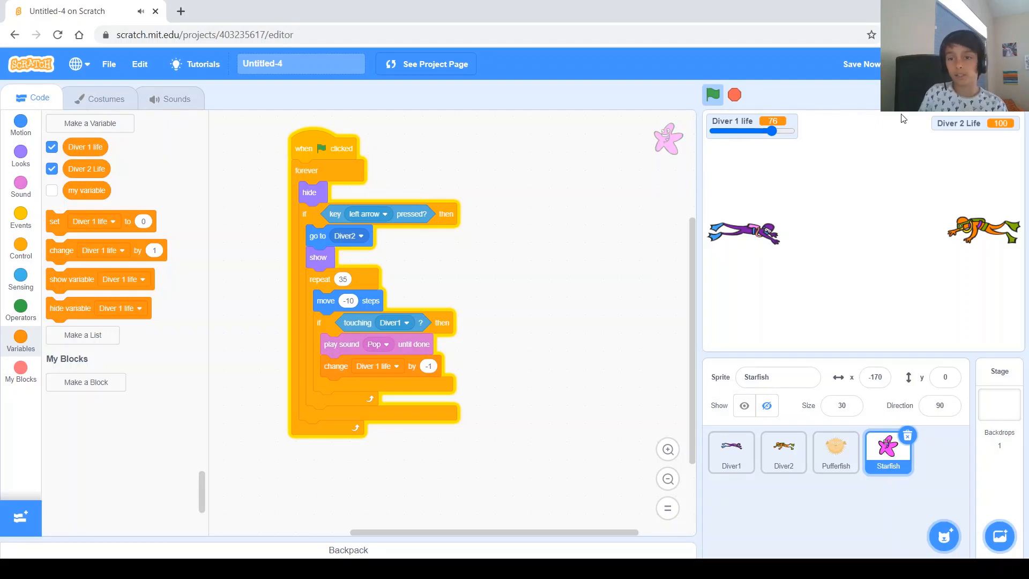
# - Show Diver 2 Life as a slider on the stage
pyautogui.rightClick(974, 123)
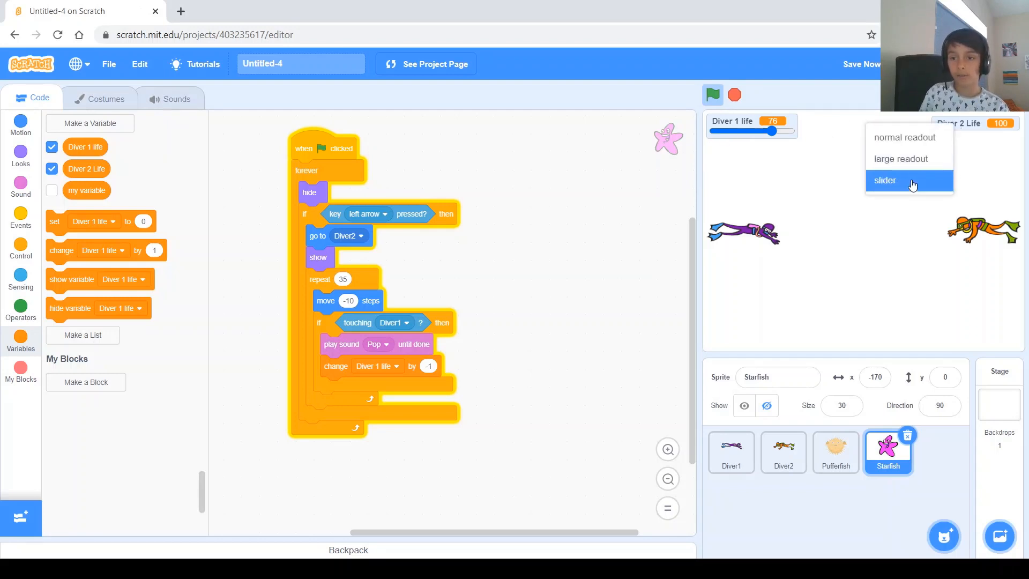
pyautogui.click(885, 180)
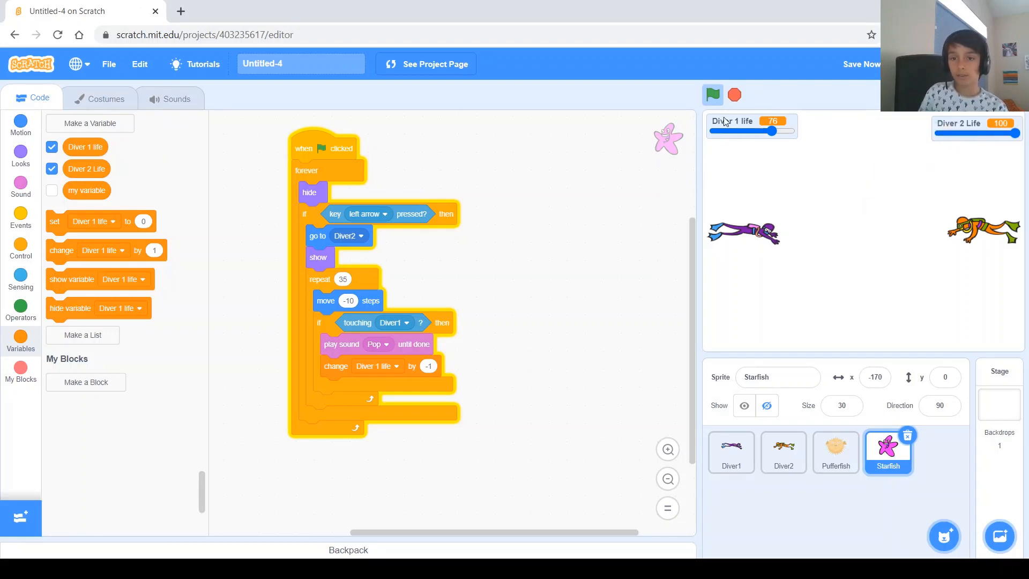
pyautogui.click(836, 452)
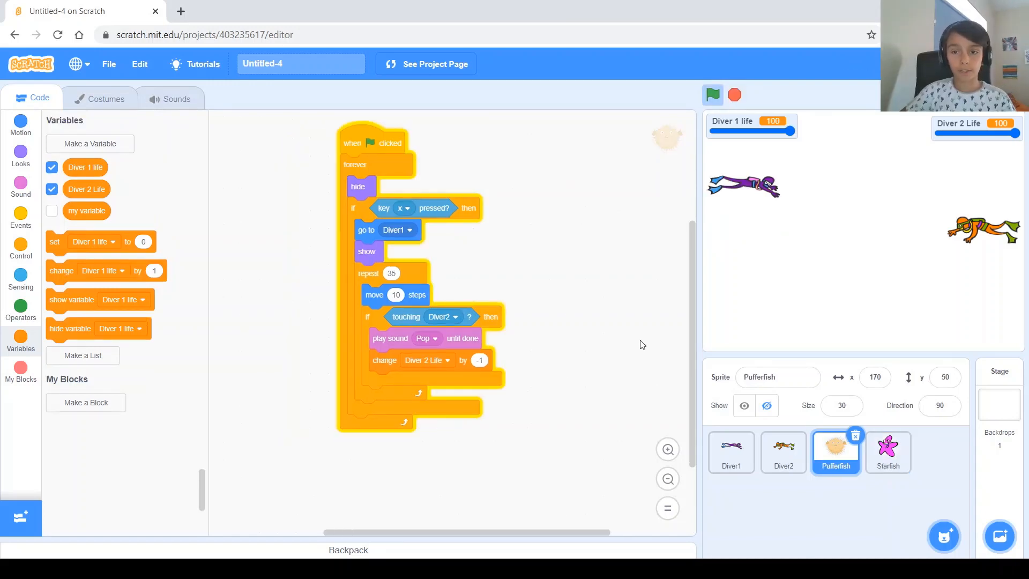
# - Give the Pufferfish's 'Diver 2 Life = 0' check a 'say Diver 1 Won!' for 2 seconds and 'stop all'
pyautogui.scroll(3)
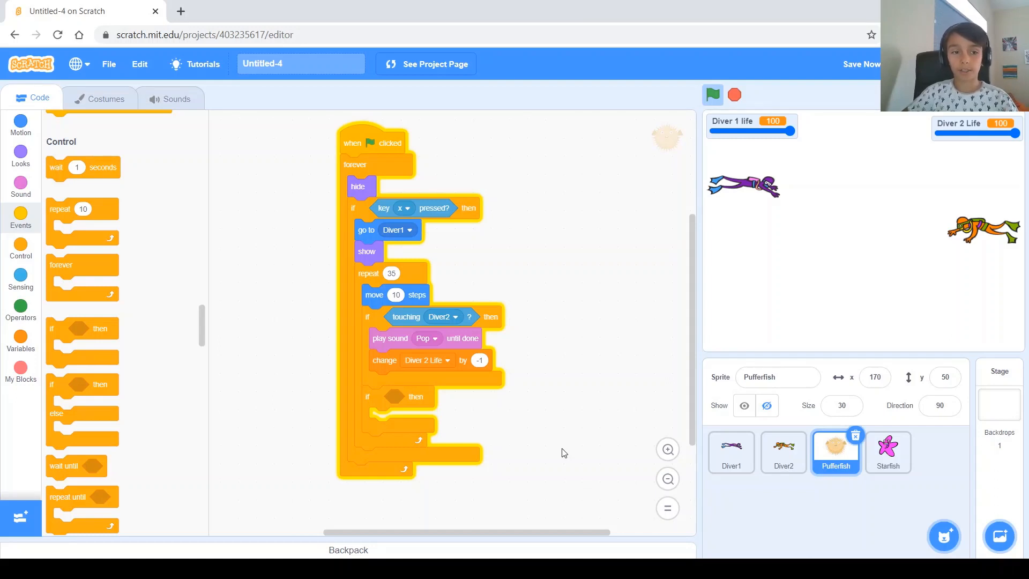
pyautogui.moveTo(513, 473)
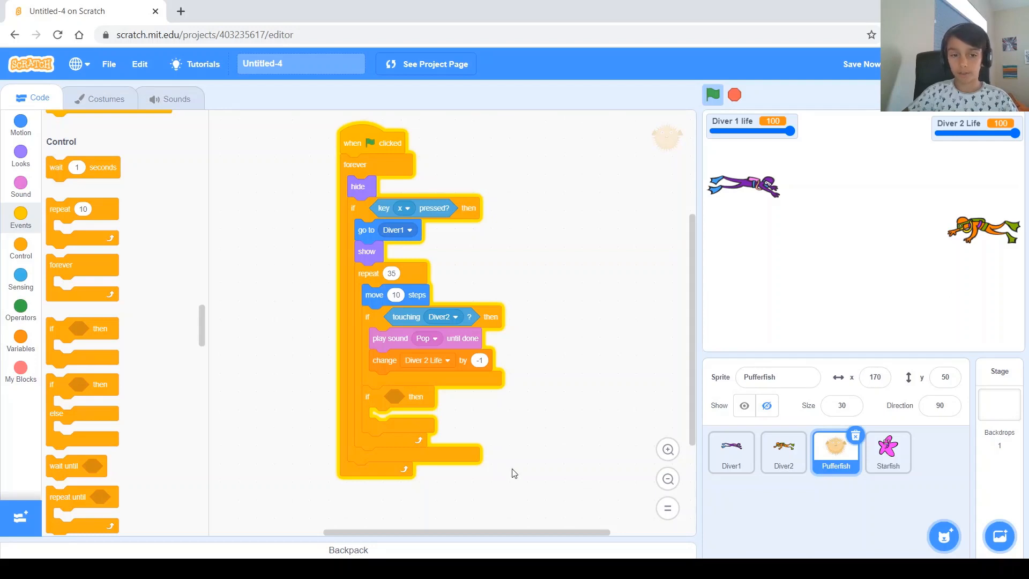
pyautogui.moveTo(41, 331)
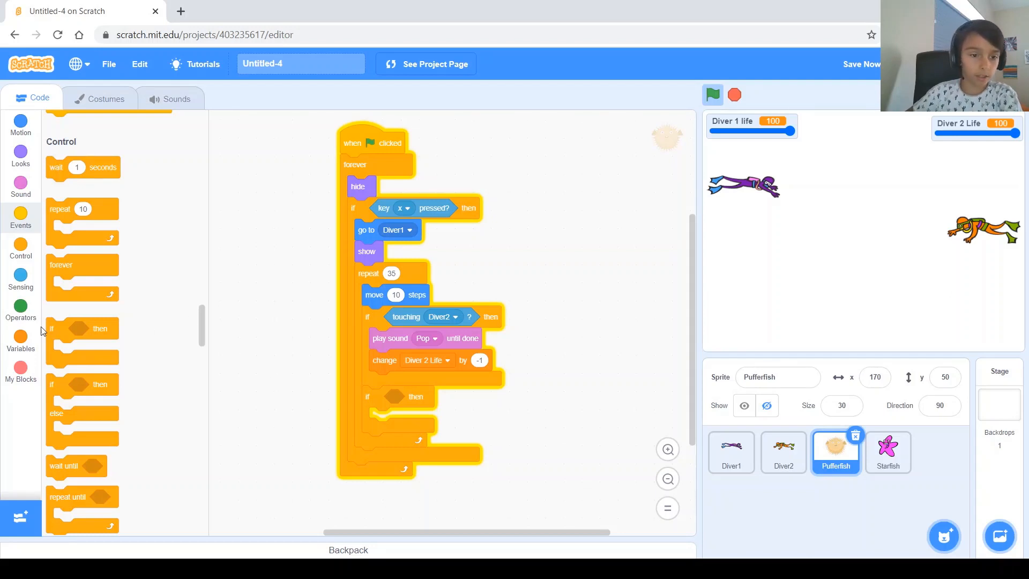
pyautogui.click(21, 308)
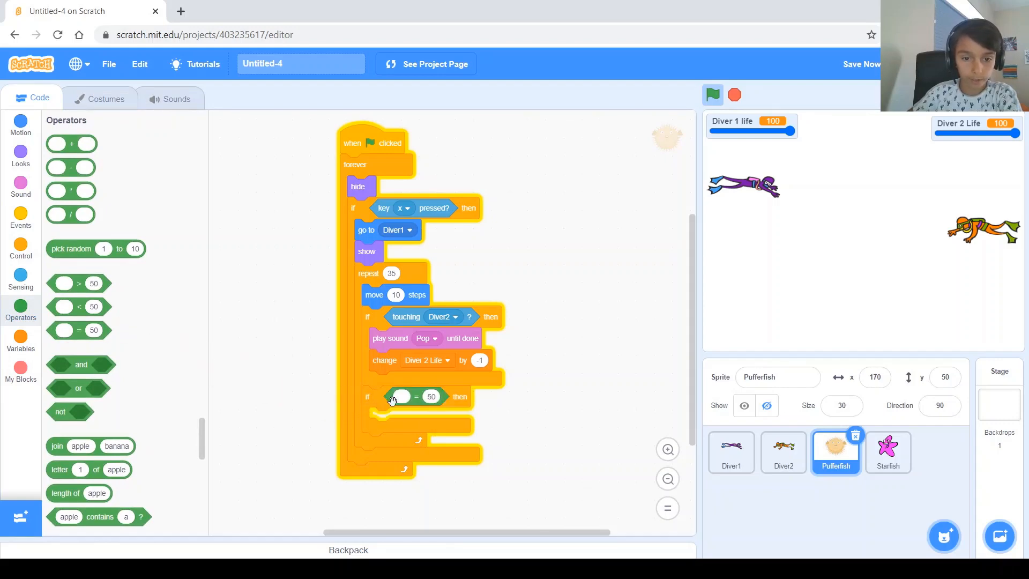
pyautogui.click(21, 342)
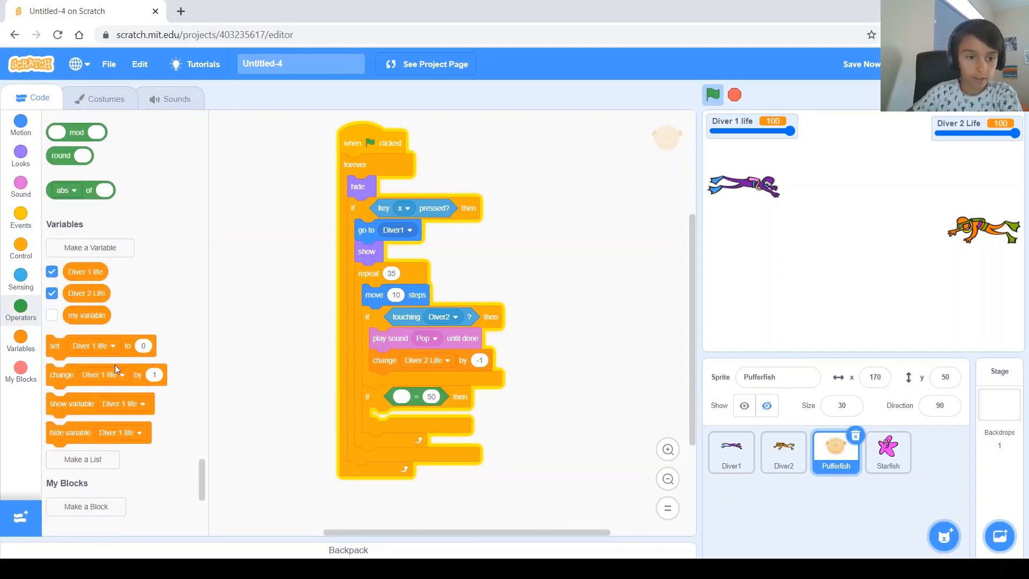
pyautogui.moveTo(181, 346)
pyautogui.write('0')
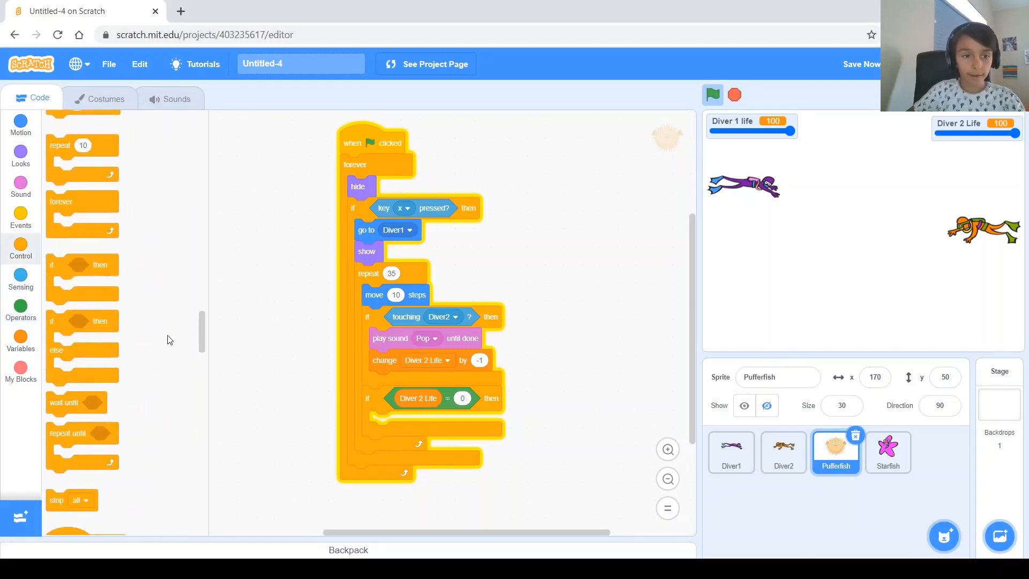
pyautogui.click(20, 155)
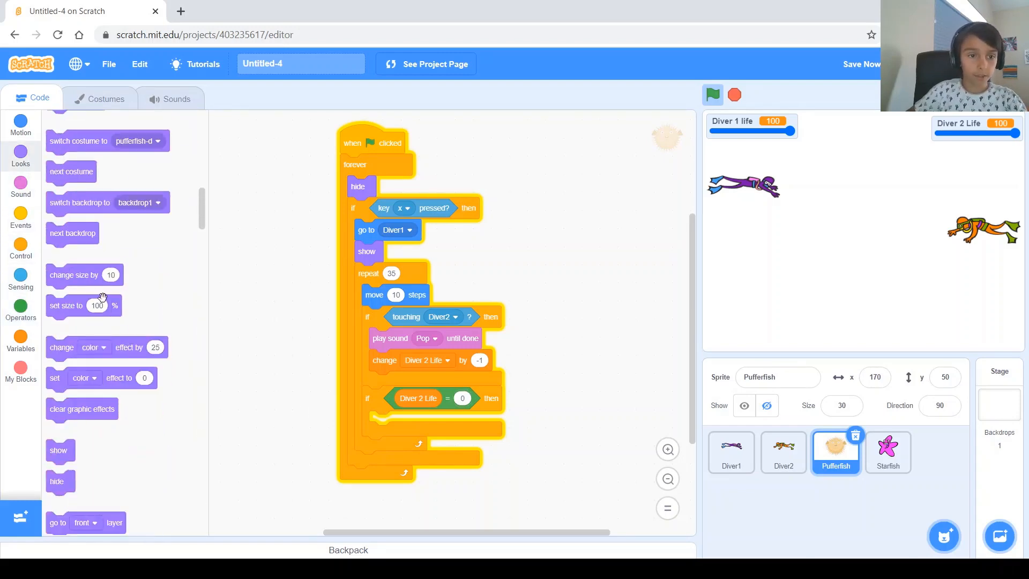
pyautogui.scroll(3)
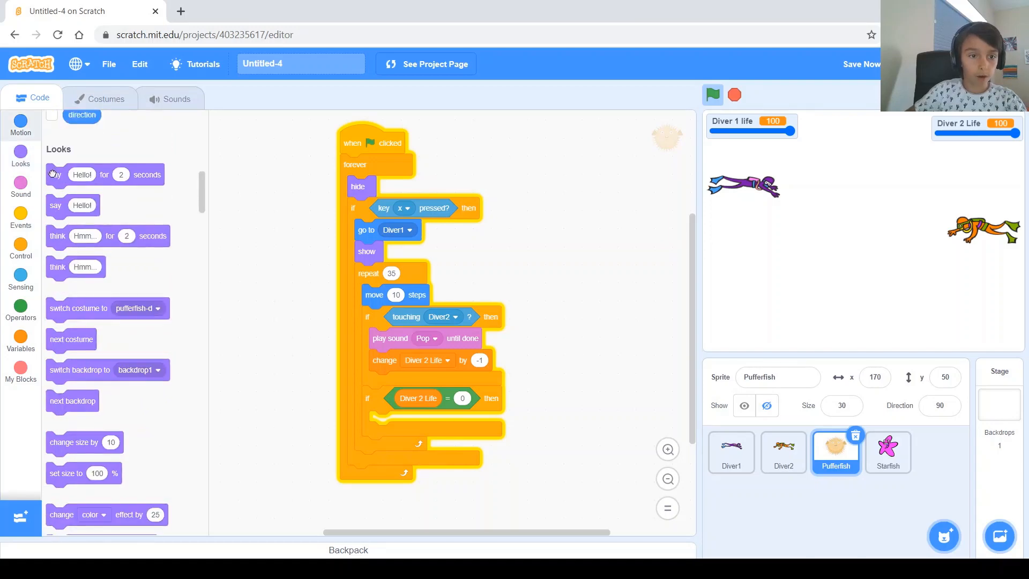
pyautogui.scroll(3)
pyautogui.write('Diver 1 Won !')
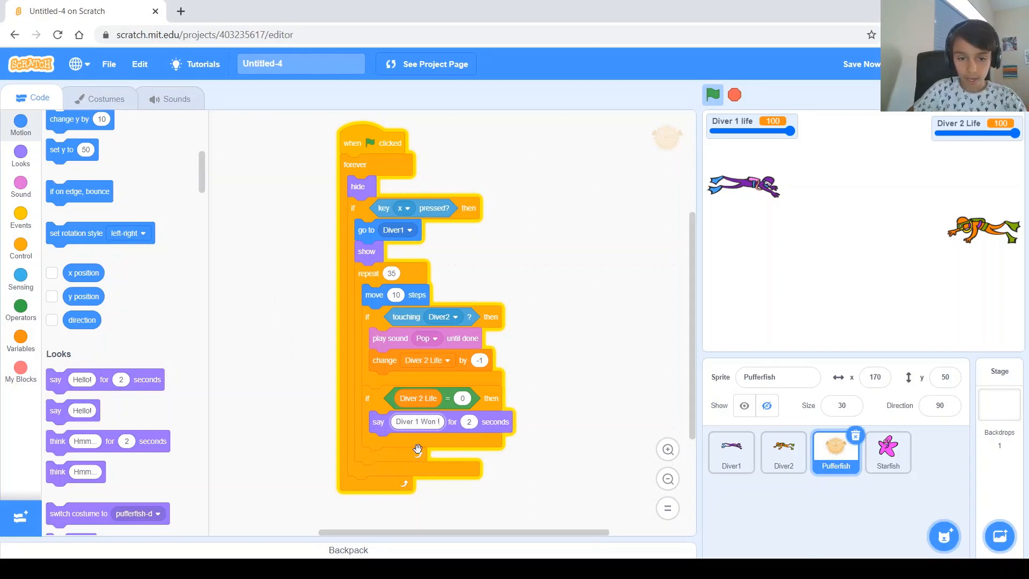
pyautogui.scroll(-3)
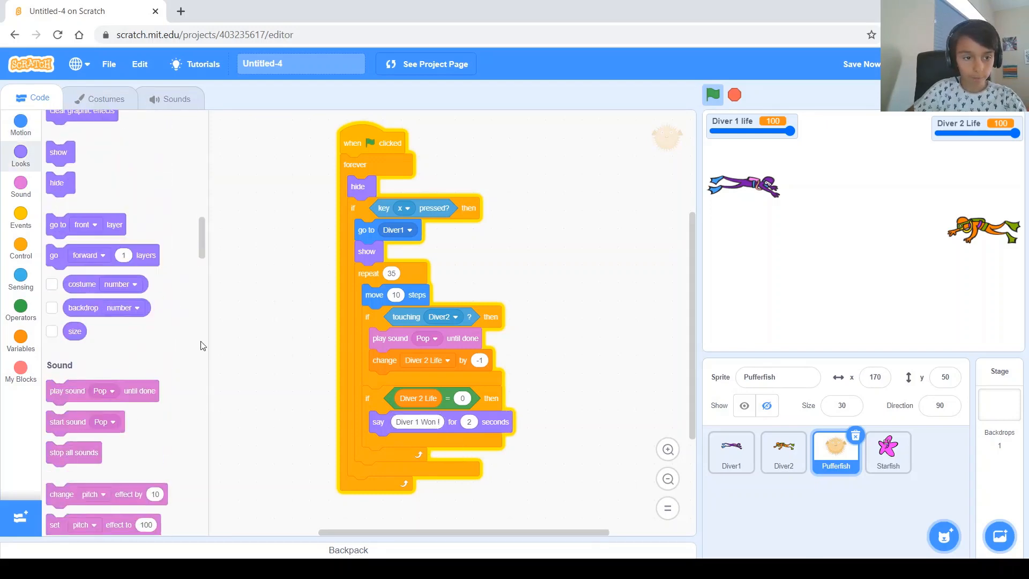
pyautogui.click(21, 250)
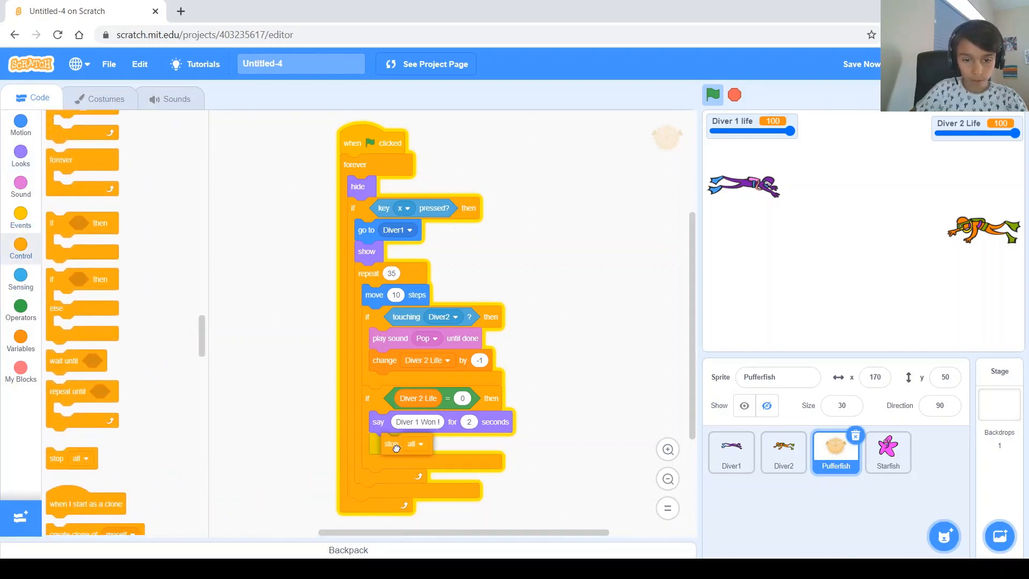
# - Copy the Pufferfish's 'Diver 1 Won!' win check into the Starfish sprite
pyautogui.moveTo(394, 398); pyautogui.dragTo(578, 405)
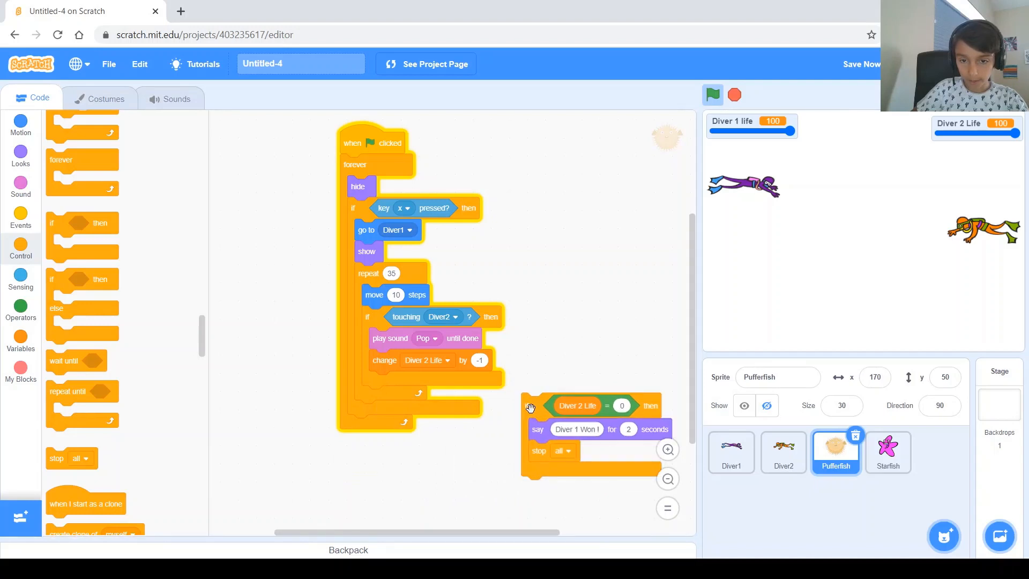
pyautogui.moveTo(532, 405); pyautogui.dragTo(542, 275)
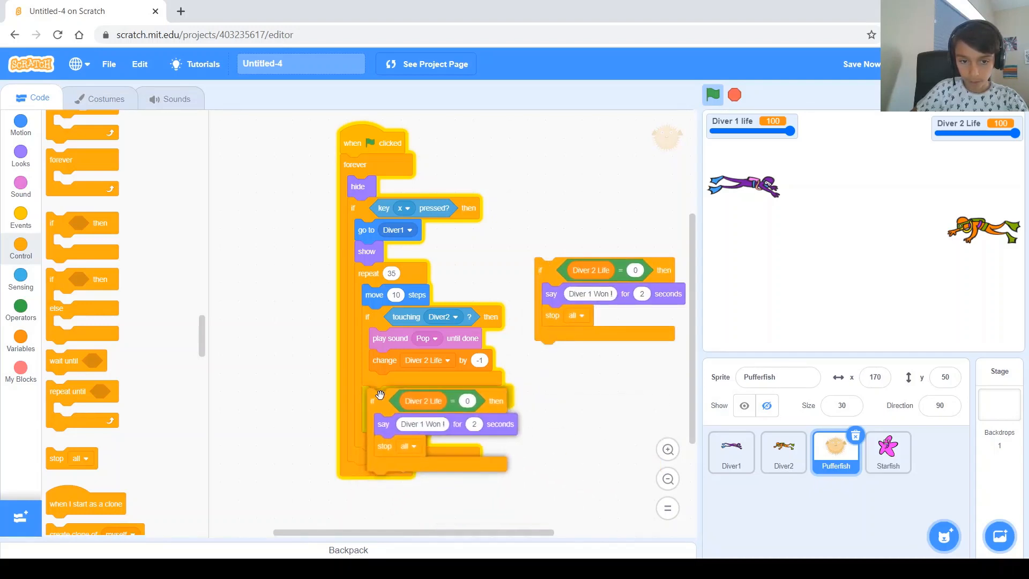
pyautogui.click(348, 549)
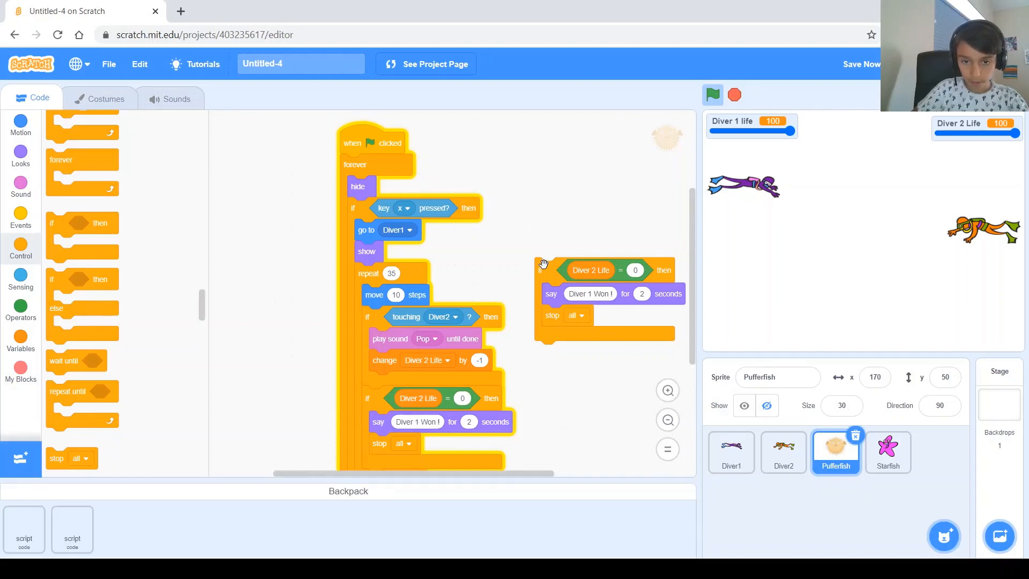
pyautogui.click(347, 490)
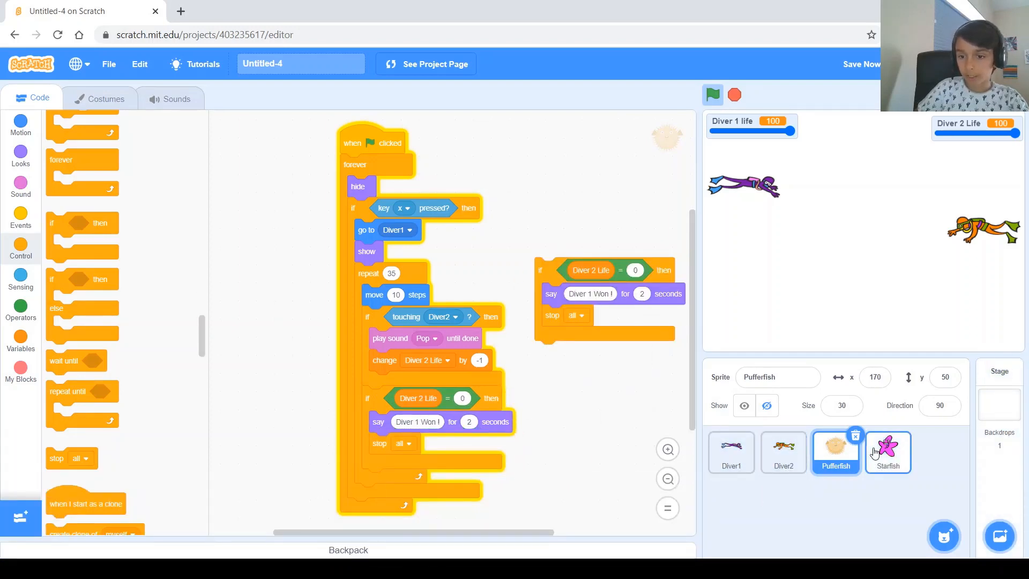
pyautogui.click(888, 452)
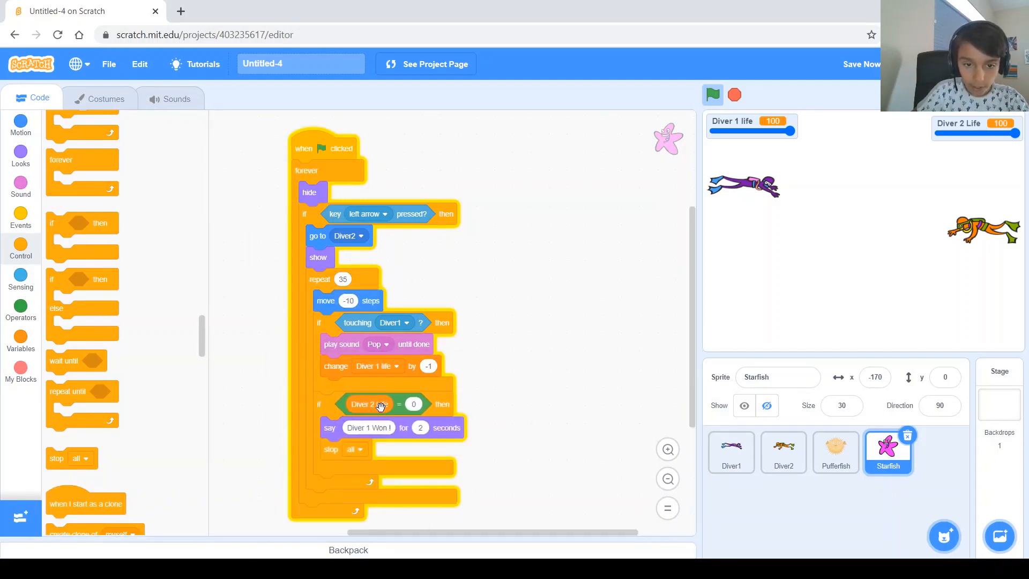
# - Change the Starfish's copied check to test Diver 1 life = 0 and say 'Diver 2 Won!'
pyautogui.click(20, 279)
pyautogui.write('2')
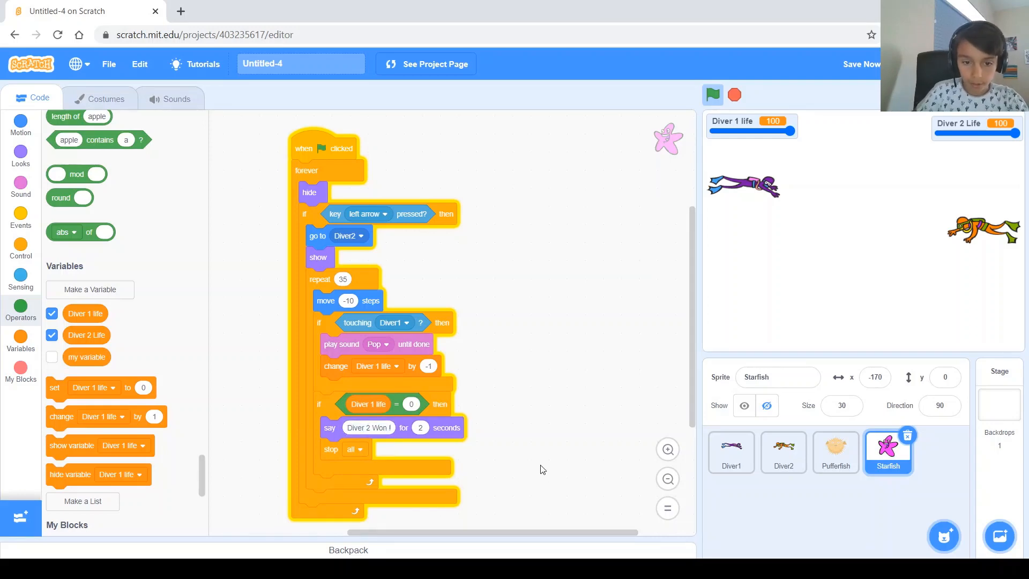
pyautogui.moveTo(585, 455)
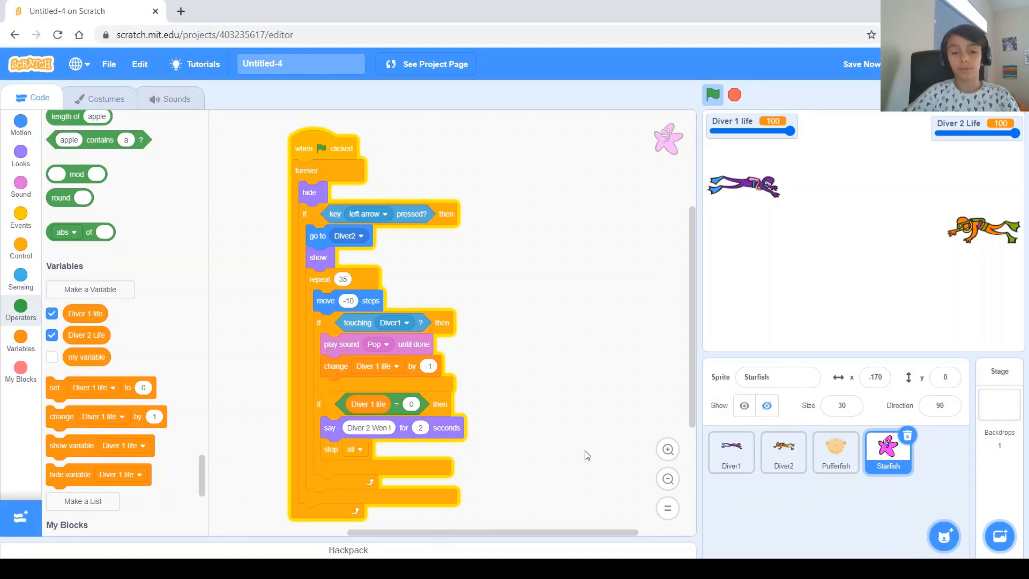
pyautogui.moveTo(746, 191)
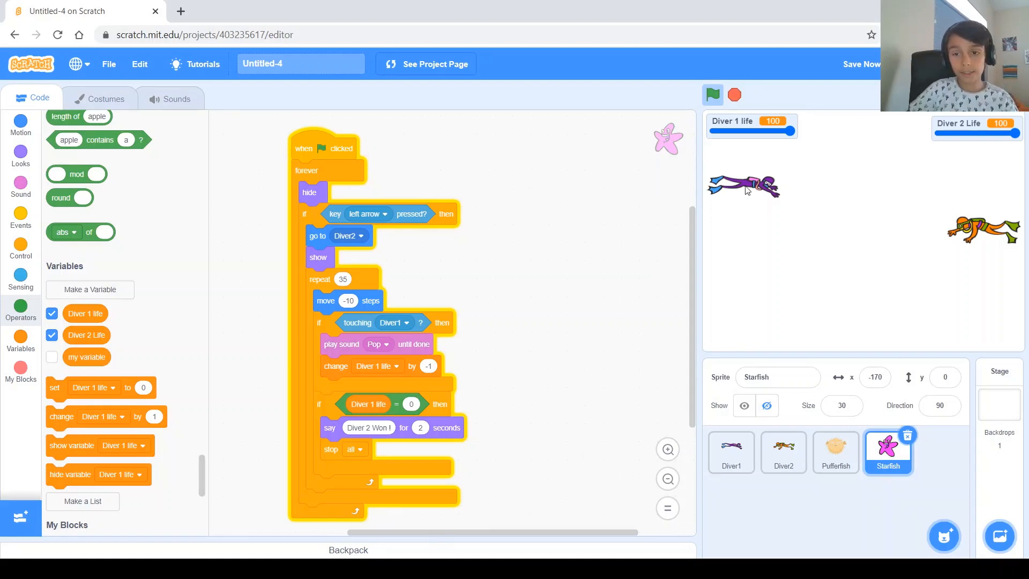
# - Play a full test game until Diver 1 life reaches 0 and Diver 2 wins, then stop
pyautogui.click(712, 94)
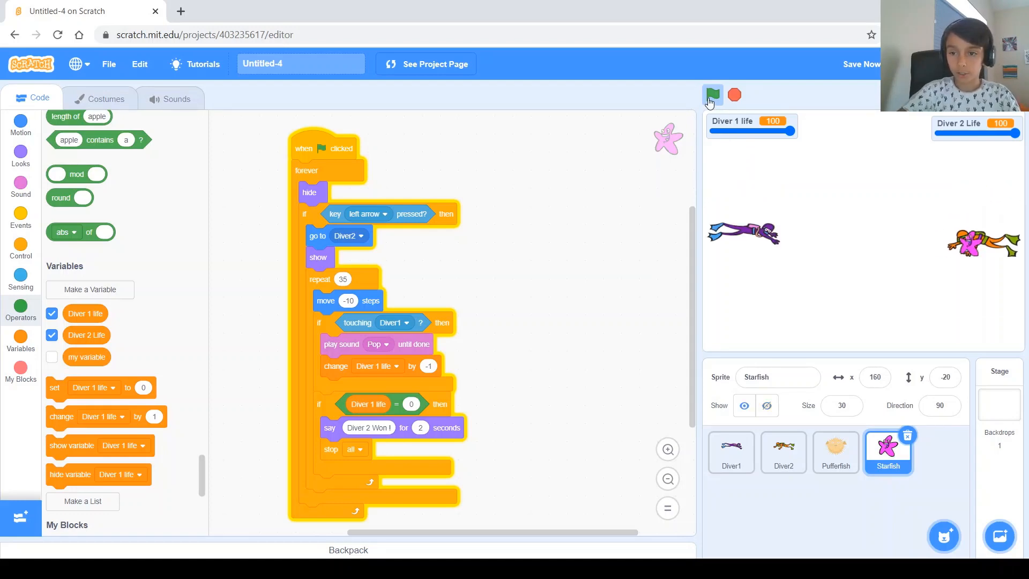
pyautogui.click(712, 95)
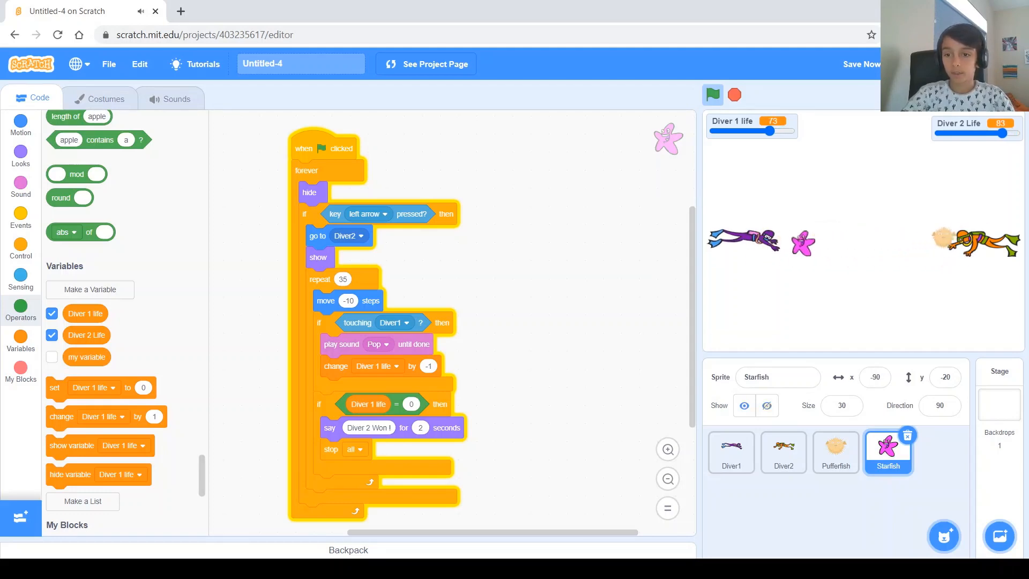
pyautogui.click(712, 94)
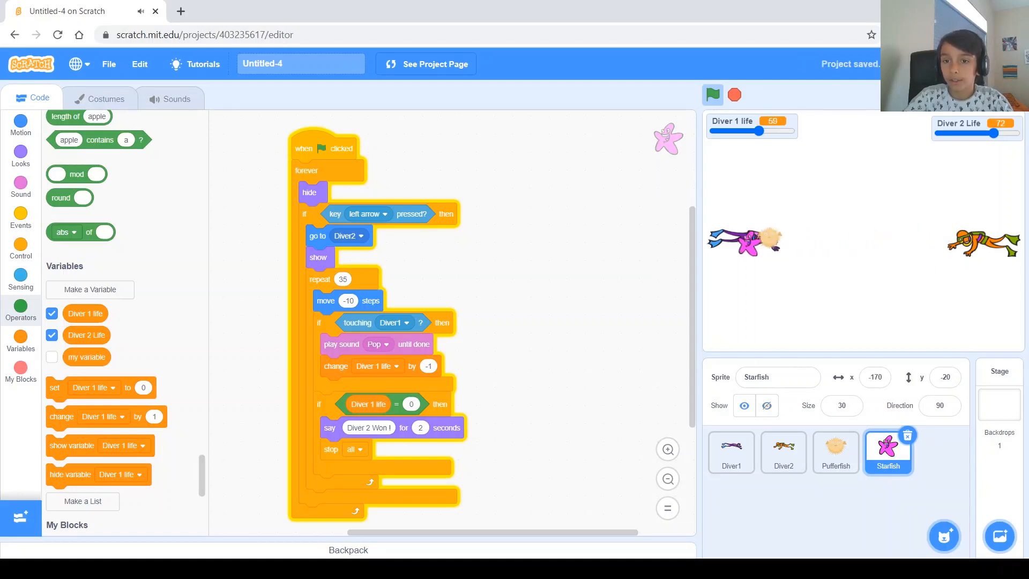
pyautogui.click(712, 94)
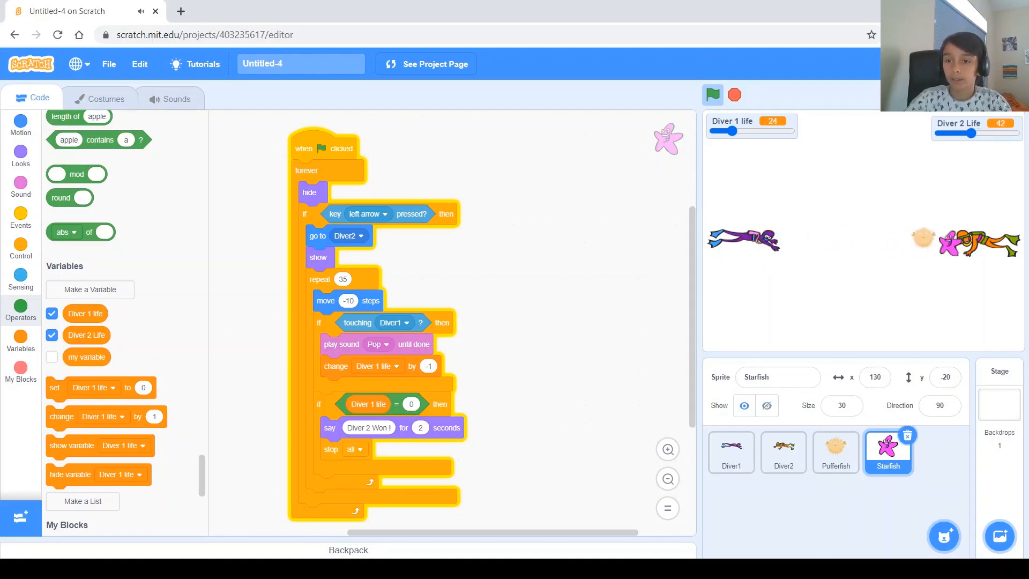
pyautogui.click(712, 95)
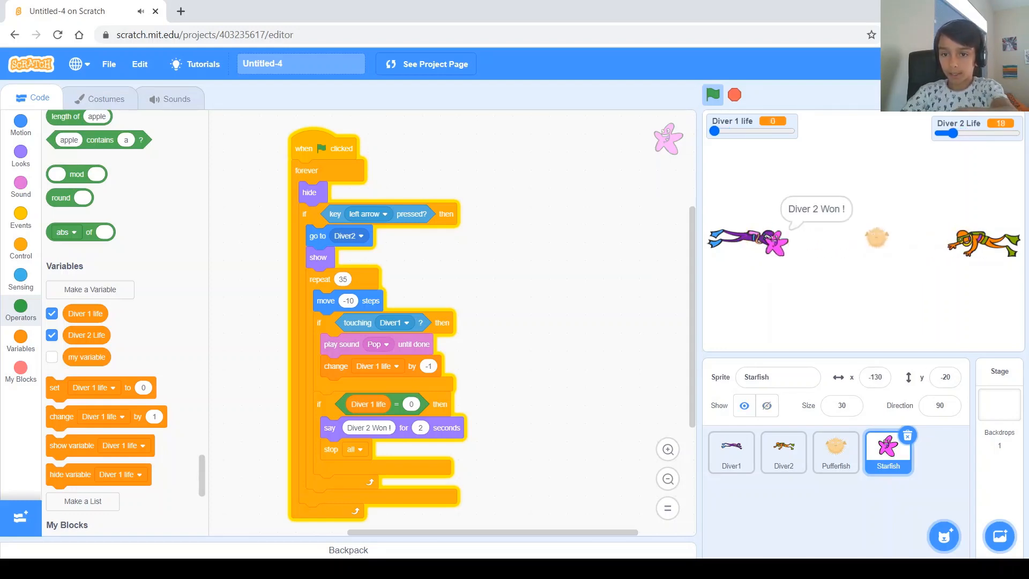
pyautogui.click(712, 95)
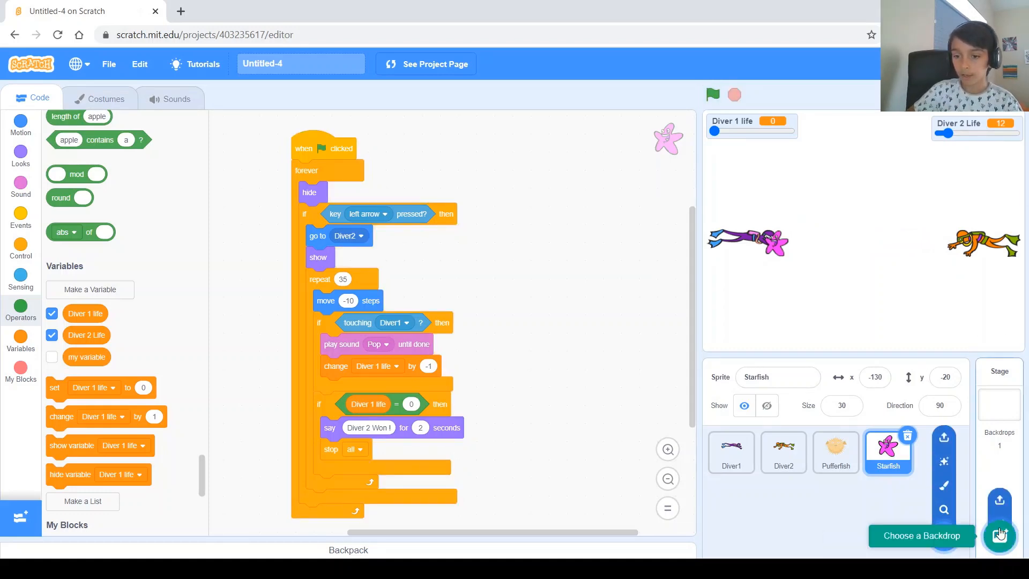
# - Add the Underwater 1 coral-reef backdrop from the backdrop library
pyautogui.click(1000, 533)
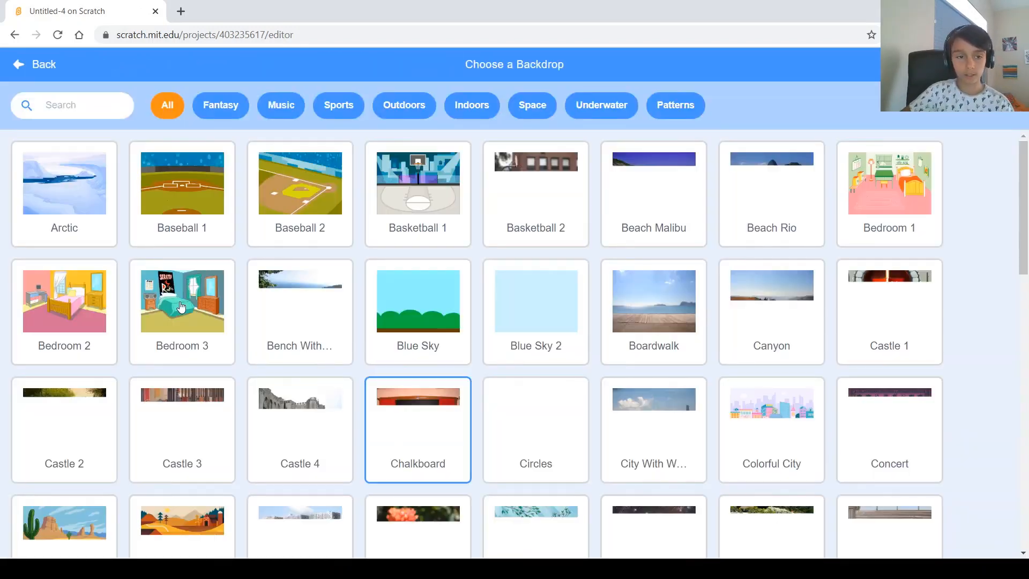
pyautogui.scroll(-3)
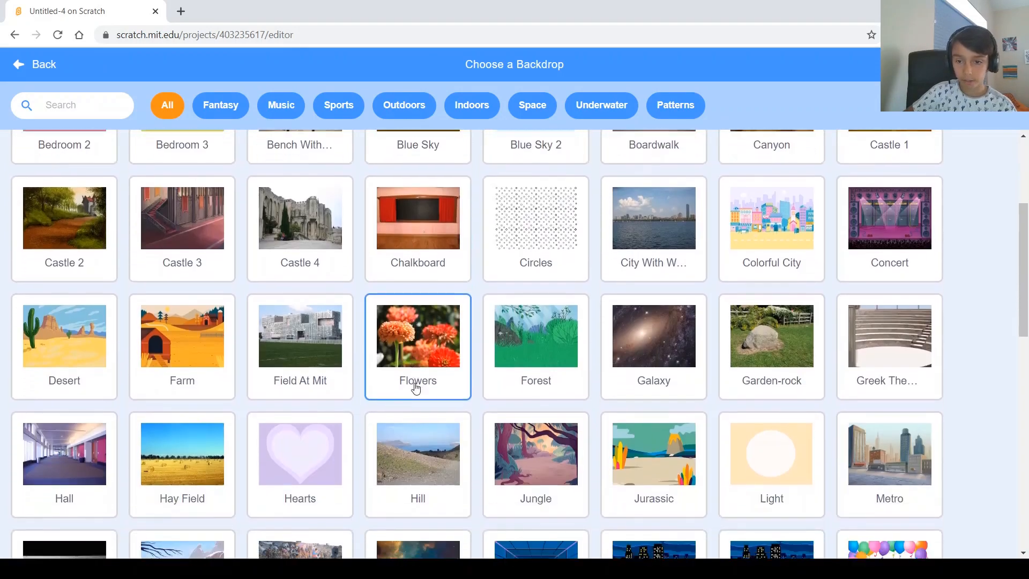
pyautogui.scroll(-3)
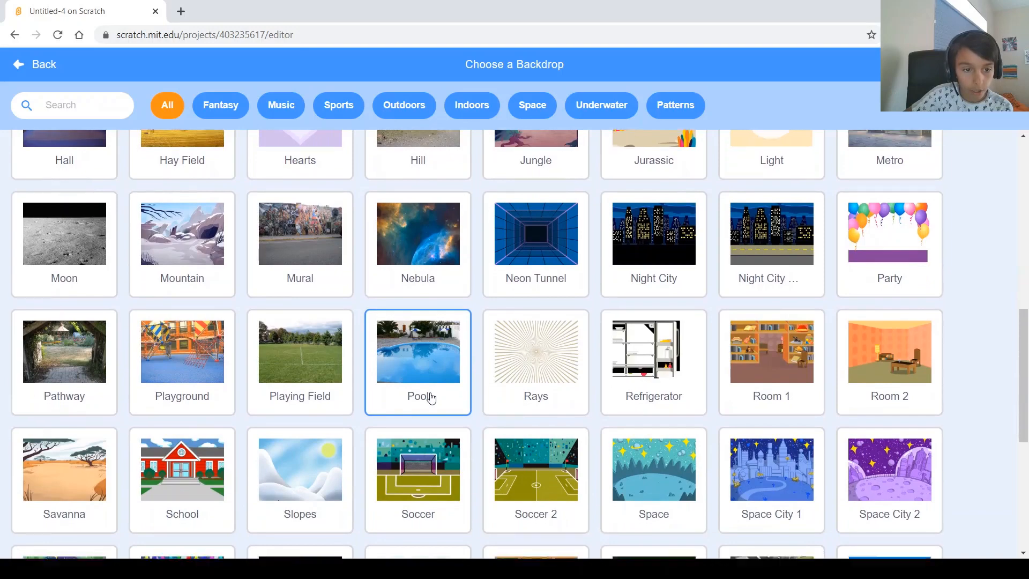
pyautogui.scroll(-3)
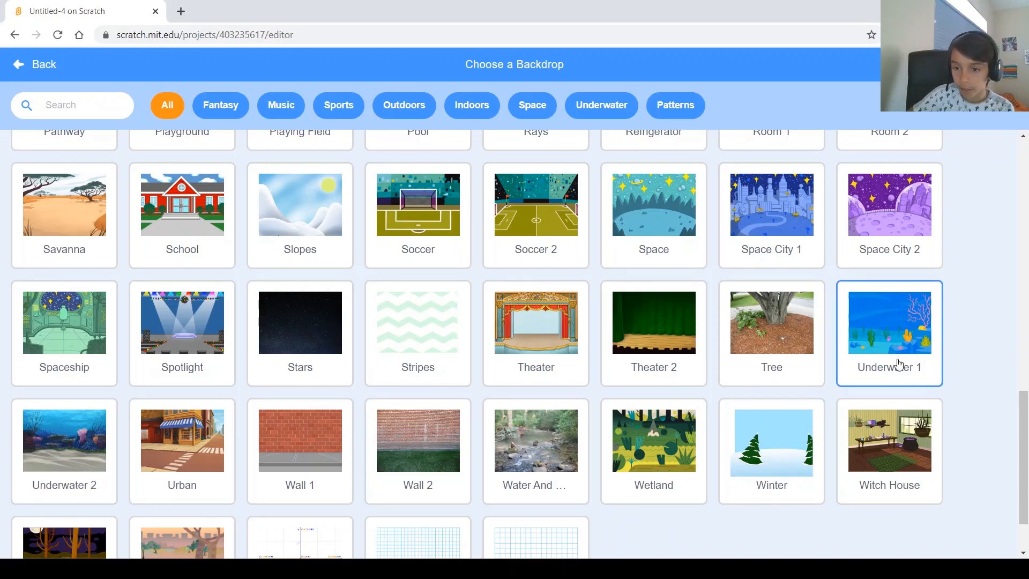
pyautogui.click(888, 321)
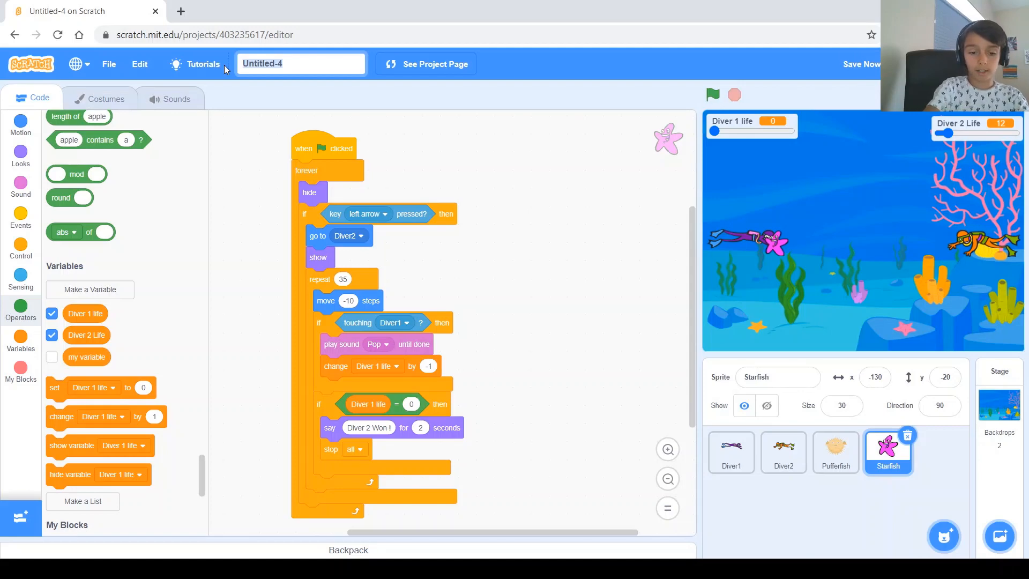
# - Title the project 'Diver vs. Diver' and save it
pyautogui.write('Diver')
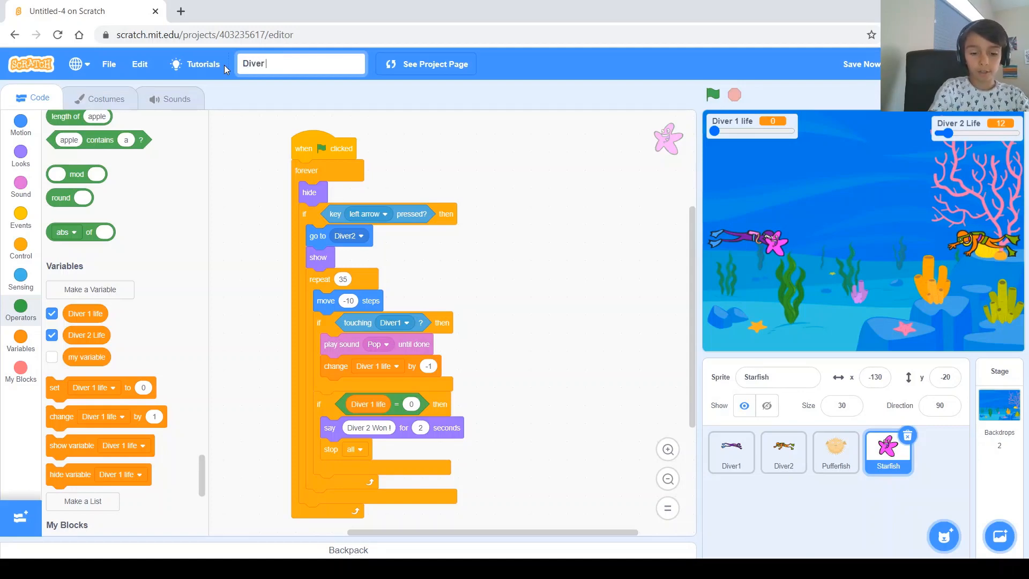
pyautogui.write('vs. Diver')
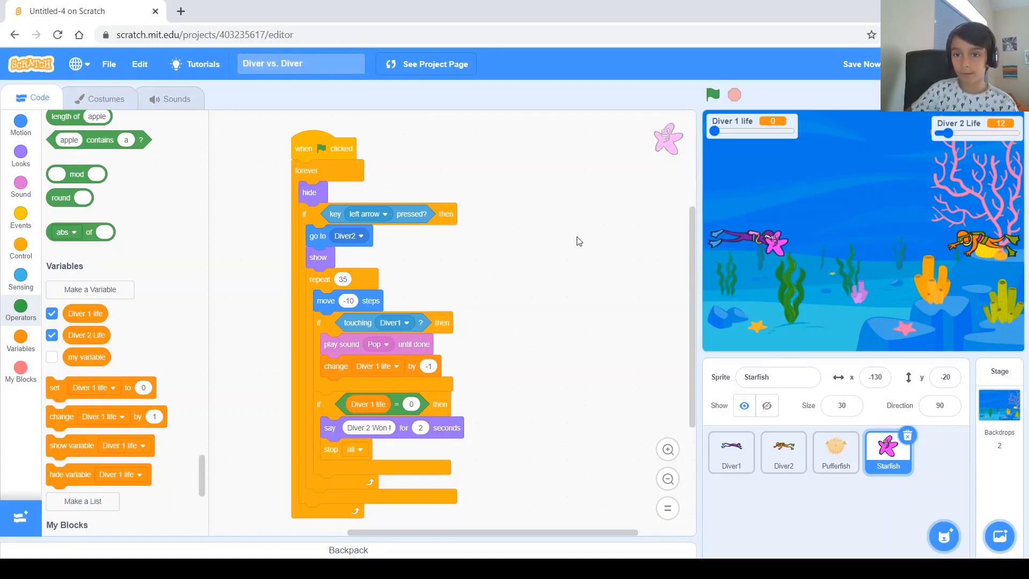
pyautogui.click(860, 63)
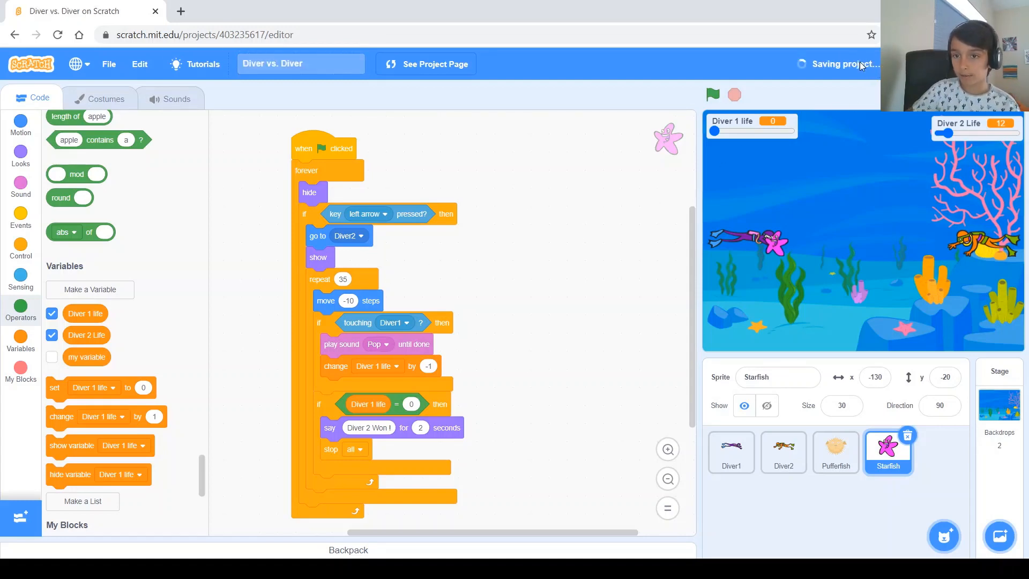
pyautogui.moveTo(617, 243)
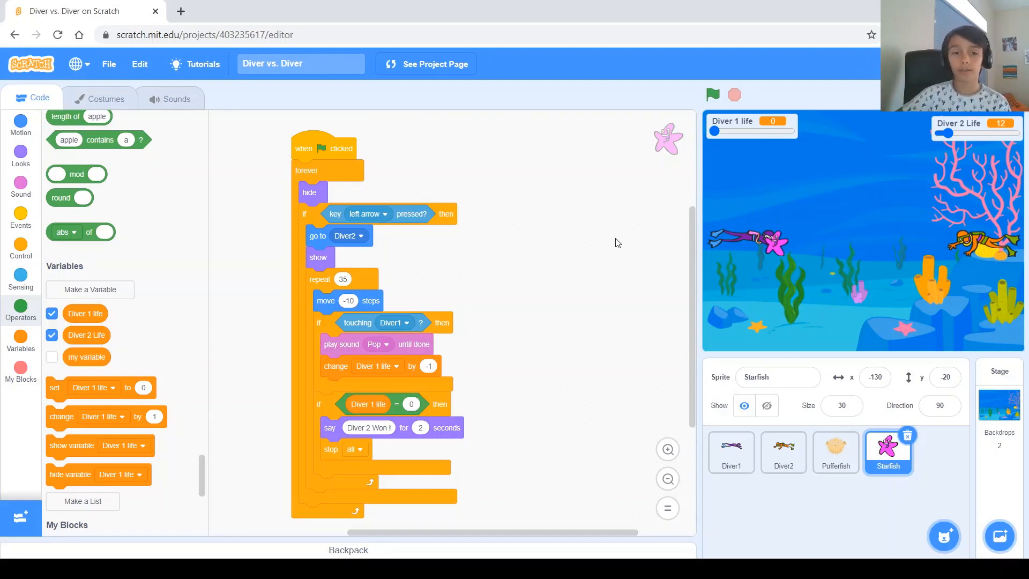
pyautogui.moveTo(431, 274)
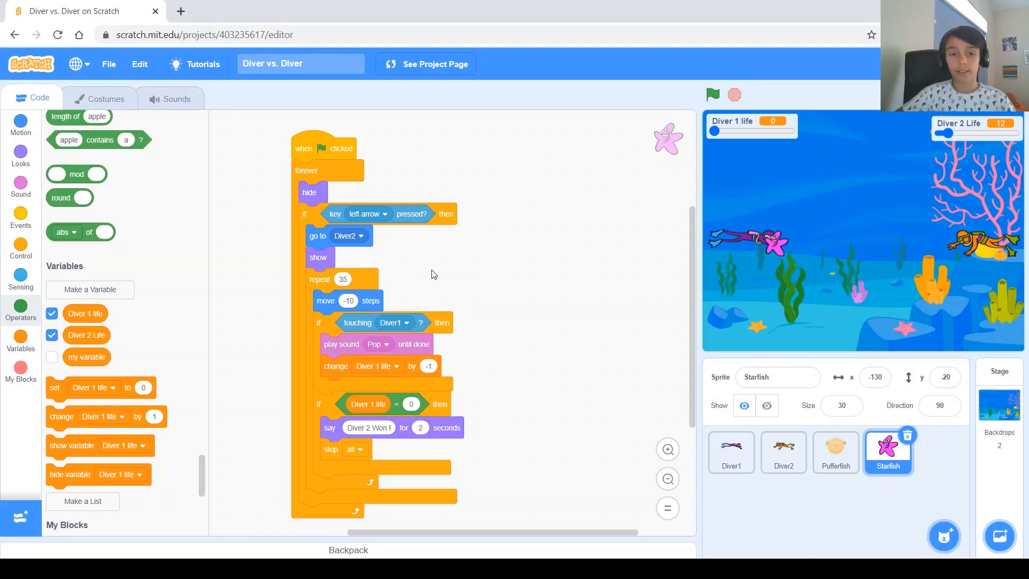